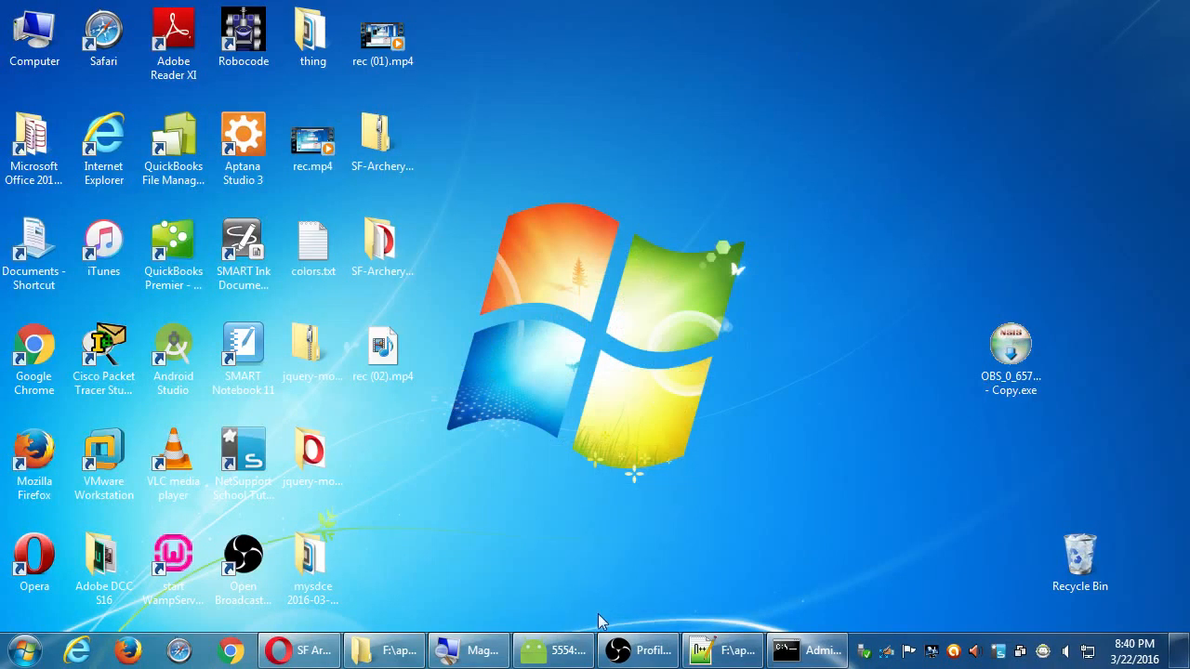
Maximize Notepad++, review the heading font-family rule, then show the index.html source
{"action": "left_click", "coordinate": [721, 649]}
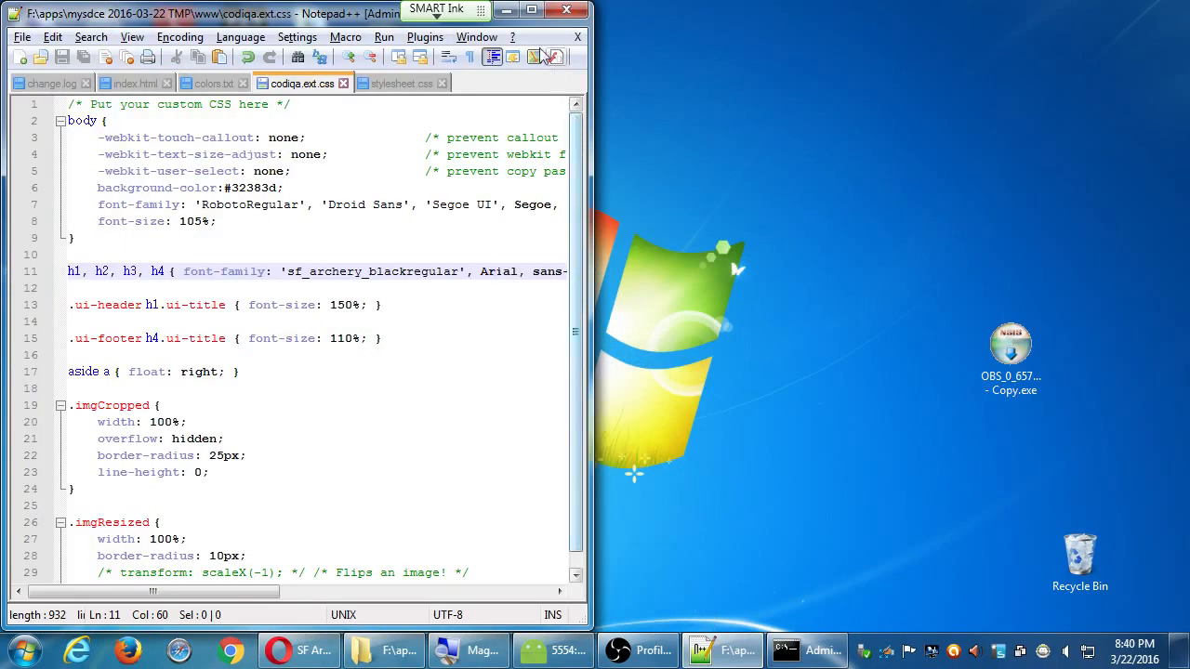
{"action": "left_click", "coordinate": [531, 11]}
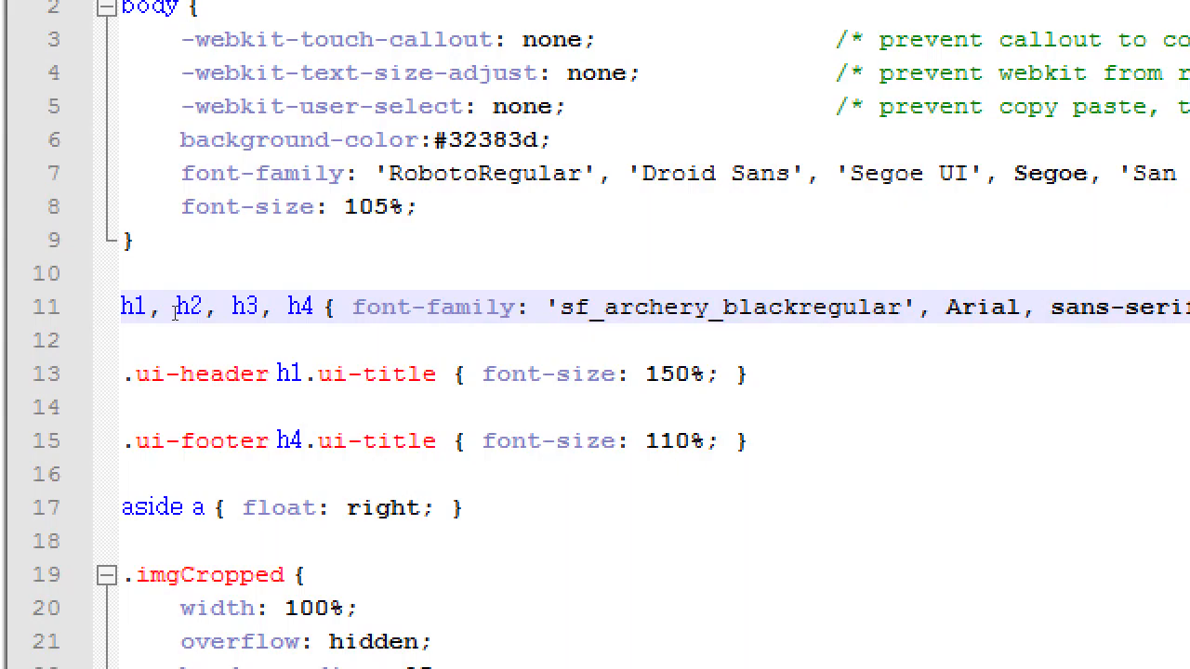
{"action": "left_click", "coordinate": [974, 307]}
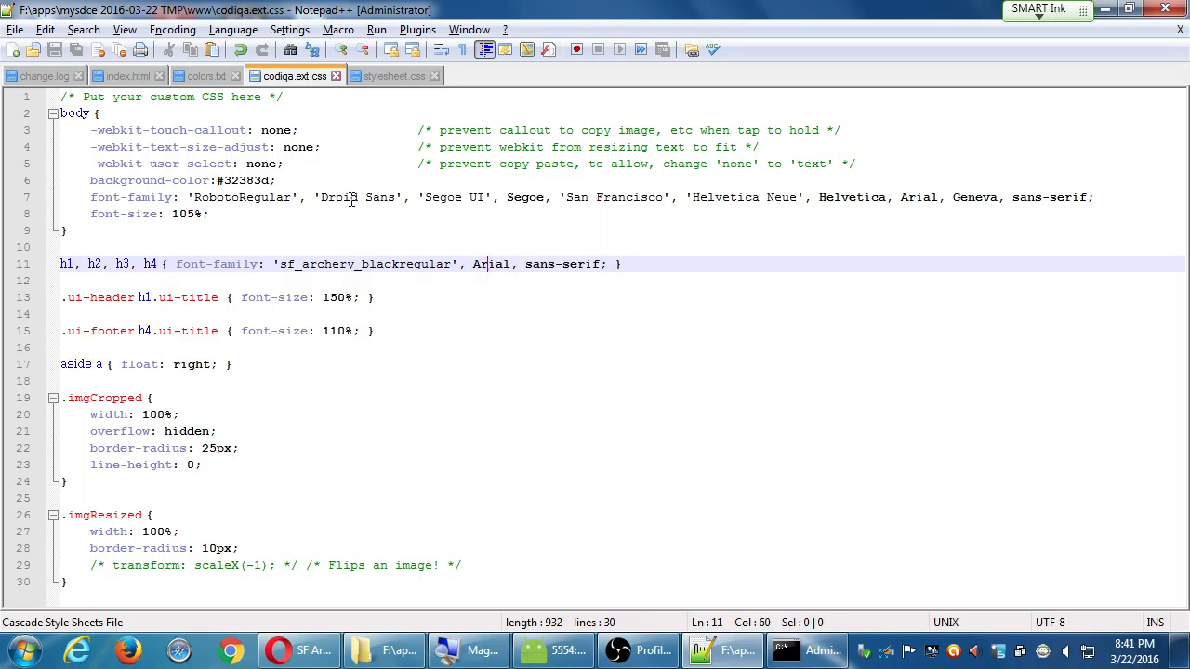
{"action": "mouse_move", "coordinate": [204, 74]}
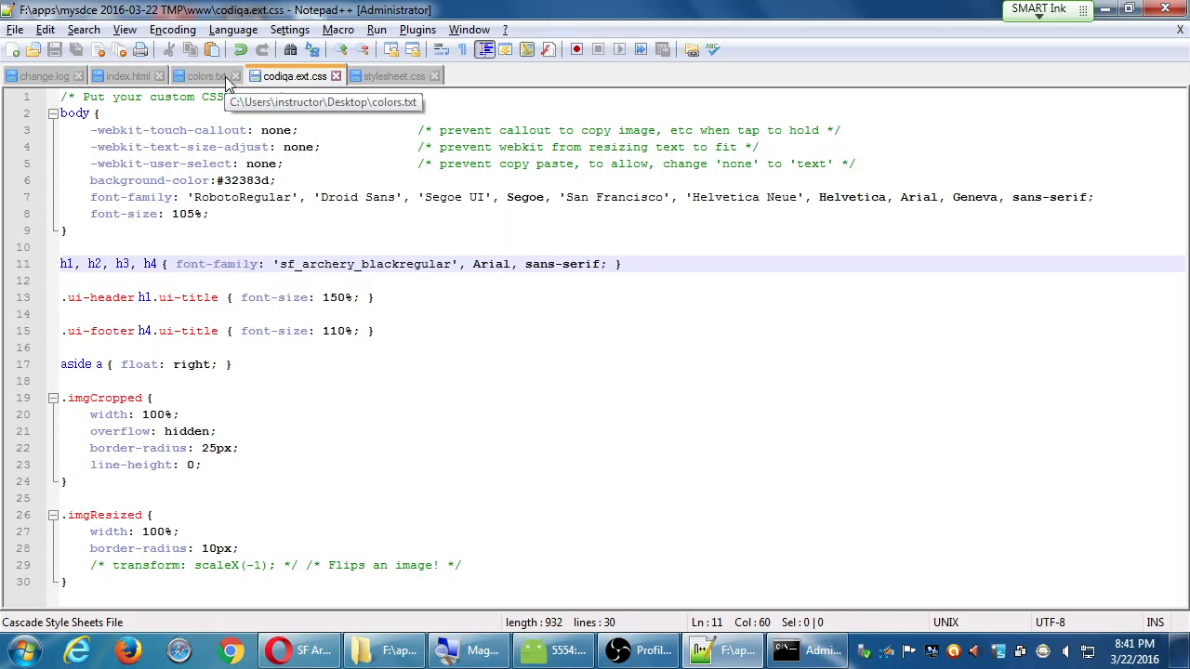
{"action": "left_click", "coordinate": [120, 74]}
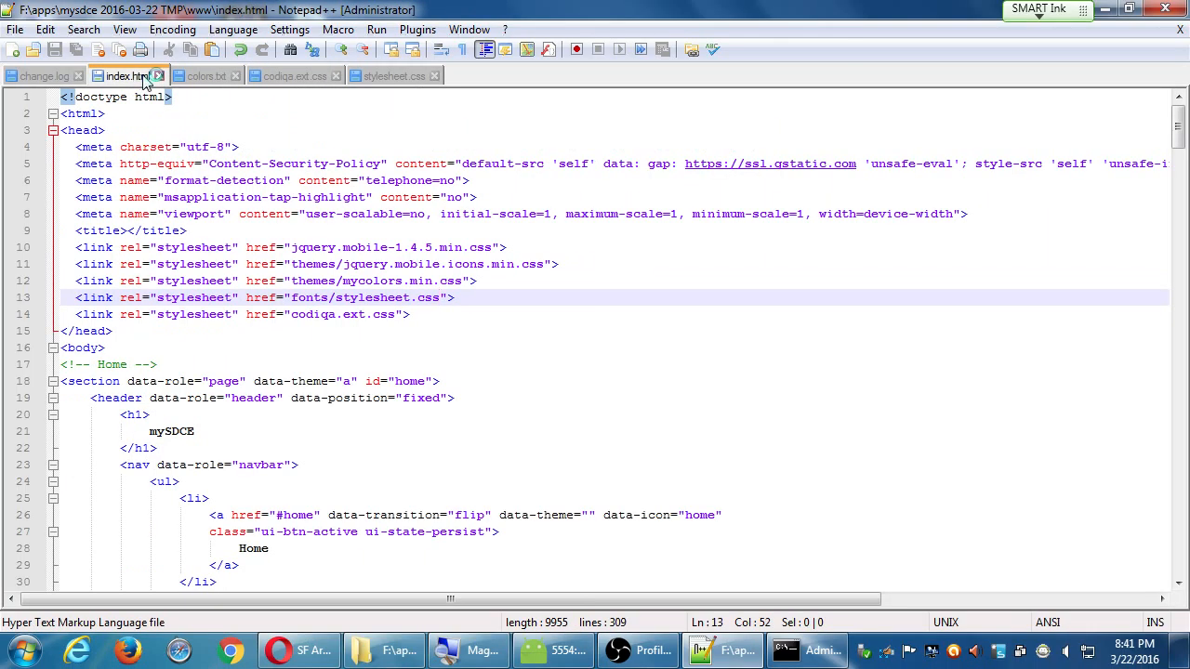
Launch a browser preview of index.html showing the mySDCE Welcome page
{"action": "left_click", "coordinate": [142, 650]}
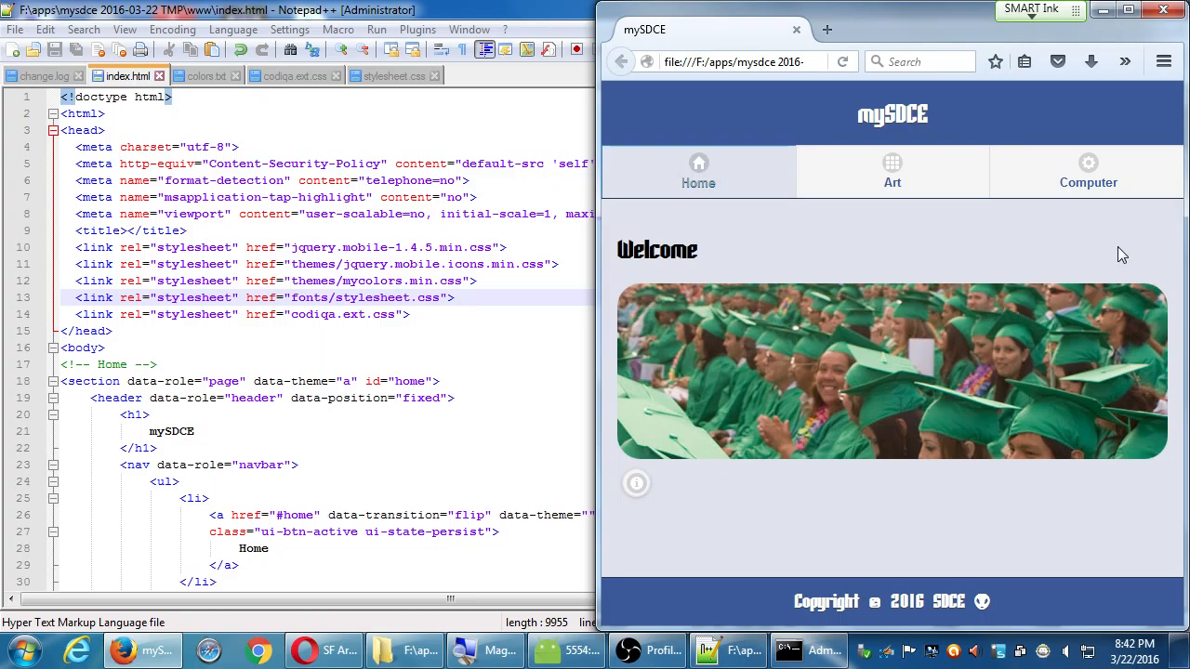
{"action": "mouse_move", "coordinate": [1076, 260]}
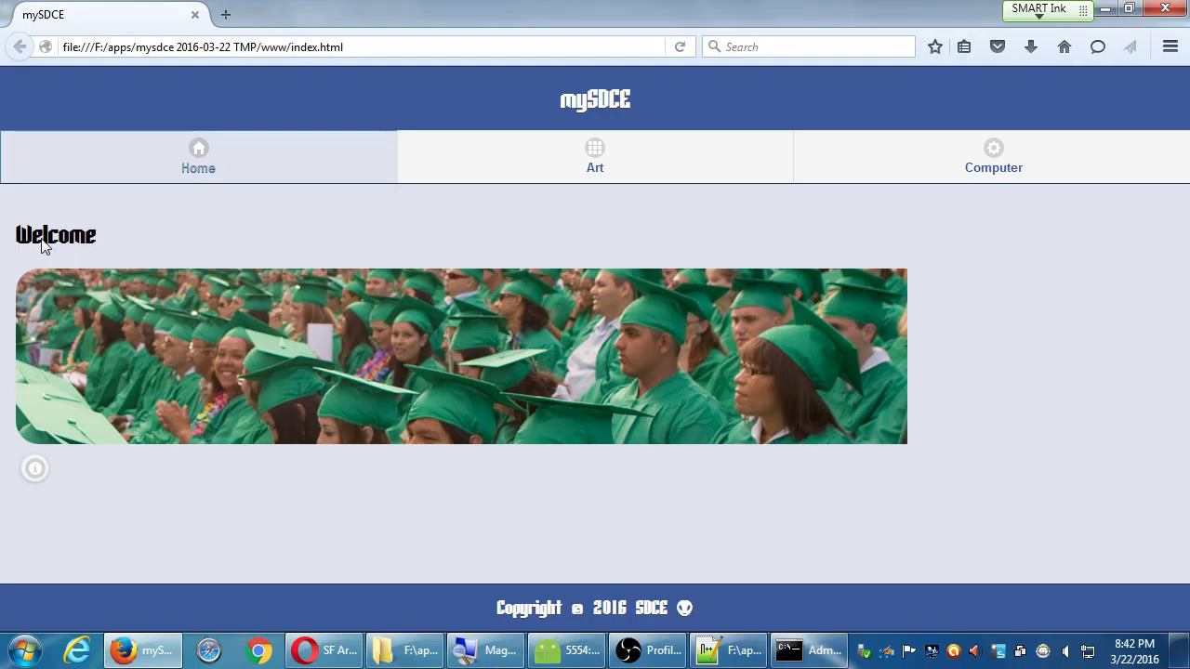
{"action": "mouse_move", "coordinate": [67, 249]}
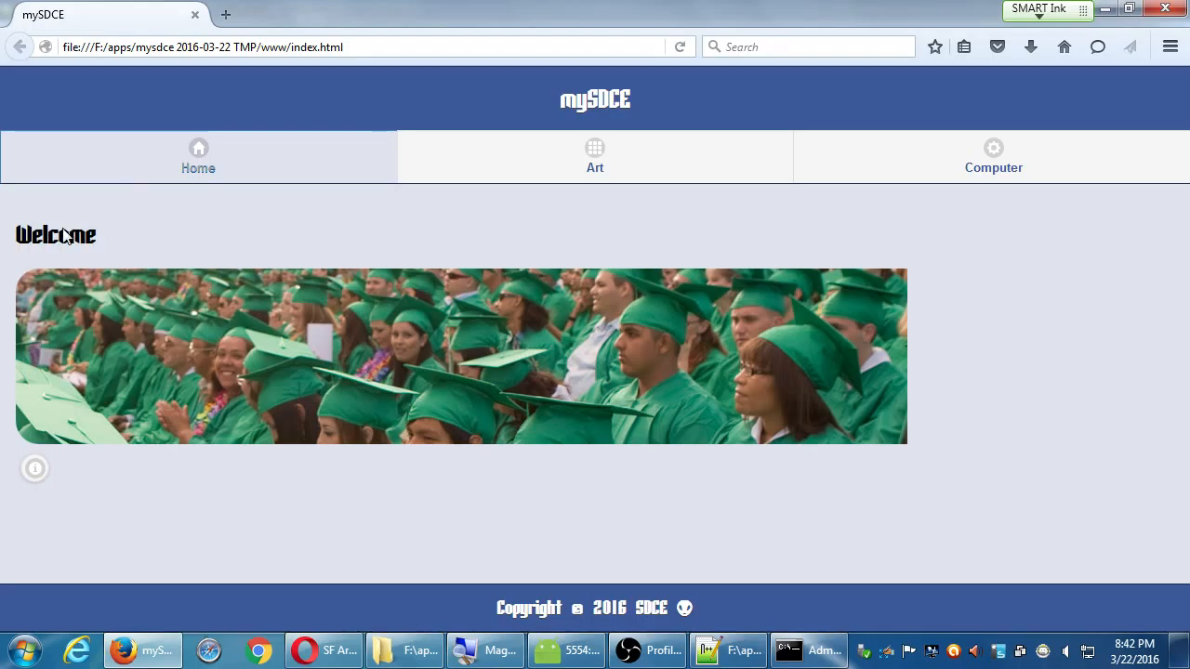
Inspect the Welcome heading, try the Console and Inspector panels, and start the element picker
{"action": "right_click", "coordinate": [60, 260]}
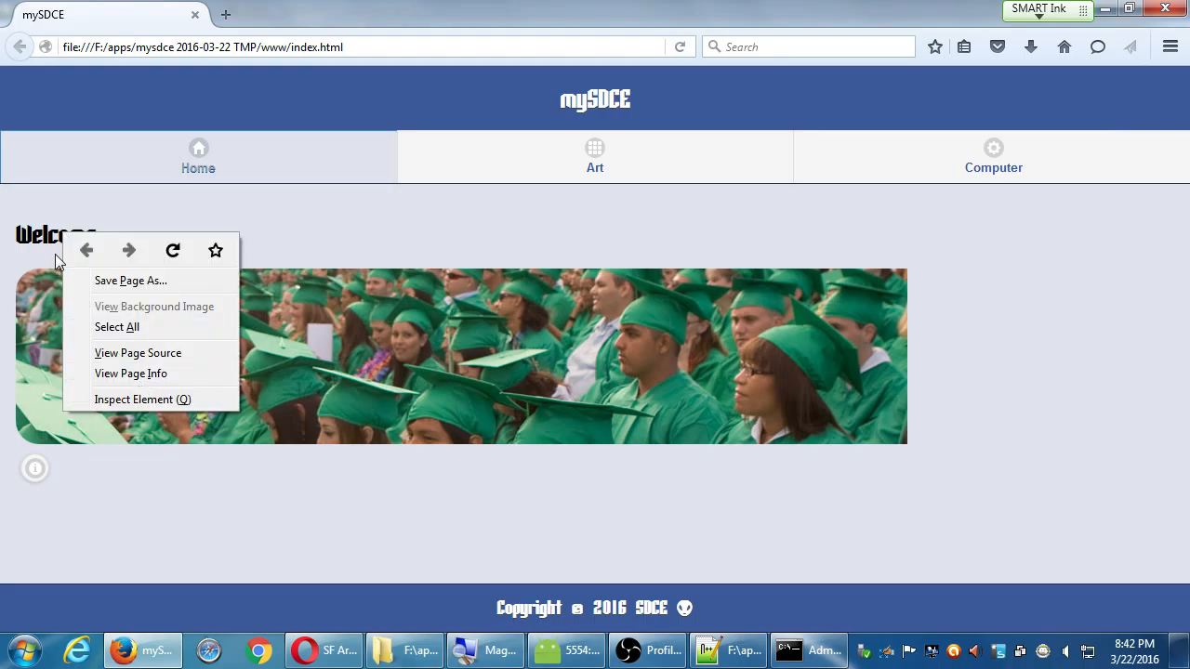
{"action": "left_click", "coordinate": [143, 398]}
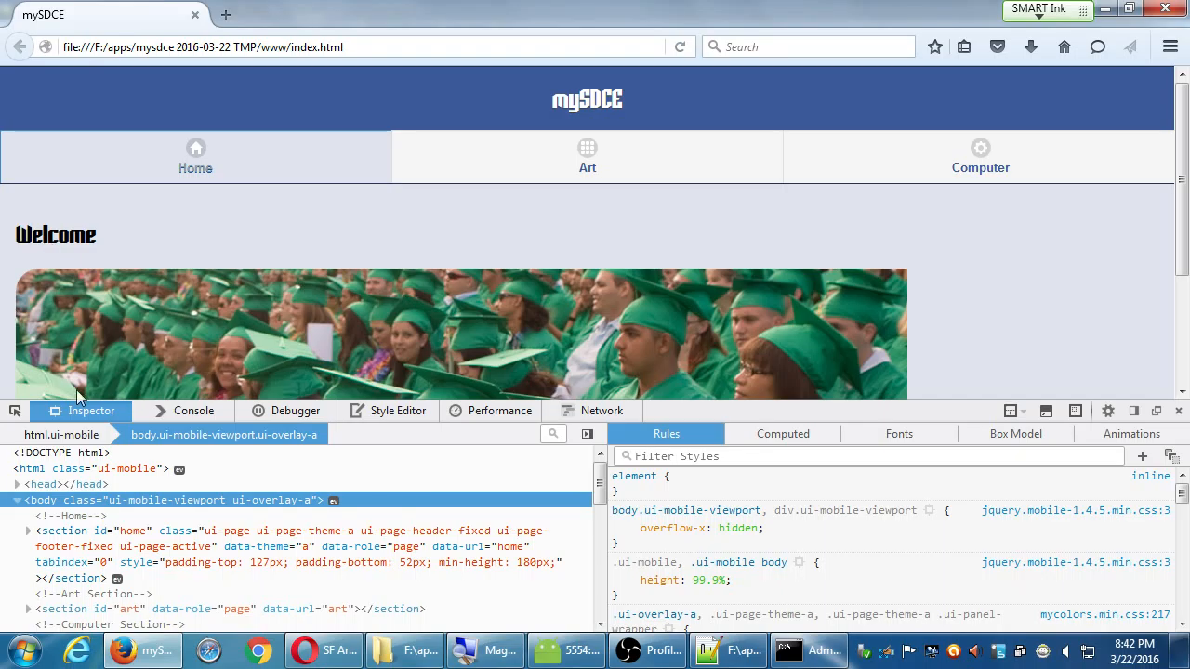
{"action": "left_click", "coordinate": [193, 410]}
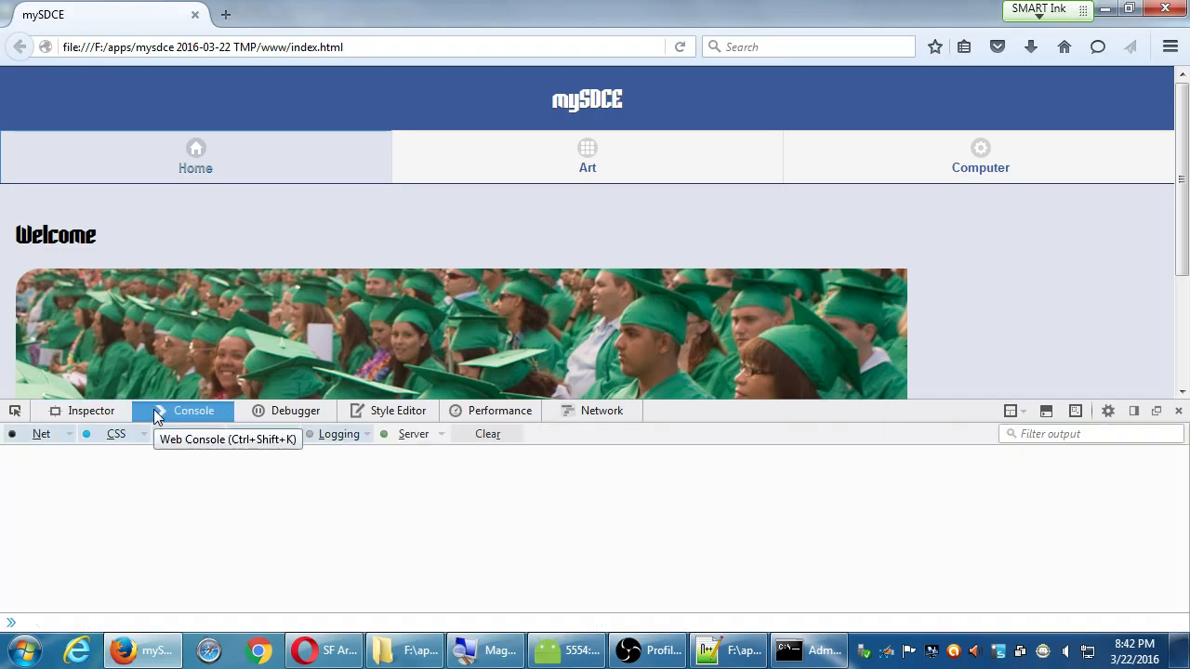
{"action": "left_click", "coordinate": [1179, 411]}
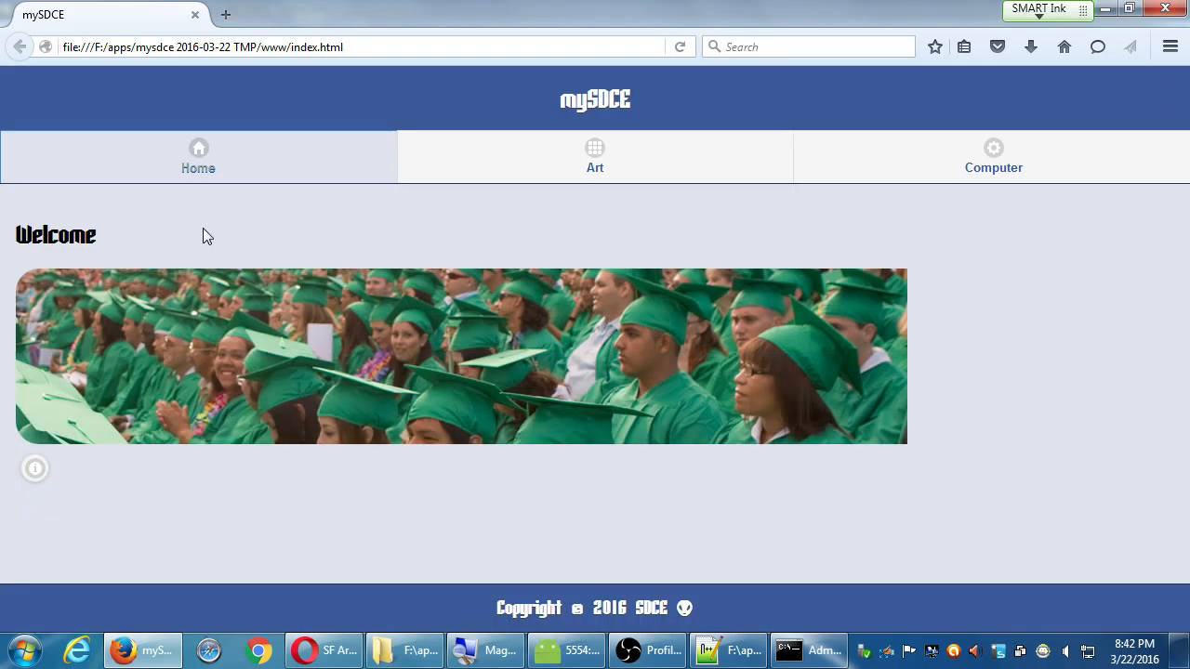
{"action": "key", "text": "F12"}
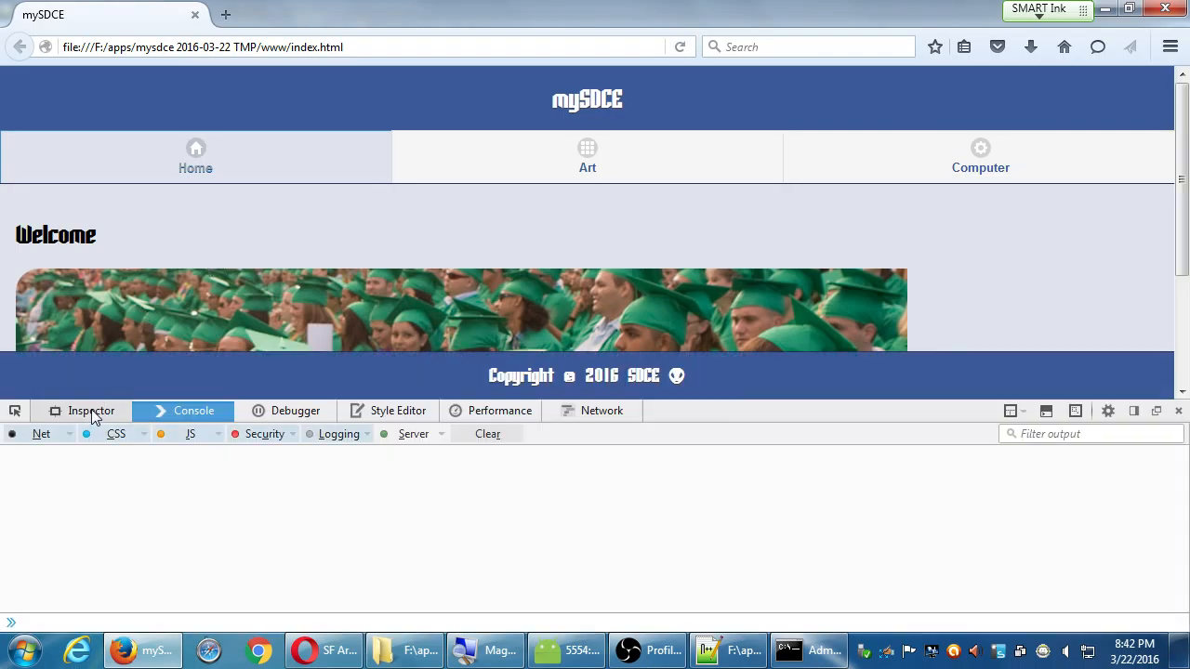
{"action": "left_click", "coordinate": [91, 411]}
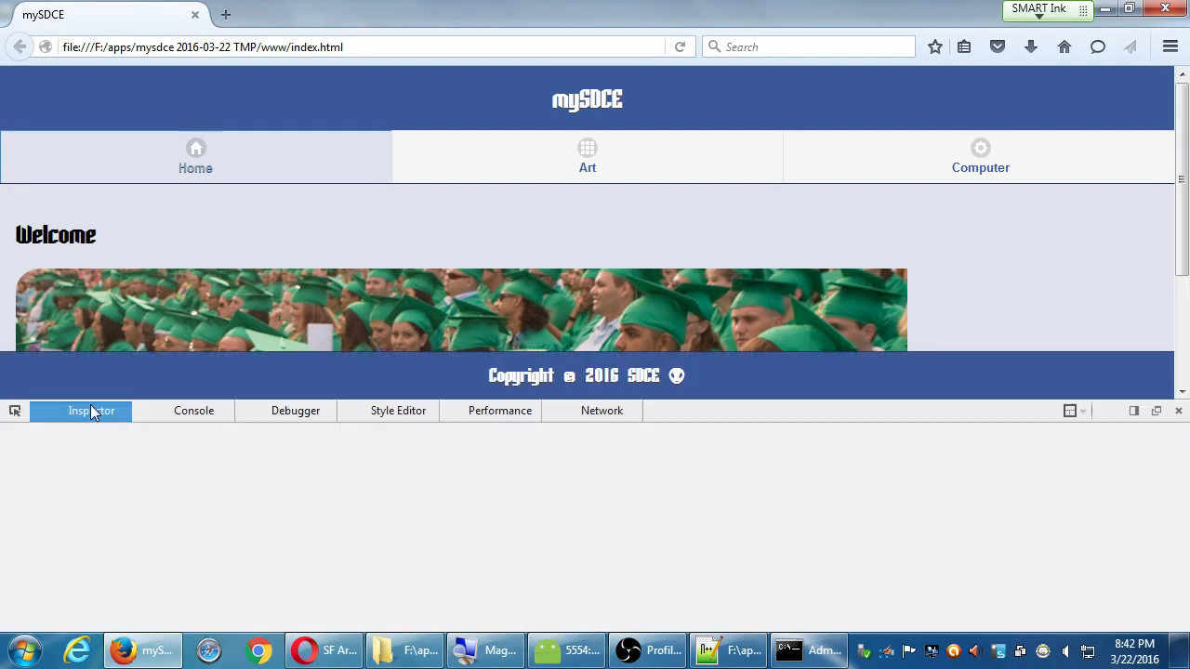
{"action": "left_click", "coordinate": [1178, 411]}
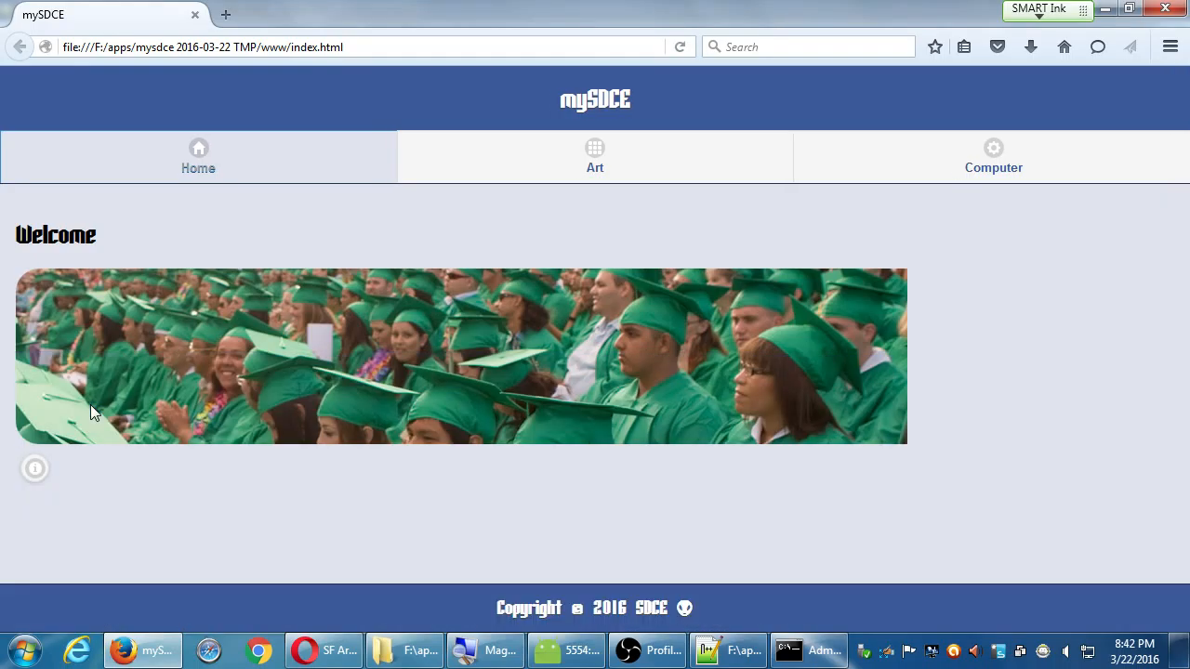
{"action": "key", "text": "F12"}
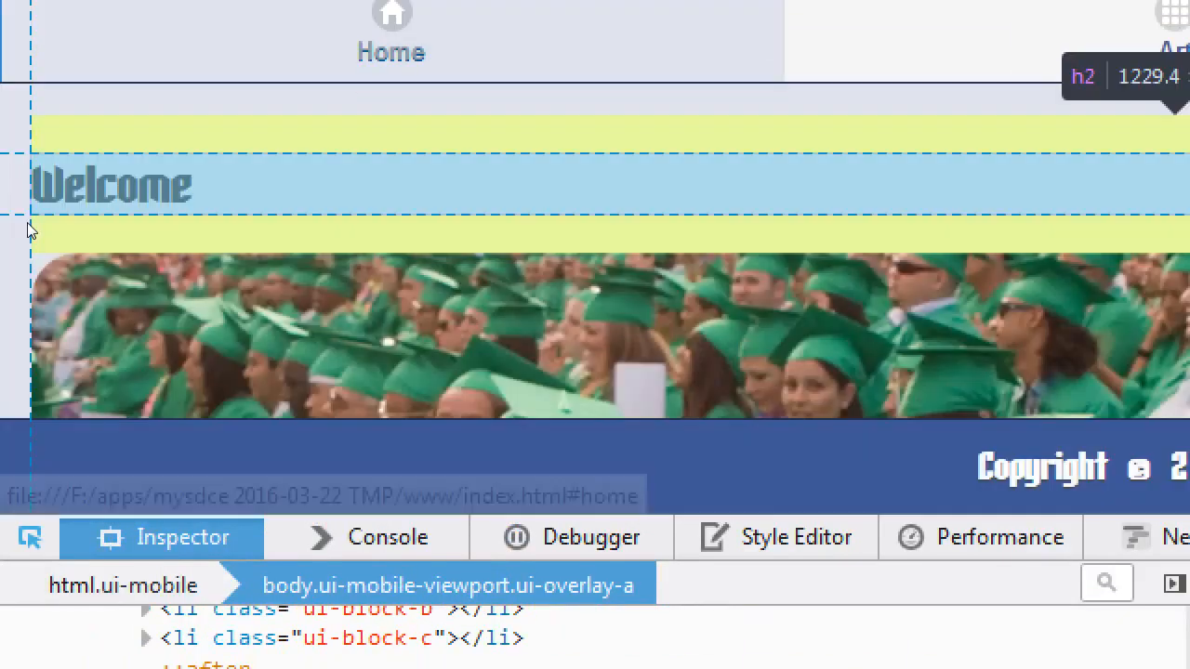
{"action": "mouse_move", "coordinate": [67, 245]}
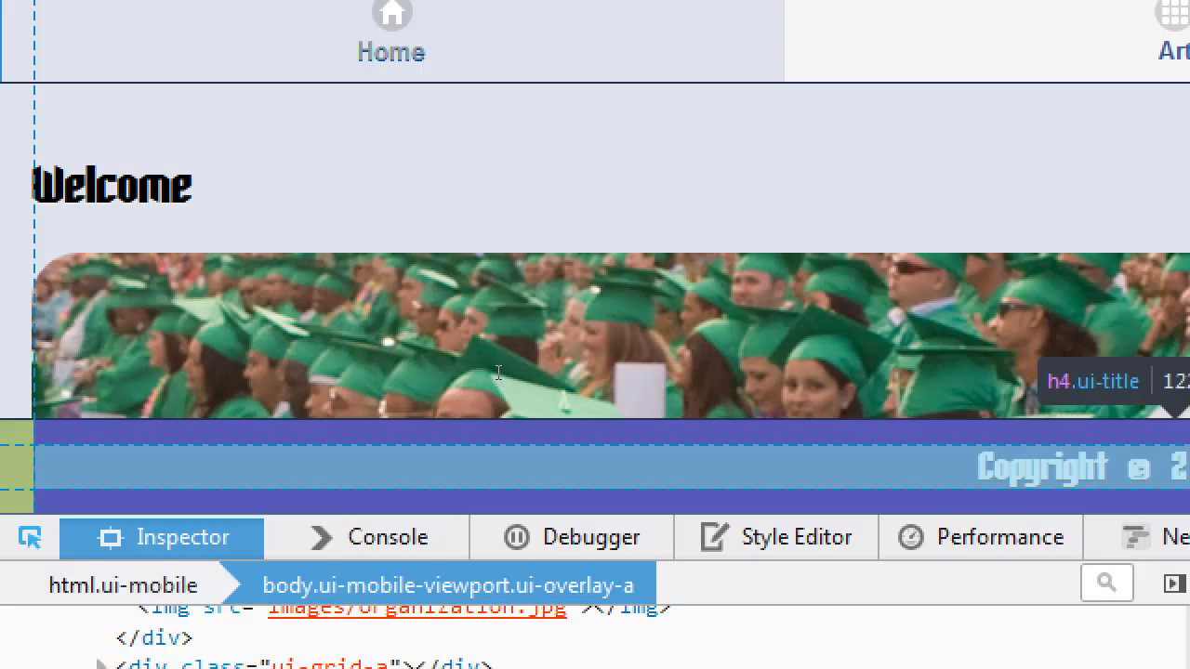
{"action": "mouse_move", "coordinate": [480, 362]}
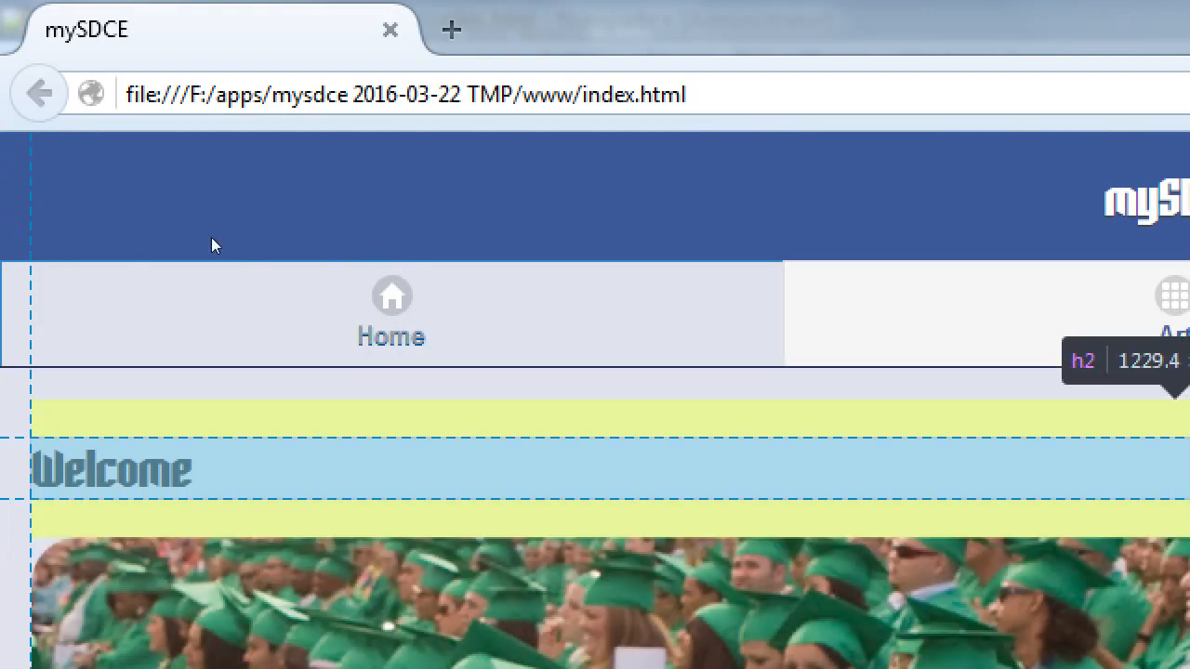
{"action": "mouse_move", "coordinate": [65, 237]}
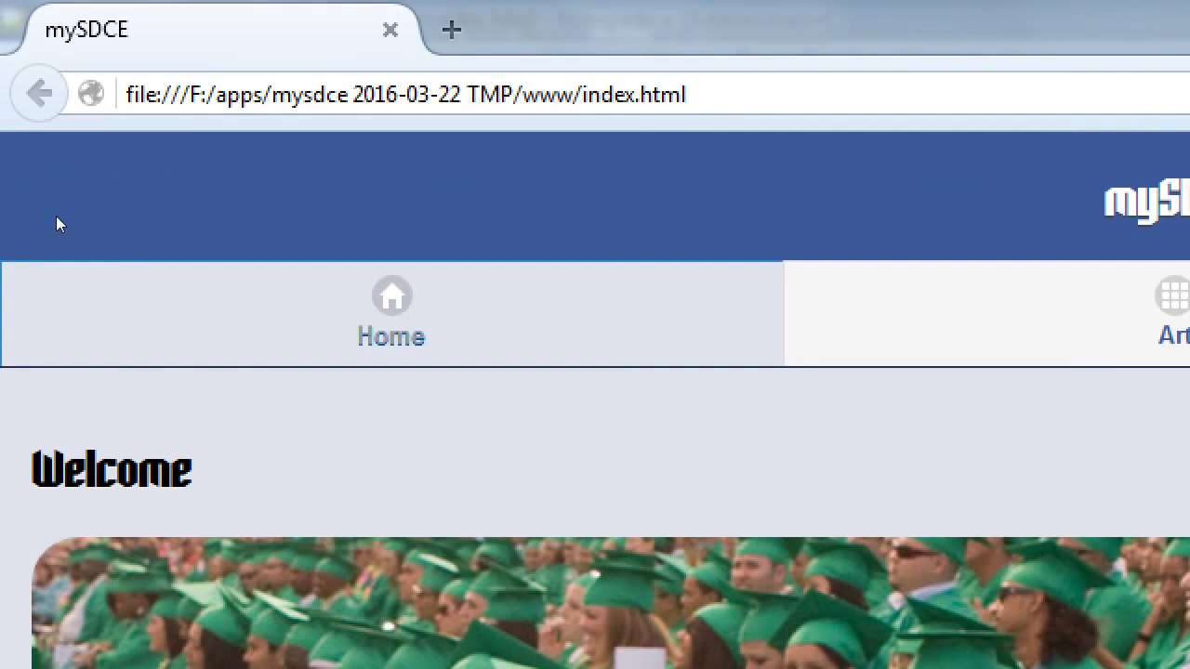
{"action": "mouse_move", "coordinate": [60, 248]}
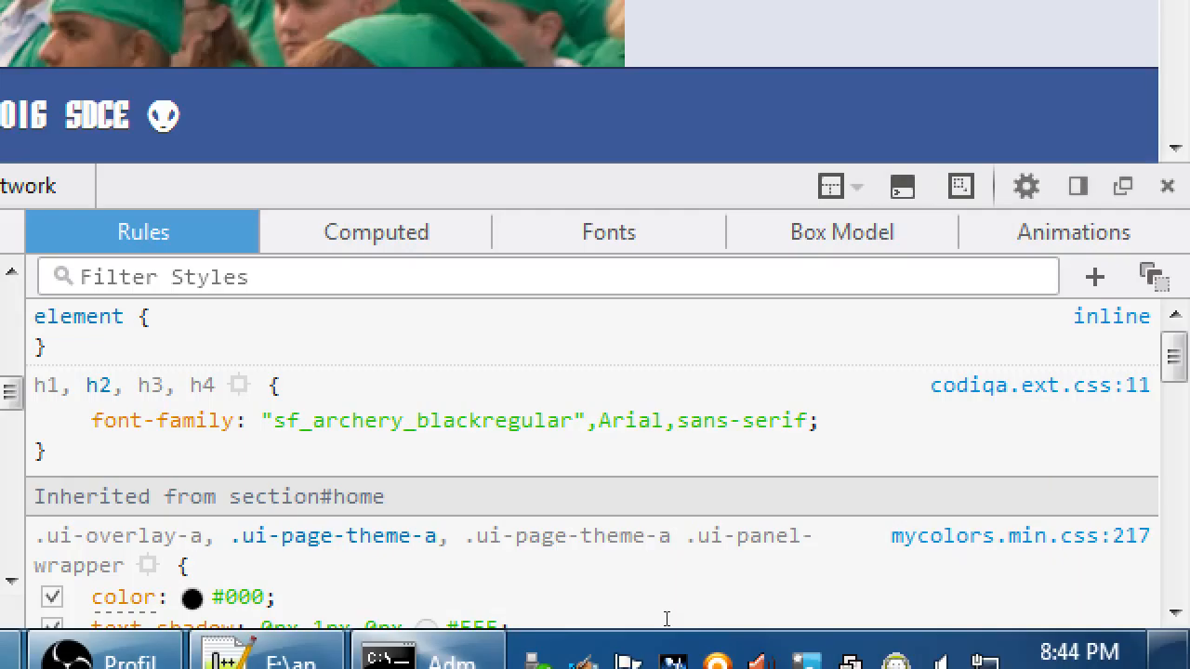
Scroll the Rules list to the inherited mycolors.min.css colour and text-shadow overrides
{"action": "scroll", "scroll_direction": "down", "scroll_amount": 3}
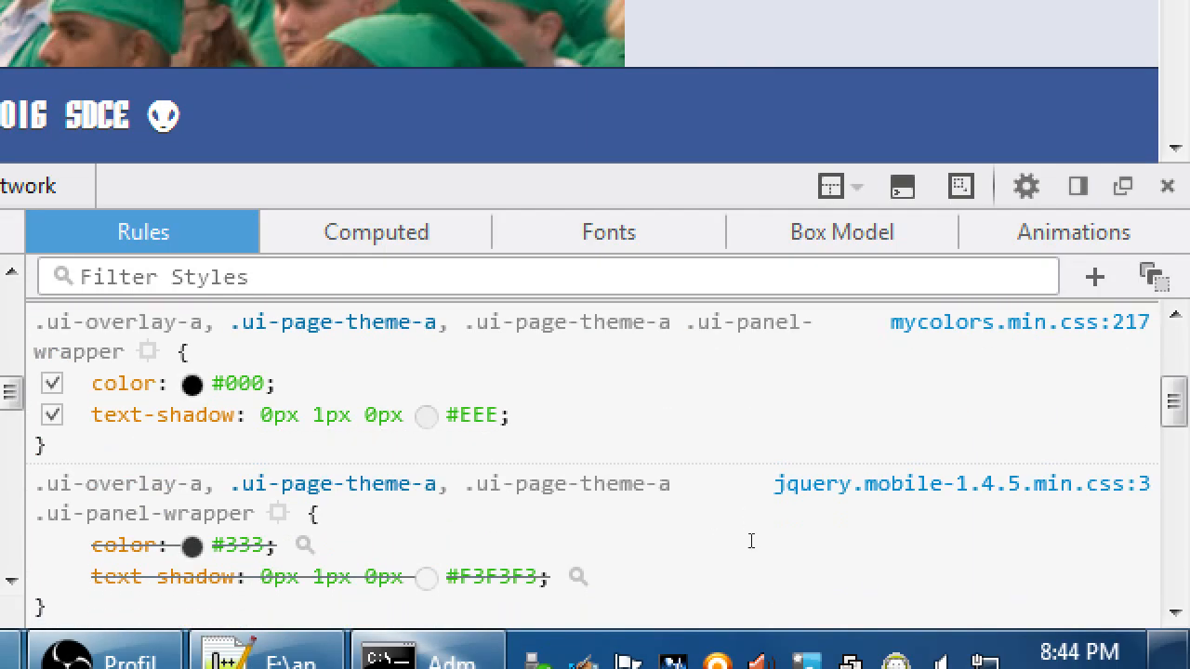
{"action": "scroll", "scroll_direction": "down", "scroll_amount": 3}
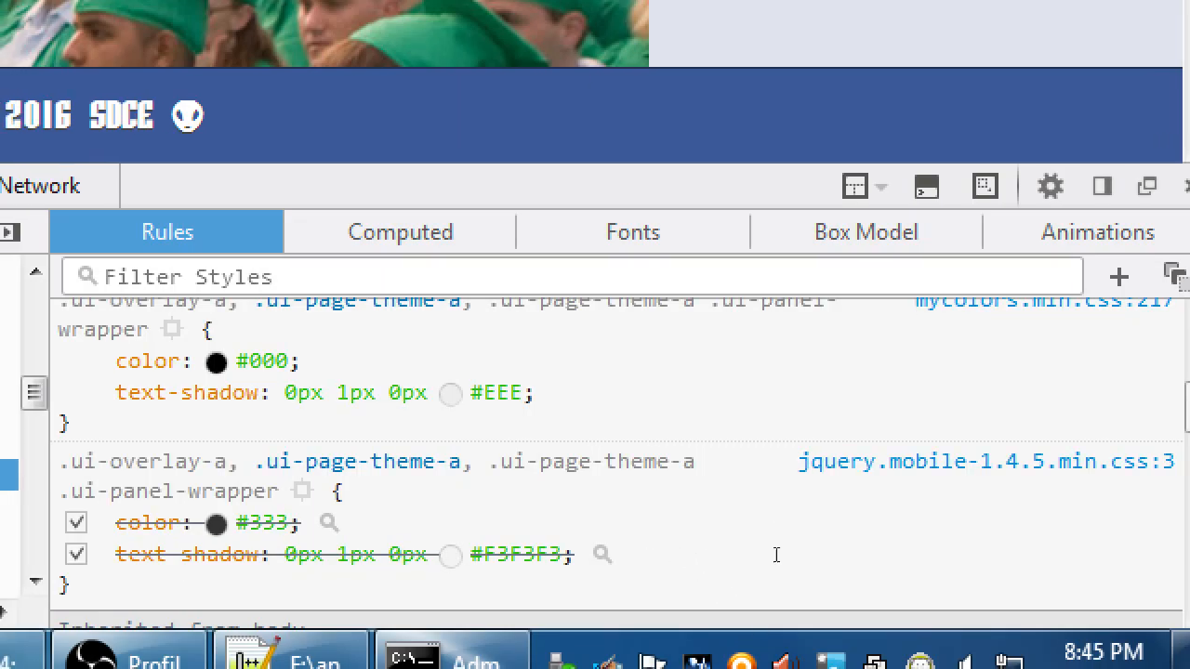
{"action": "mouse_move", "coordinate": [749, 551]}
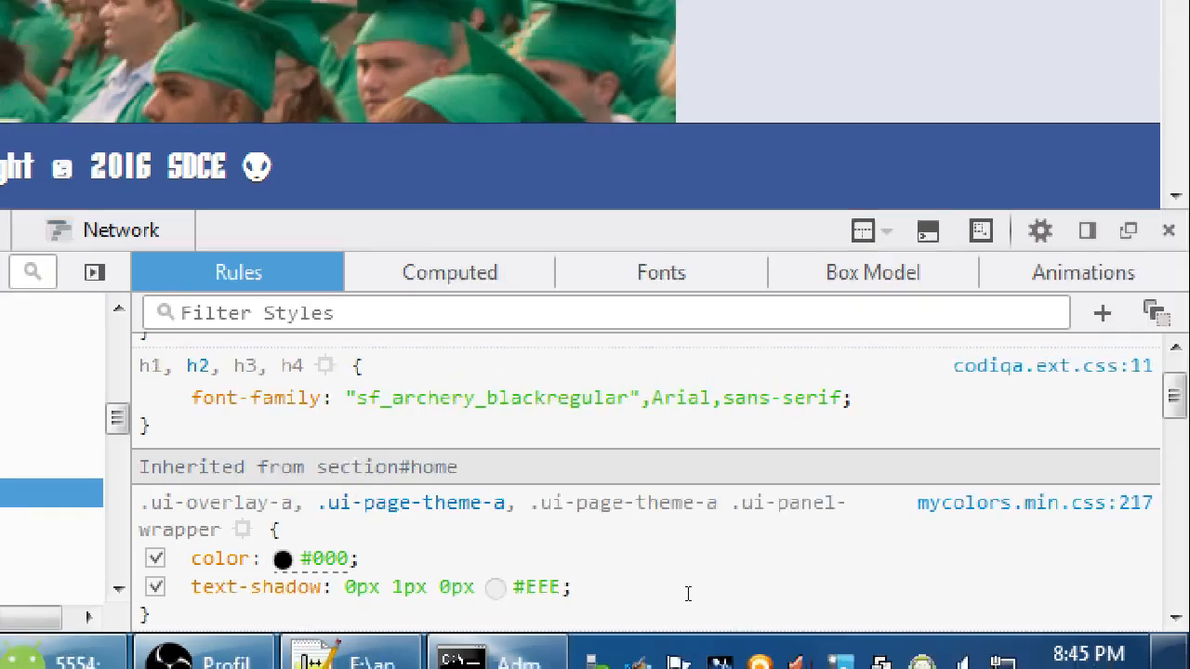
Inspect the h2 element, then bring the Notepad++ source back in front
{"action": "left_click", "coordinate": [692, 591]}
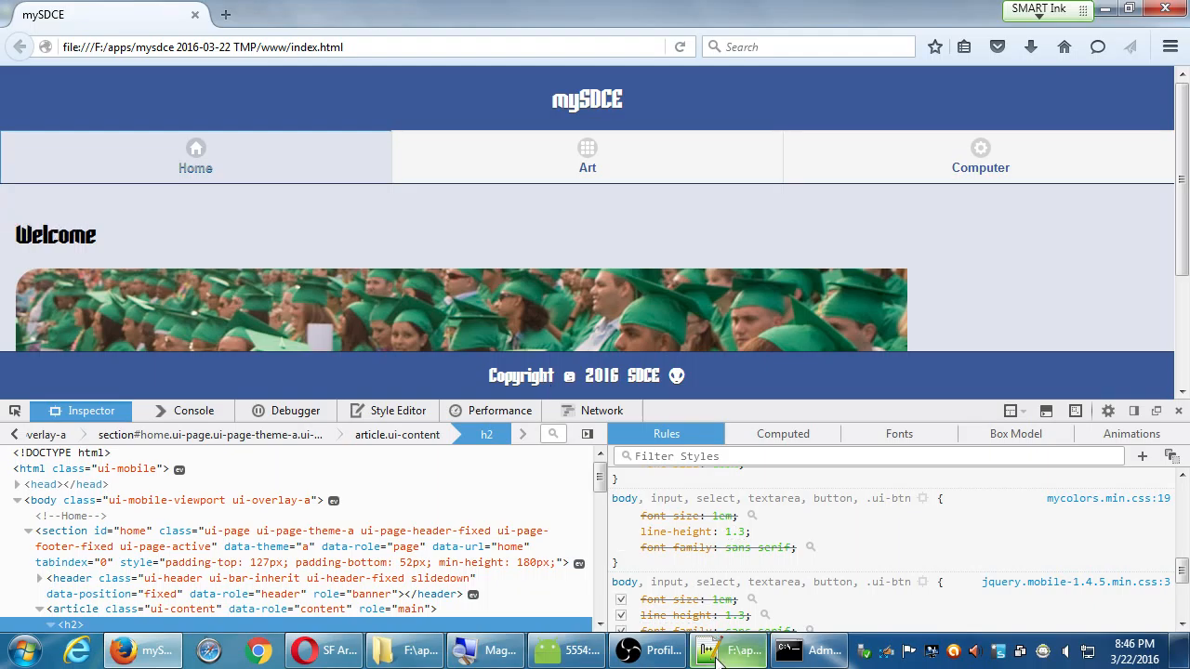
{"action": "left_click", "coordinate": [729, 651]}
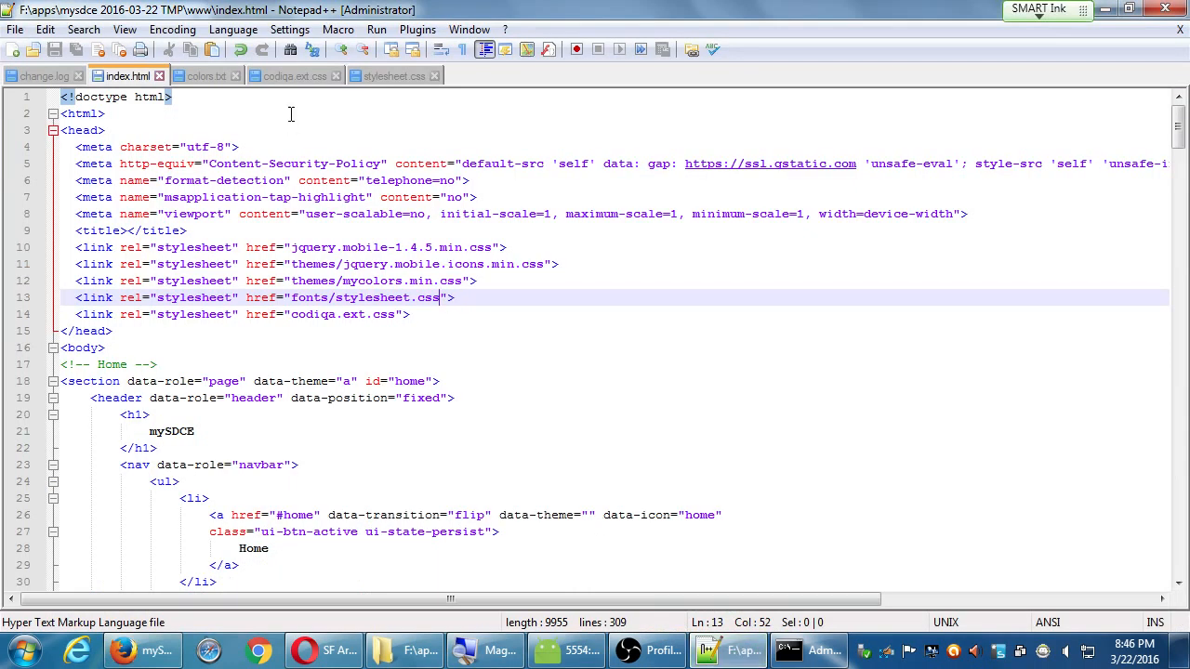
{"action": "left_click", "coordinate": [294, 75]}
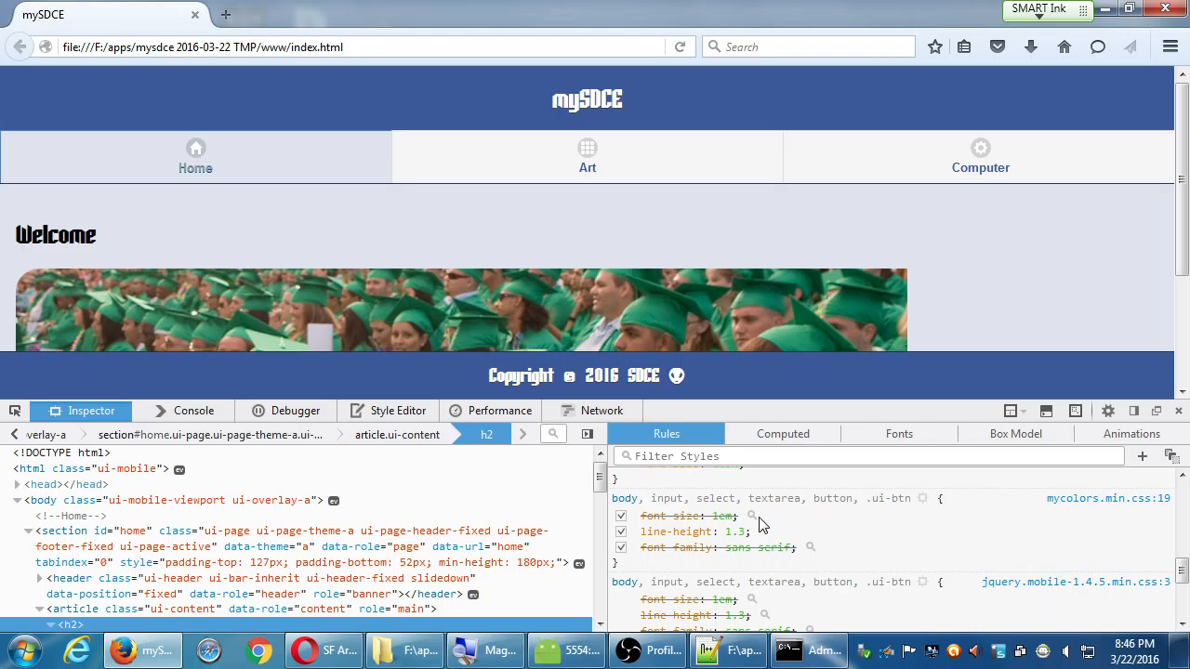
{"action": "mouse_move", "coordinate": [762, 532]}
{"action": "type", "text": "0.3"}
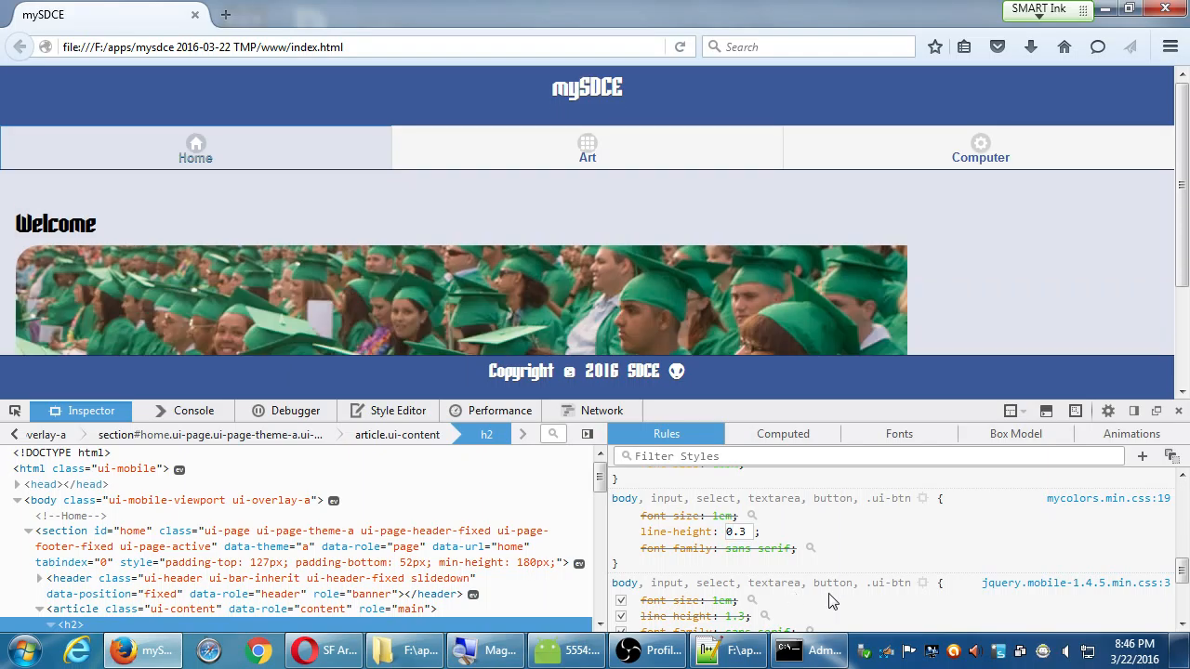
Change the mycolors.min.css body rule's line-height from 1.3 to 0.3
{"action": "scroll", "scroll_direction": "down", "scroll_amount": 3}
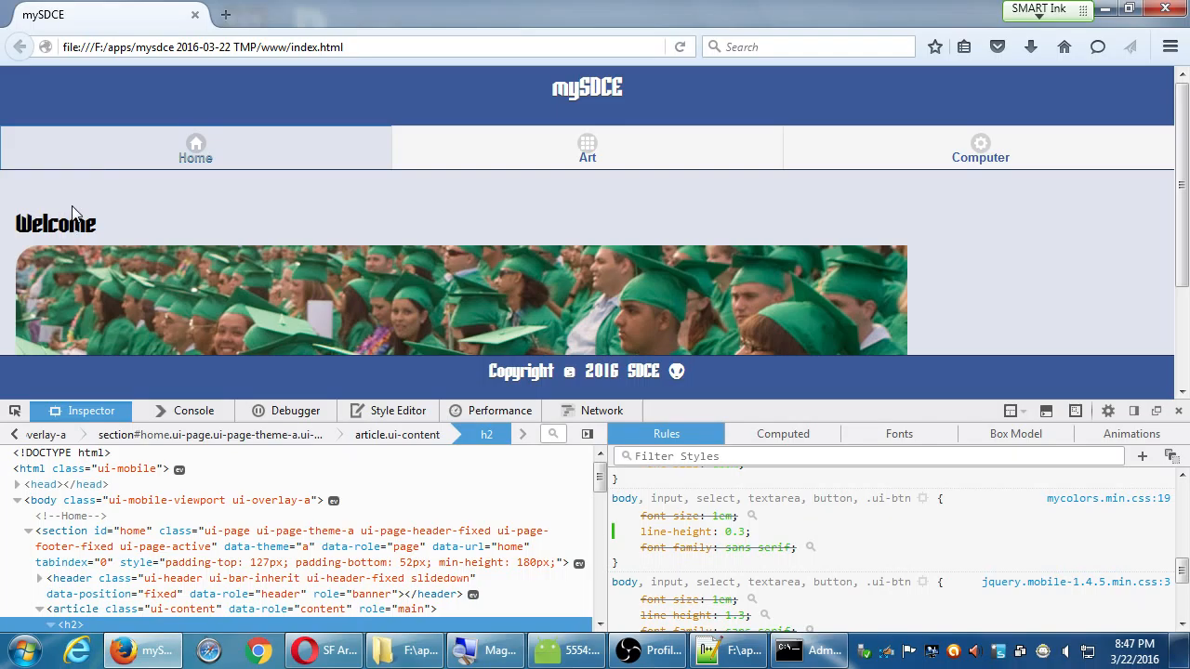
{"action": "left_click", "coordinate": [681, 46]}
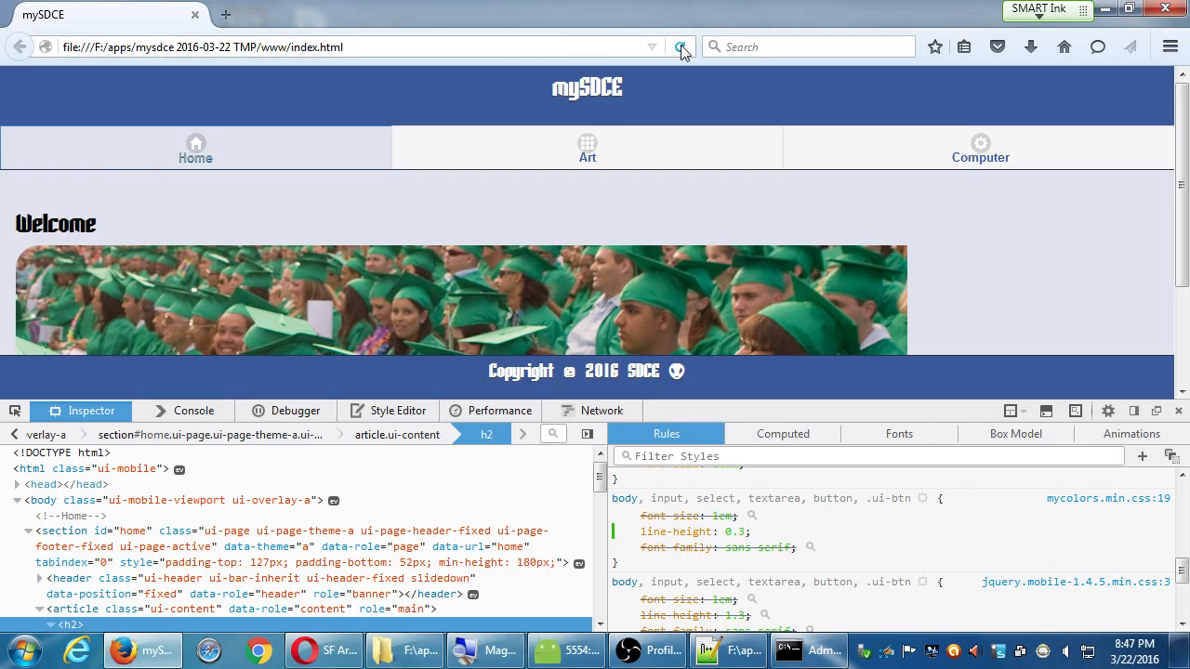
{"action": "left_click", "coordinate": [681, 47]}
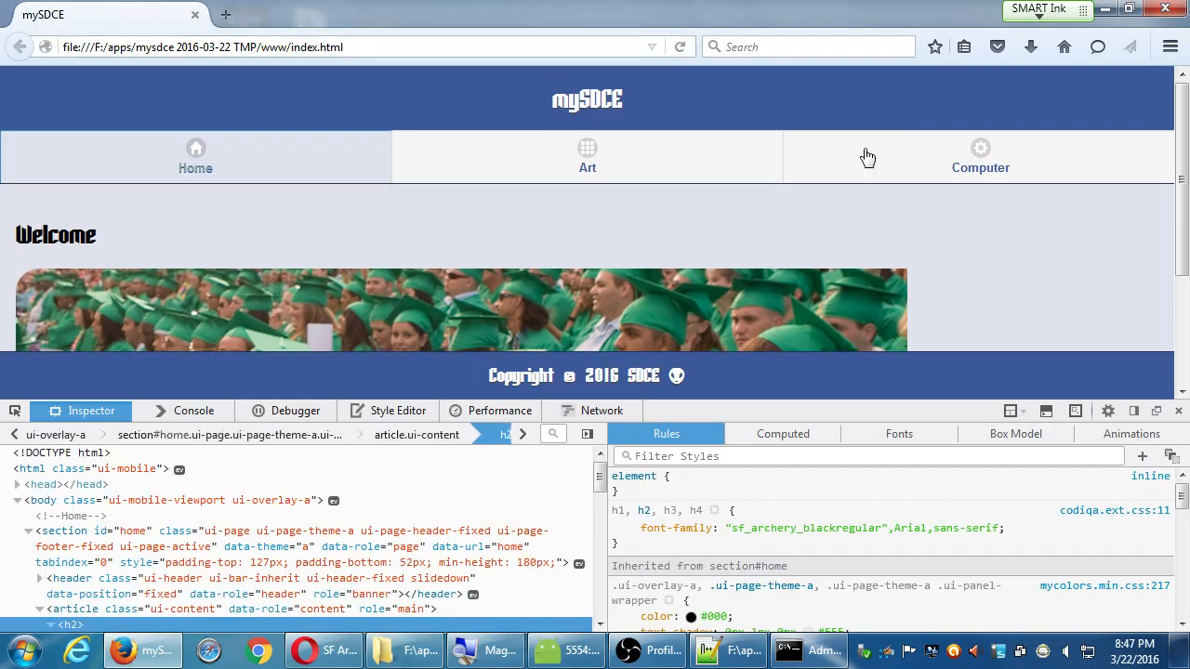
{"action": "scroll", "scroll_direction": "down", "scroll_amount": 3}
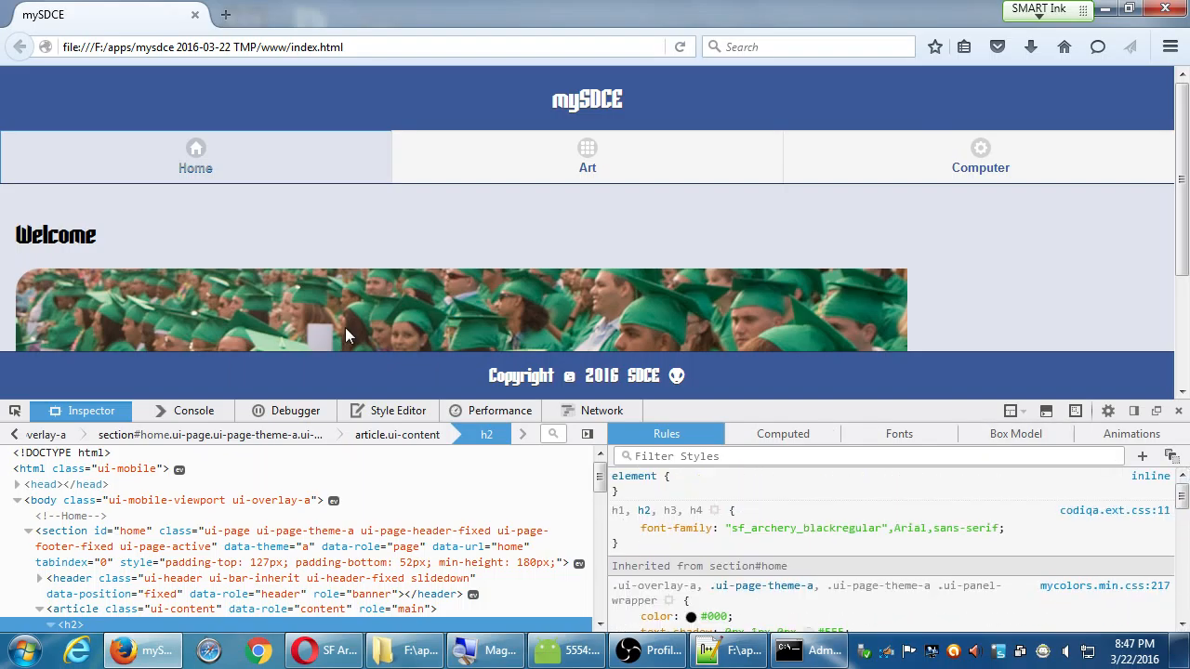
{"action": "mouse_move", "coordinate": [60, 246]}
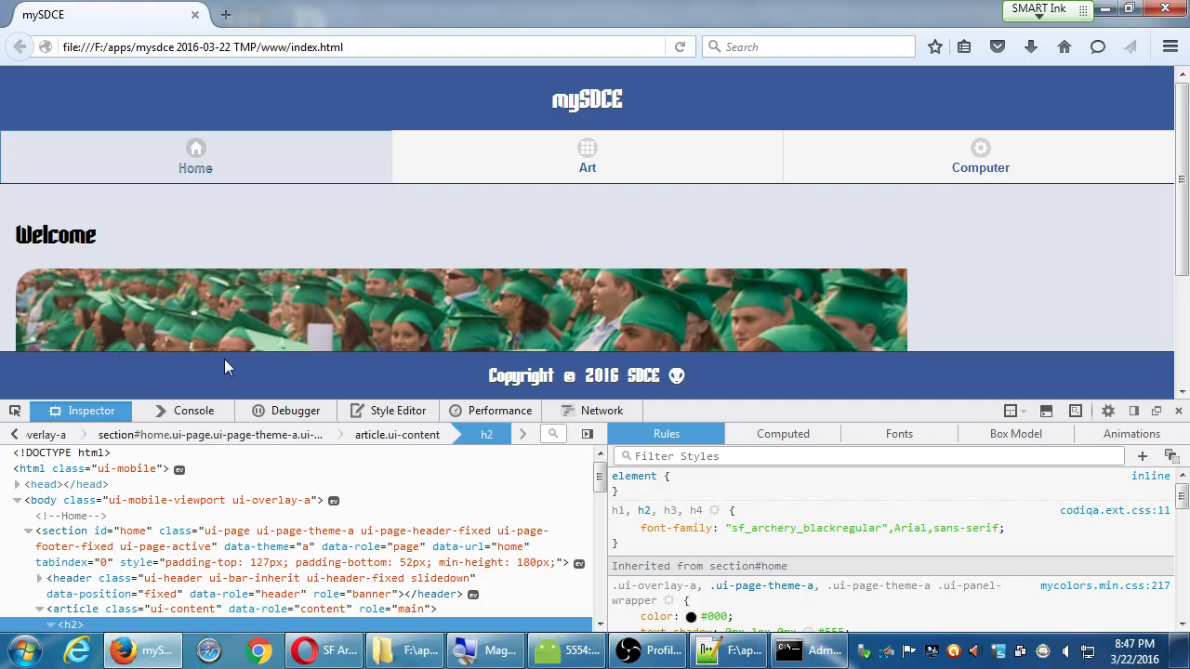
{"action": "mouse_move", "coordinate": [398, 435]}
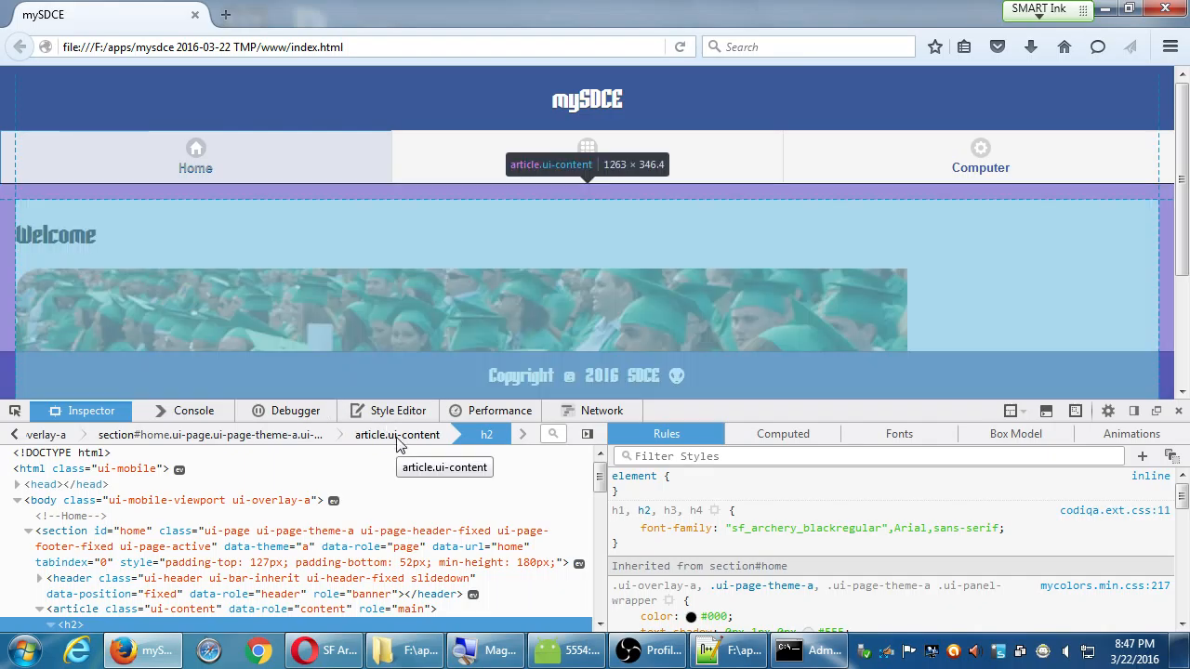
Inspect article.ui-content and try its padding at 2.25em, 0.25em and 1em before extending it per side
{"action": "left_click", "coordinate": [398, 435]}
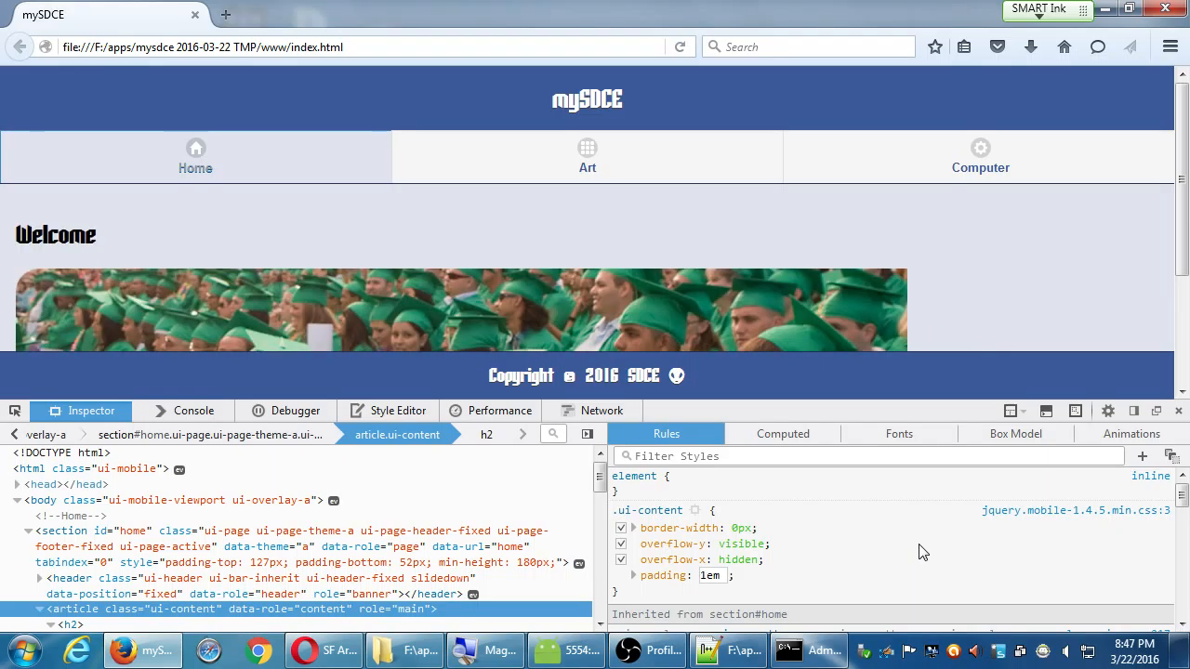
{"action": "double_click", "coordinate": [710, 577]}
{"action": "type", "text": ".25"}
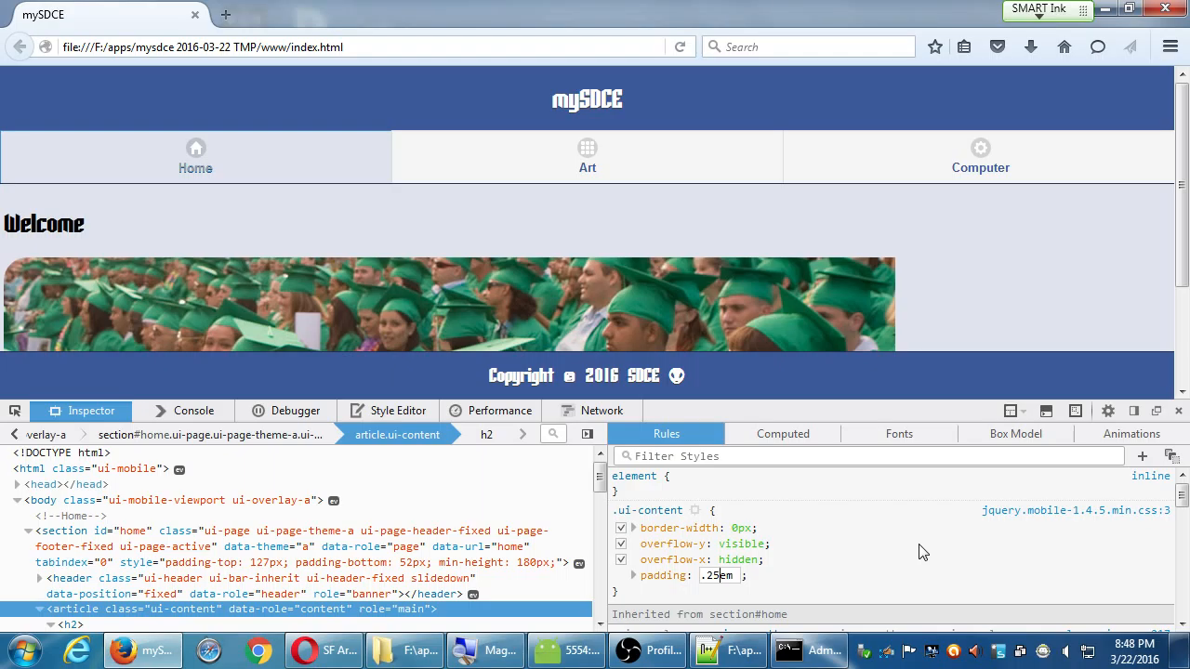
{"action": "type", "text": "2.25em"}
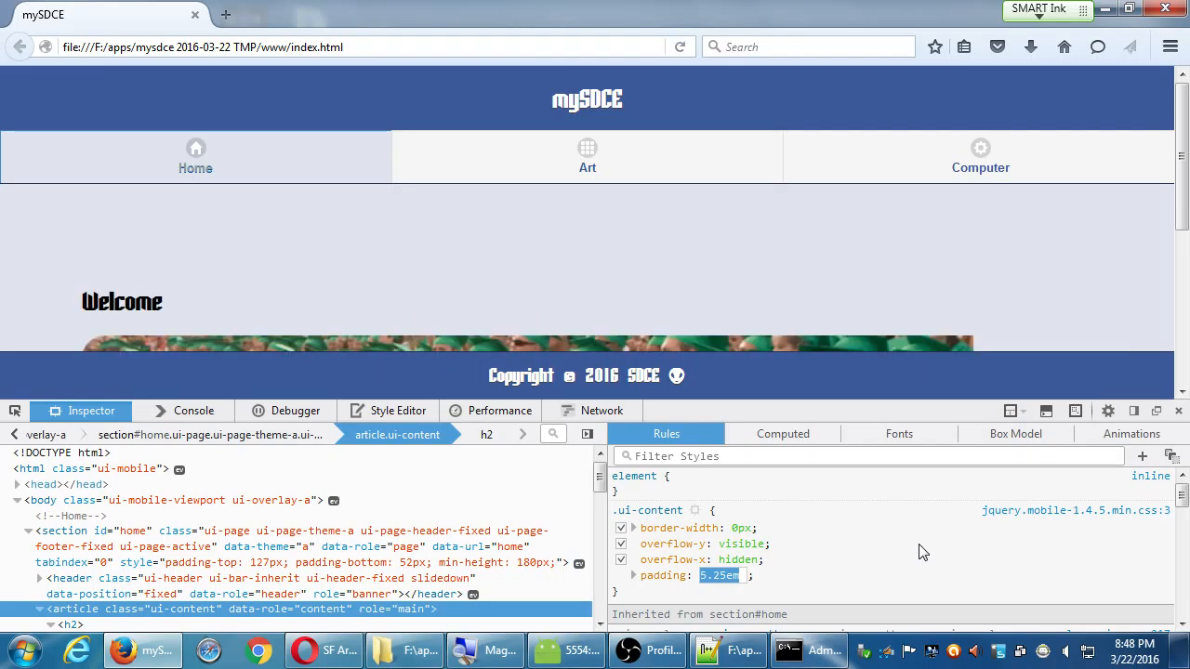
{"action": "type", "text": "0.25em"}
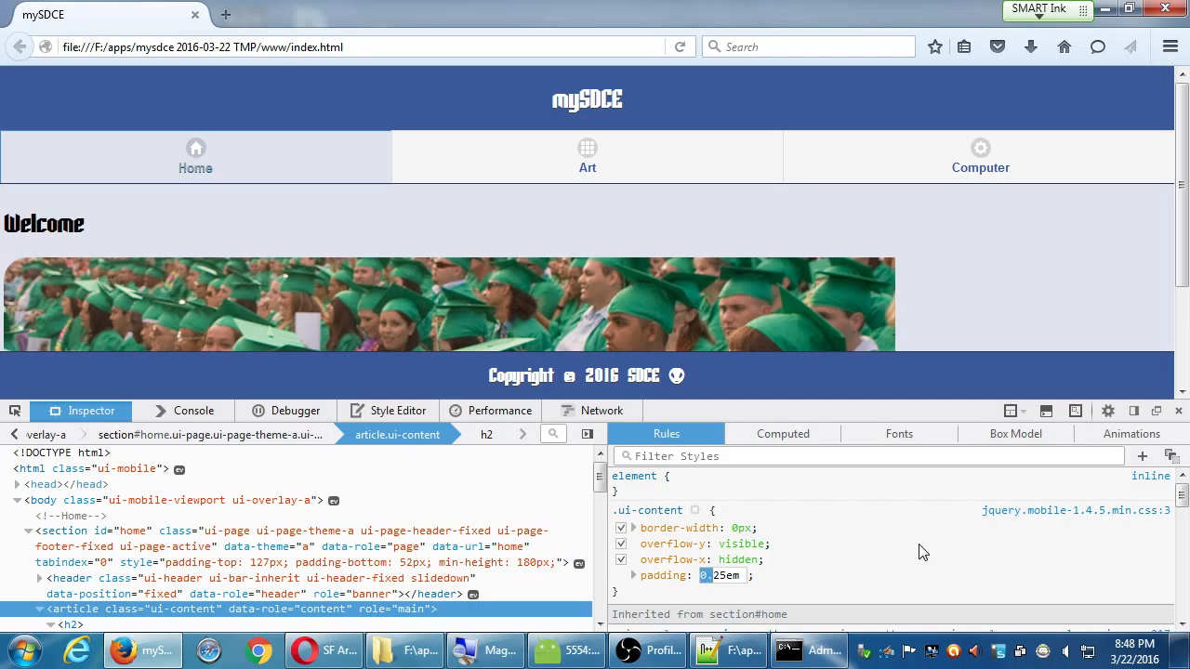
{"action": "type", "text": "1em"}
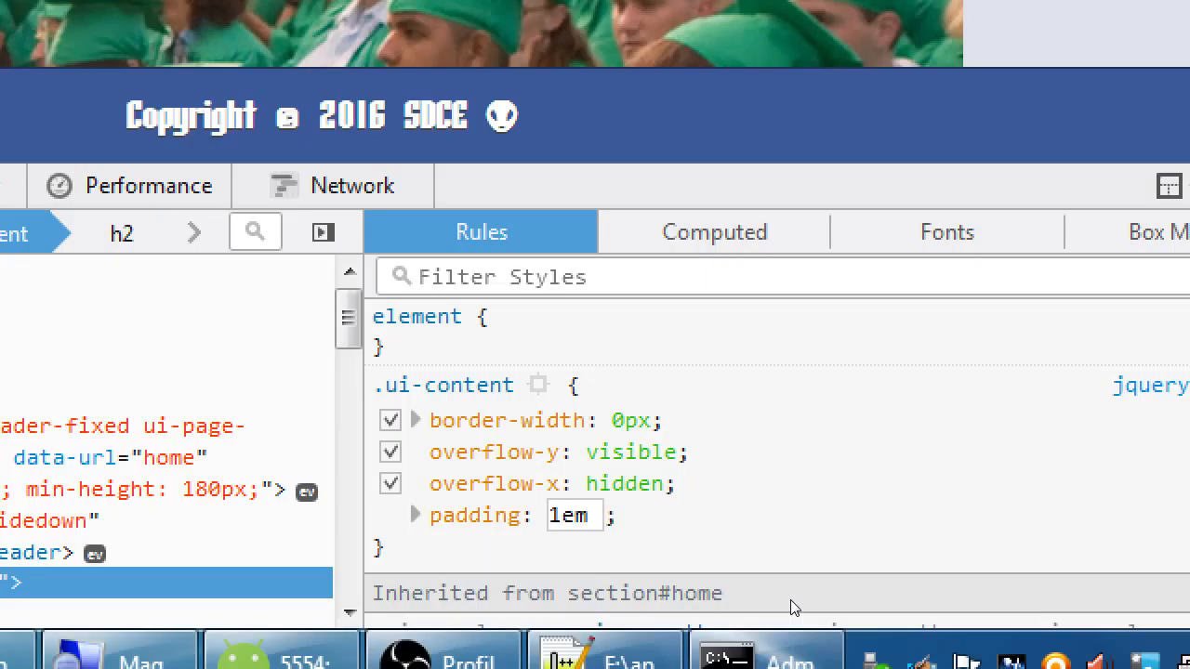
{"action": "left_click", "coordinate": [572, 514]}
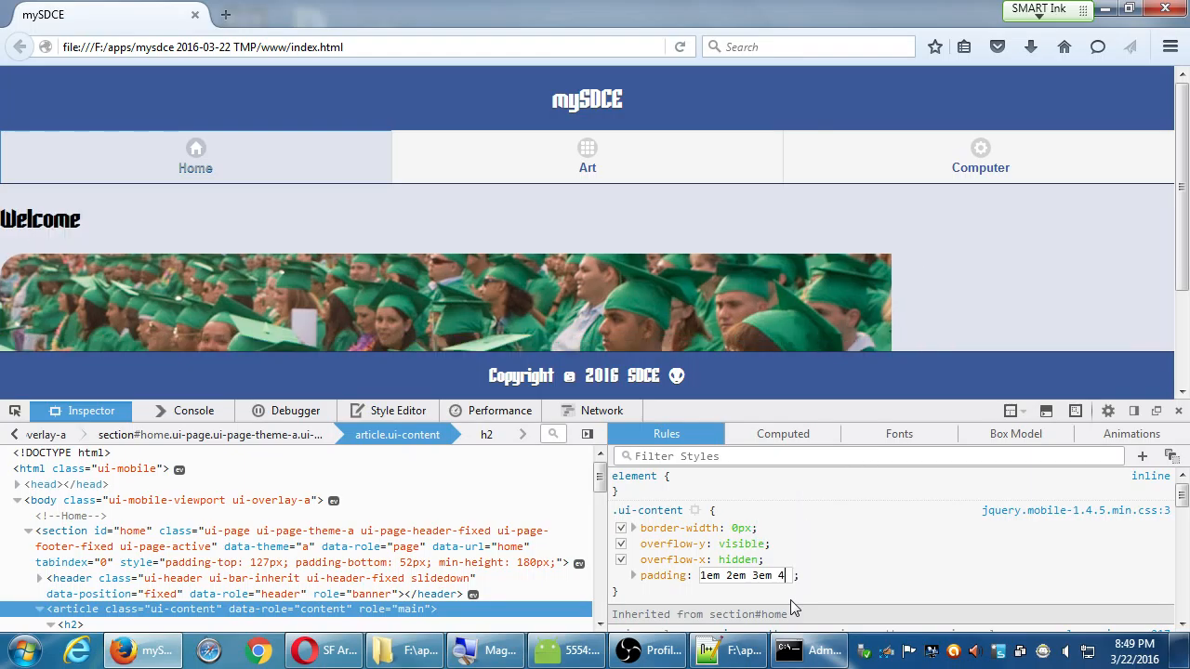
Finish the padding as 1em 2em 3em 4em, then replace individual side values such as 10em
{"action": "type", "text": "em"}
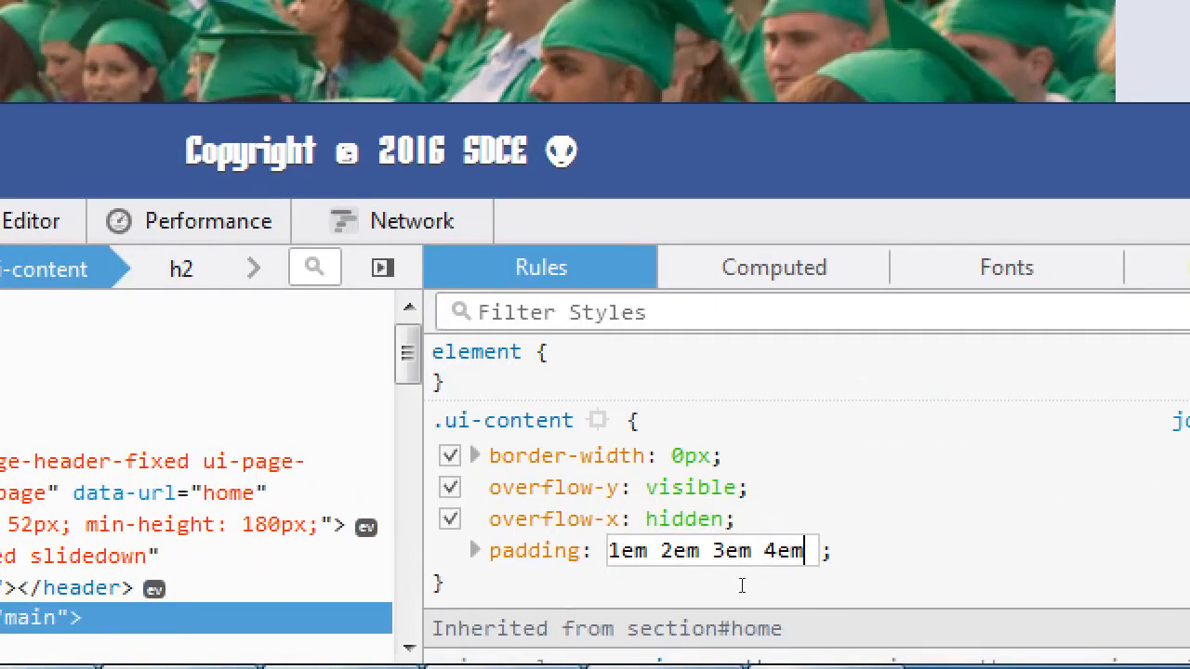
{"action": "double_click", "coordinate": [628, 550]}
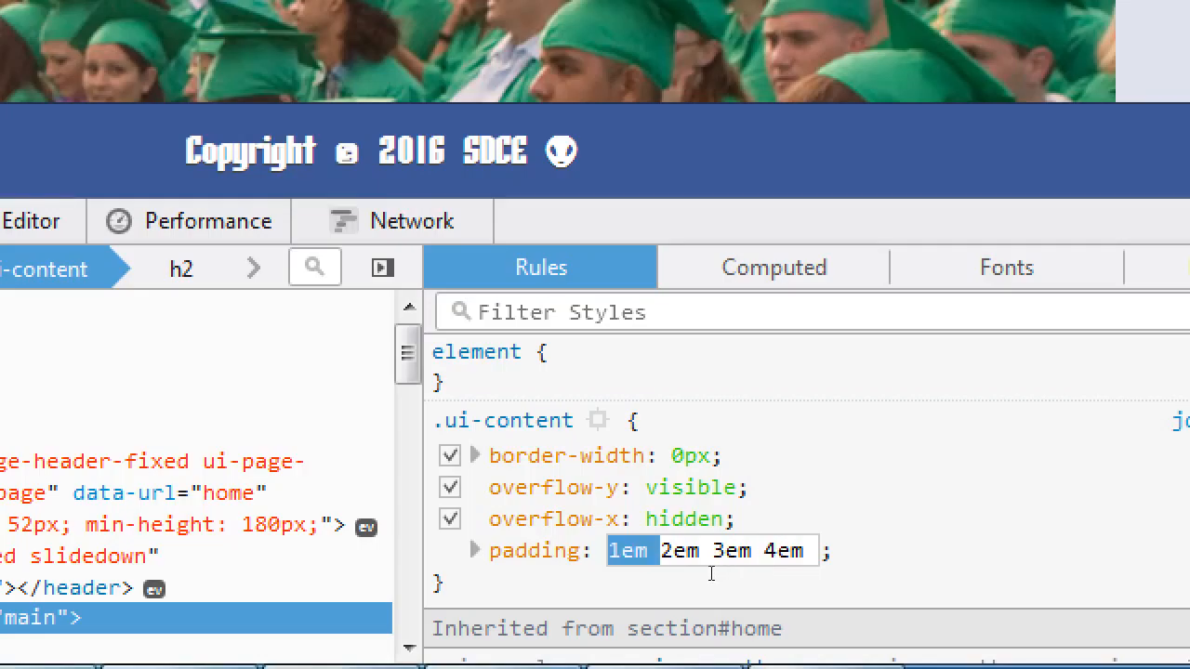
{"action": "left_click", "coordinate": [732, 550]}
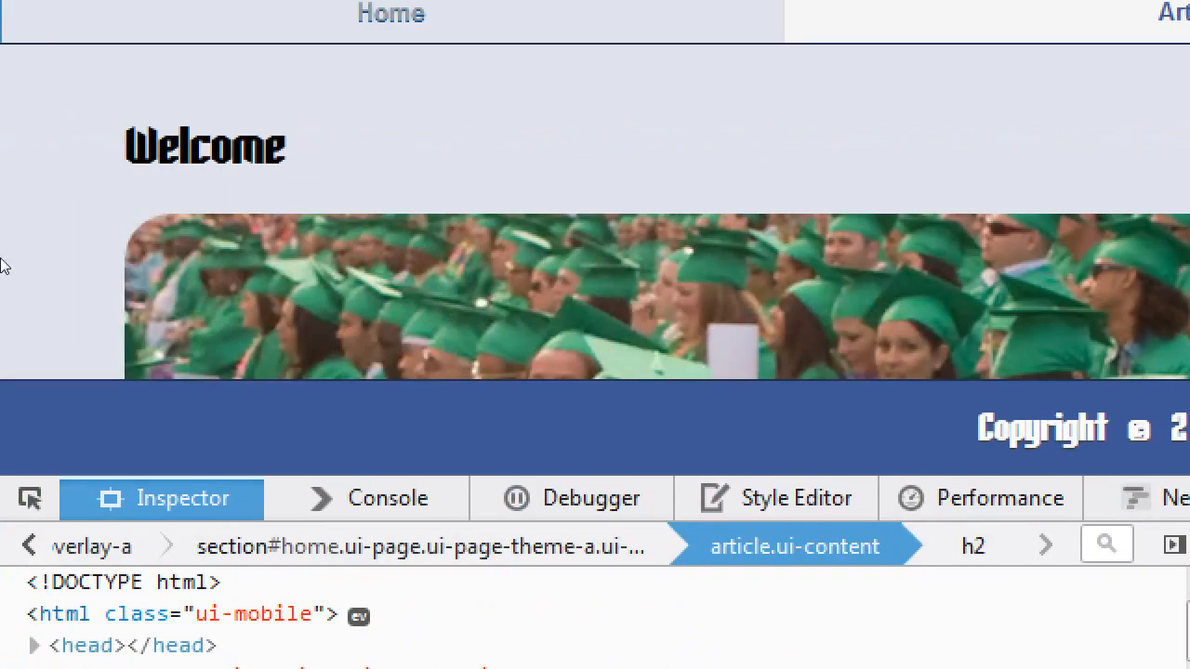
{"action": "mouse_move", "coordinate": [149, 243]}
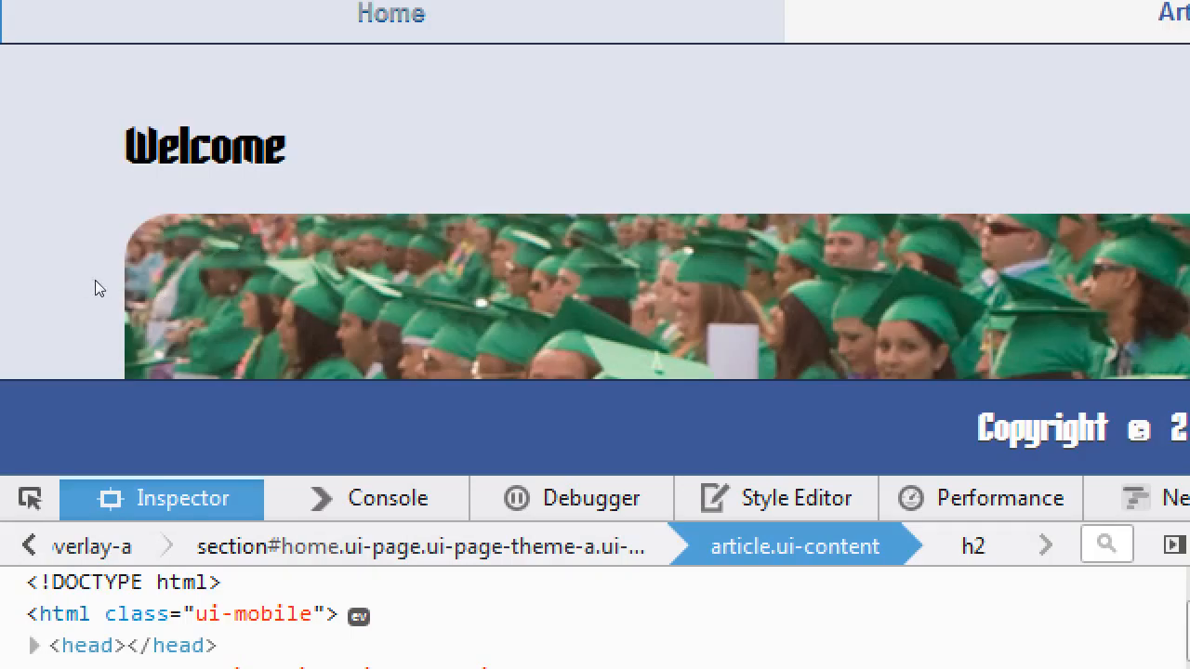
{"action": "mouse_move", "coordinate": [134, 348]}
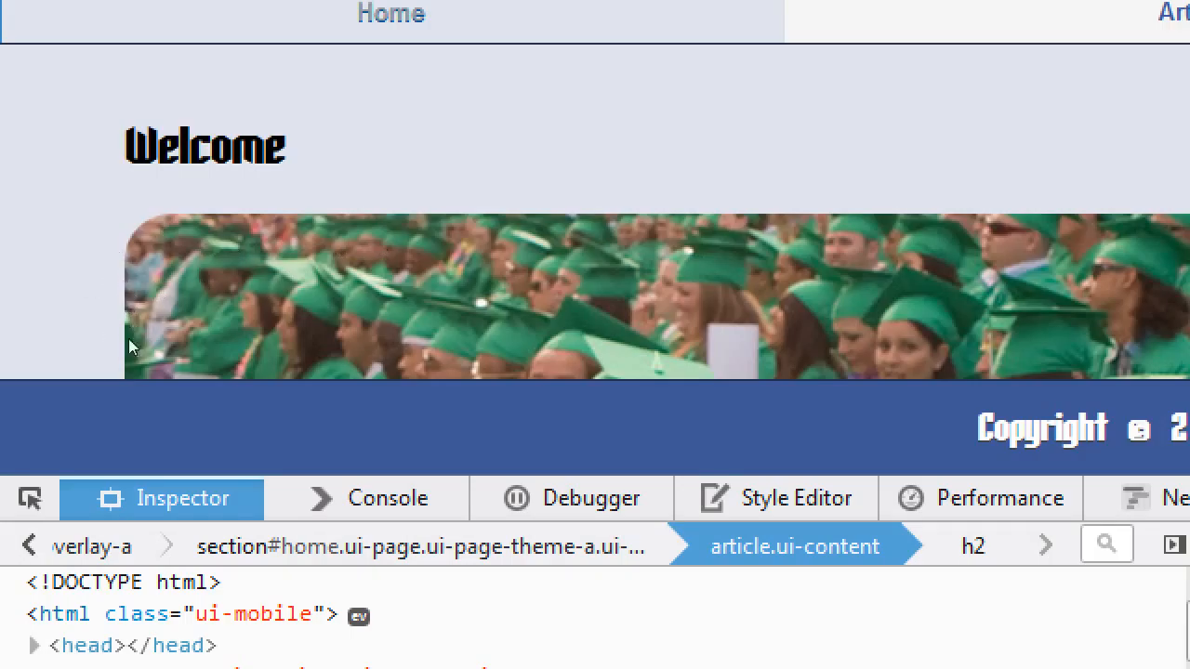
{"action": "mouse_move", "coordinate": [231, 324]}
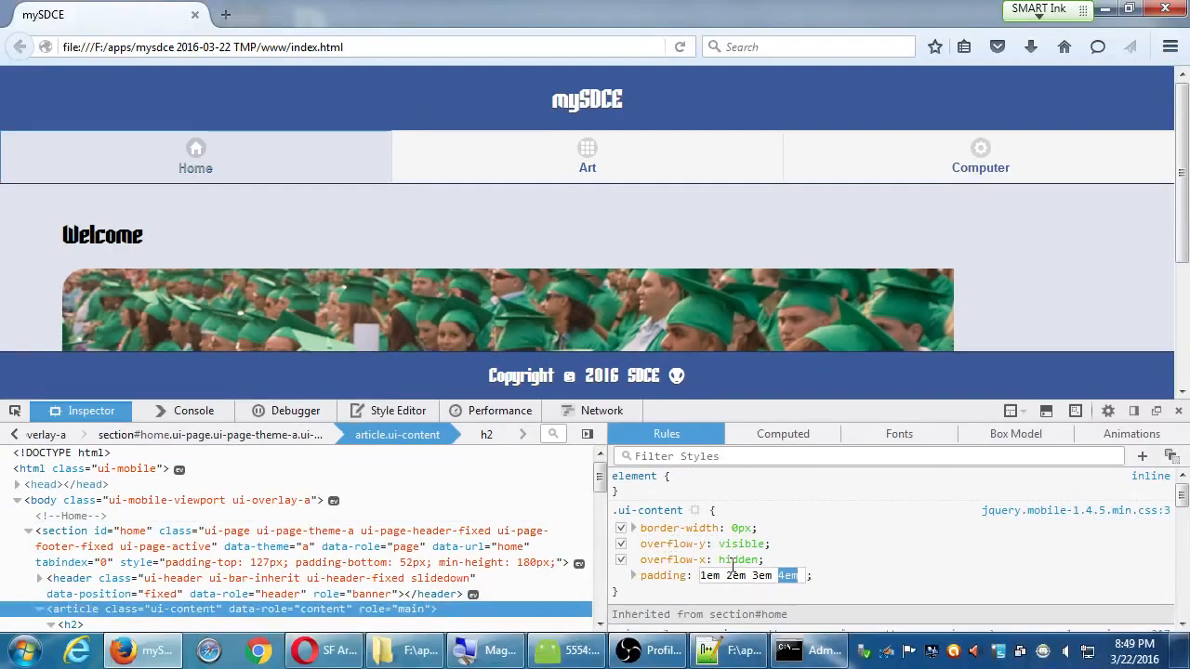
{"action": "left_click", "coordinate": [762, 577]}
{"action": "type", "text": "16"}
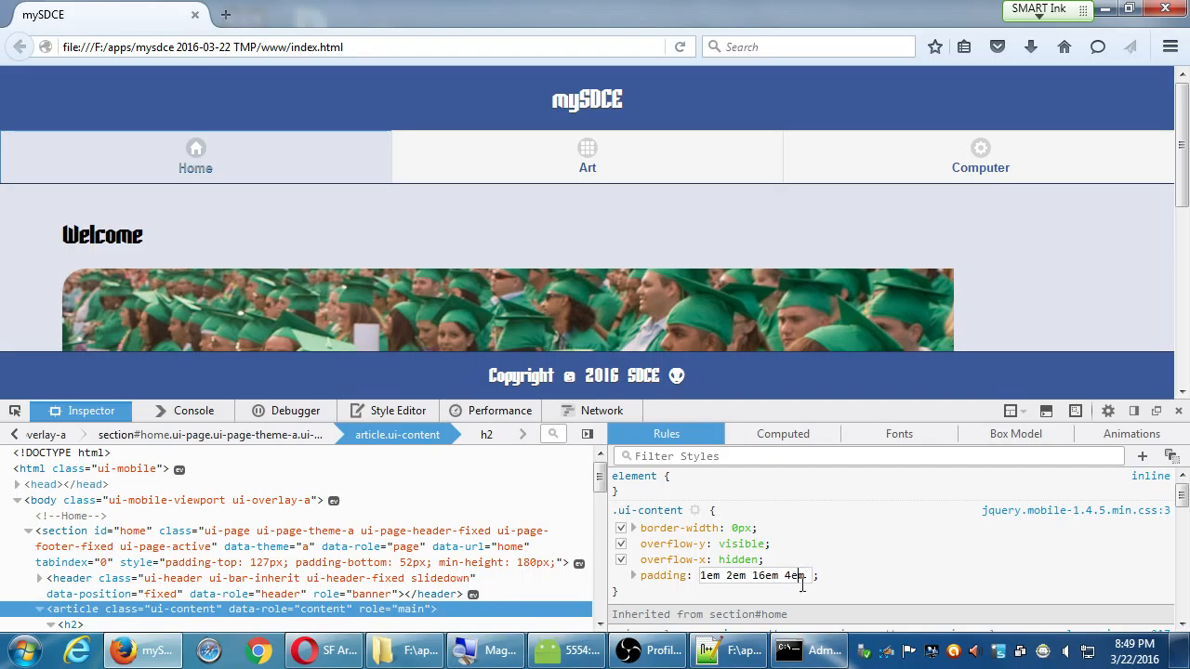
{"action": "type", "text": "10em"}
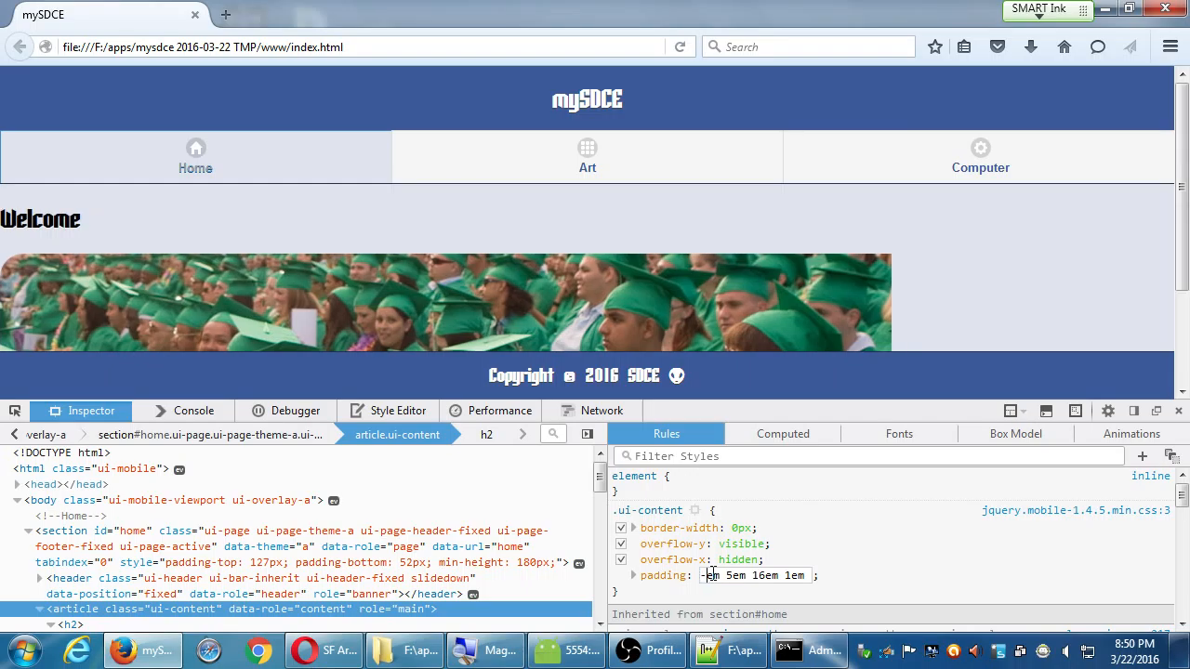
{"action": "double_click", "coordinate": [712, 576]}
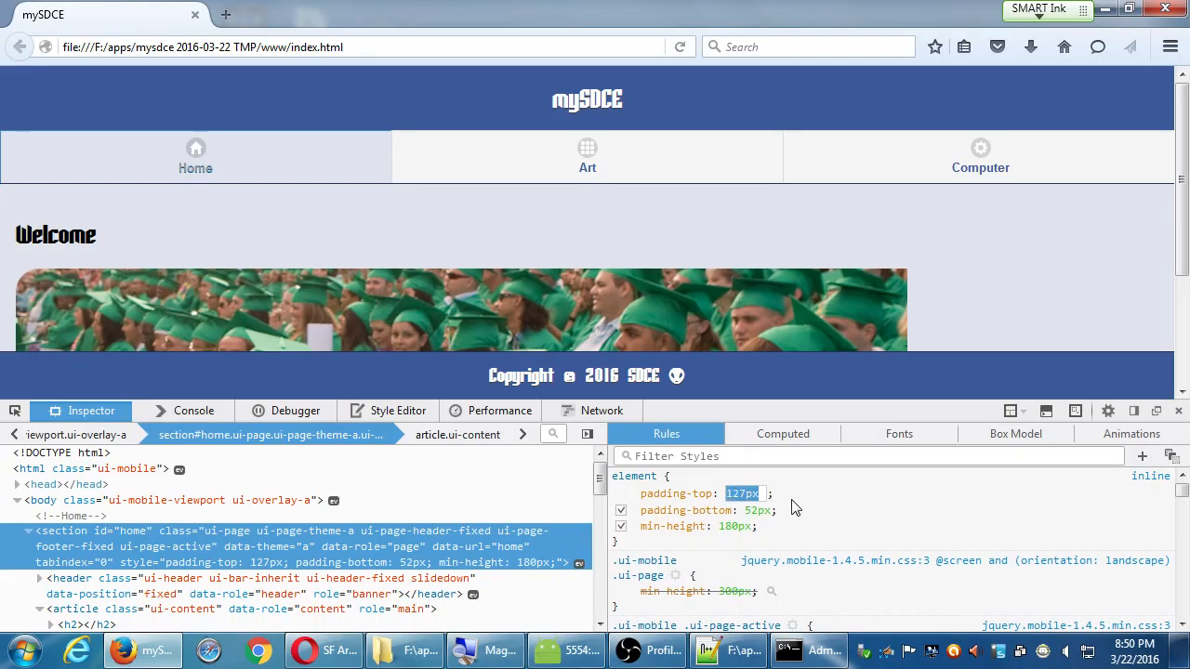
Try the home section's inline padding-top at 155px, then switch to the Art page
{"action": "type", "text": "155px"}
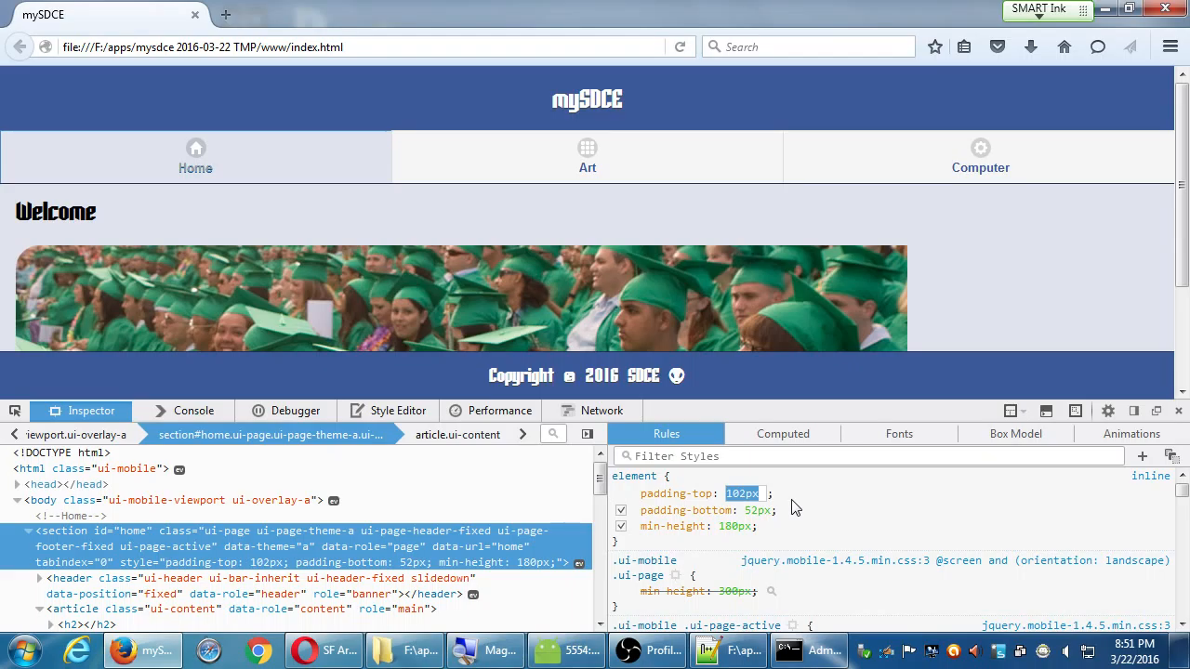
{"action": "left_click", "coordinate": [588, 156]}
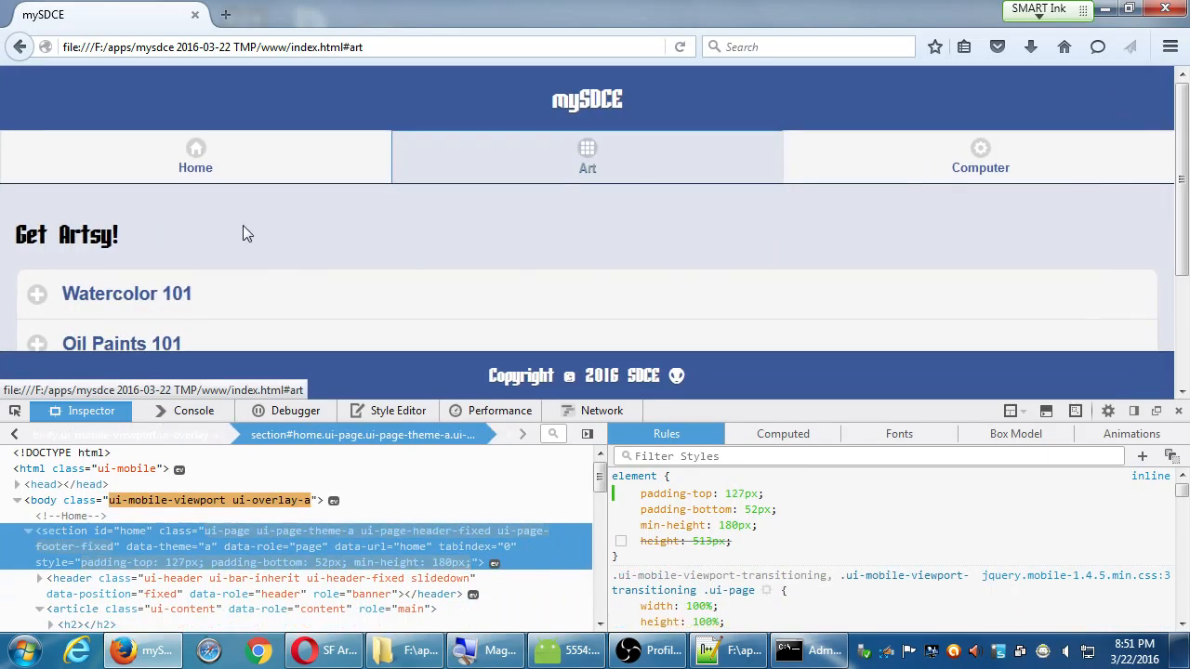
Visit the Computer page, return Home, and set the home section's padding-top to 100px
{"action": "left_click", "coordinate": [979, 156]}
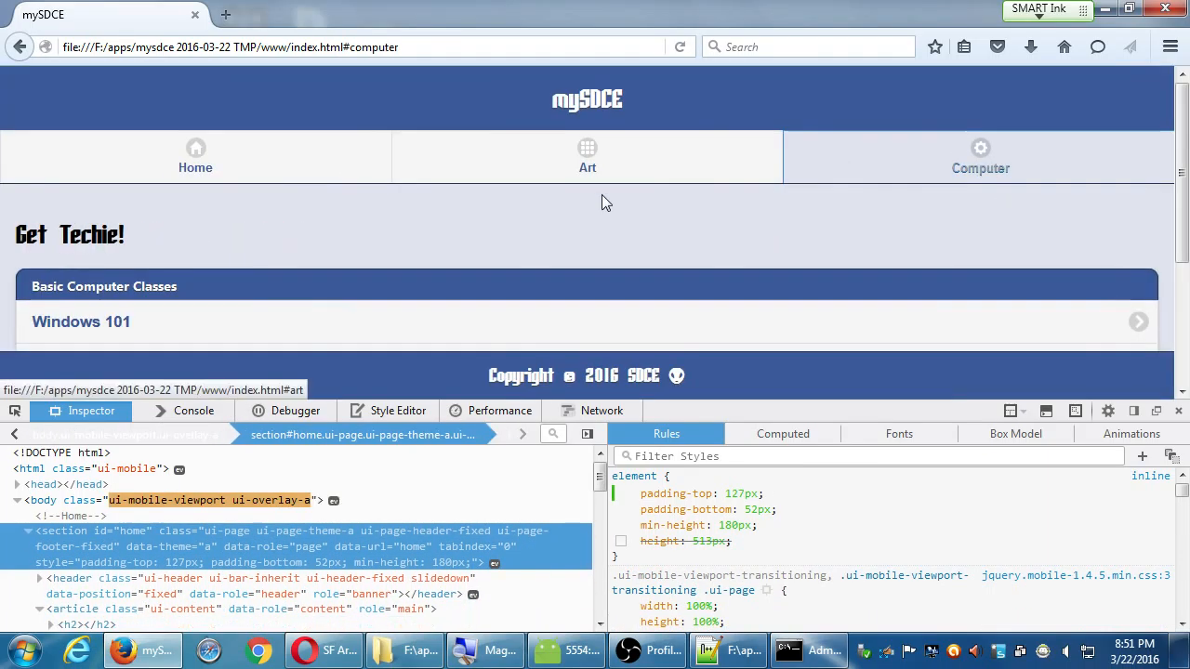
{"action": "left_click", "coordinate": [195, 156]}
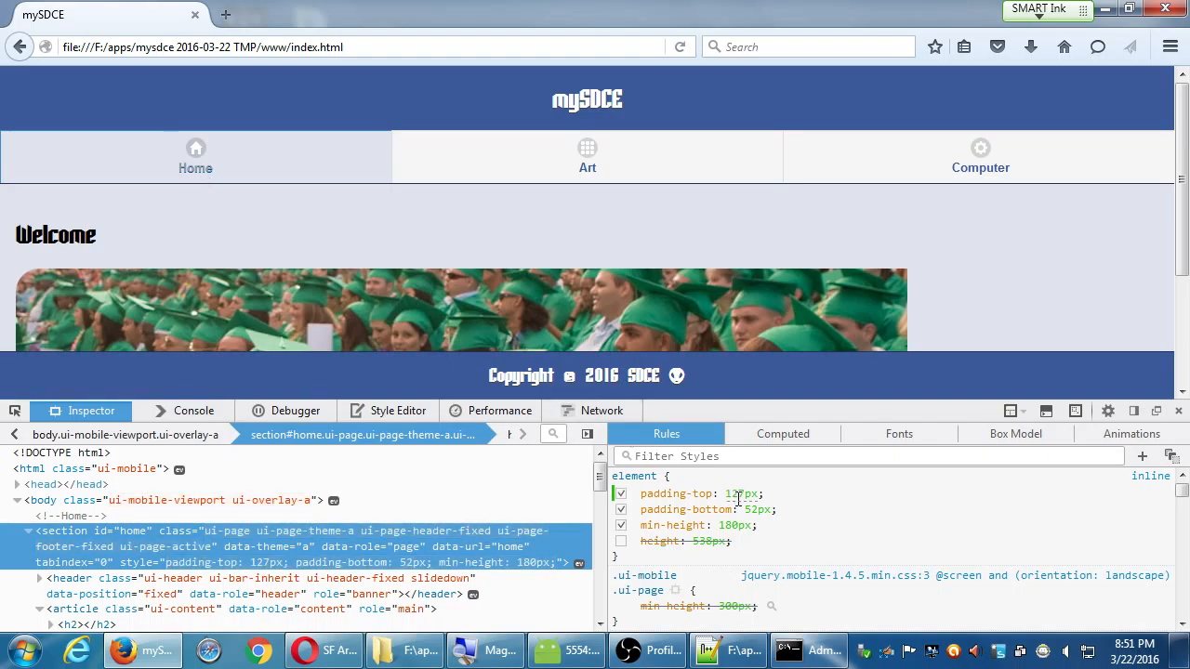
{"action": "left_click", "coordinate": [734, 495]}
{"action": "type", "text": "100"}
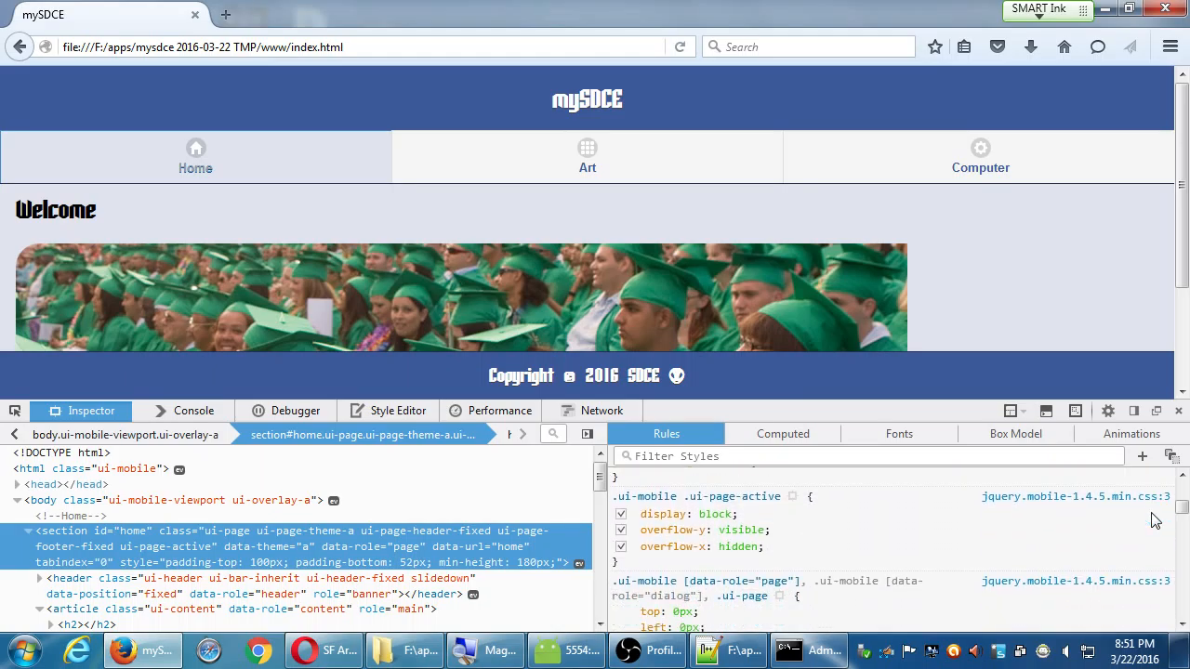
{"action": "scroll", "scroll_direction": "down", "scroll_amount": 3}
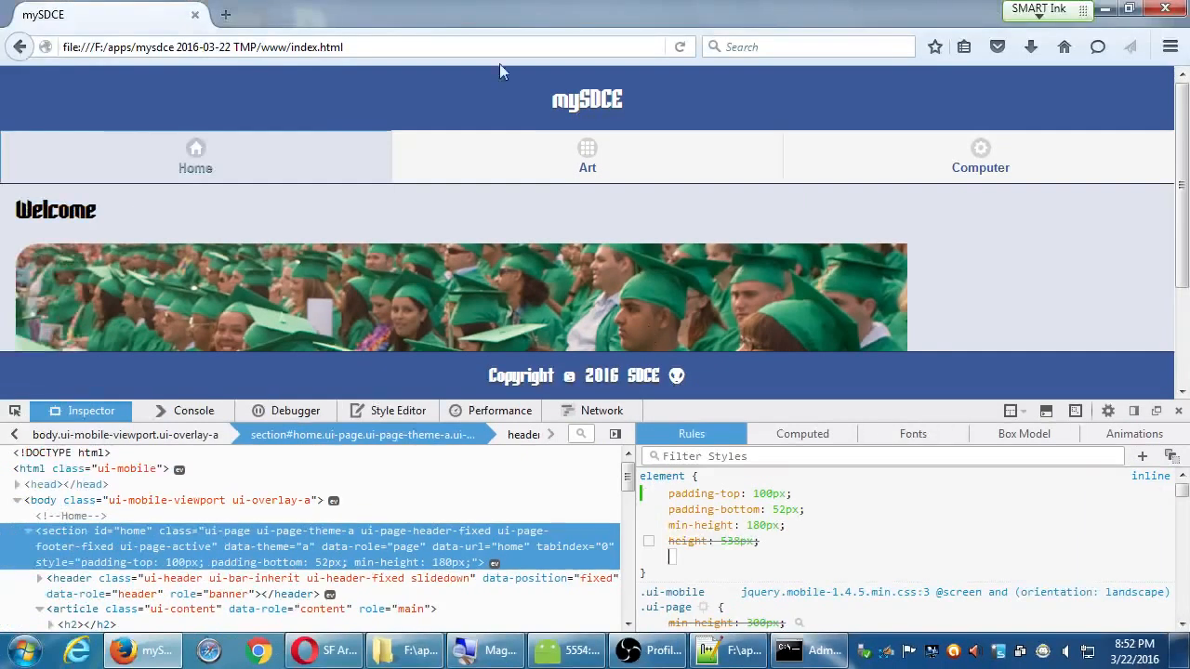
{"action": "mouse_move", "coordinate": [707, 65]}
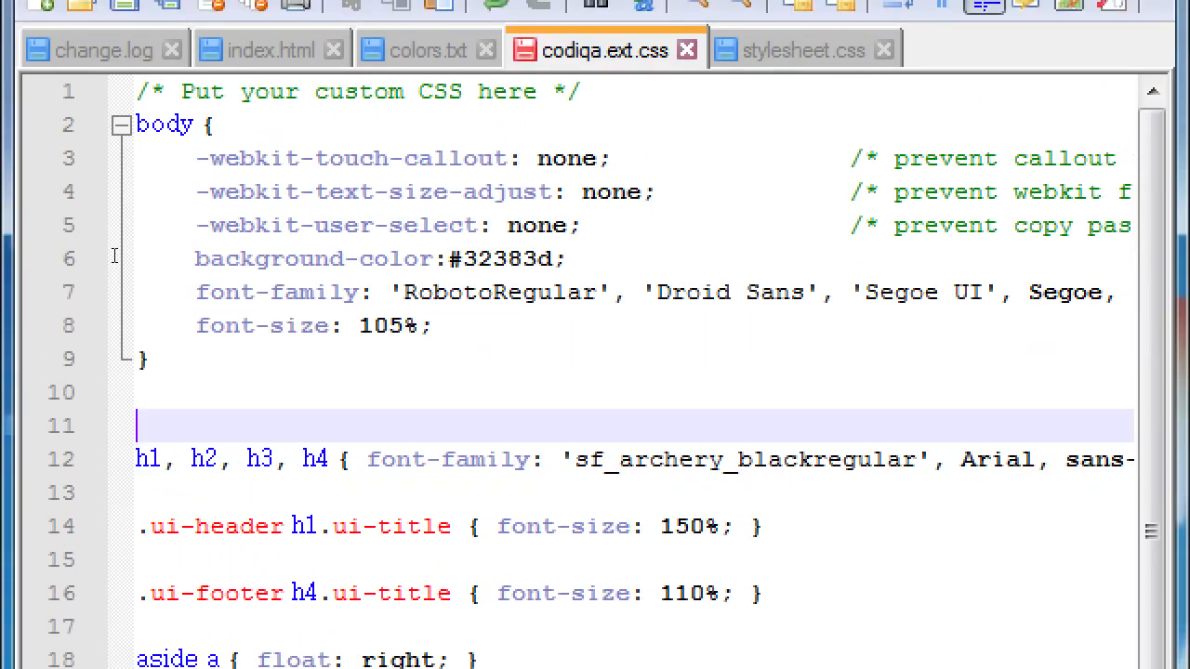
Write a section { padding-top: 100px; } rule on line 11 of codiqa.ext.css
{"action": "type", "text": "section"}
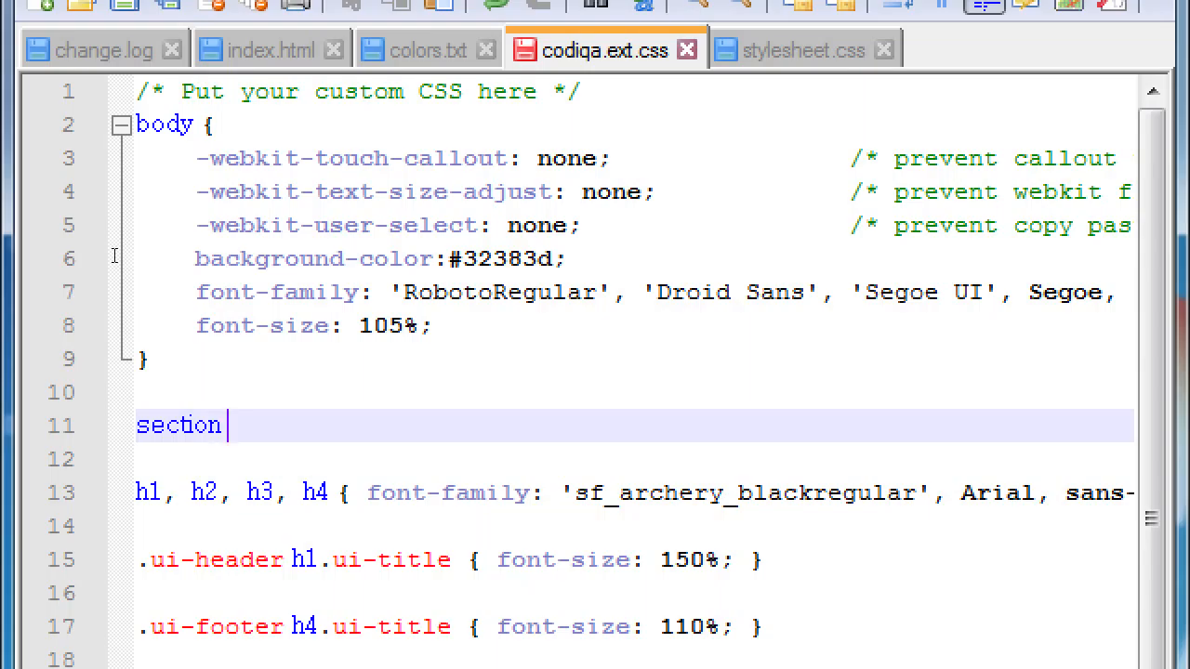
{"action": "type", "text": "{}"}
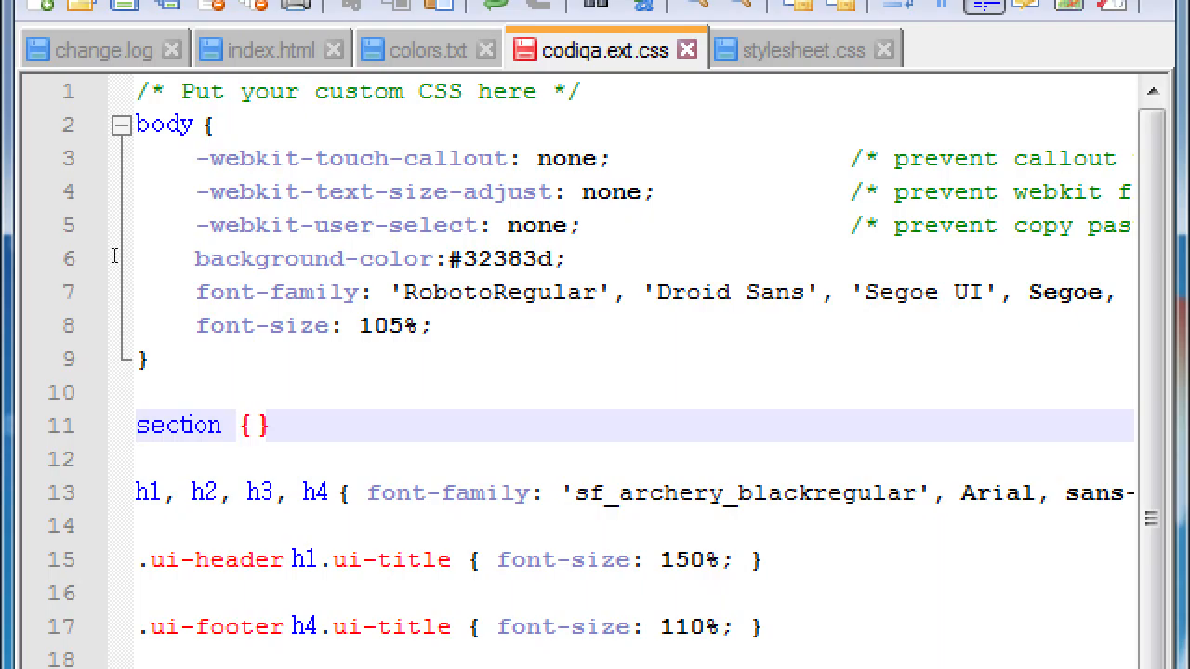
{"action": "left_click", "coordinate": [251, 423]}
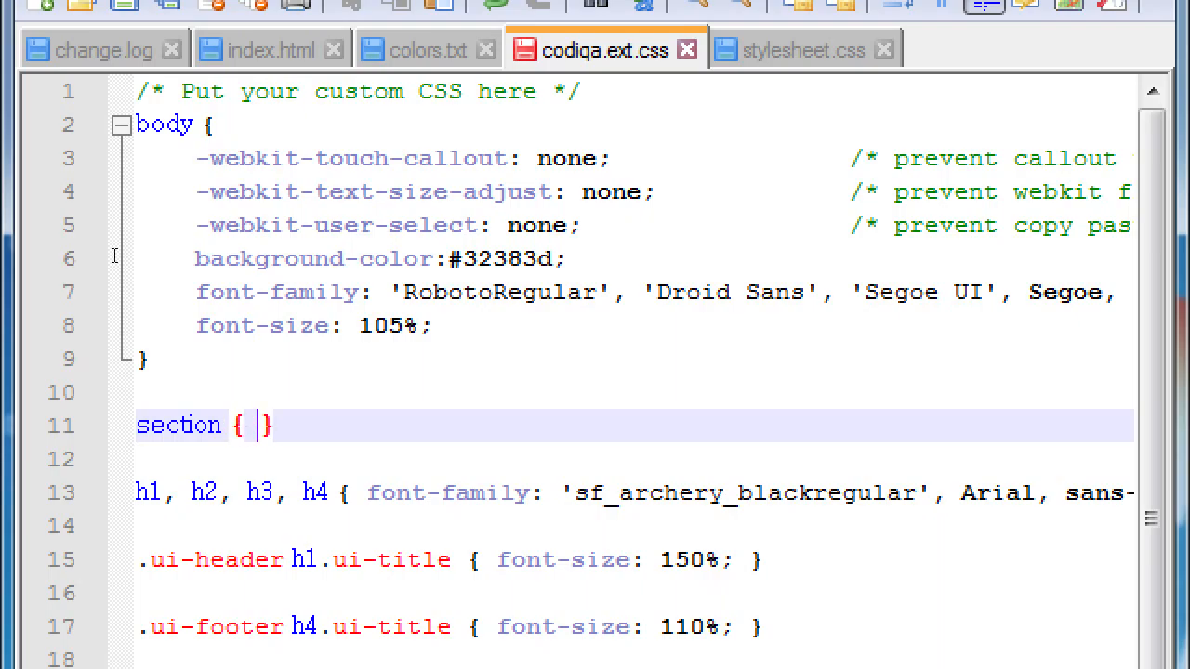
{"action": "type", "text": "pading-top"}
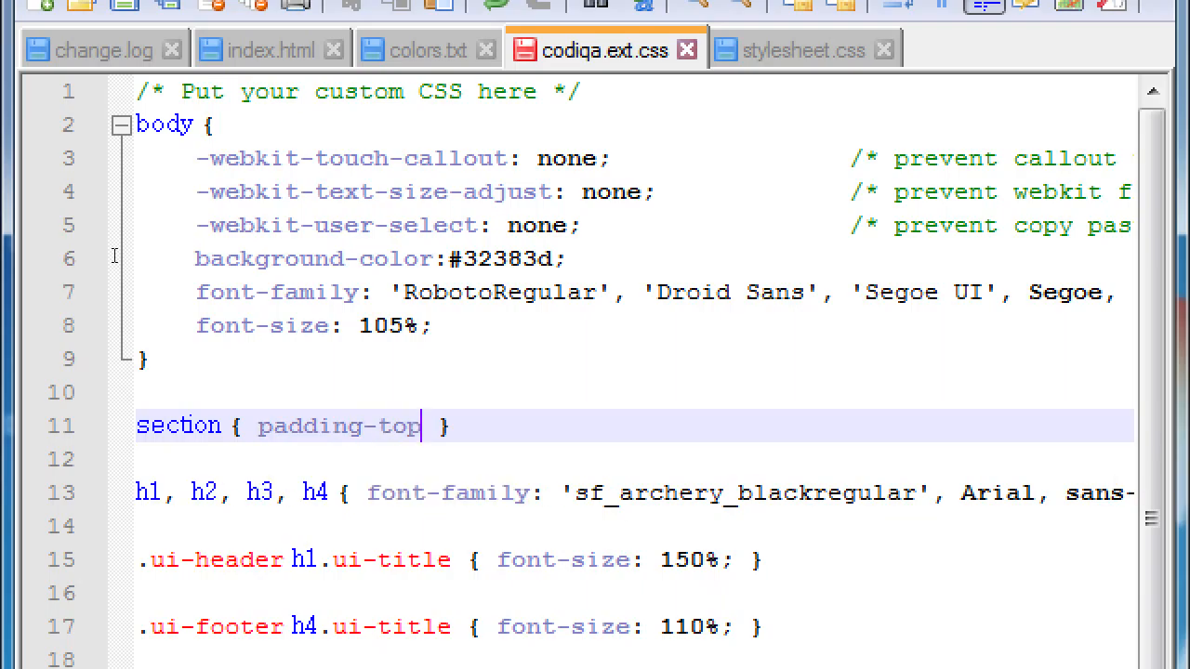
{"action": "type", "text": ": 100px;"}
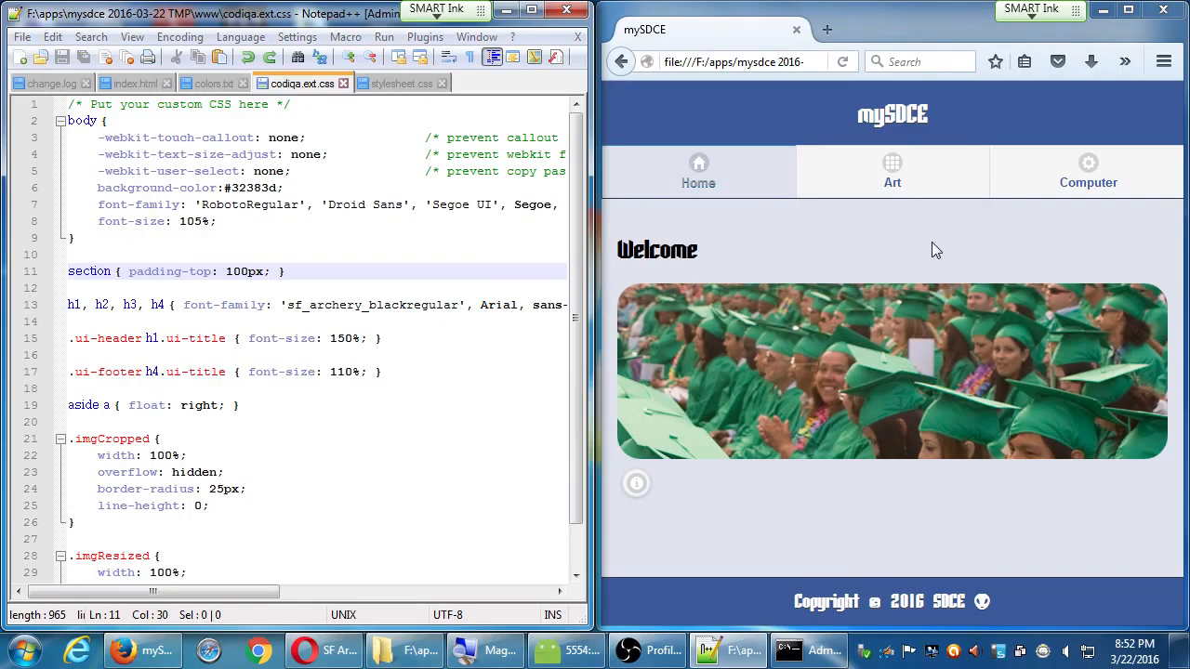
{"action": "mouse_move", "coordinate": [933, 241]}
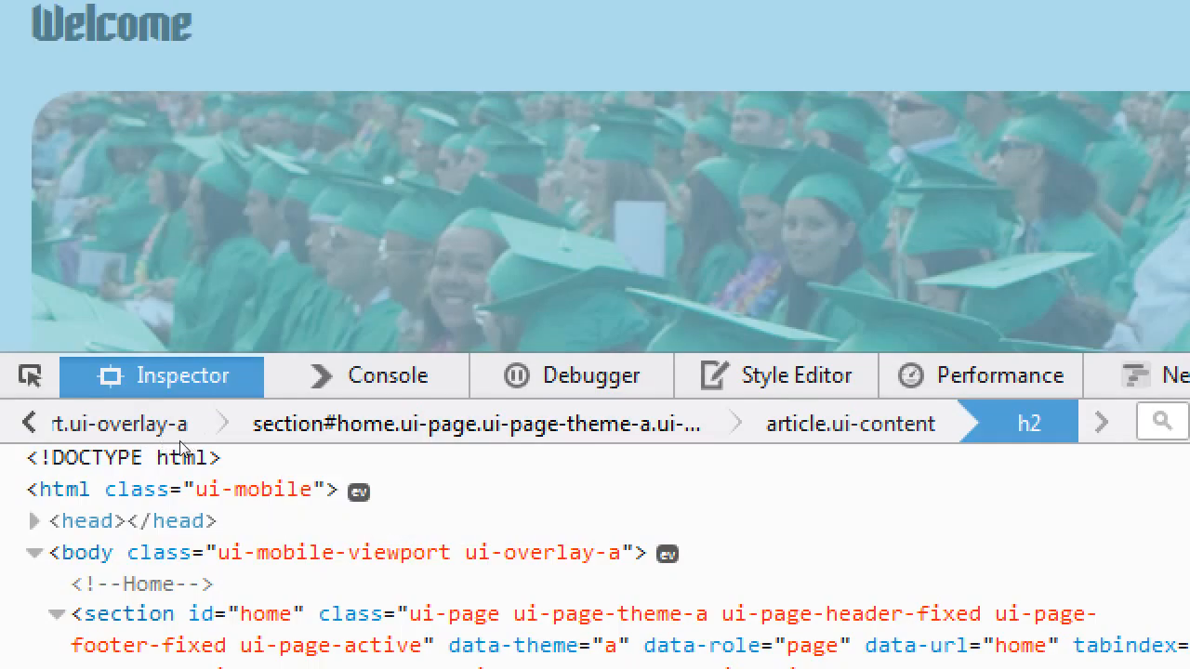
{"action": "mouse_move", "coordinate": [197, 443]}
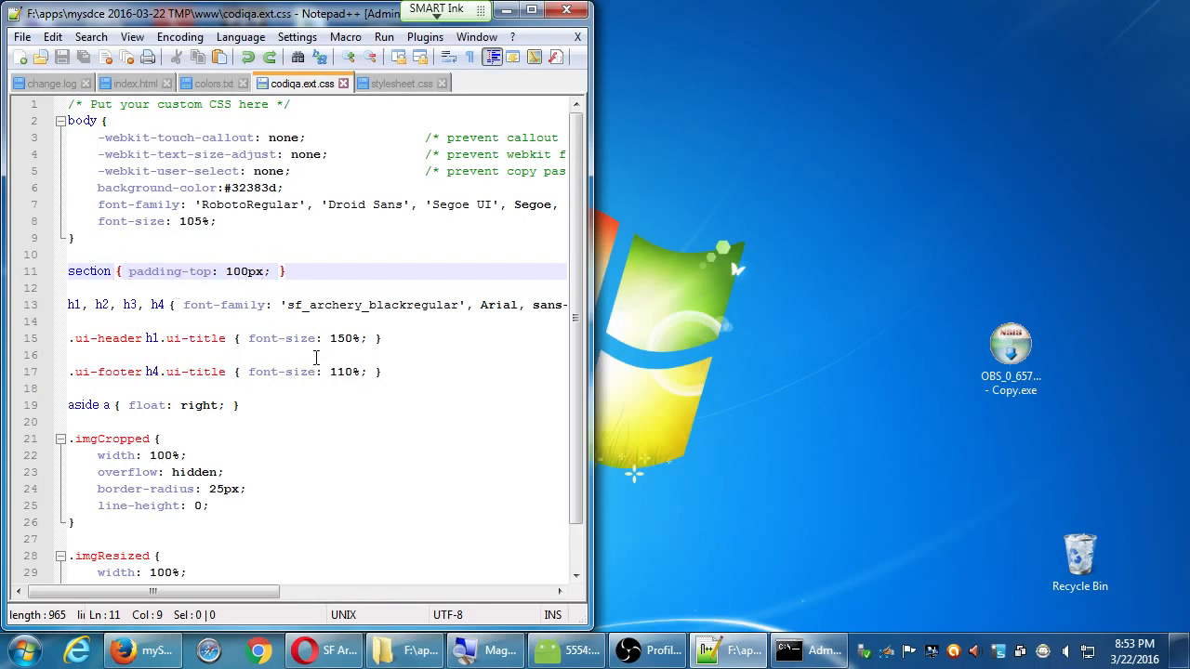
Append .ui-page to the section selector on line 11
{"action": "type", "text": ".ui-page"}
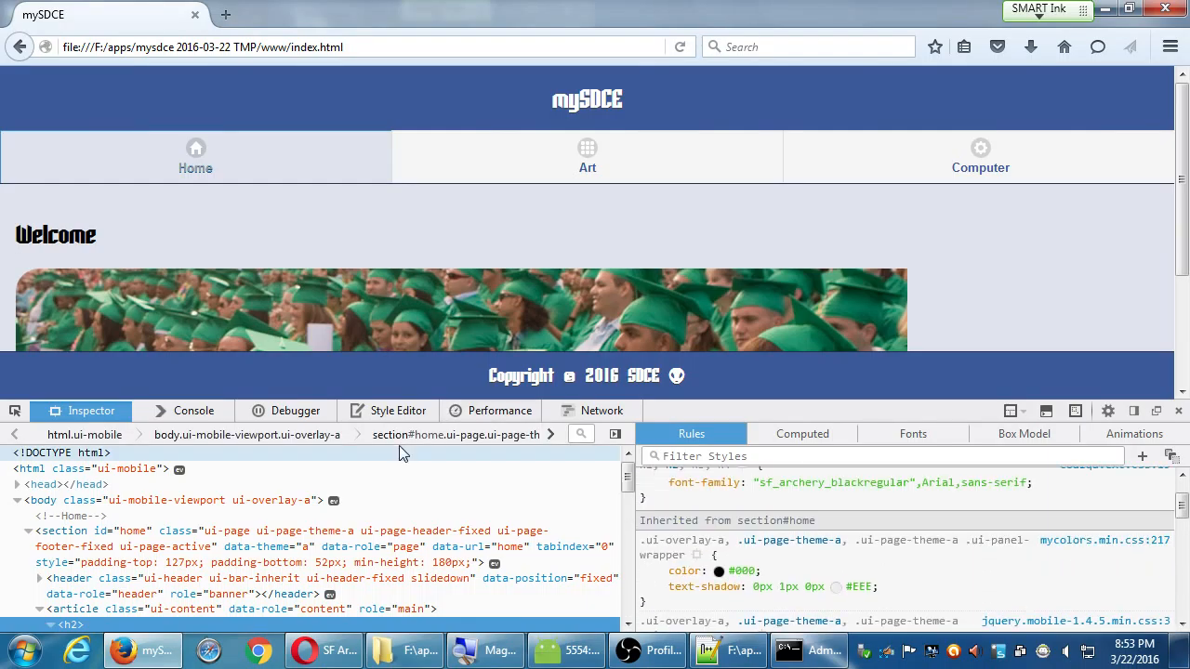
Add padding-top: 100px to the .ui-page rule for section#home in the Rules panel
{"action": "left_click", "coordinate": [93, 546]}
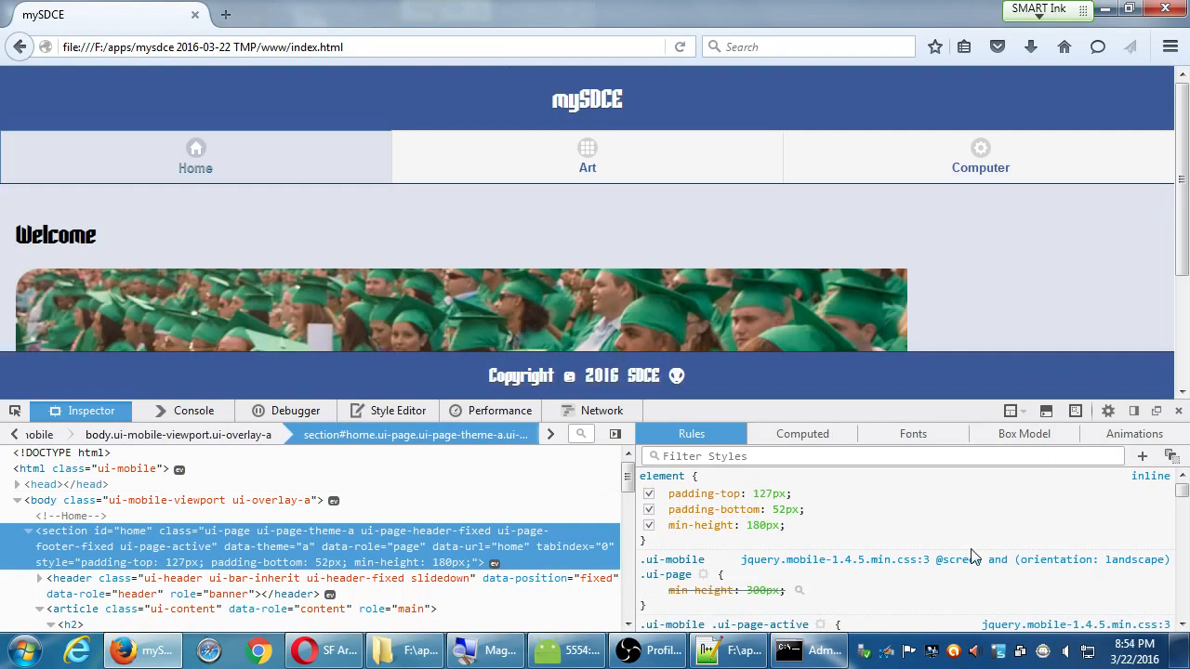
{"action": "mouse_move", "coordinate": [969, 515]}
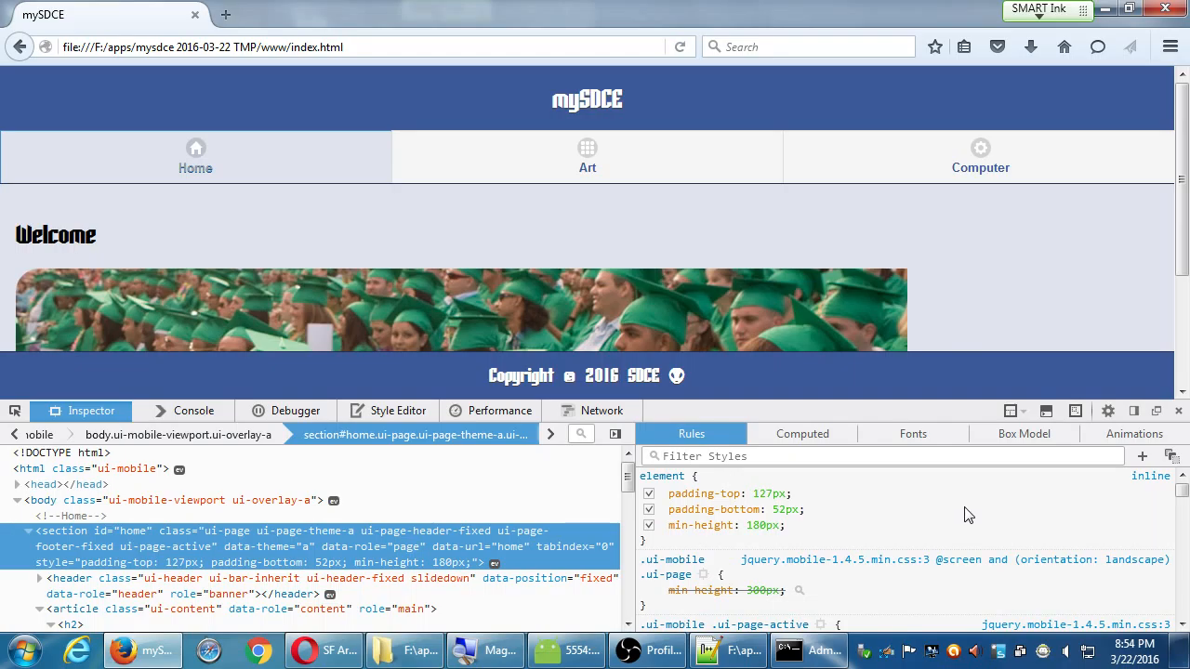
{"action": "mouse_move", "coordinate": [960, 515]}
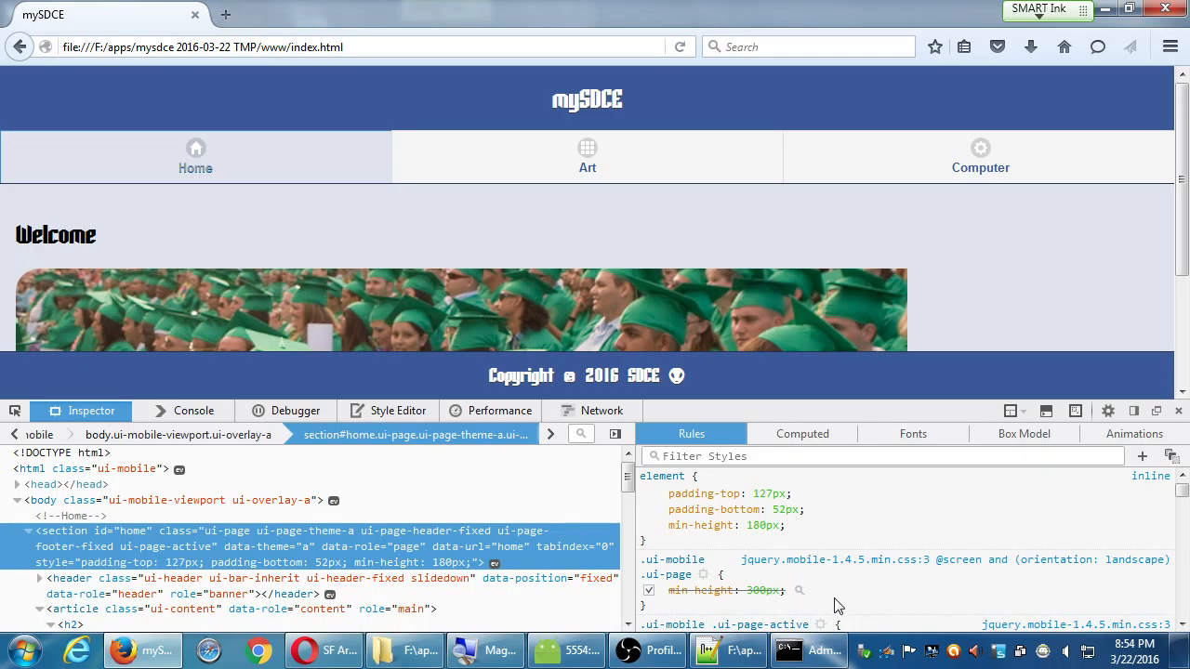
{"action": "type", "text": "padding-top"}
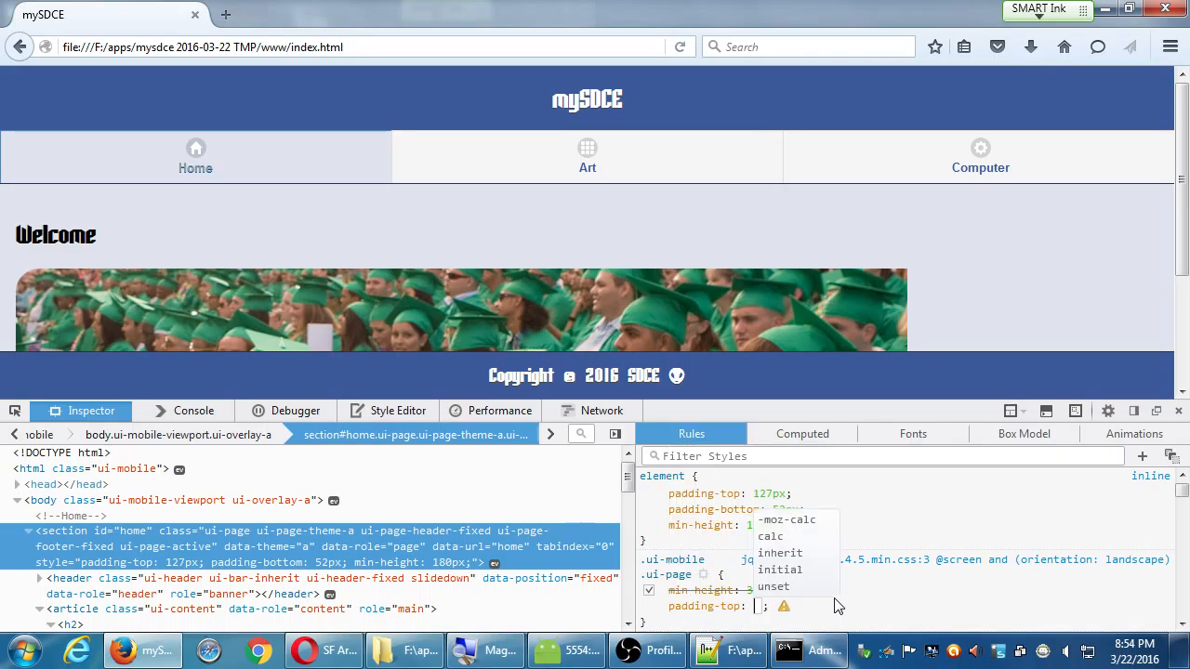
{"action": "type", "text": "100px"}
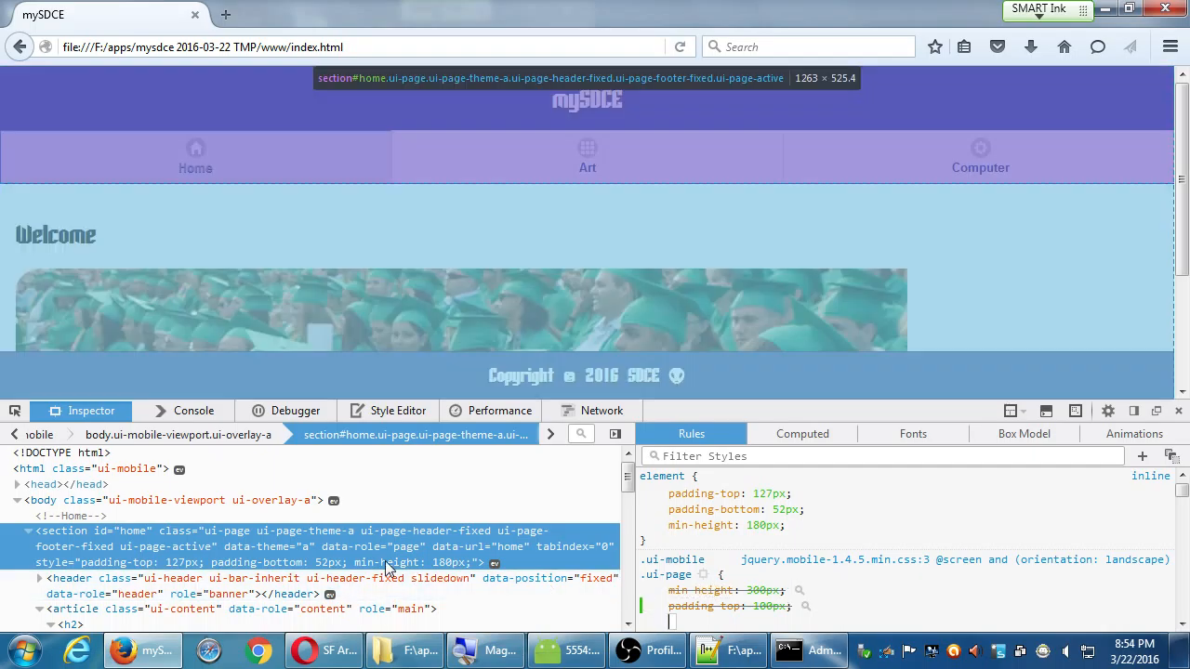
{"action": "mouse_move", "coordinate": [193, 536]}
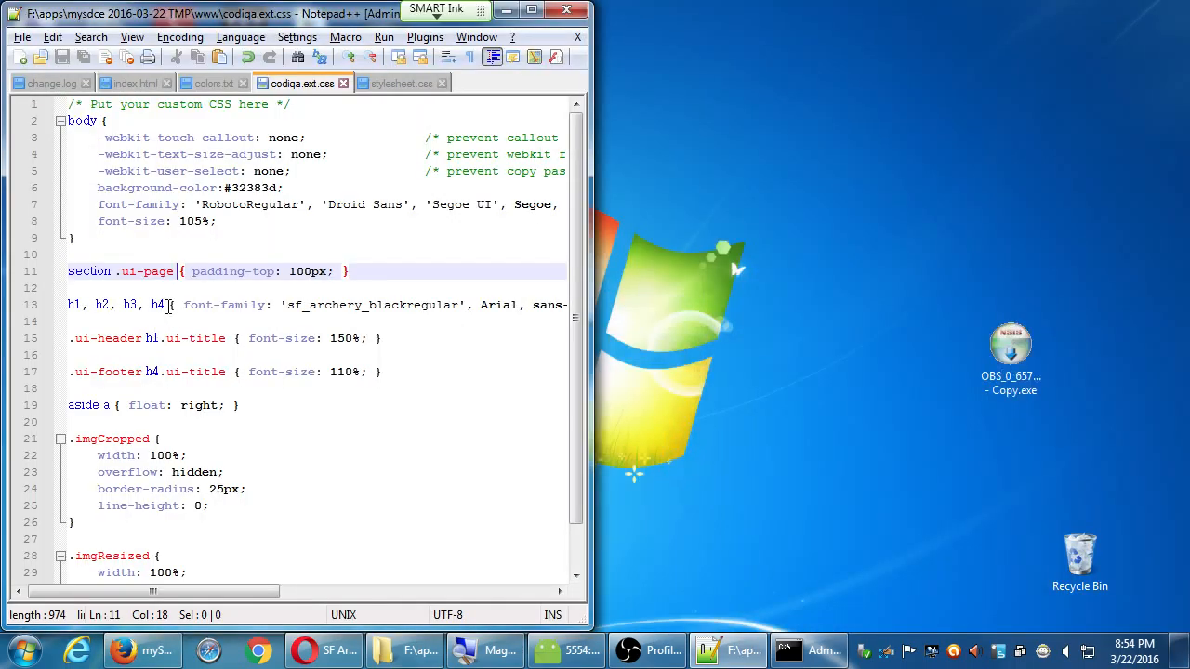
Select .ui-page in the line 11 selector to replace it with #home
{"action": "double_click", "coordinate": [154, 271]}
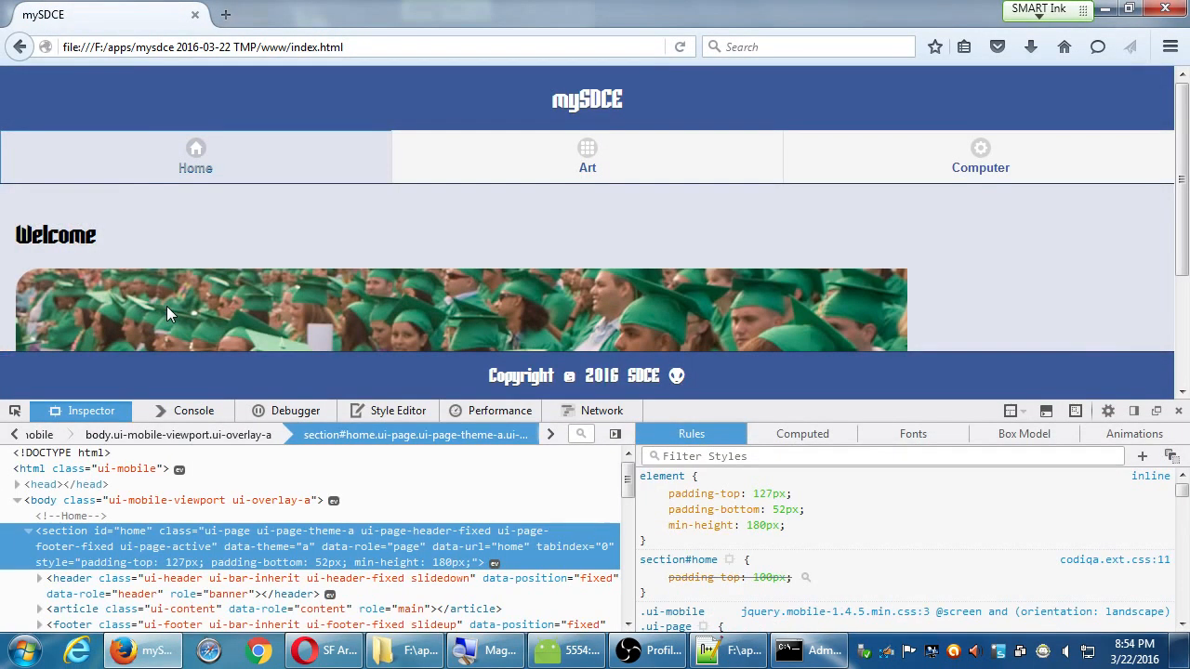
Toggle the page's fixed header and footer by clicking the page content
{"action": "left_click", "coordinate": [11, 650]}
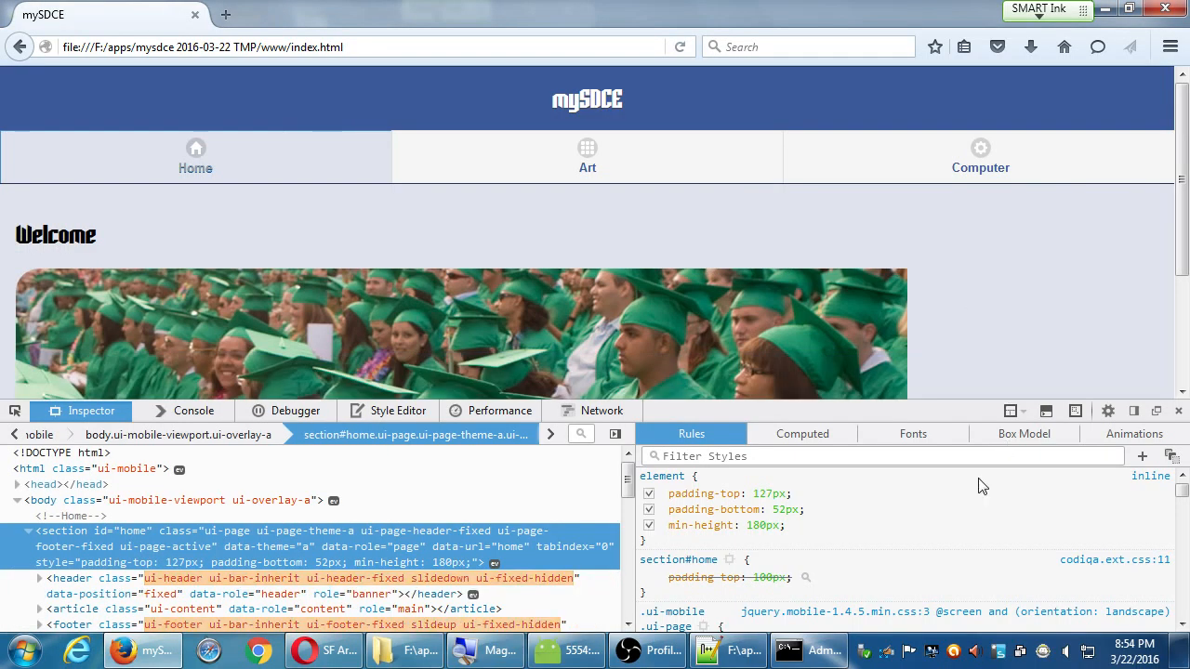
{"action": "mouse_move", "coordinate": [729, 651]}
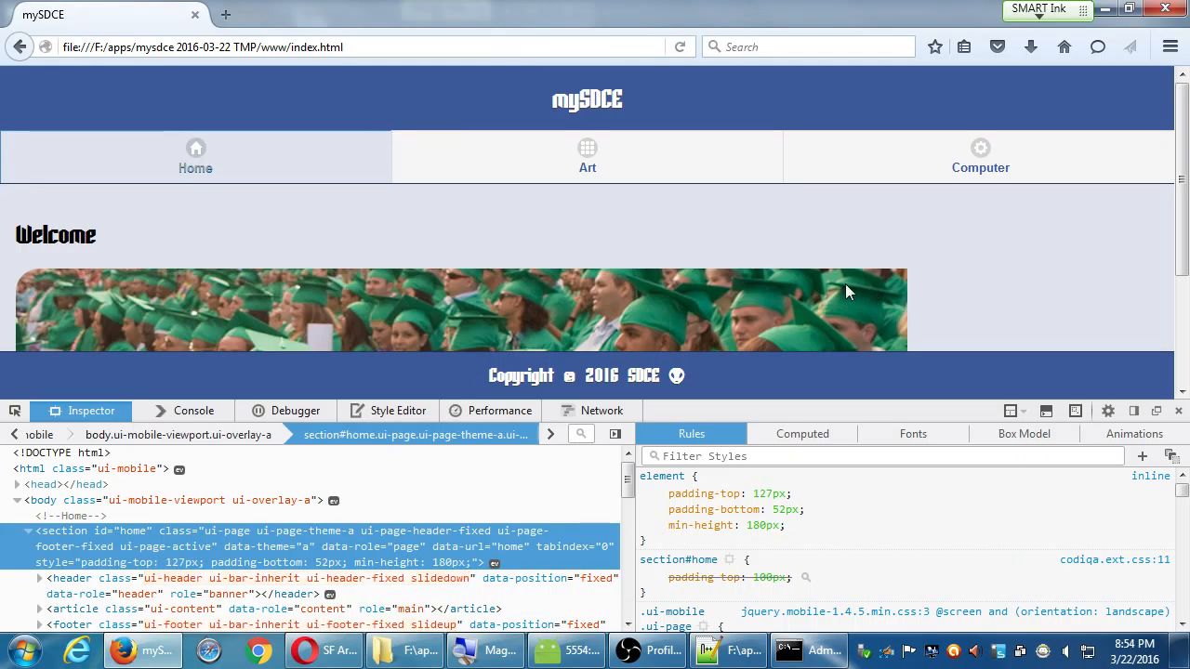
{"action": "mouse_move", "coordinate": [976, 296]}
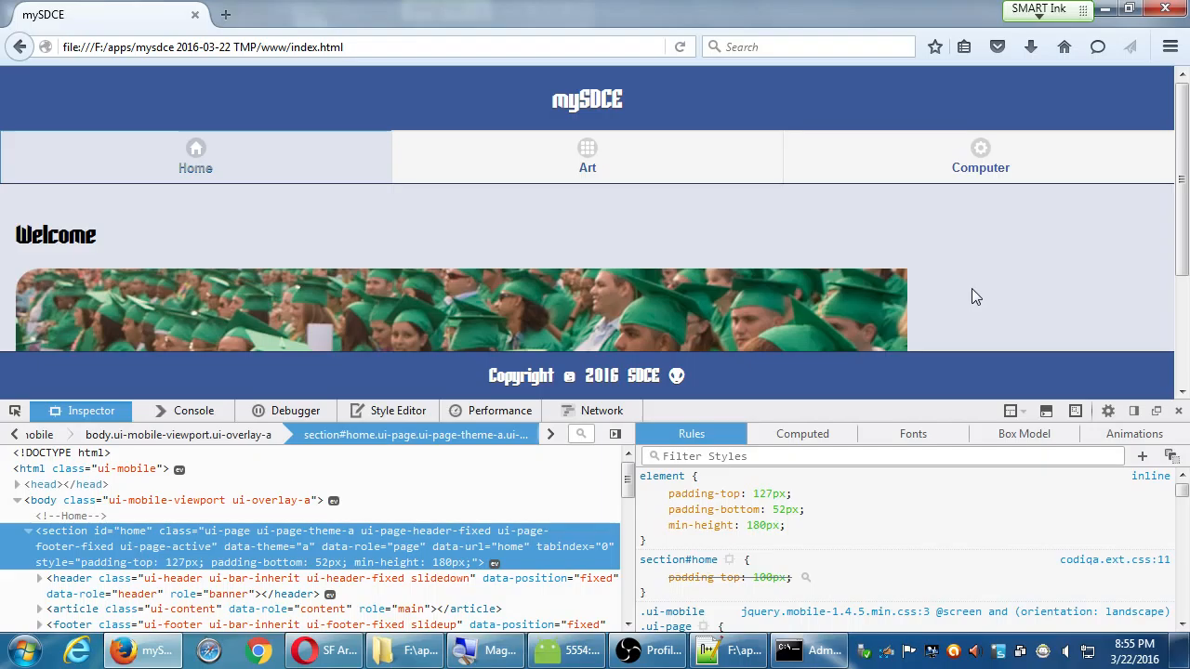
{"action": "mouse_move", "coordinate": [974, 300]}
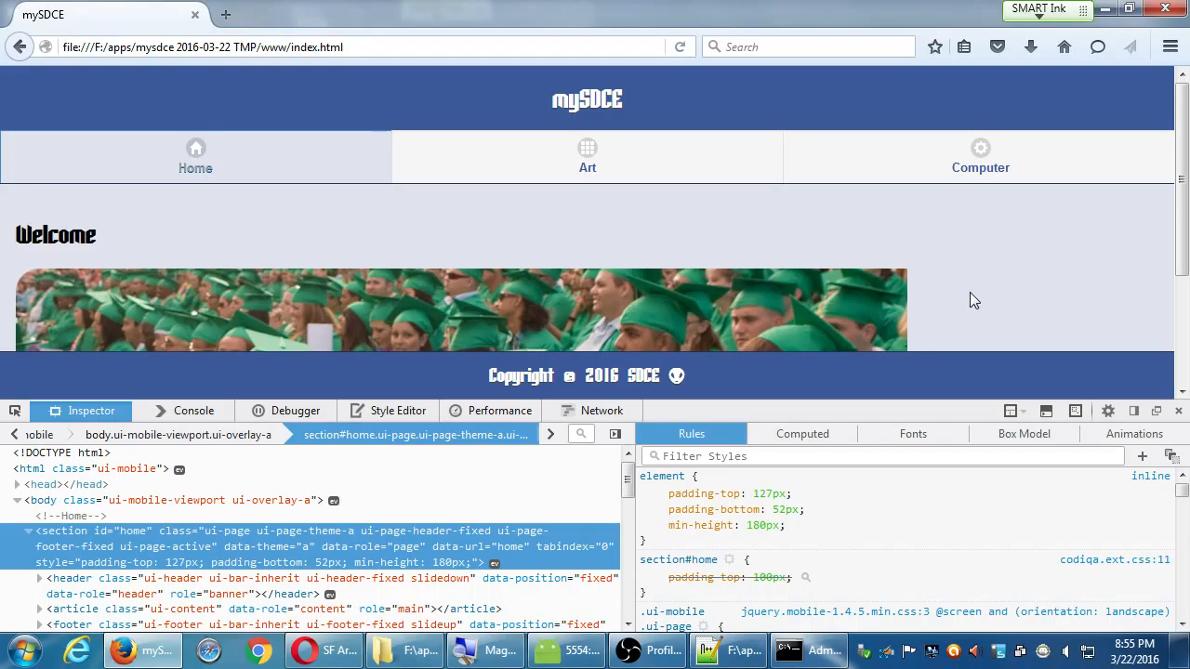
{"action": "mouse_move", "coordinate": [985, 268]}
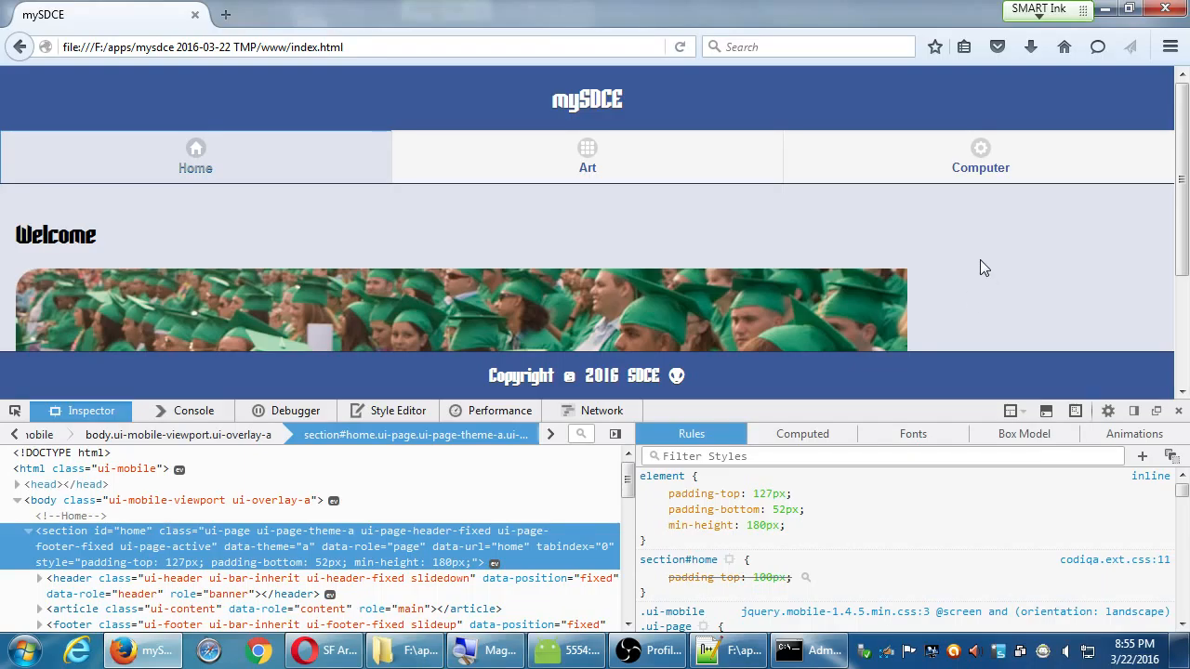
{"action": "mouse_move", "coordinate": [970, 234]}
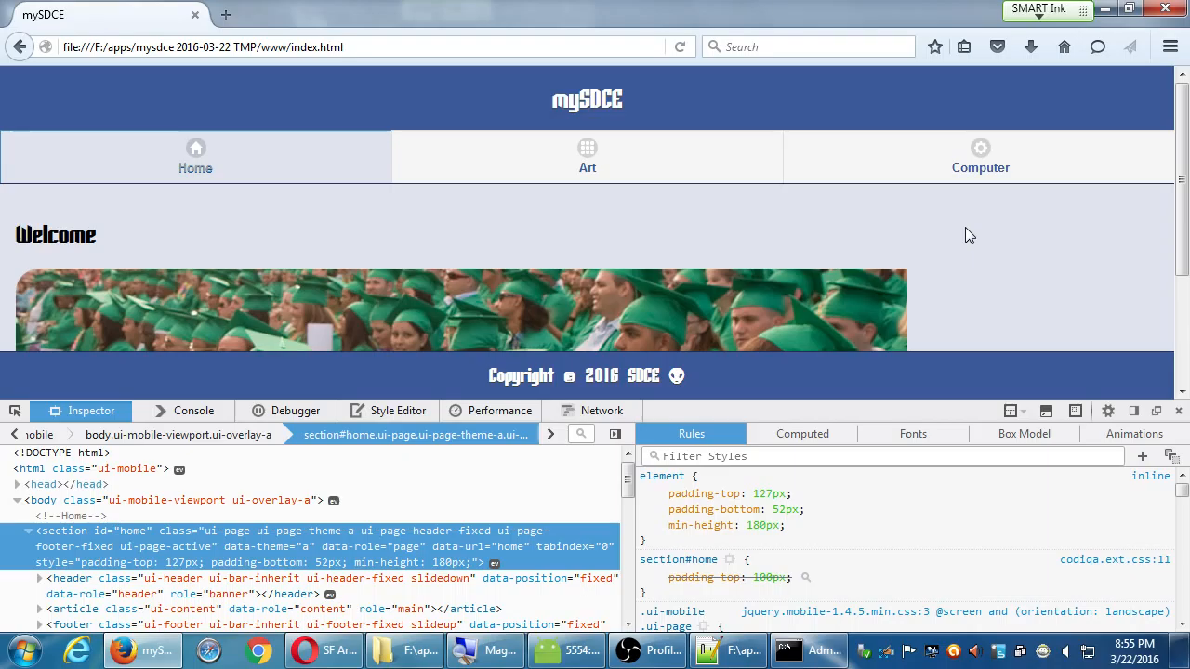
{"action": "mouse_move", "coordinate": [119, 242]}
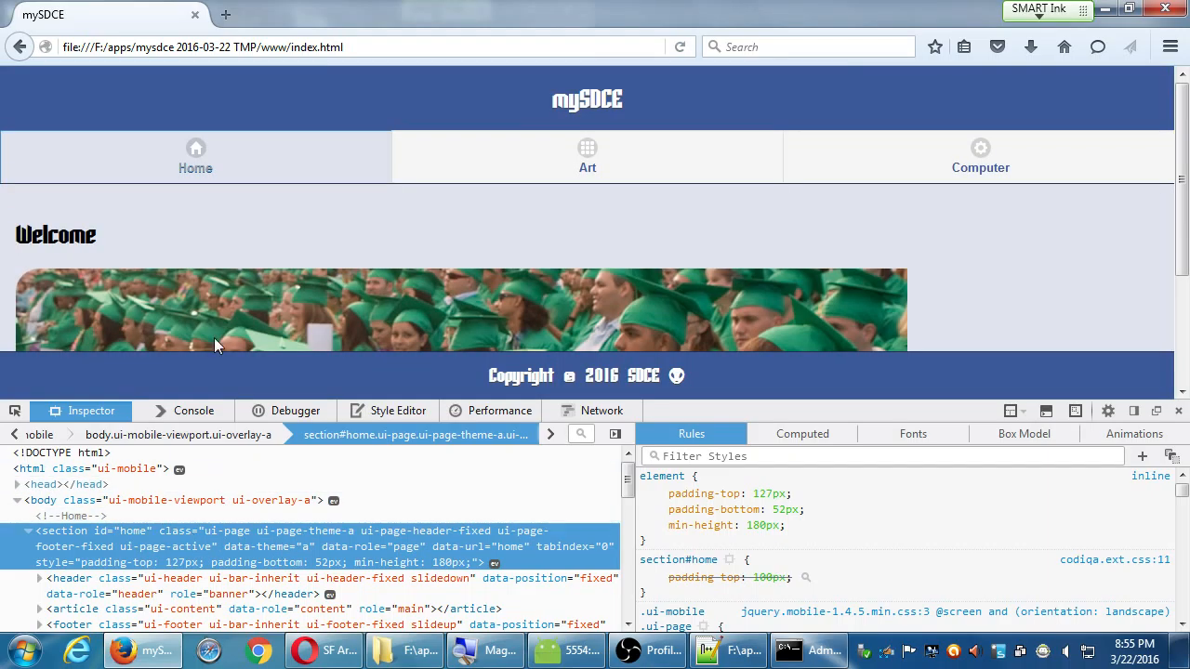
{"action": "mouse_move", "coordinate": [249, 236]}
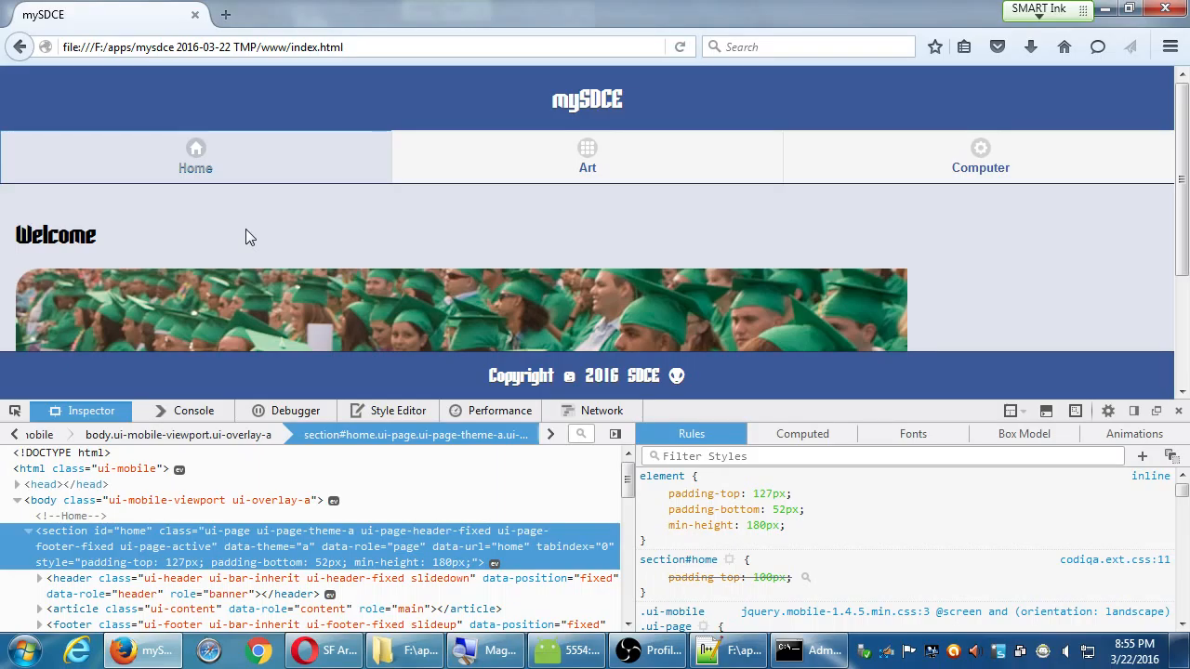
{"action": "mouse_move", "coordinate": [126, 208]}
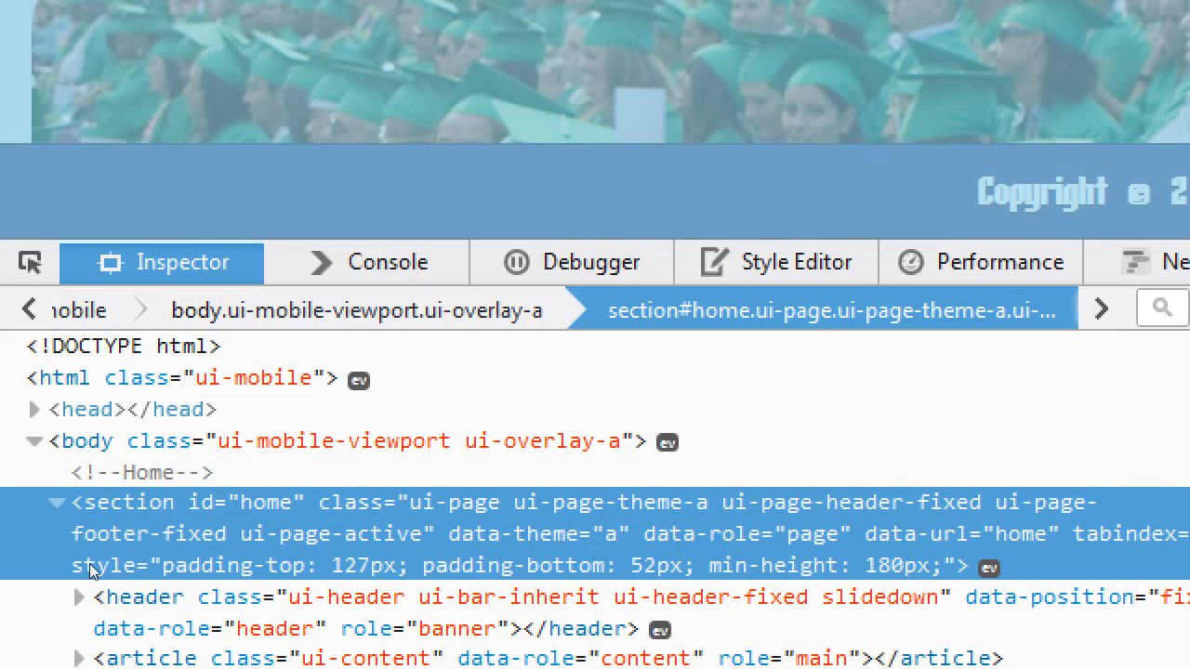
{"action": "mouse_move", "coordinate": [388, 562]}
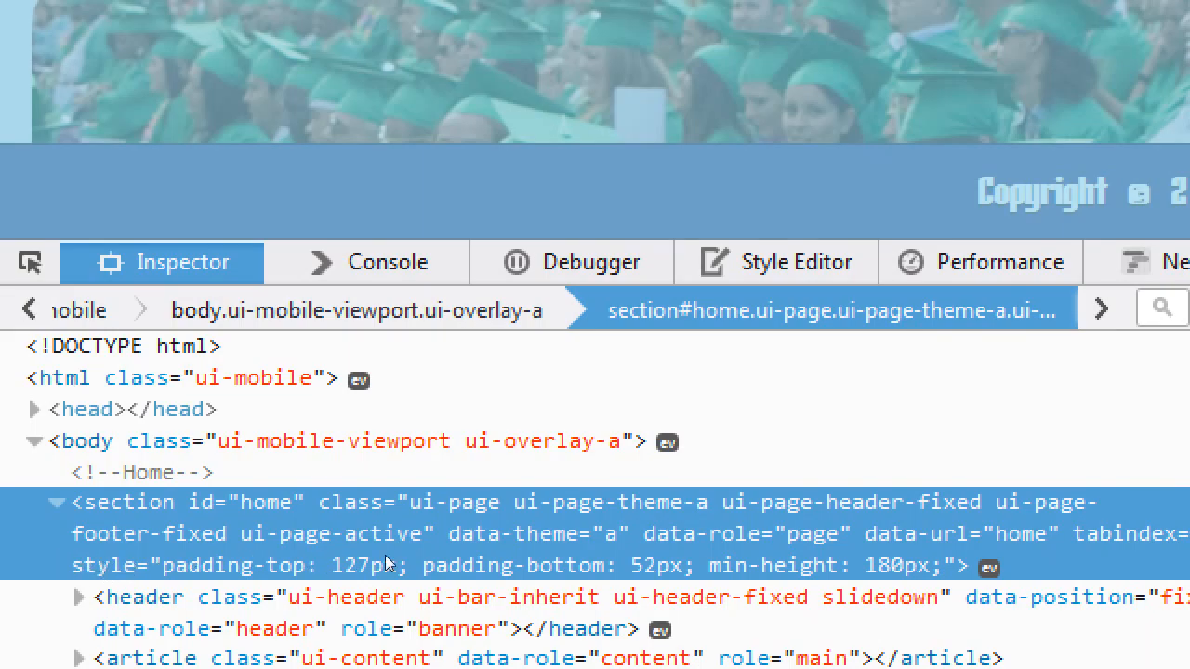
{"action": "mouse_move", "coordinate": [446, 567]}
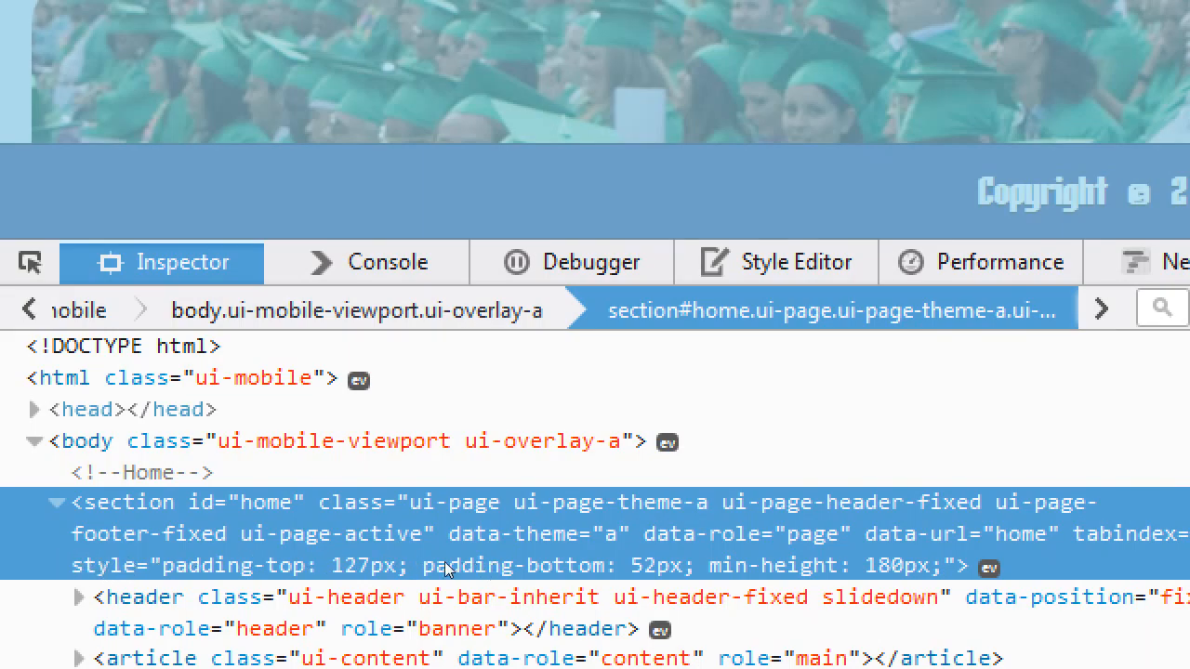
{"action": "mouse_move", "coordinate": [75, 572]}
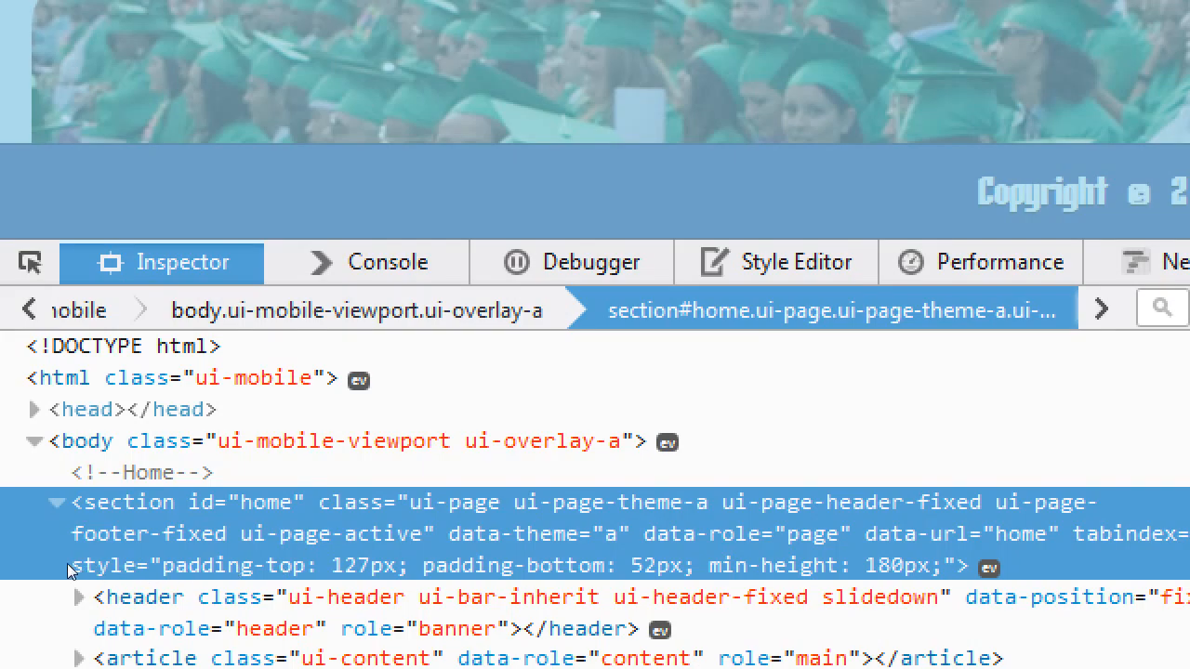
{"action": "mouse_move", "coordinate": [249, 532]}
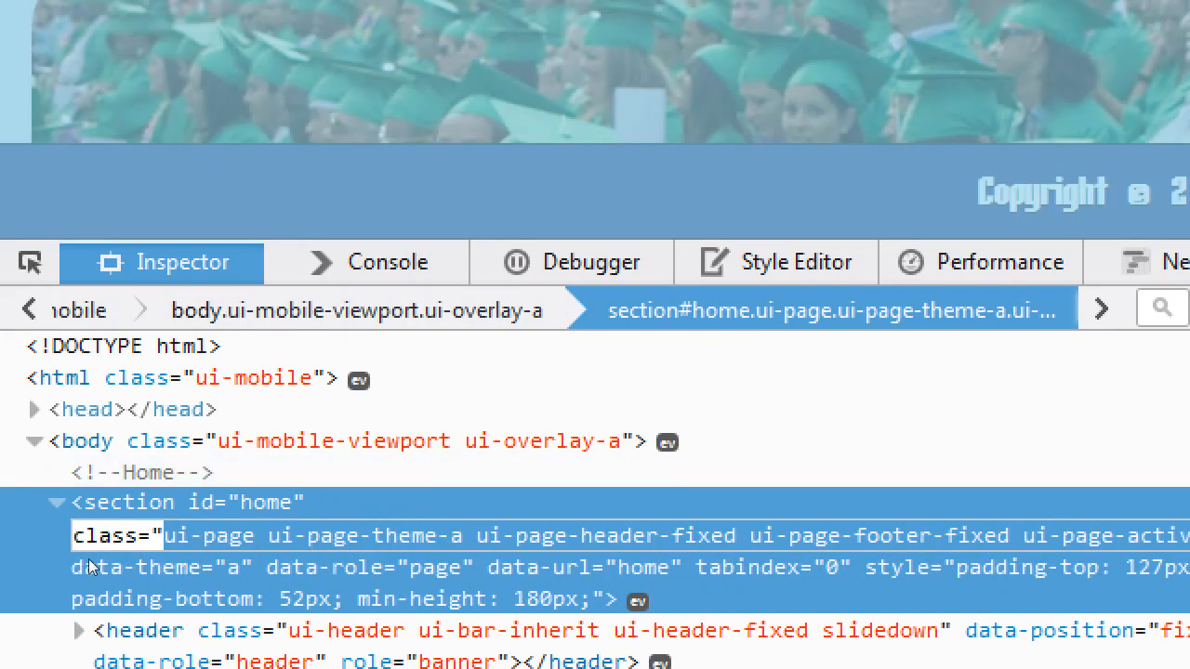
Open the home section's class attribute for editing in the Inspector markup
{"action": "double_click", "coordinate": [195, 535]}
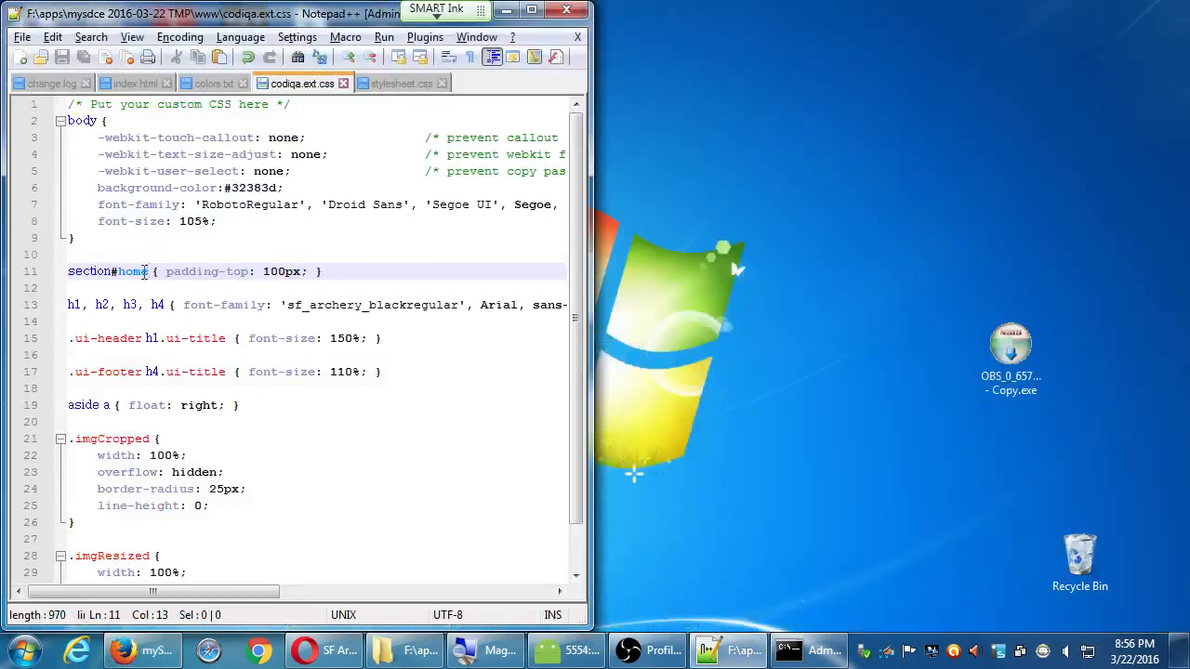
Replace #home with the section's class list ui-page-theme-a ui-page-header-fixed ui-page-footer-fixed ui-page-active
{"action": "double_click", "coordinate": [130, 272]}
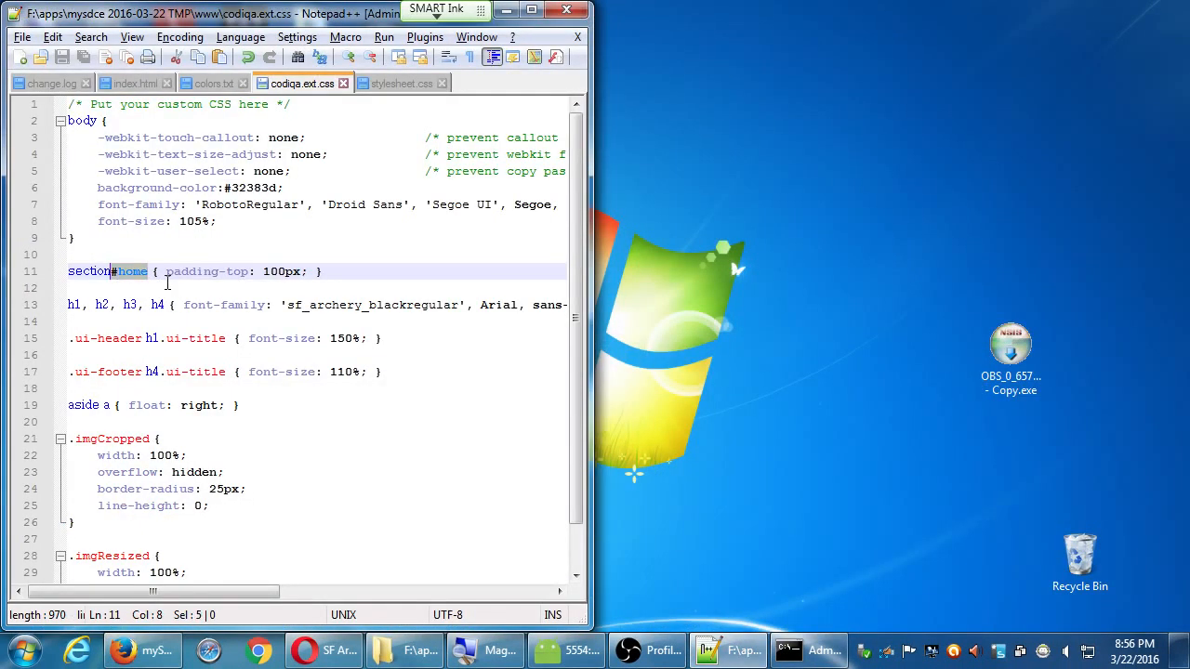
{"action": "type", "text": "-theme-a ui-page-header-fixed ui-page-footer-fixed ui-page-active"}
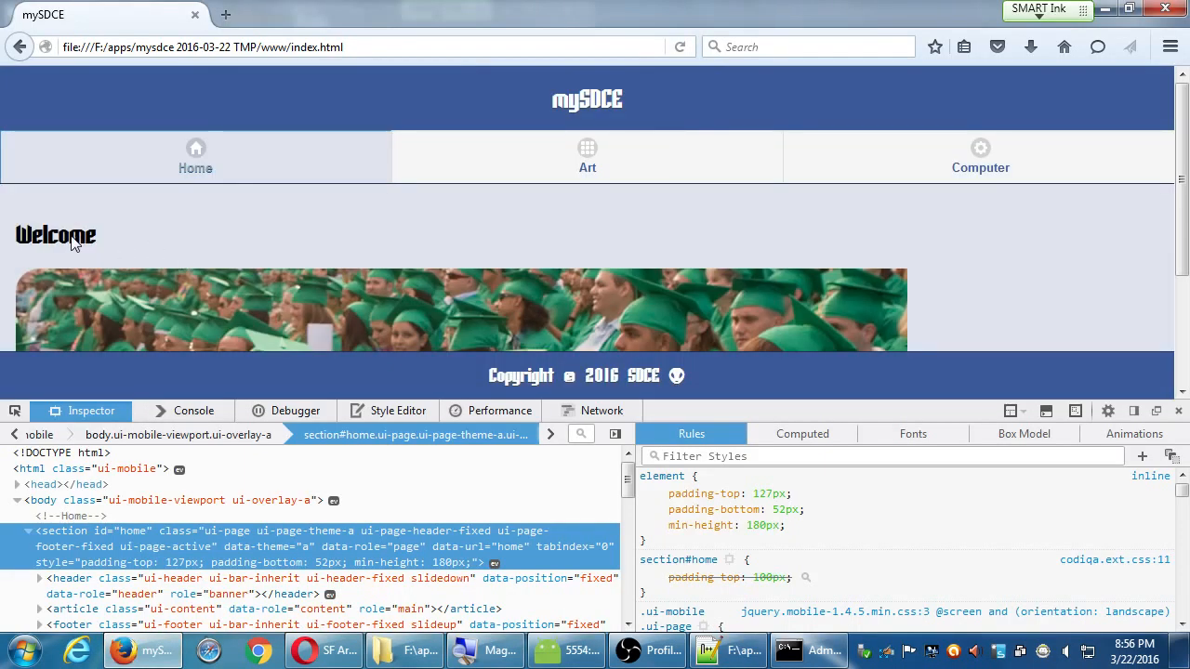
{"action": "mouse_move", "coordinate": [464, 385]}
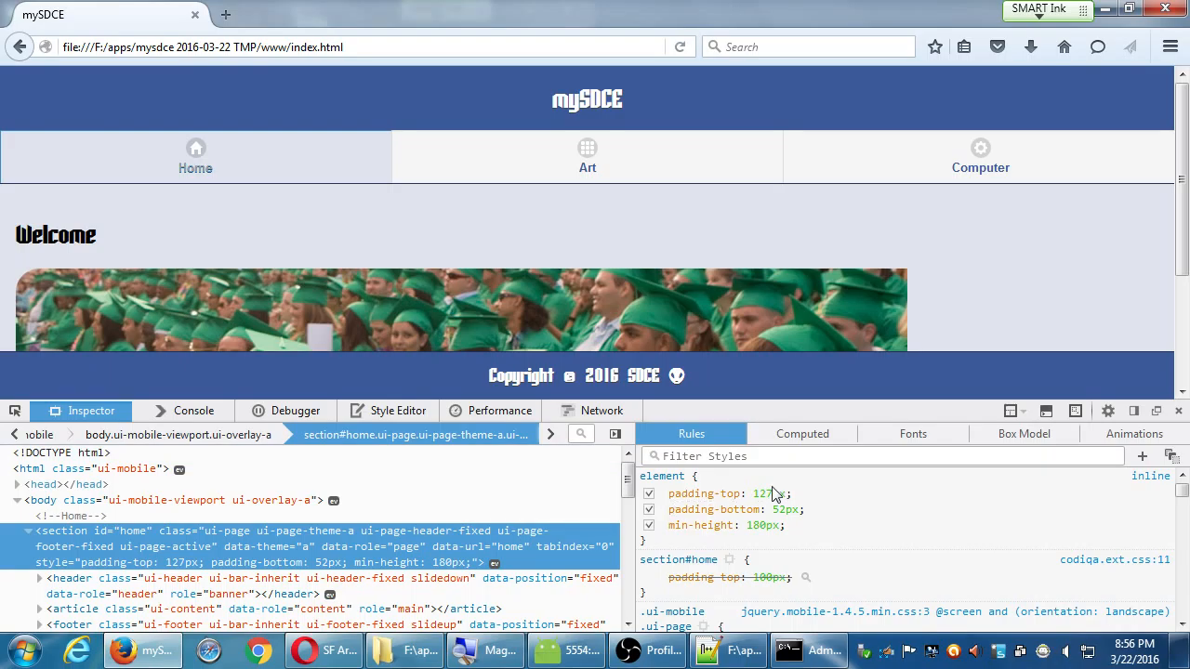
Change the home section's inline padding-top from 127px to 92px
{"action": "left_click", "coordinate": [762, 494]}
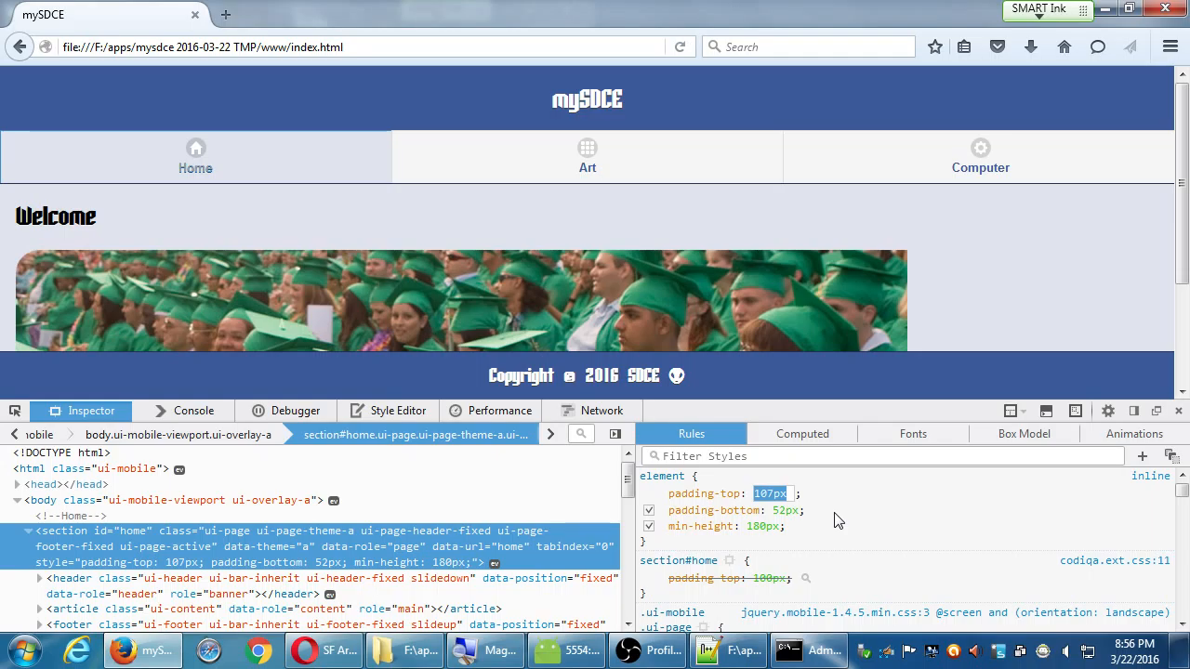
{"action": "type", "text": "92px"}
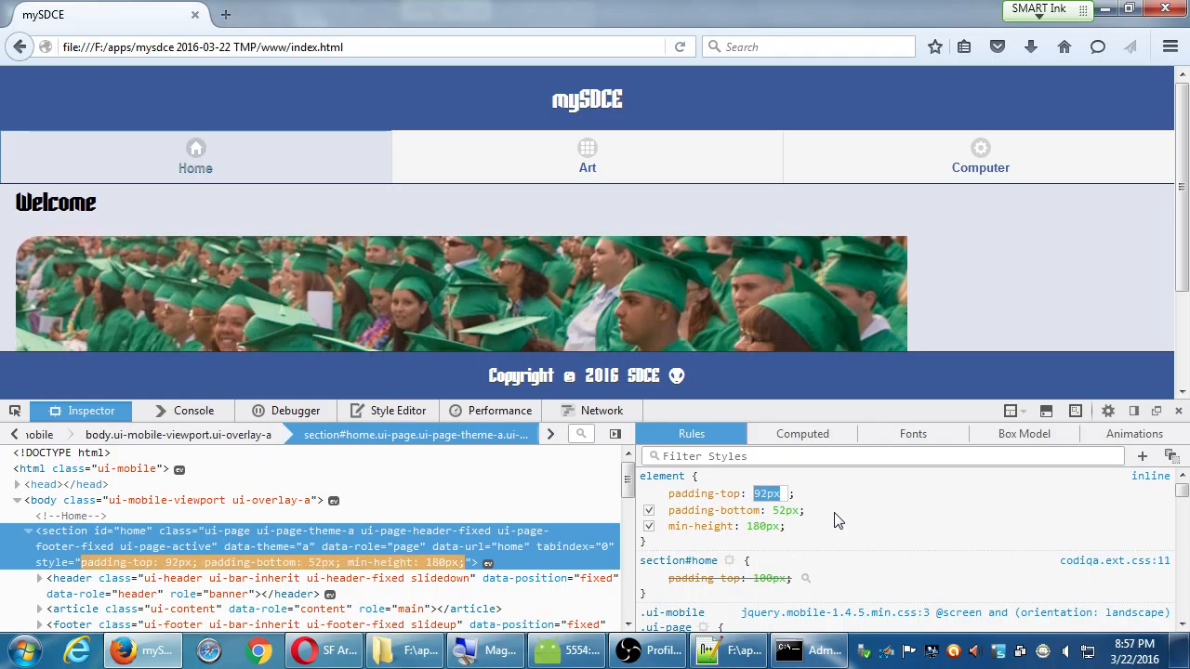
{"action": "key", "text": "Down"}
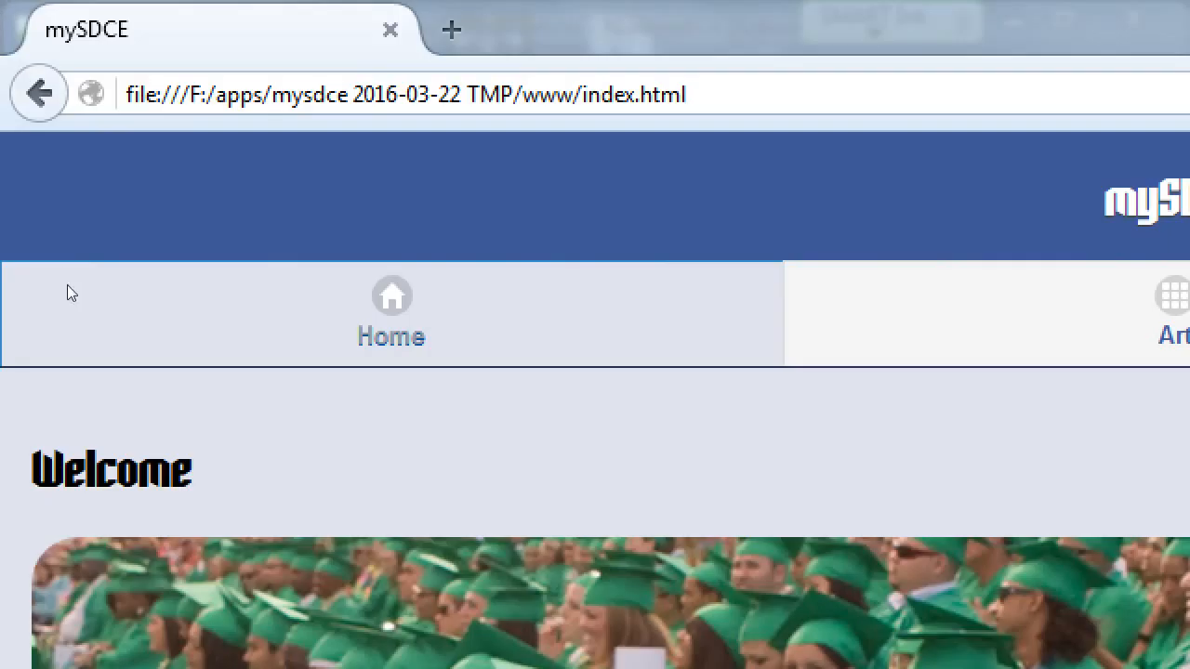
{"action": "mouse_move", "coordinate": [89, 245]}
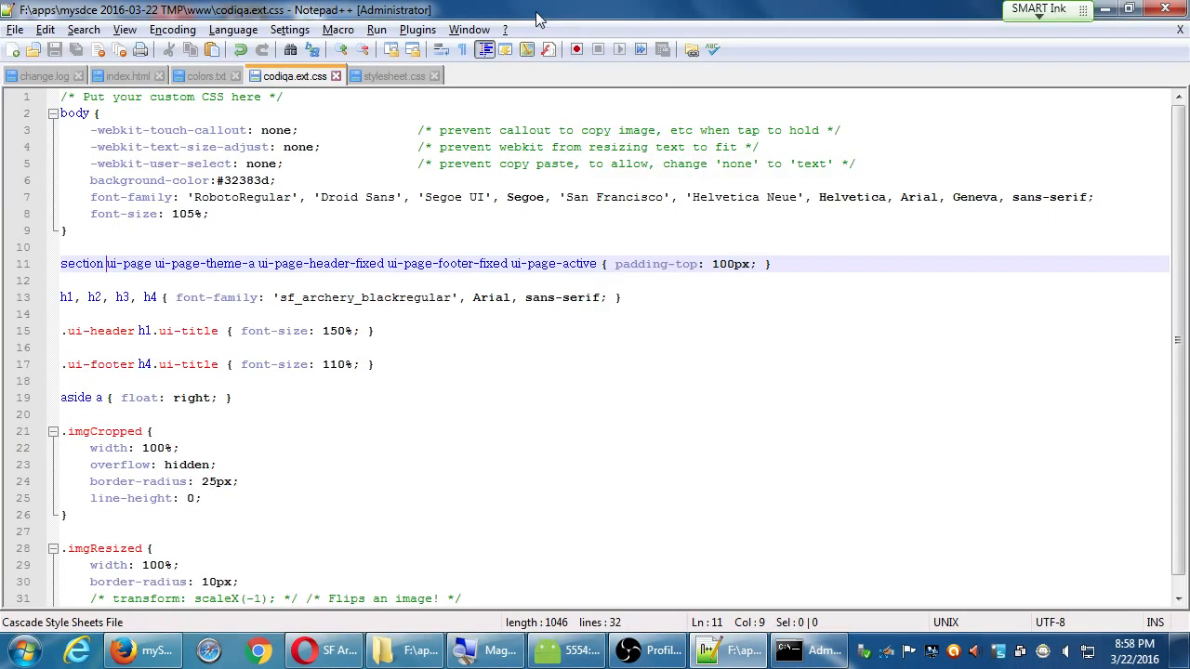
{"action": "mouse_move", "coordinate": [552, 251]}
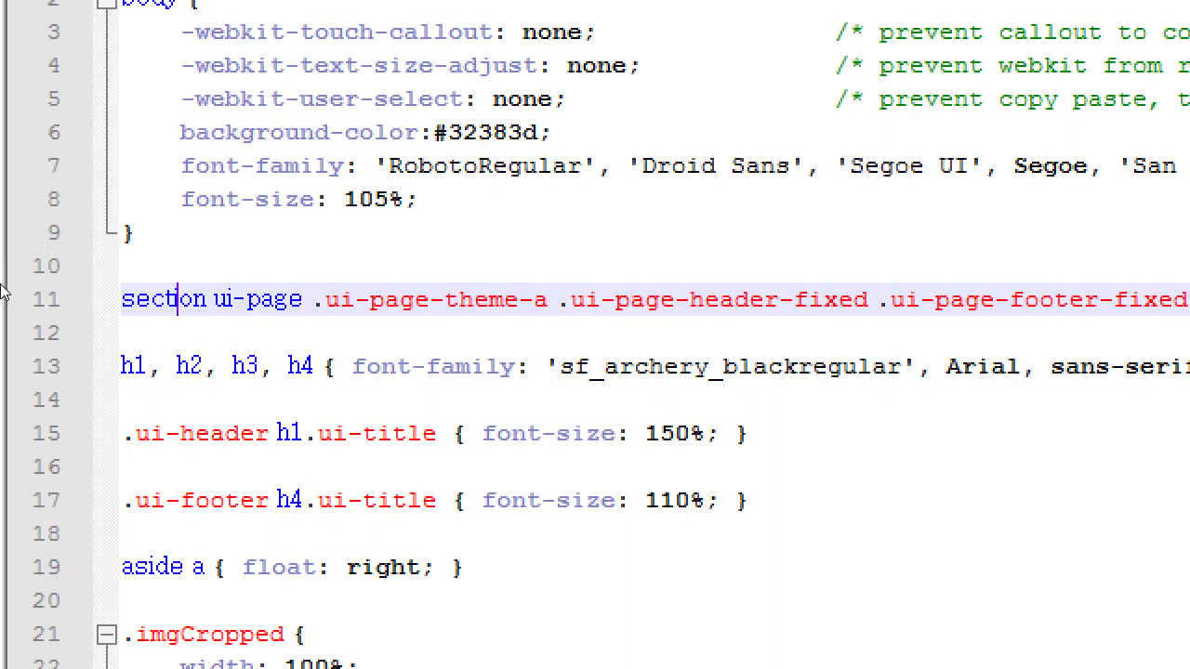
Prefix the ui-page class names after section with dots to chain them as classes
{"action": "left_click", "coordinate": [244, 299]}
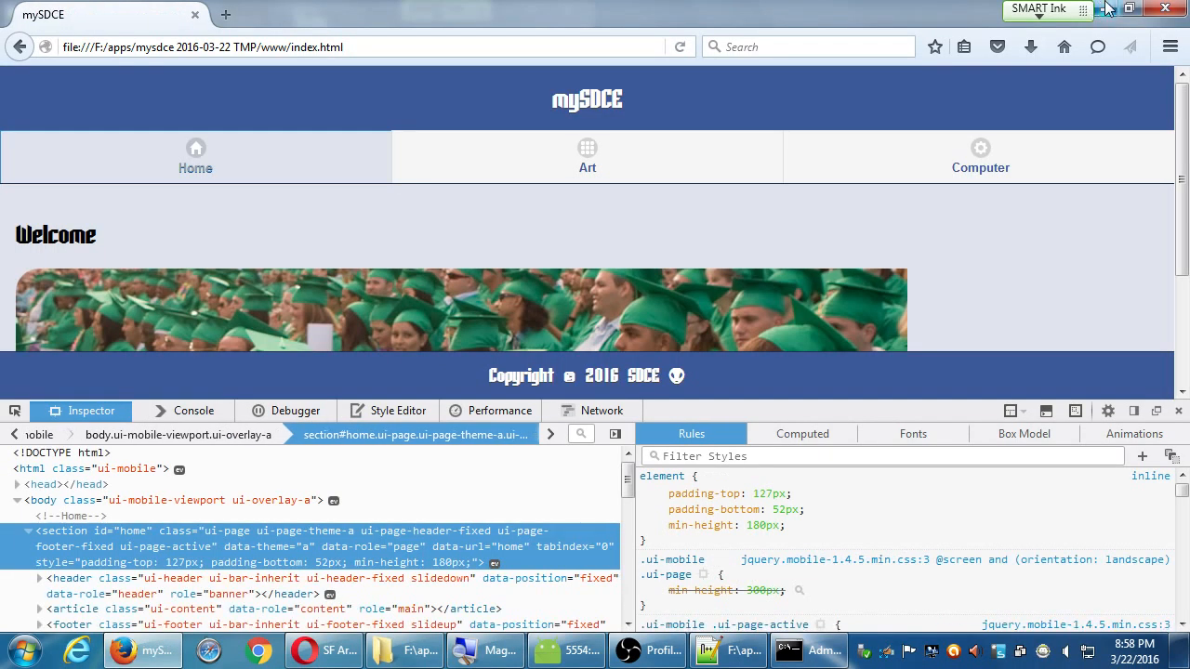
{"action": "mouse_move", "coordinate": [1108, 8]}
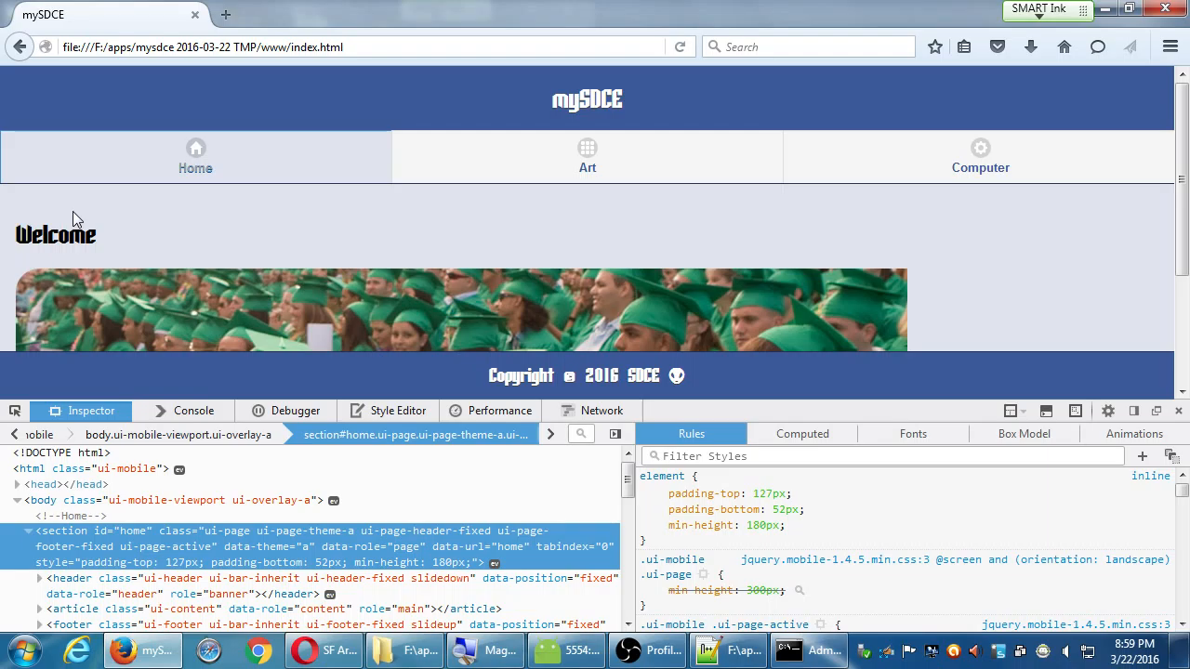
{"action": "mouse_move", "coordinate": [52, 250]}
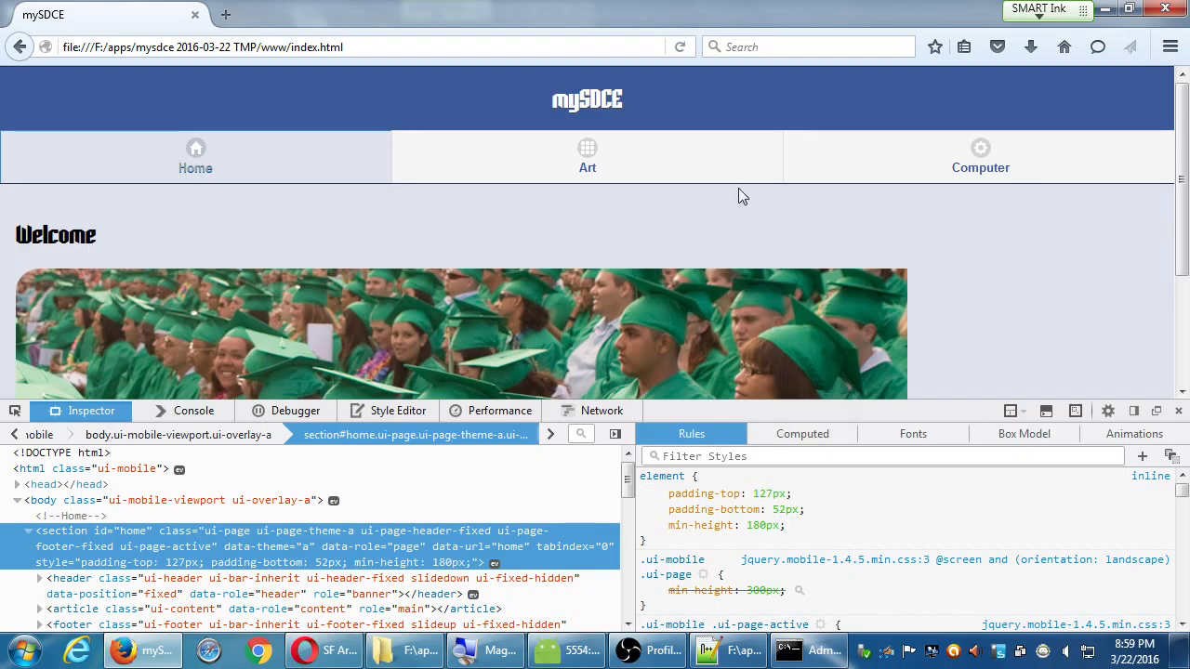
{"action": "mouse_move", "coordinate": [339, 8]}
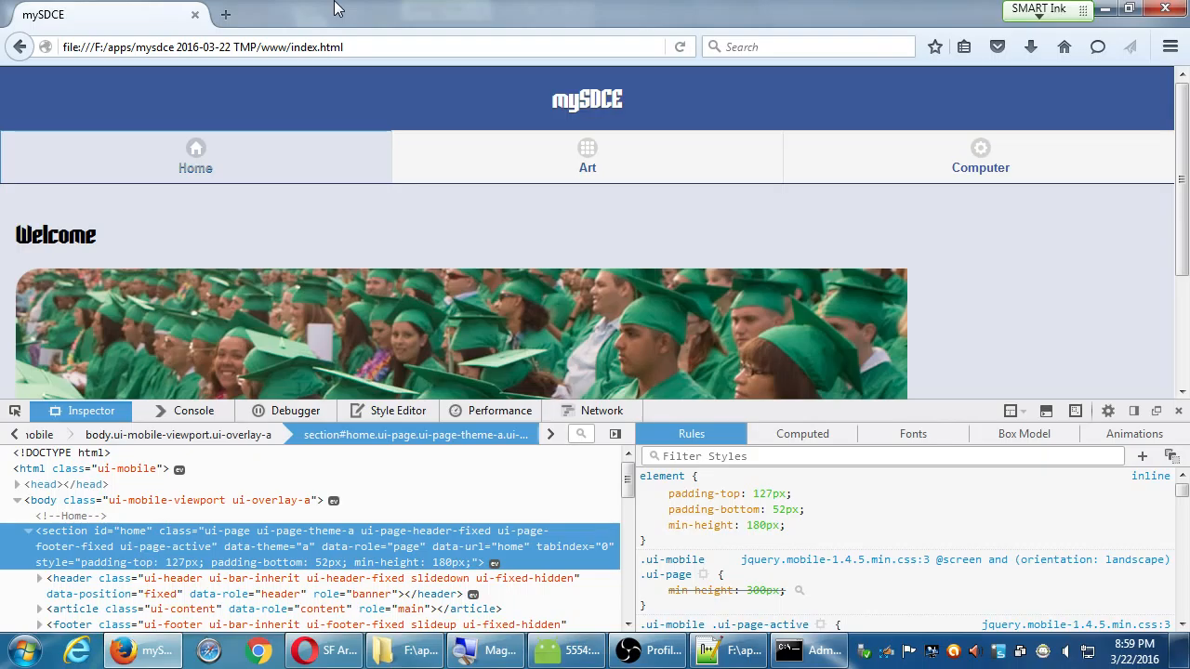
{"action": "left_click", "coordinate": [801, 433]}
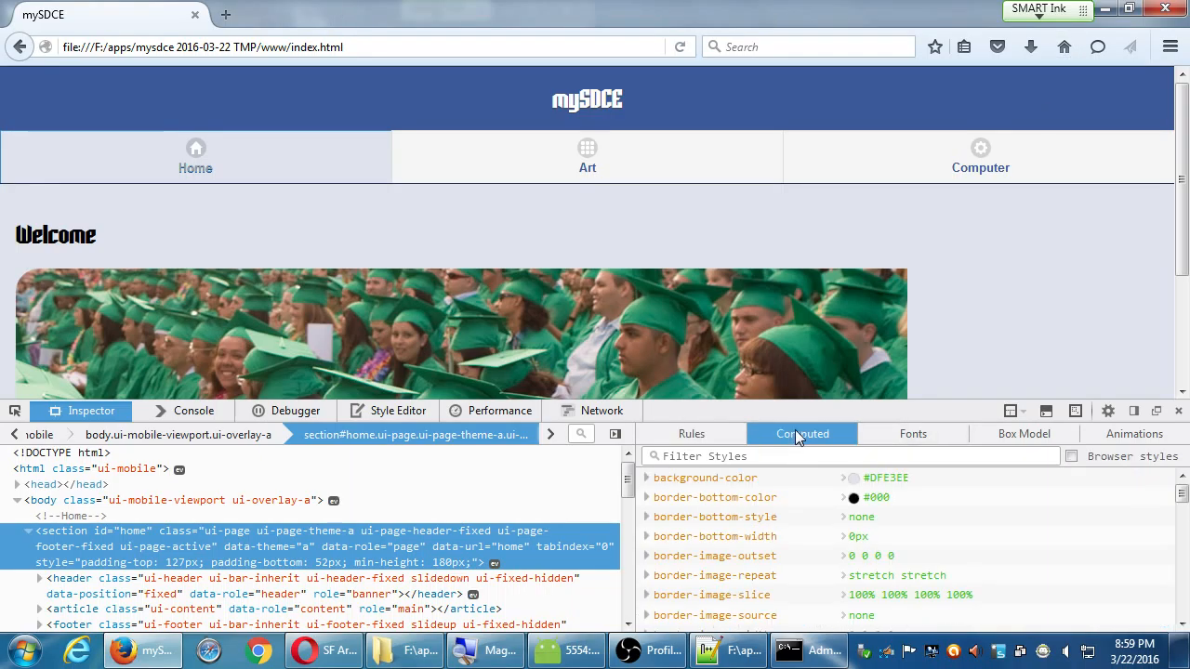
{"action": "mouse_move", "coordinate": [915, 429]}
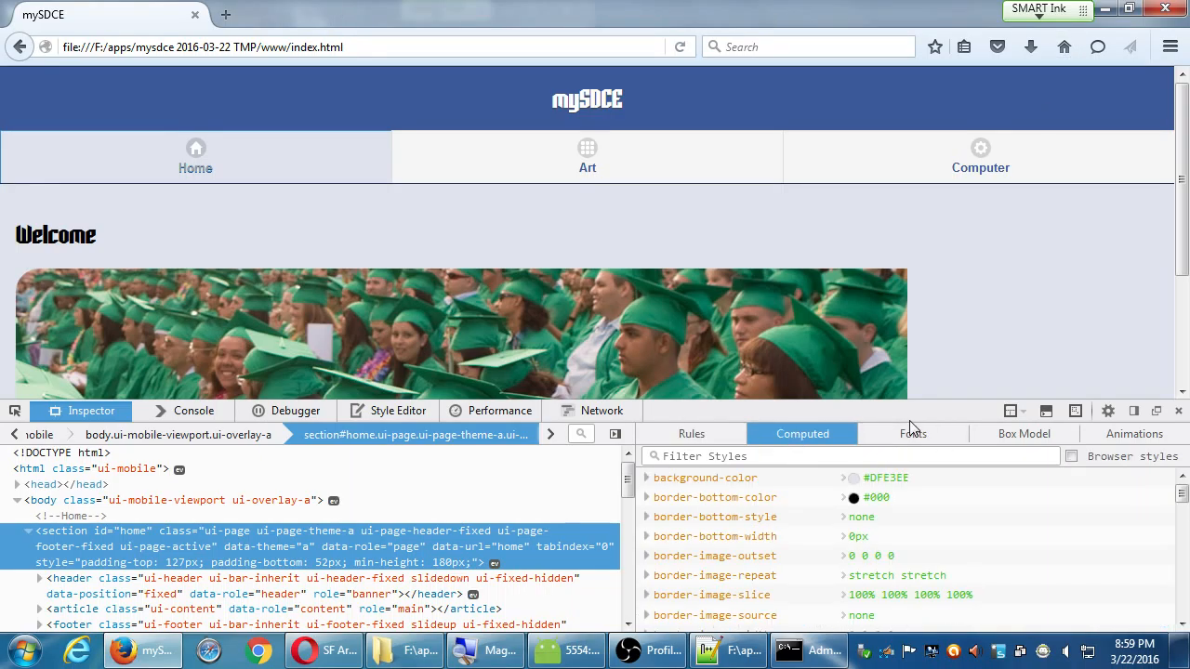
View the section's Box Model and Animations, then switch to the Console output
{"action": "left_click", "coordinate": [1022, 433]}
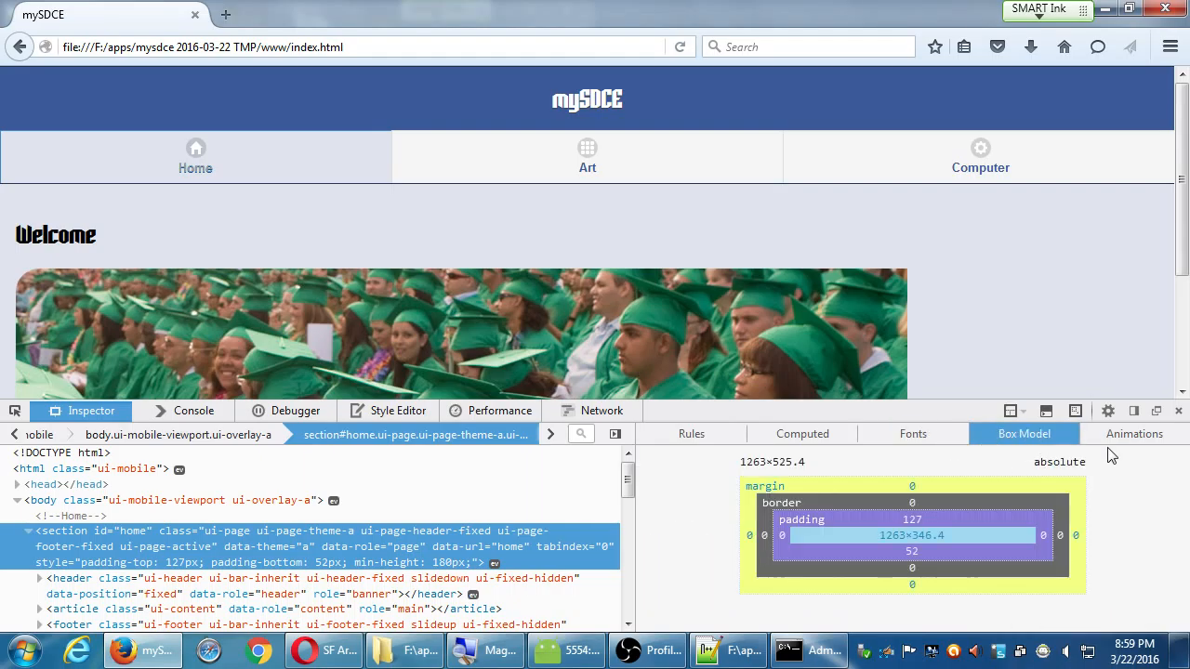
{"action": "left_click", "coordinate": [1134, 433]}
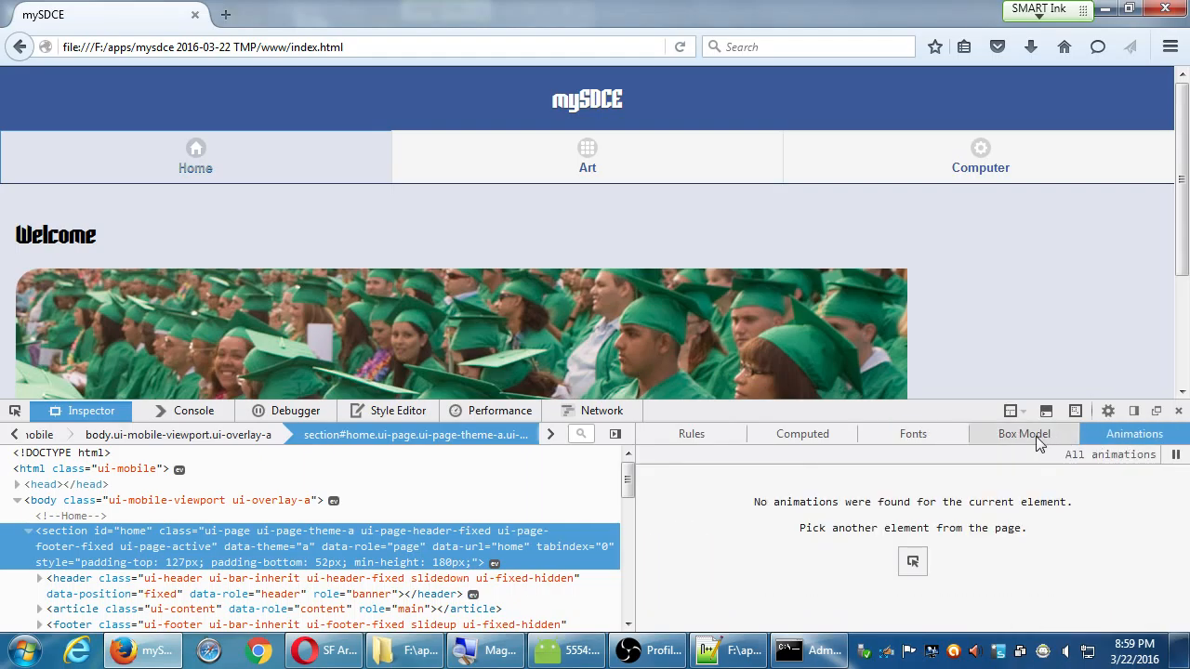
{"action": "left_click", "coordinate": [193, 411]}
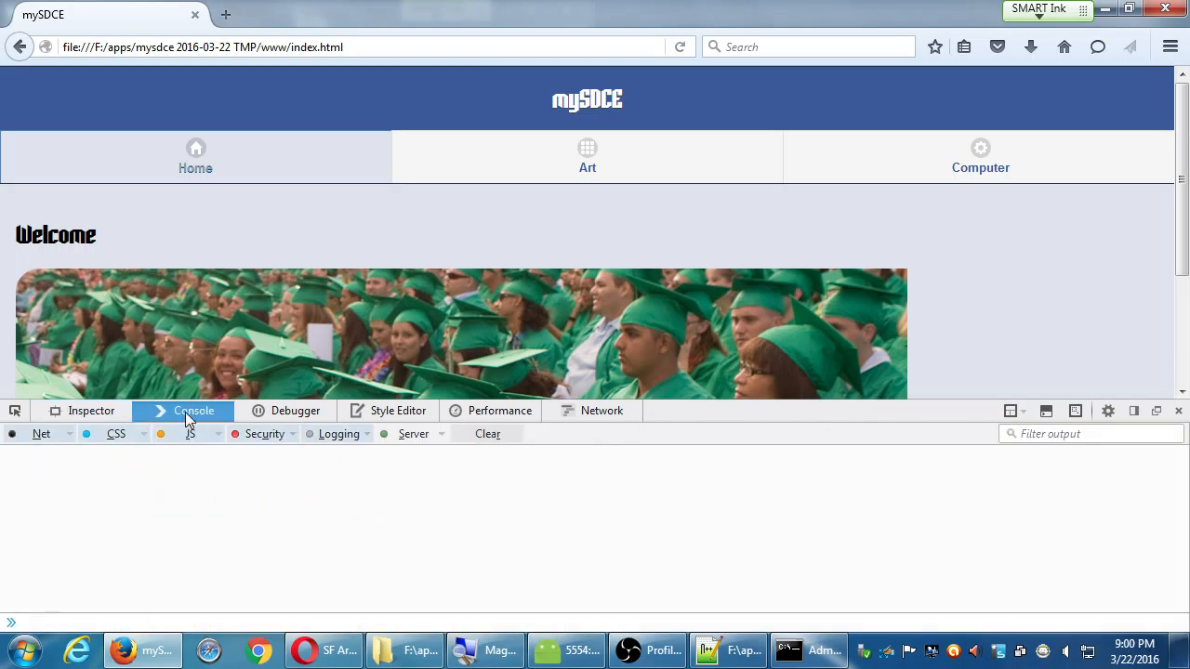
Set breakpoints in codiqa.ext.js on line 7 and the splashscreen hide line, then view the page's stylesheets
{"action": "left_click", "coordinate": [296, 411]}
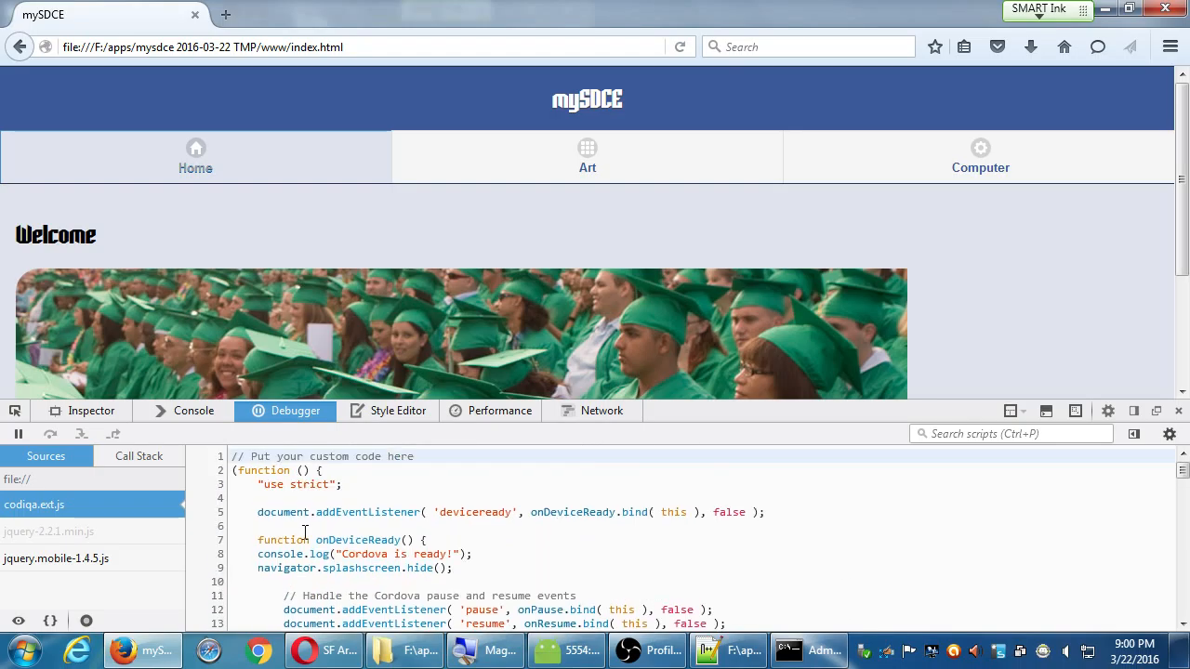
{"action": "left_click", "coordinate": [227, 539]}
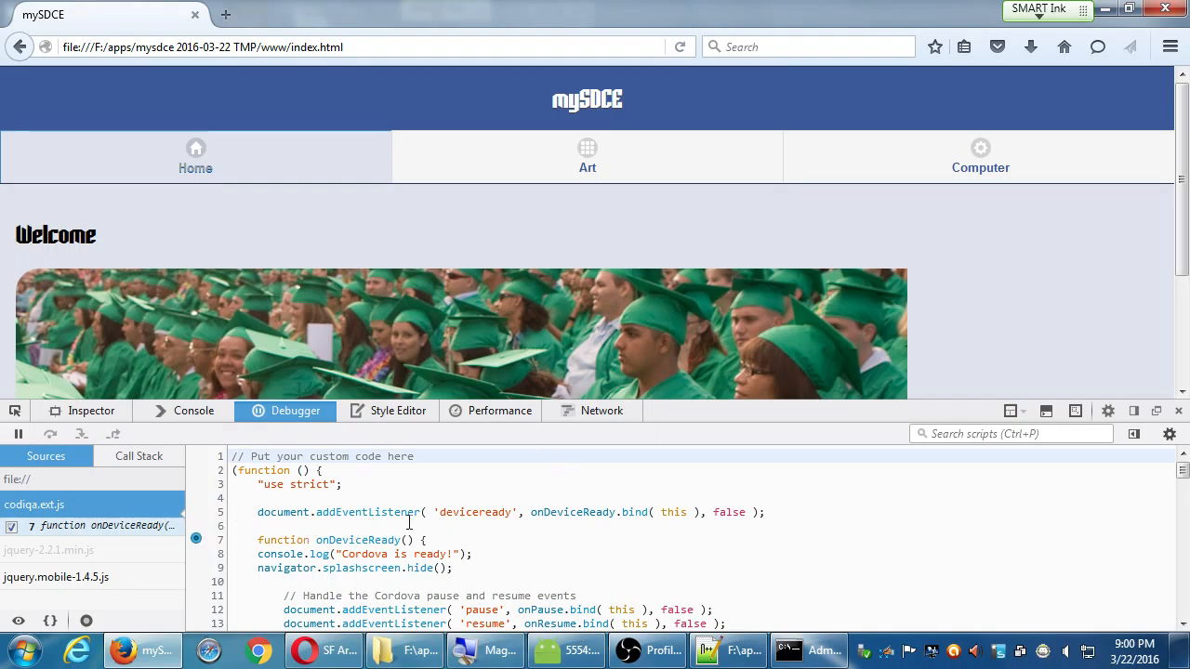
{"action": "mouse_move", "coordinate": [520, 531]}
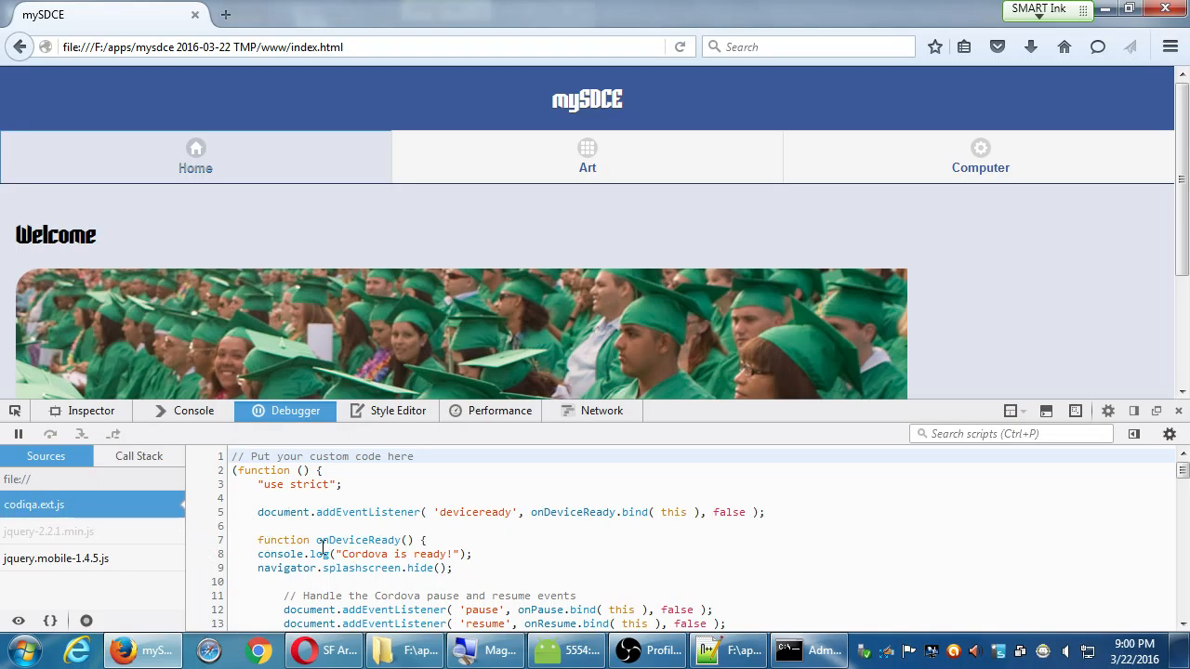
{"action": "mouse_move", "coordinate": [206, 589]}
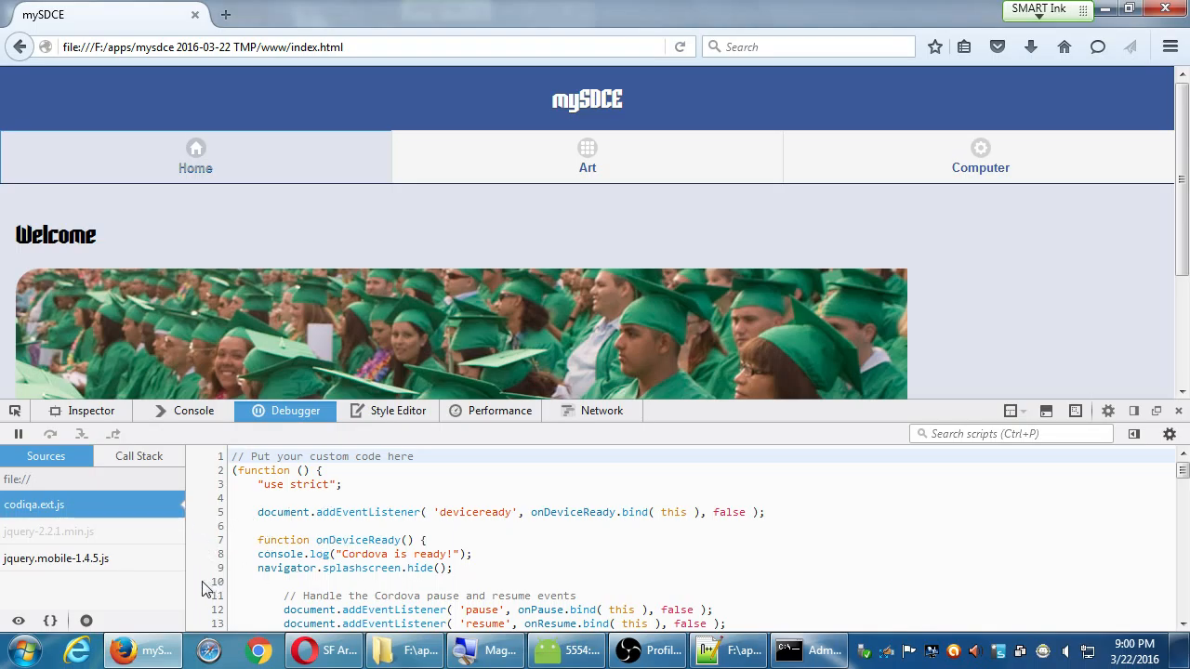
{"action": "left_click", "coordinate": [195, 569]}
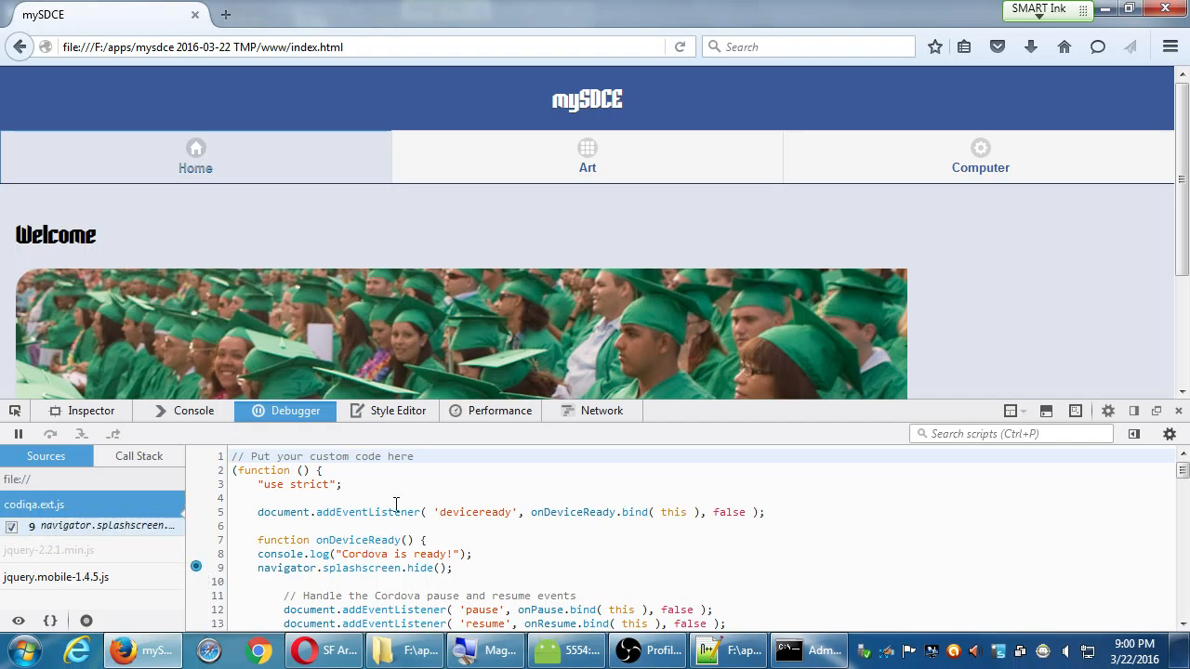
{"action": "left_click", "coordinate": [398, 410]}
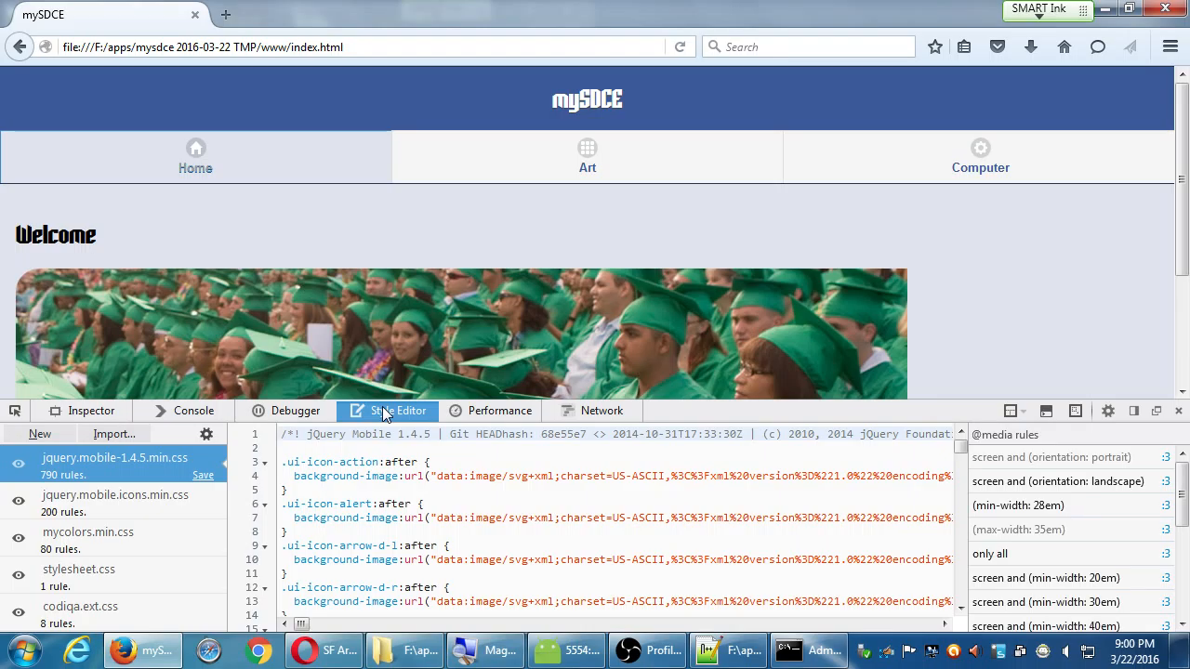
{"action": "mouse_move", "coordinate": [412, 539]}
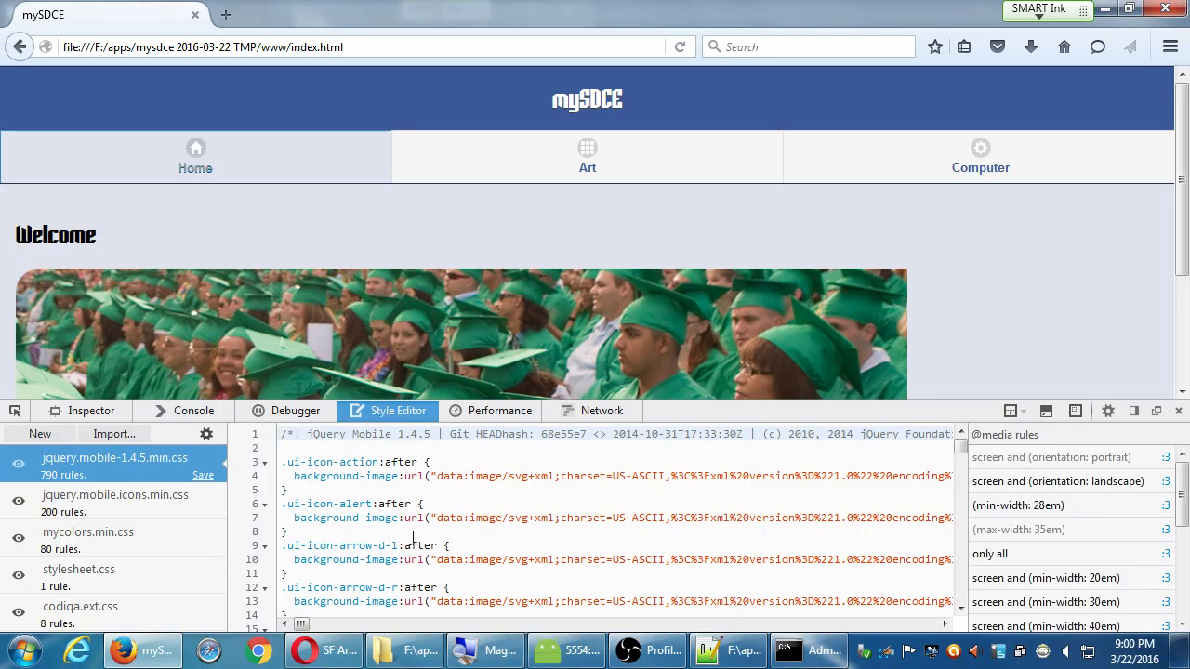
{"action": "scroll", "scroll_direction": "down", "scroll_amount": 3}
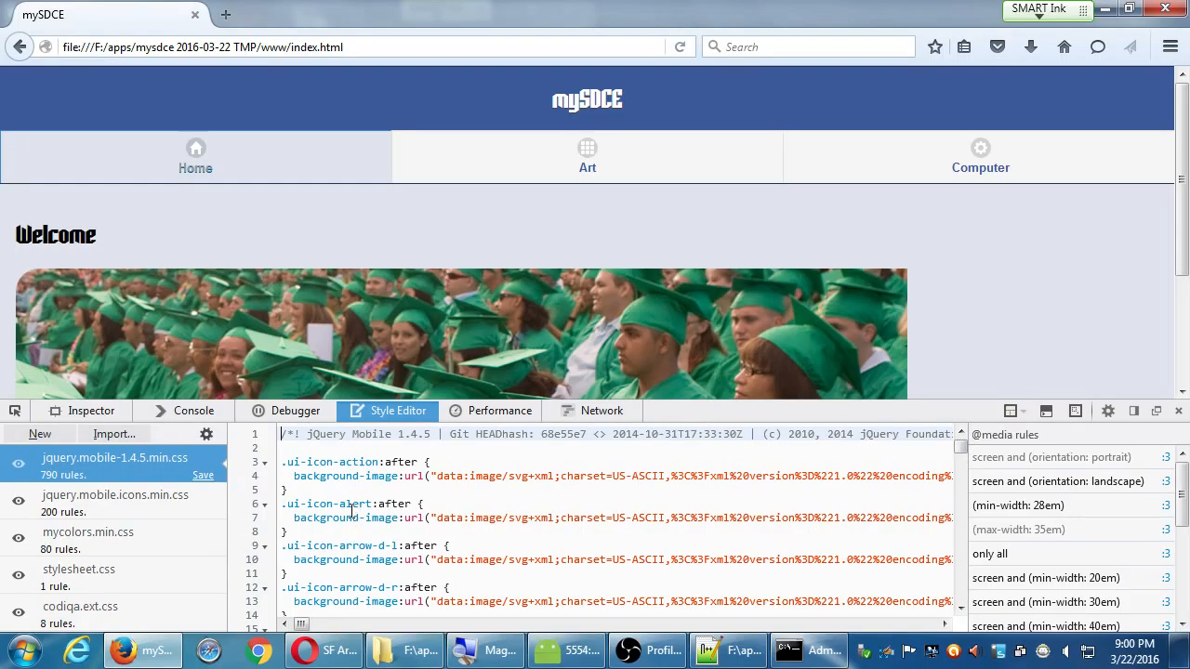
{"action": "left_click", "coordinate": [78, 569]}
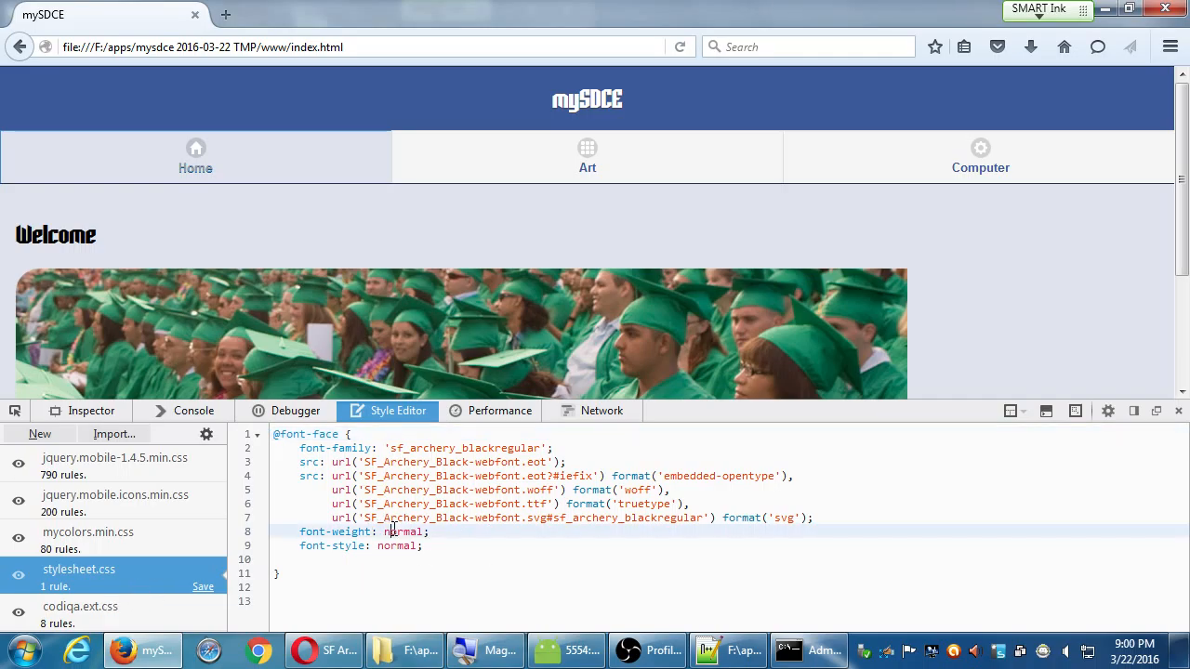
{"action": "type", "text": "bold"}
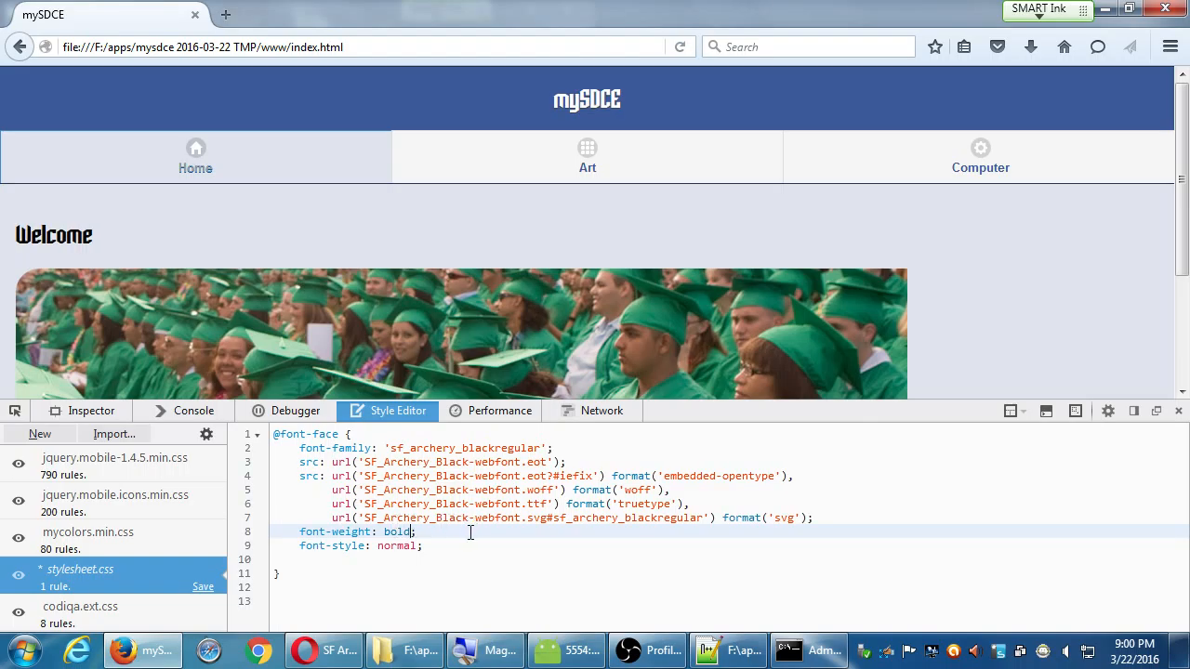
{"action": "type", "text": "stron"}
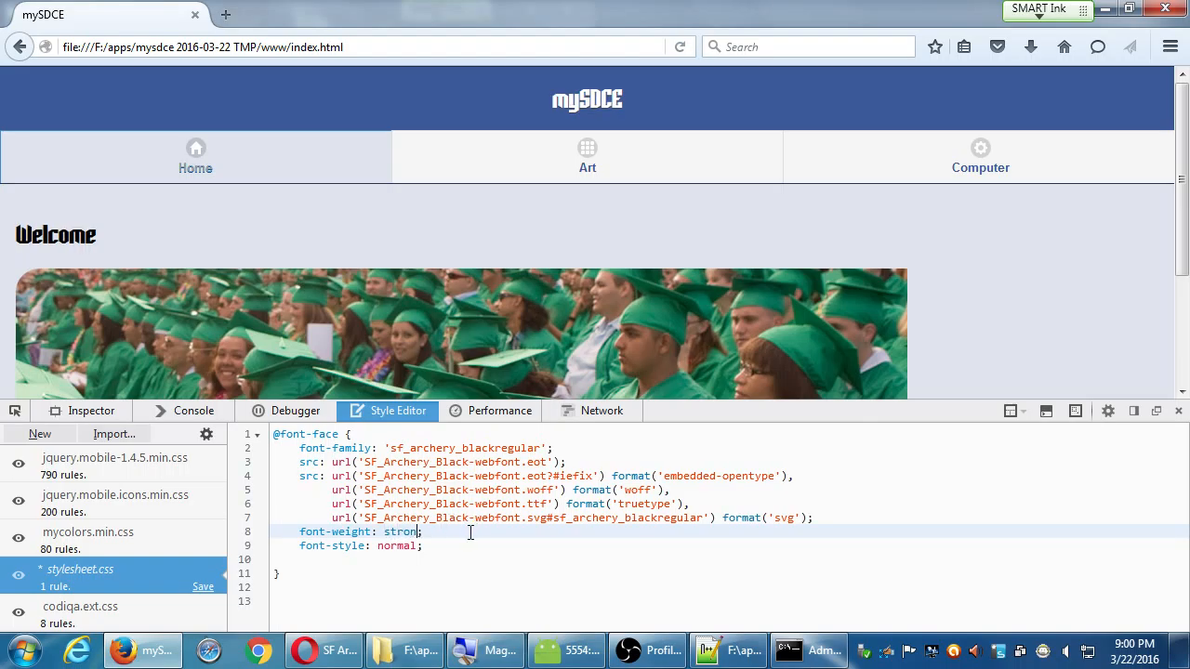
{"action": "left_click", "coordinate": [500, 411]}
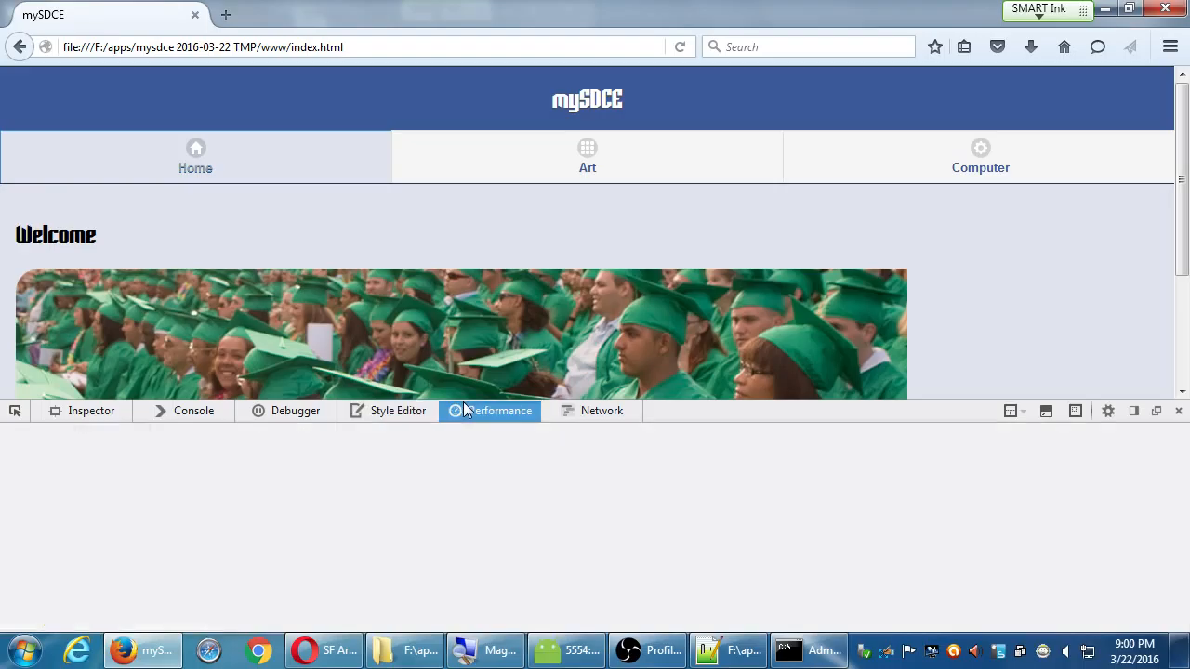
Record network activity while loading google.com from the address bar
{"action": "left_click", "coordinate": [498, 411]}
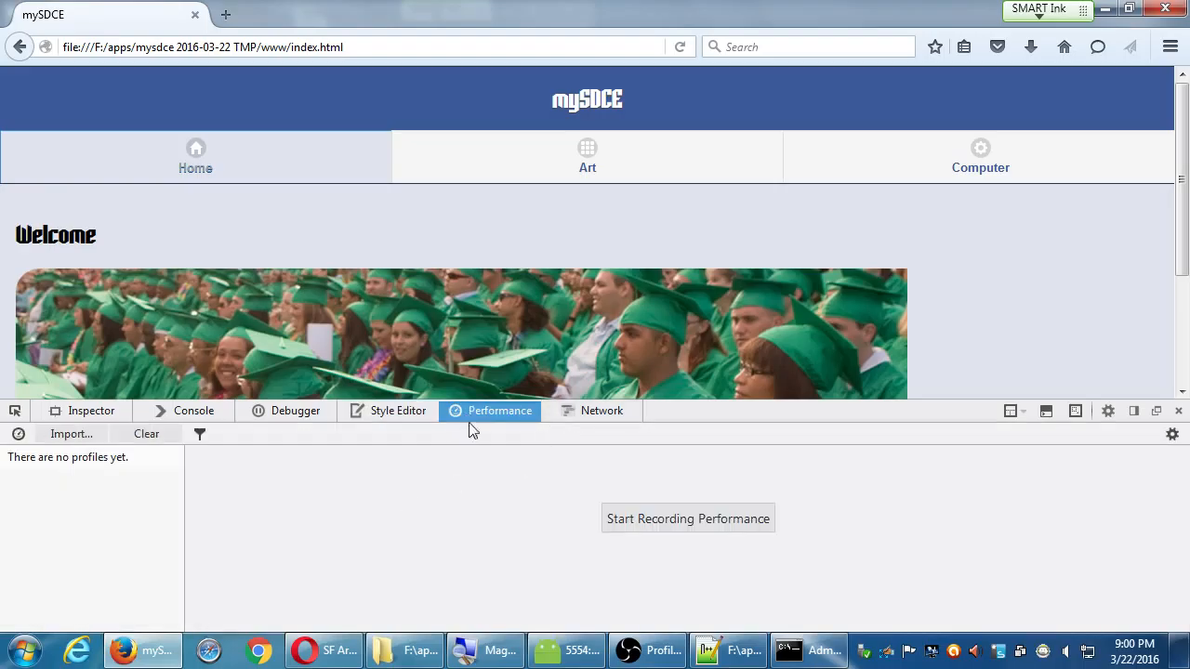
{"action": "left_click", "coordinate": [600, 411]}
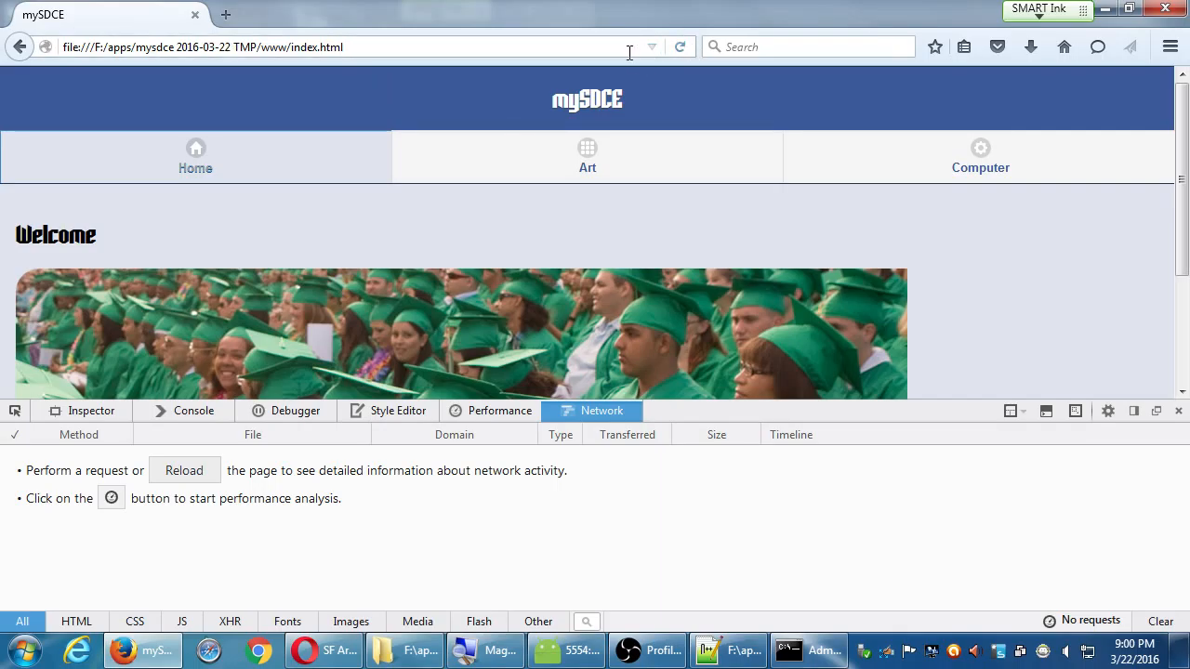
{"action": "type", "text": "google.com/?gws_rd=ssl"}
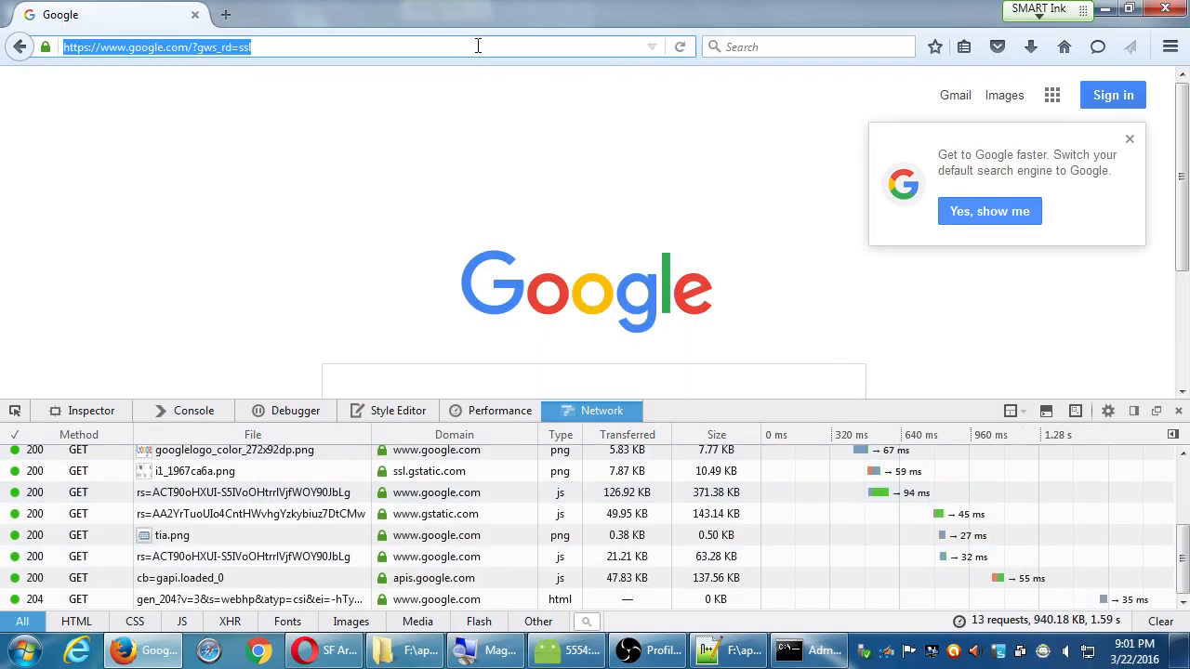
{"action": "type", "text": "www.bing.com"}
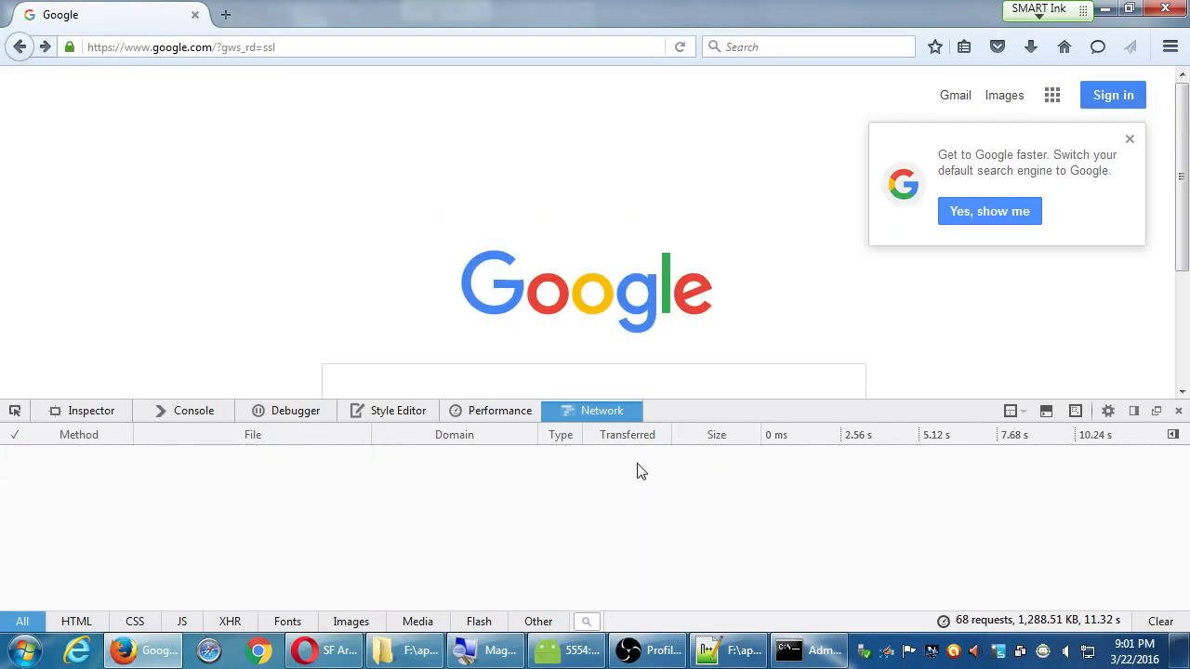
{"action": "mouse_move", "coordinate": [22, 57]}
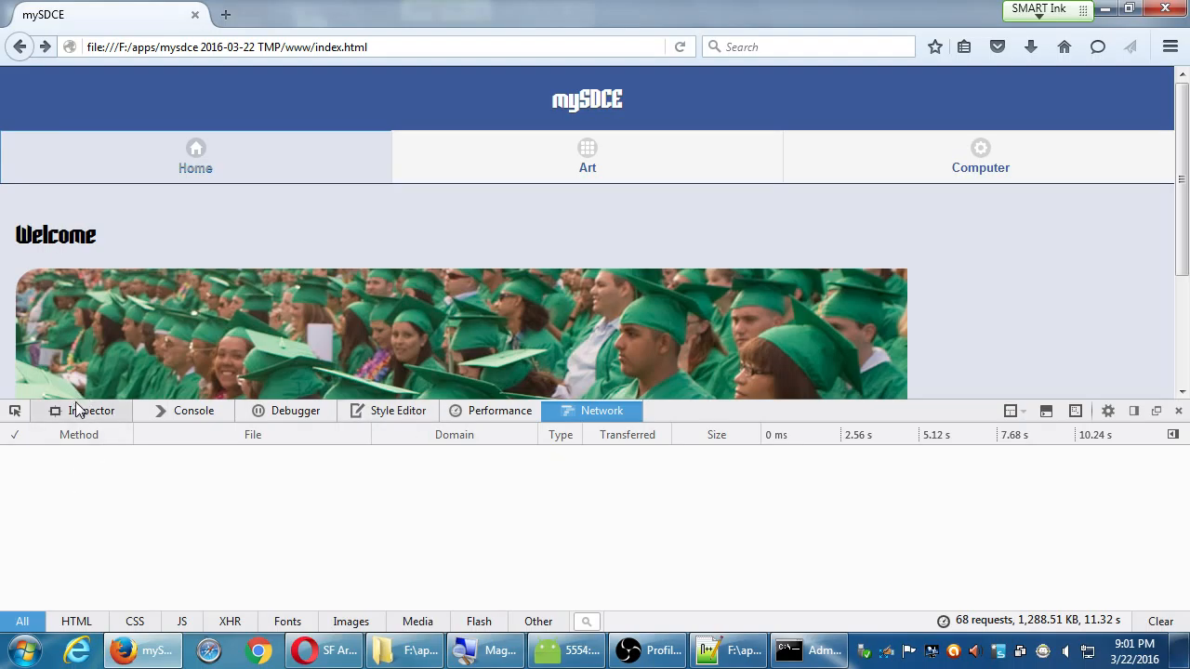
Return to the Inspector showing the mySDCE page markup
{"action": "left_click", "coordinate": [91, 410]}
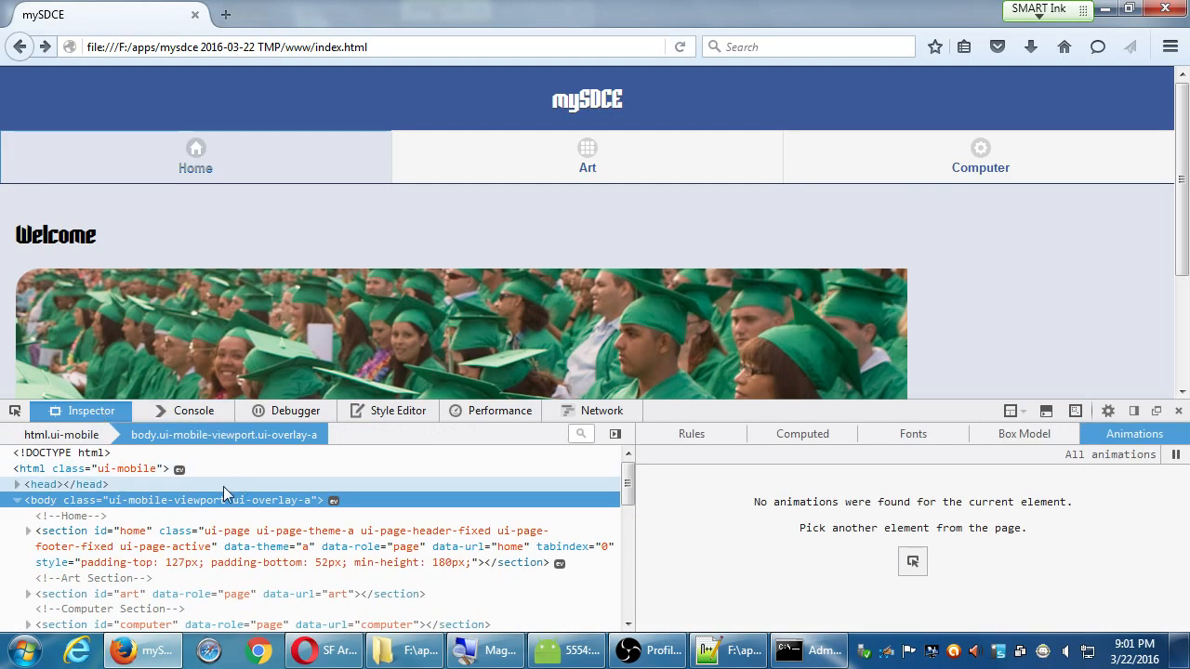
{"action": "mouse_move", "coordinate": [391, 547]}
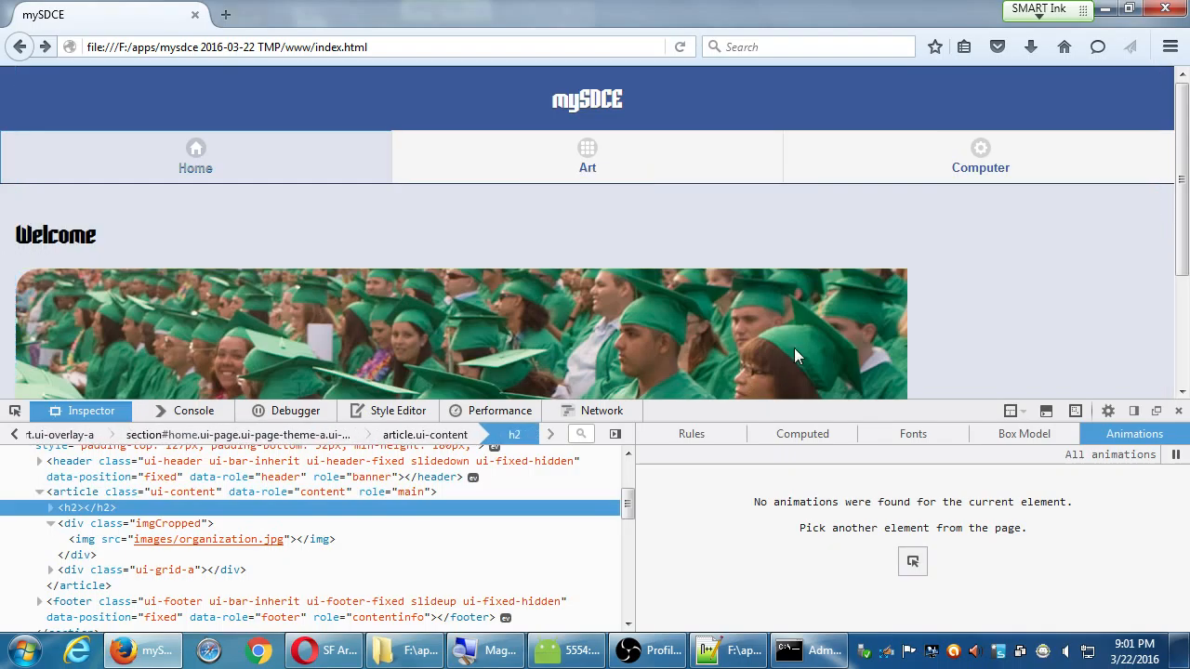
{"action": "mouse_move", "coordinate": [779, 358]}
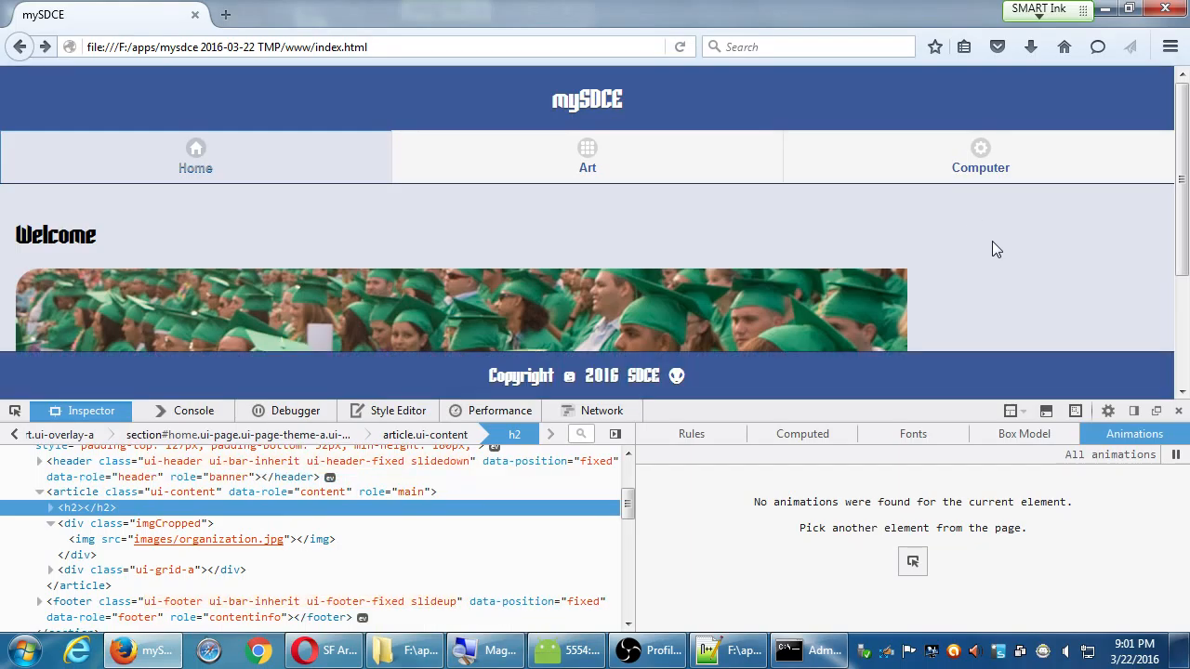
{"action": "mouse_move", "coordinate": [1115, 324]}
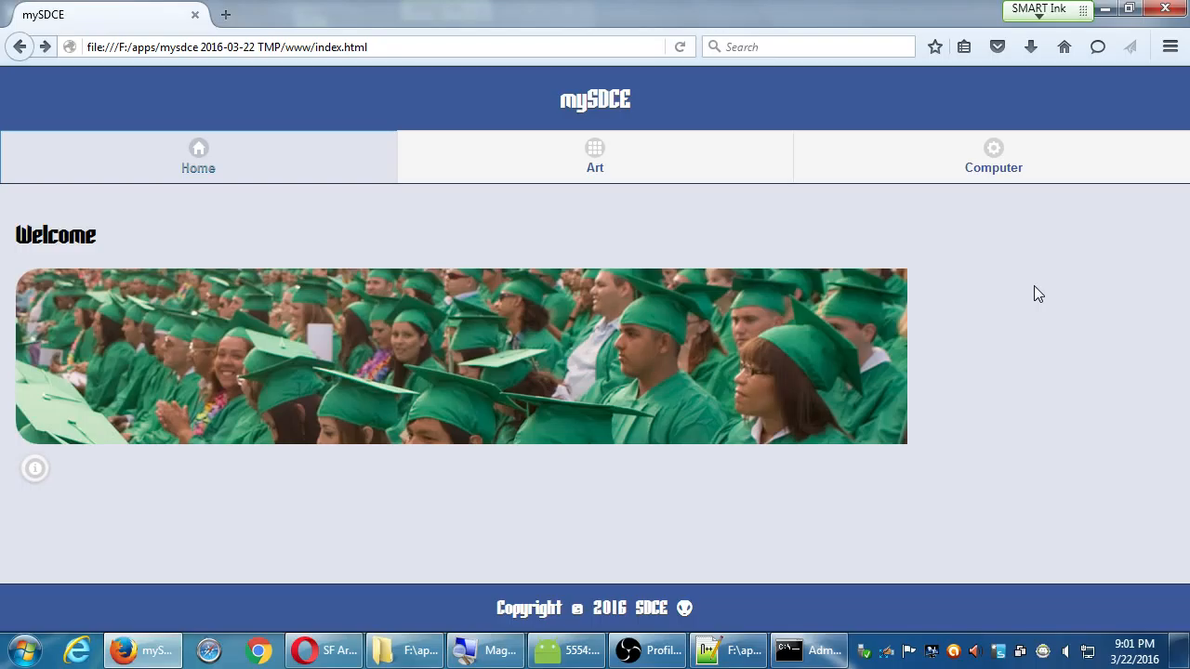
{"action": "mouse_move", "coordinate": [755, 264]}
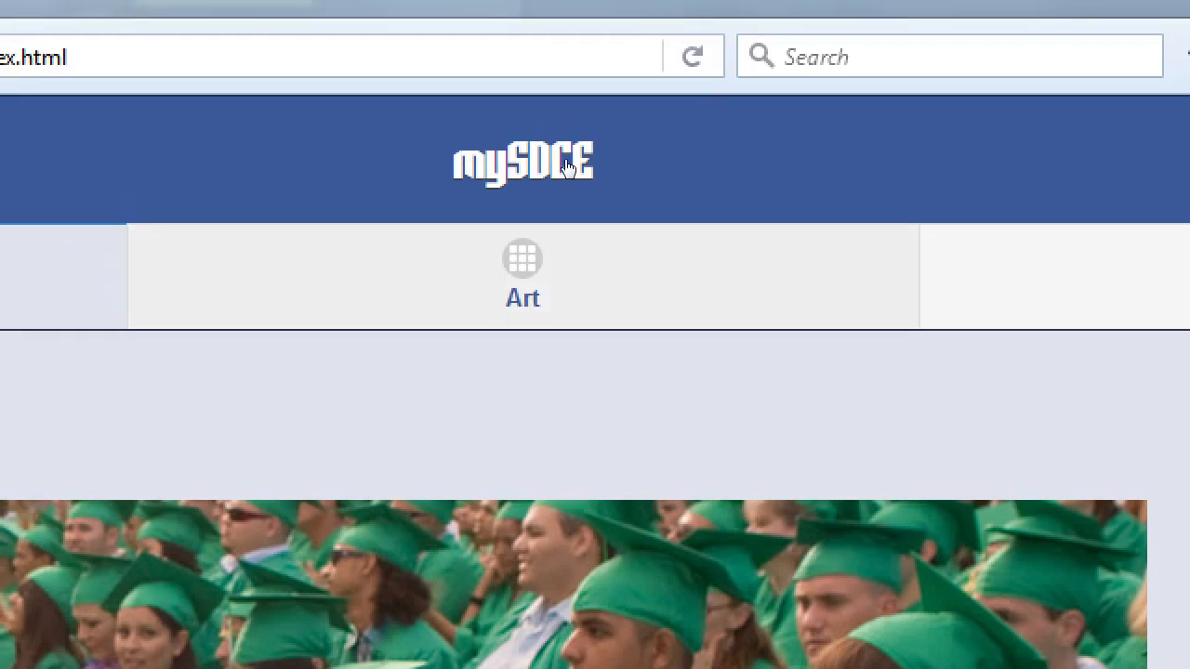
{"action": "mouse_move", "coordinate": [918, 190]}
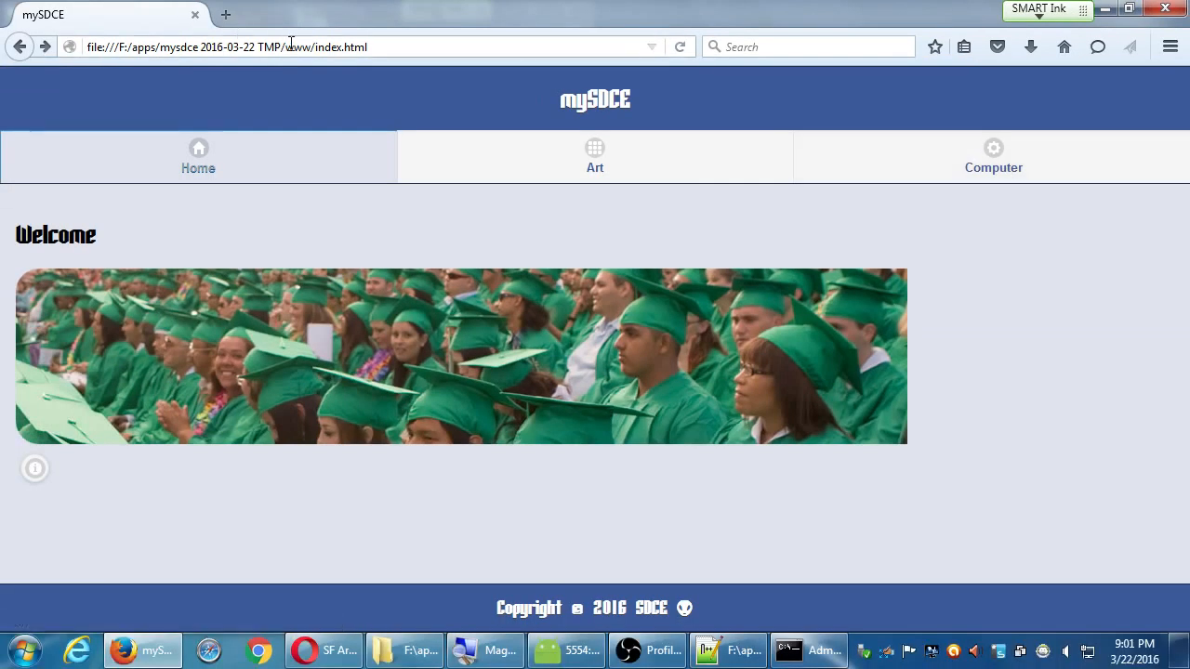
Navigate to jquerymobile.com and reach the 1.4.5 Demos CSS Framework section
{"action": "left_click", "coordinate": [371, 47]}
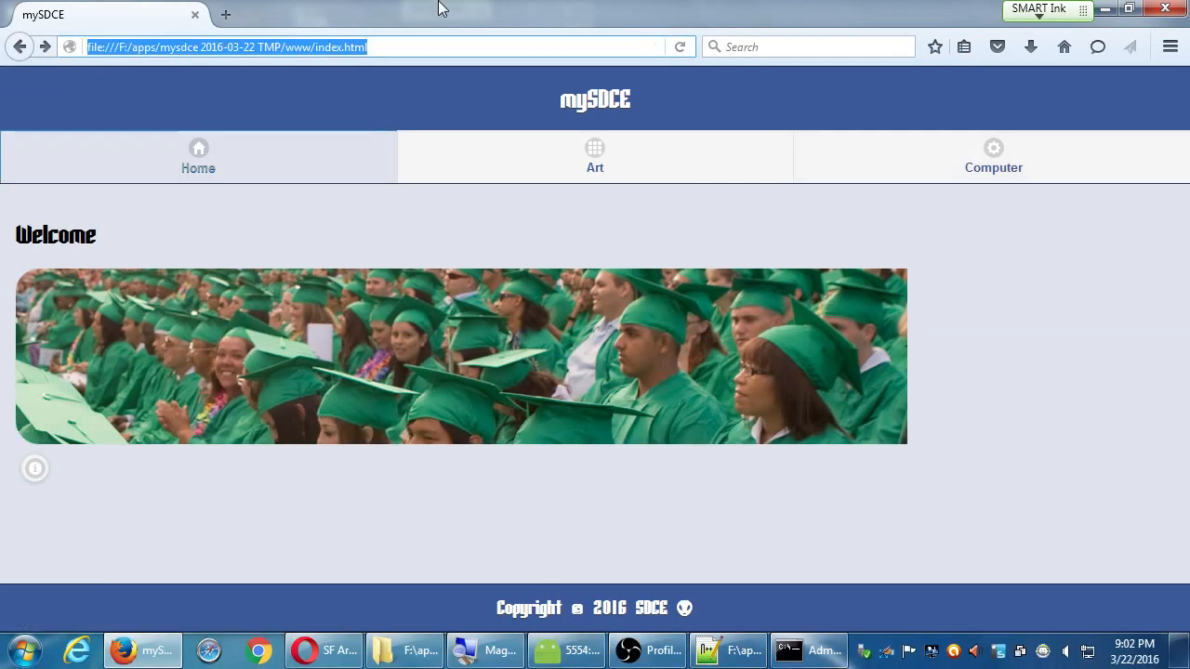
{"action": "type", "text": "jquerymobile.com"}
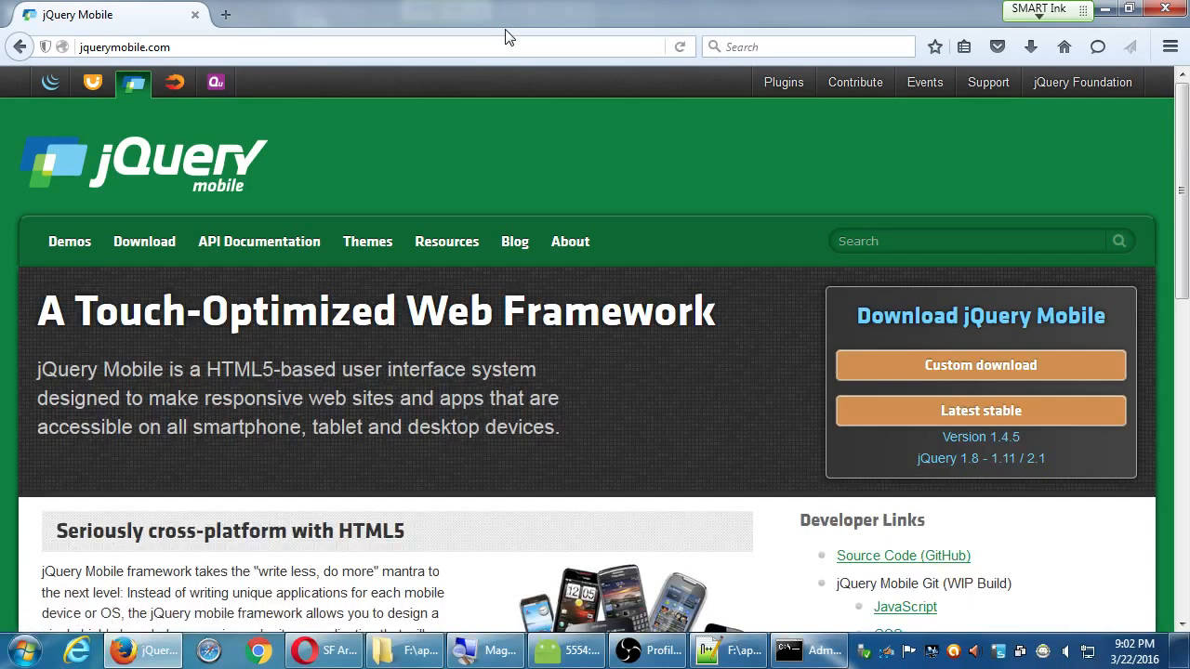
{"action": "mouse_move", "coordinate": [167, 201]}
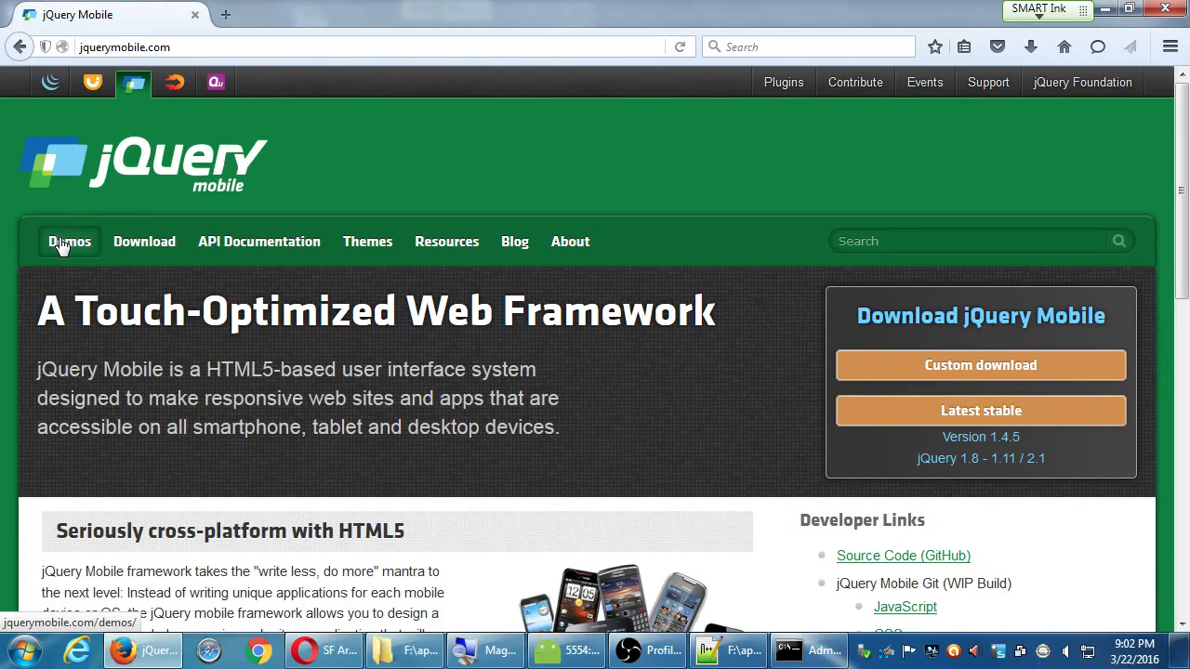
{"action": "left_click", "coordinate": [70, 242]}
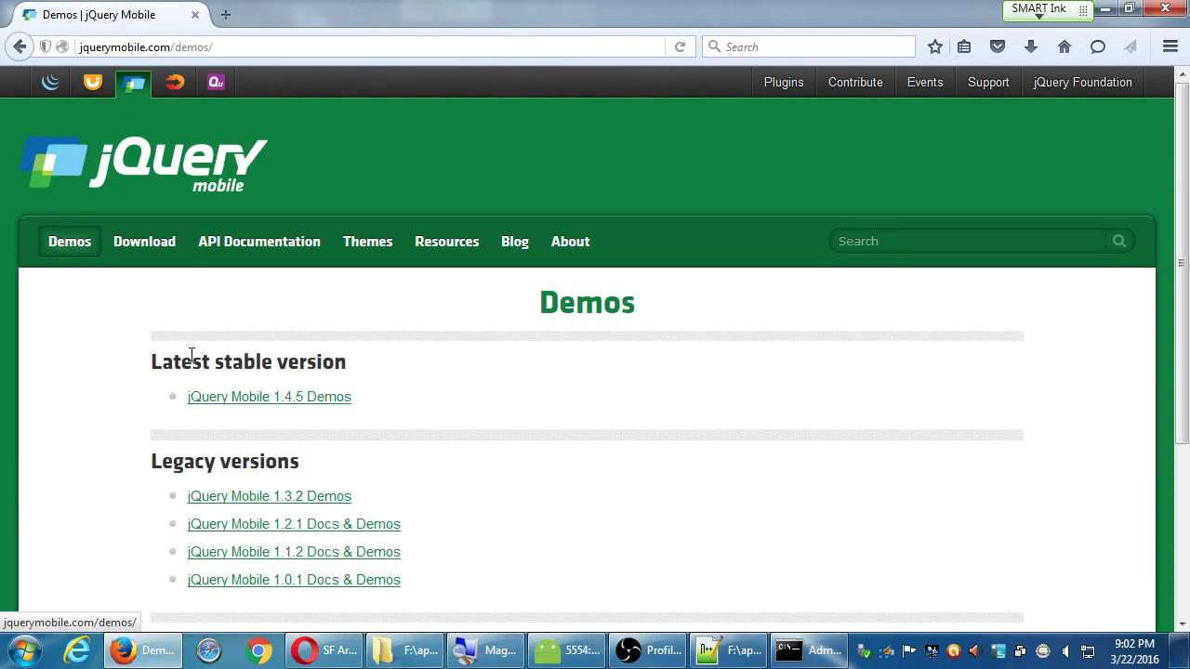
{"action": "mouse_move", "coordinate": [296, 400]}
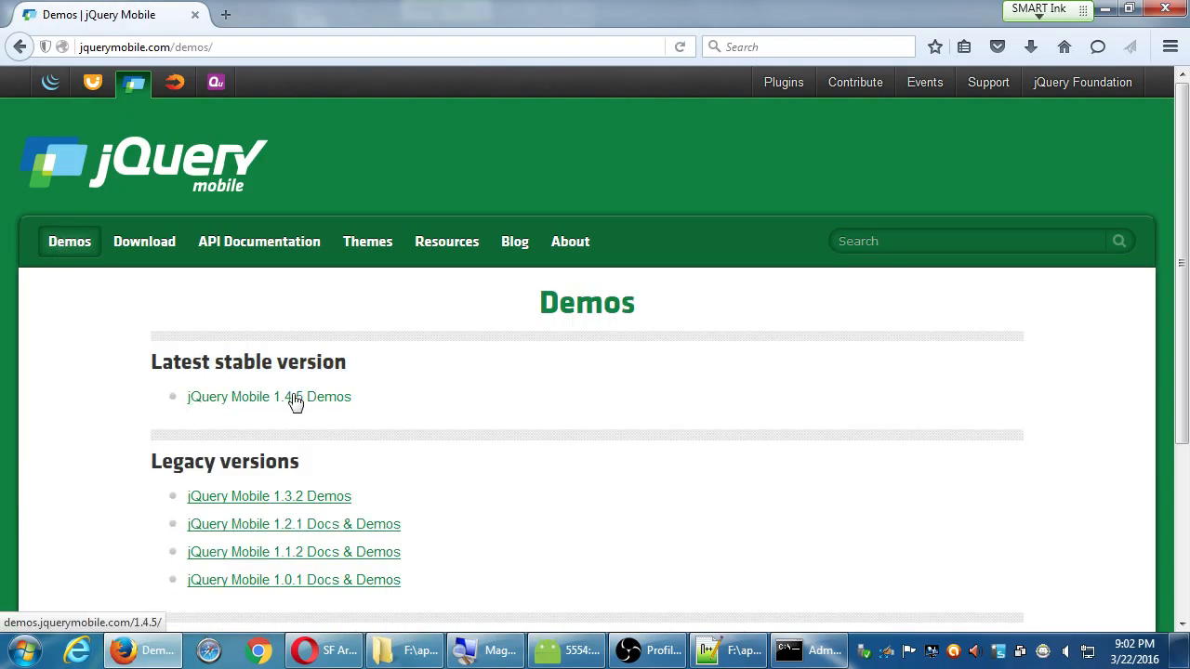
{"action": "left_click", "coordinate": [268, 398]}
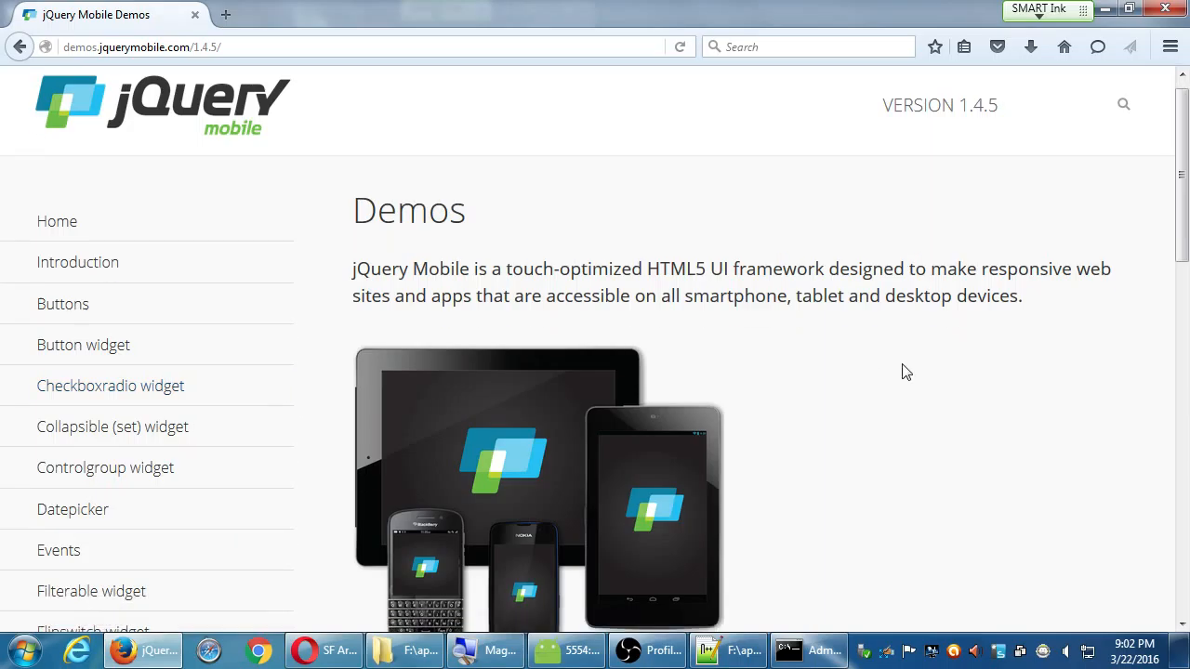
{"action": "scroll", "scroll_direction": "down", "scroll_amount": 3}
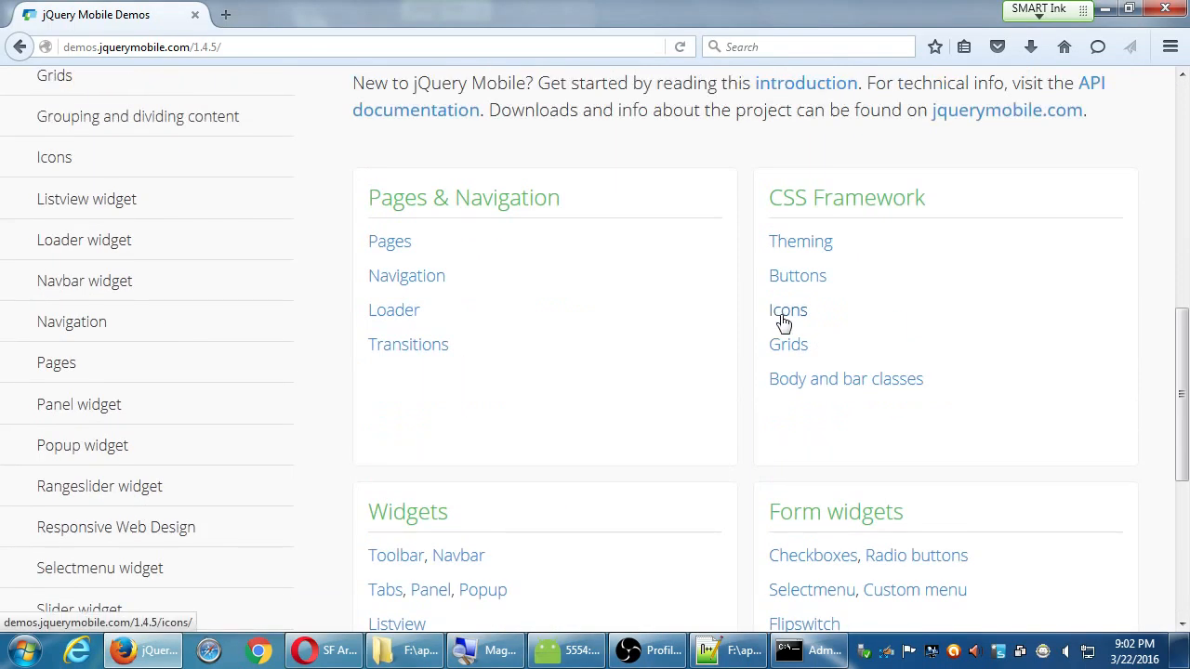
{"action": "mouse_move", "coordinate": [799, 241]}
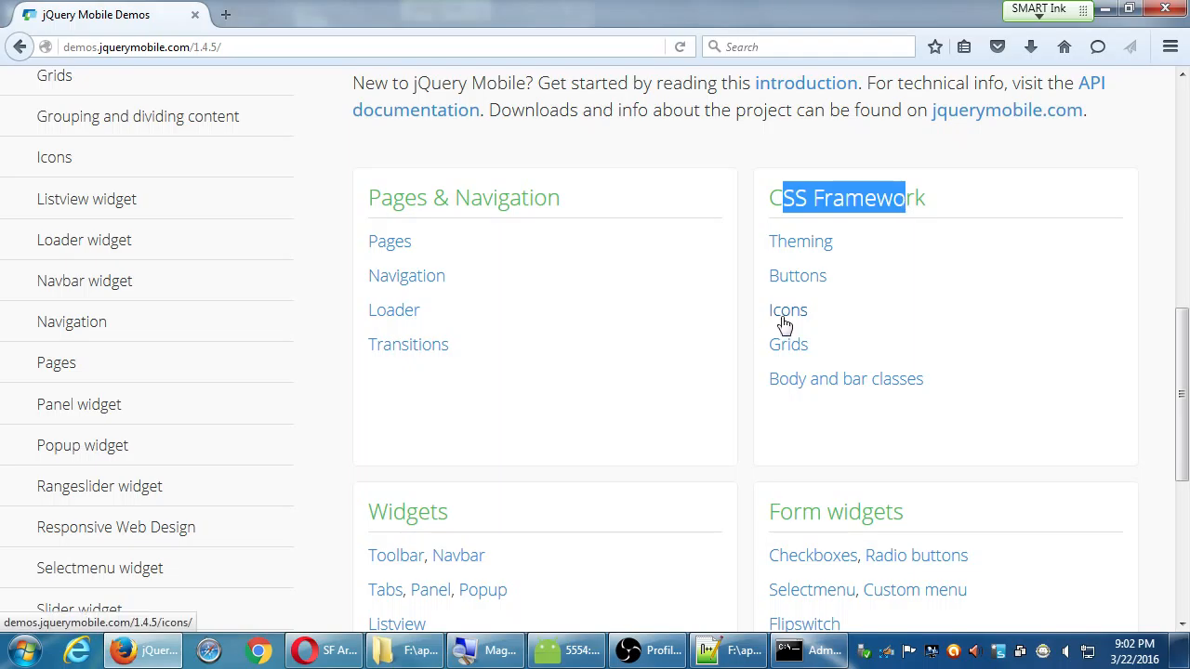
Open the Icons demo and scroll to its Custom Icons section
{"action": "left_click", "coordinate": [788, 308]}
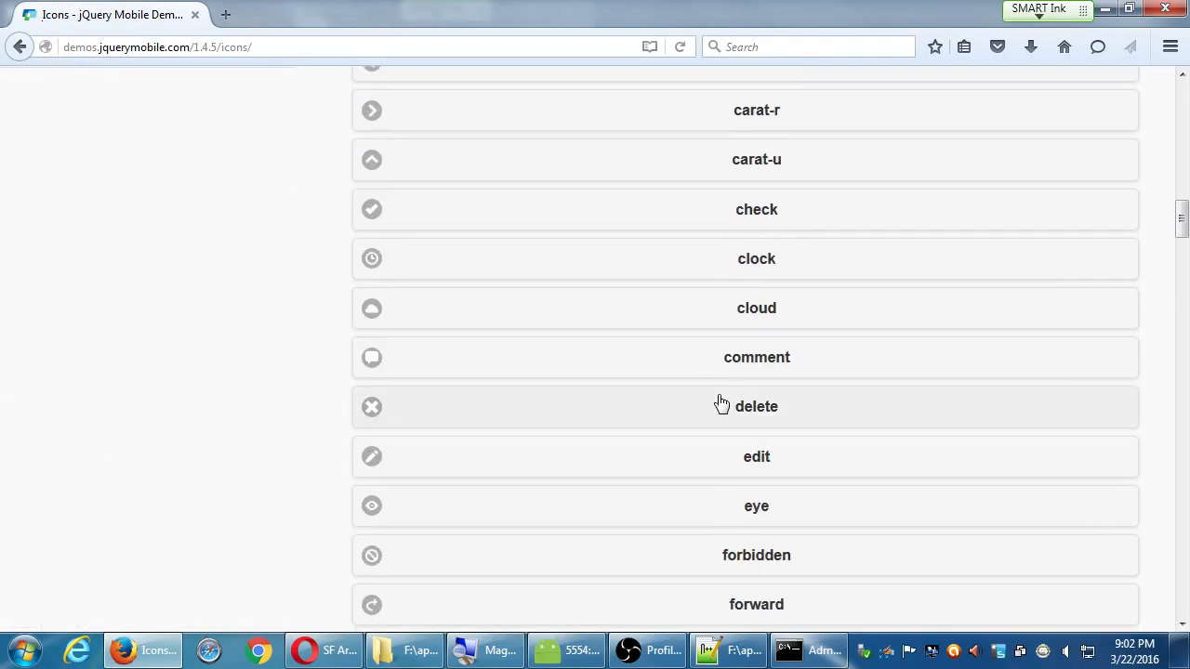
{"action": "scroll", "scroll_direction": "down", "scroll_amount": 3}
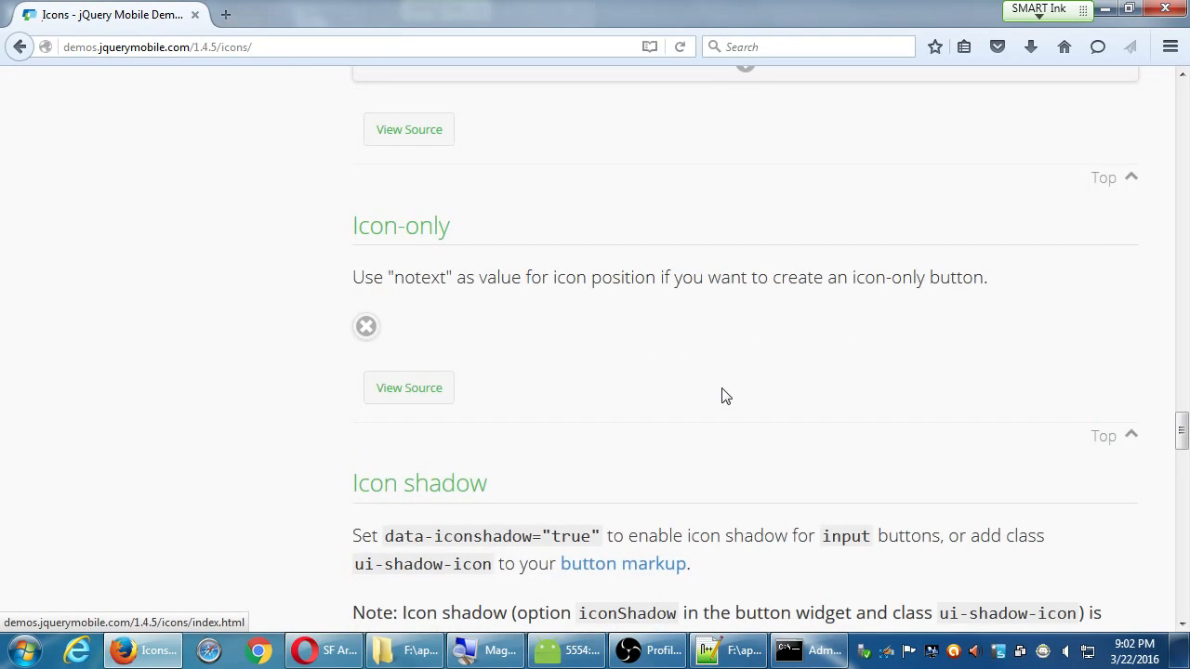
{"action": "scroll", "scroll_direction": "down", "scroll_amount": 3}
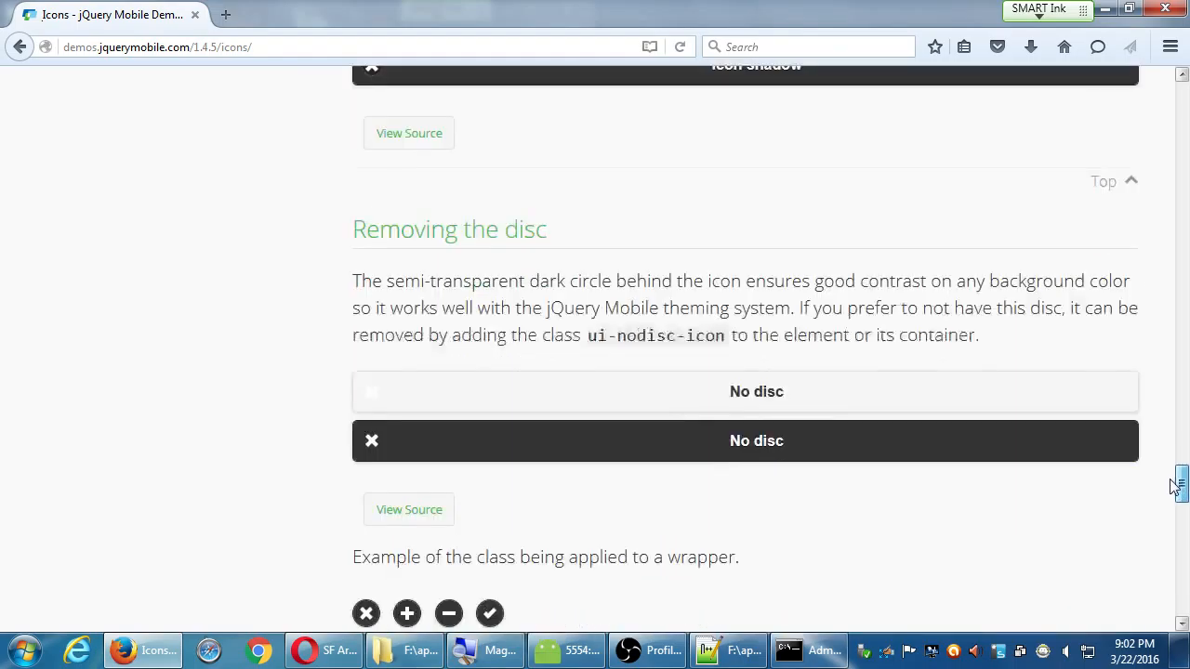
{"action": "scroll", "scroll_direction": "down", "scroll_amount": 3}
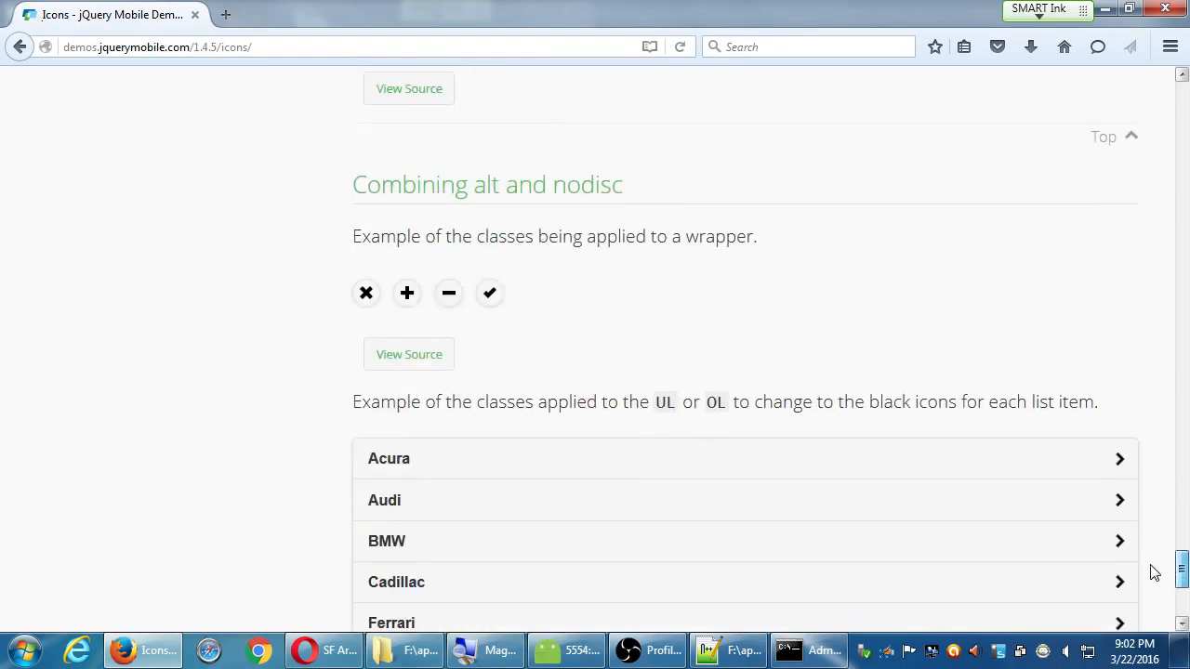
{"action": "scroll", "scroll_direction": "down", "scroll_amount": 3}
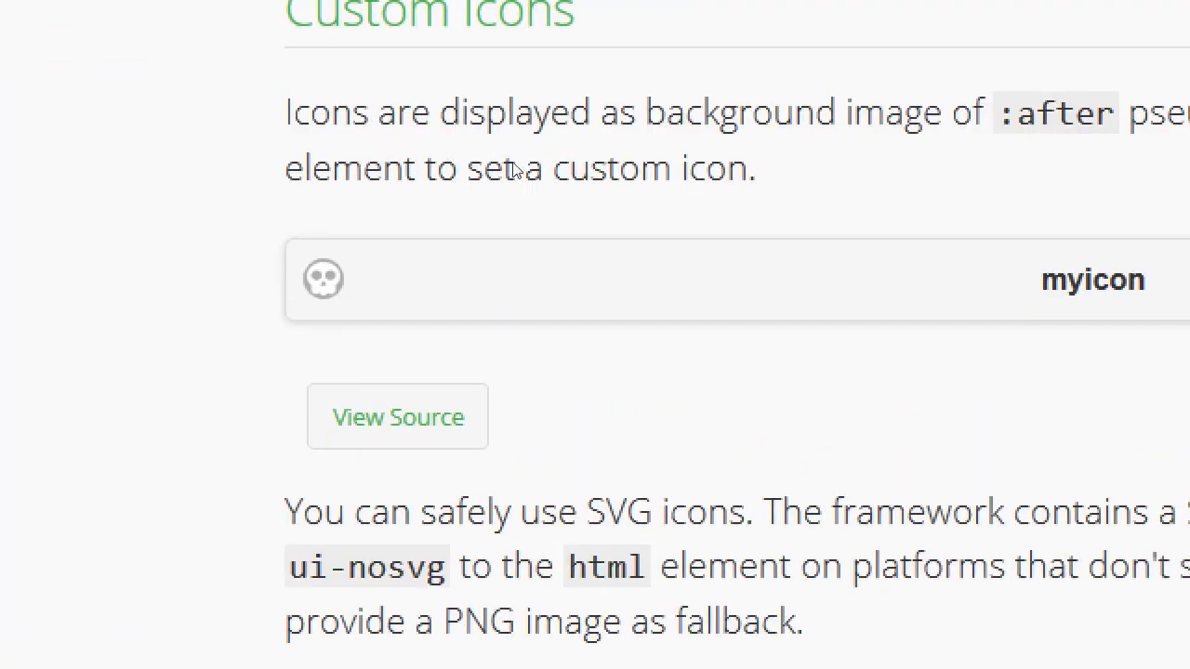
{"action": "scroll", "scroll_direction": "right", "scroll_amount": 3}
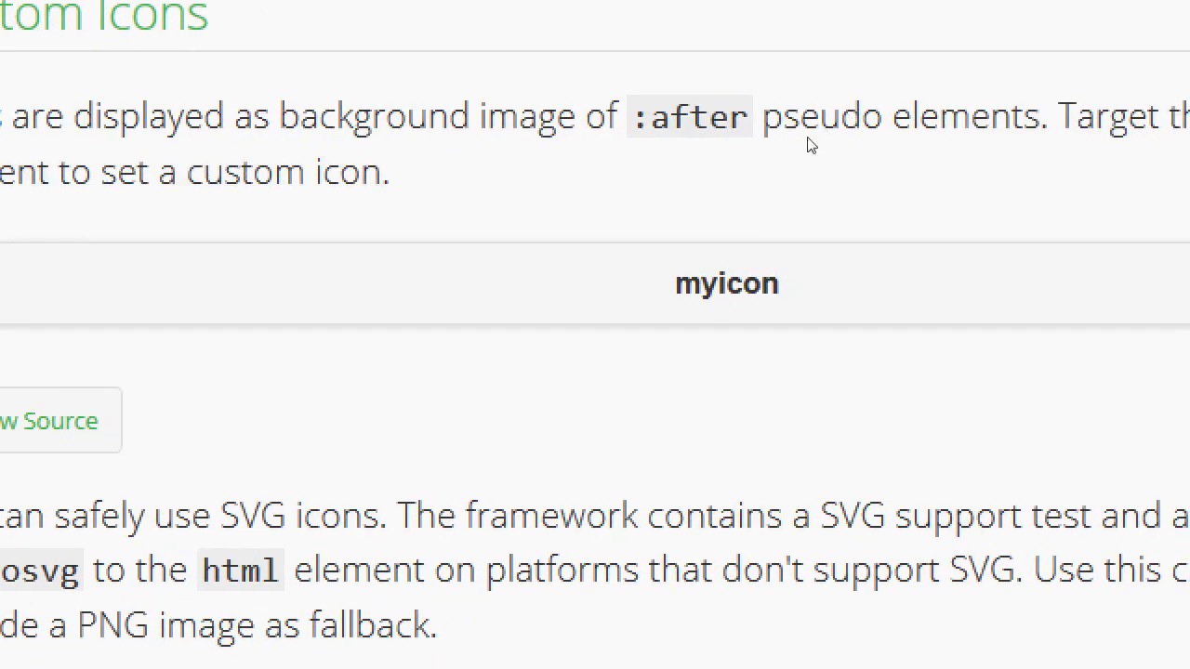
{"action": "mouse_move", "coordinate": [963, 175]}
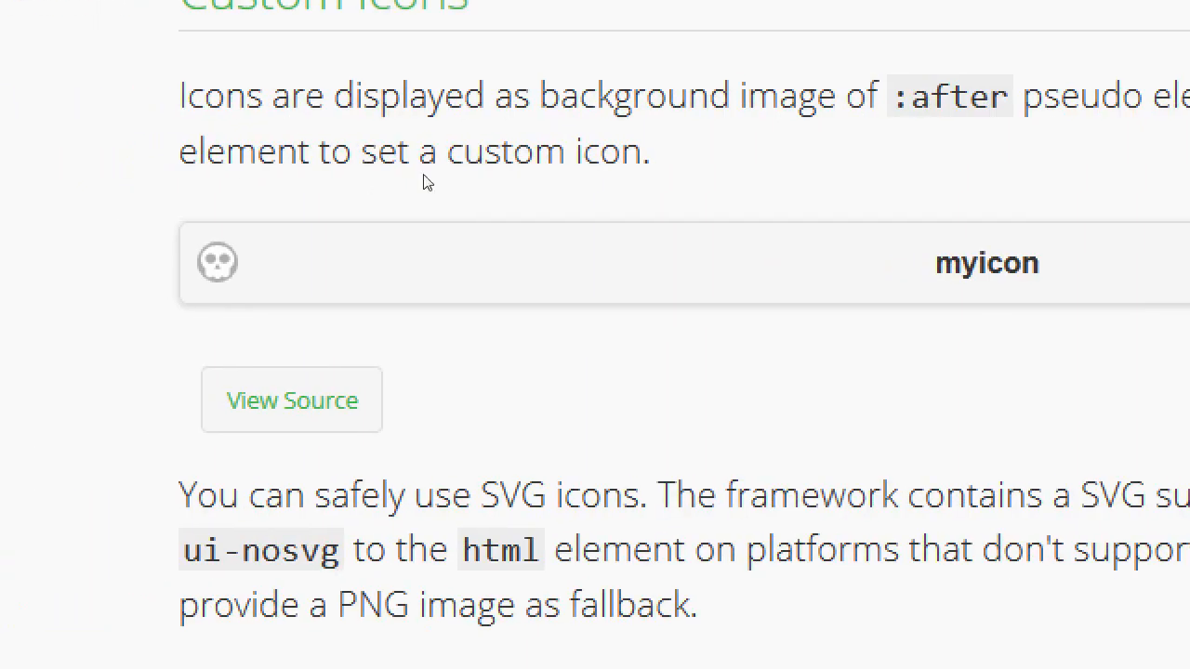
{"action": "scroll", "scroll_direction": "down", "scroll_amount": 3}
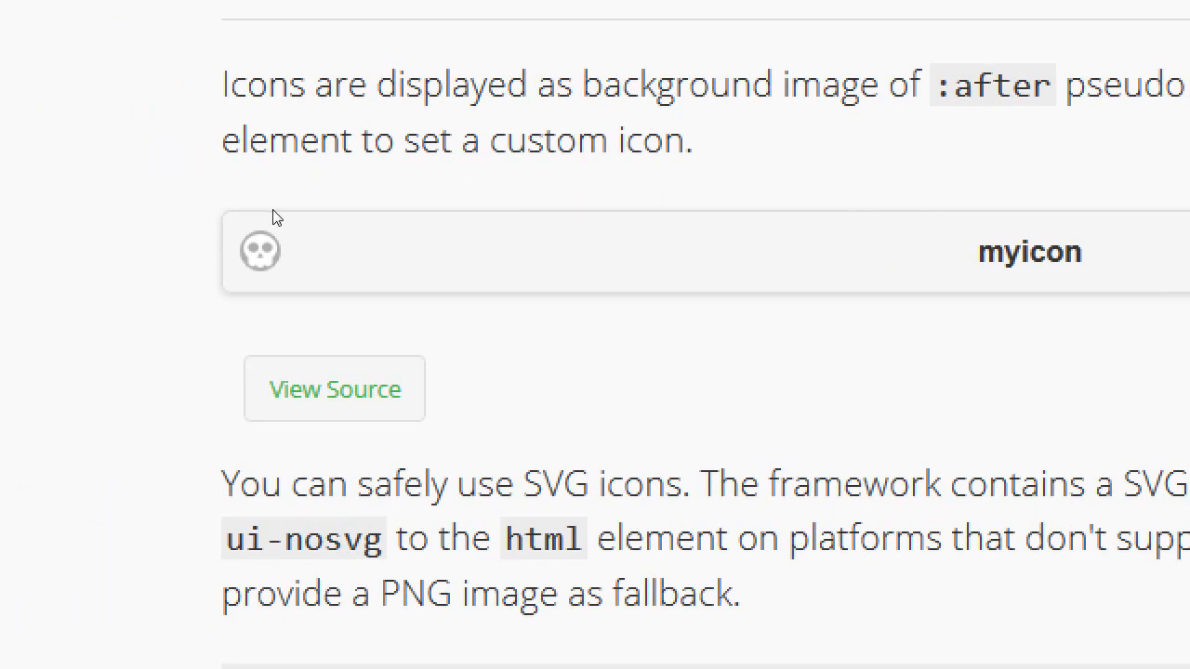
{"action": "mouse_move", "coordinate": [516, 230]}
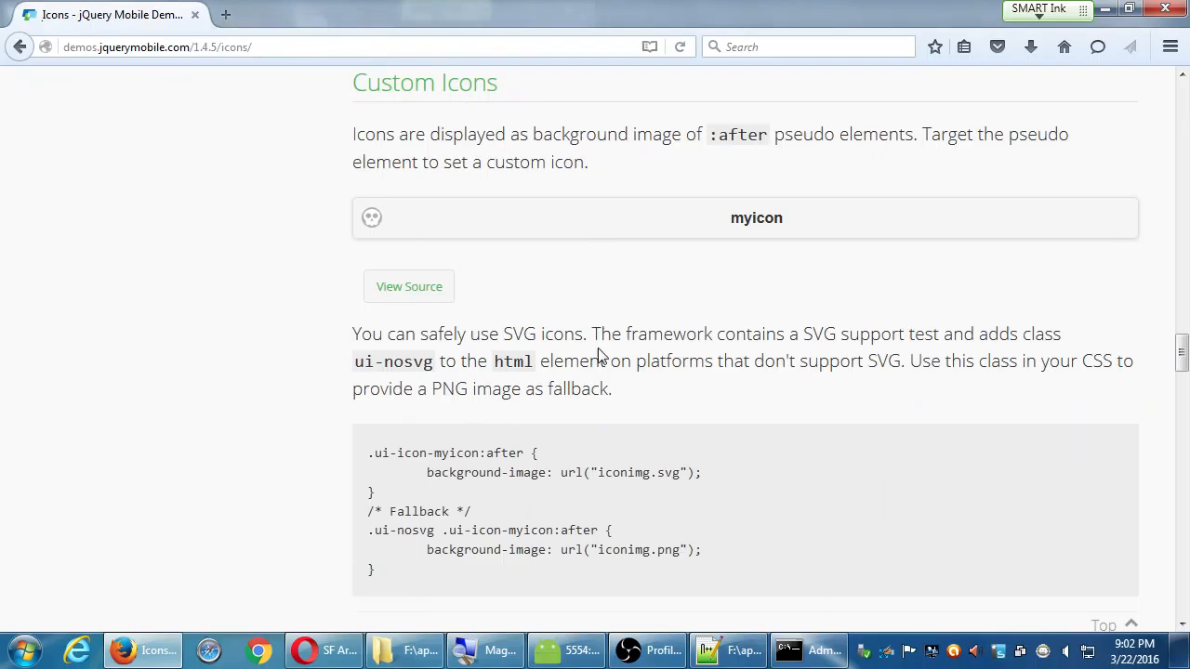
Highlight SVG, the iconimg.svg file name and the png fallback name in the CSS example
{"action": "double_click", "coordinate": [521, 334]}
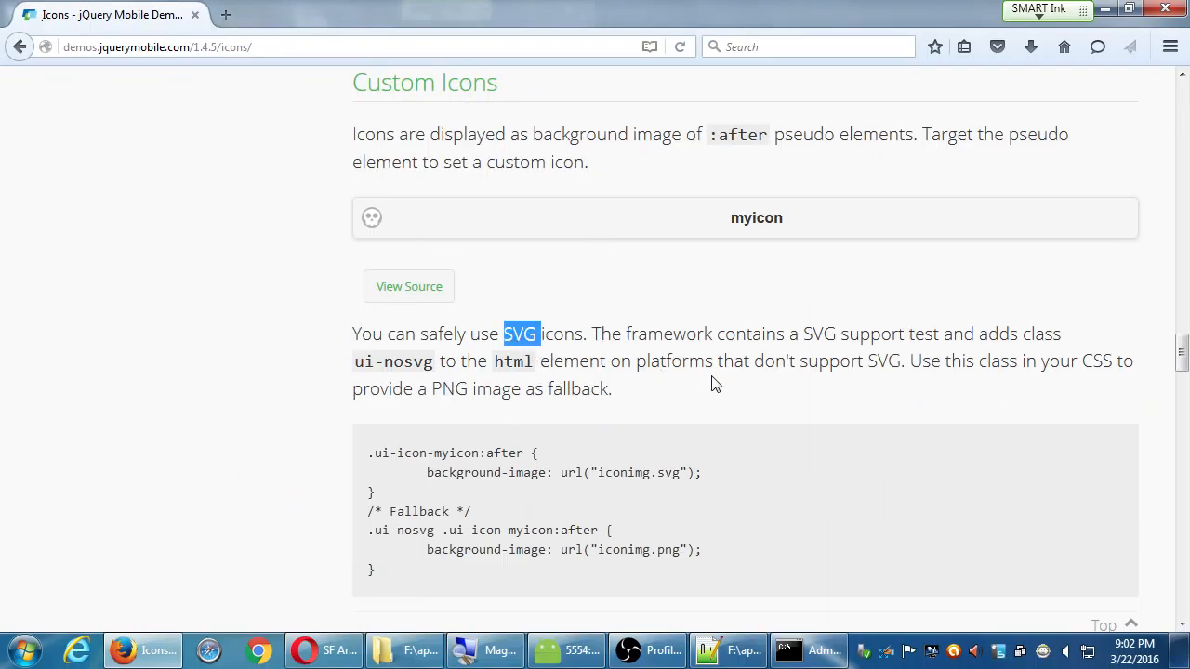
{"action": "mouse_move", "coordinate": [747, 413]}
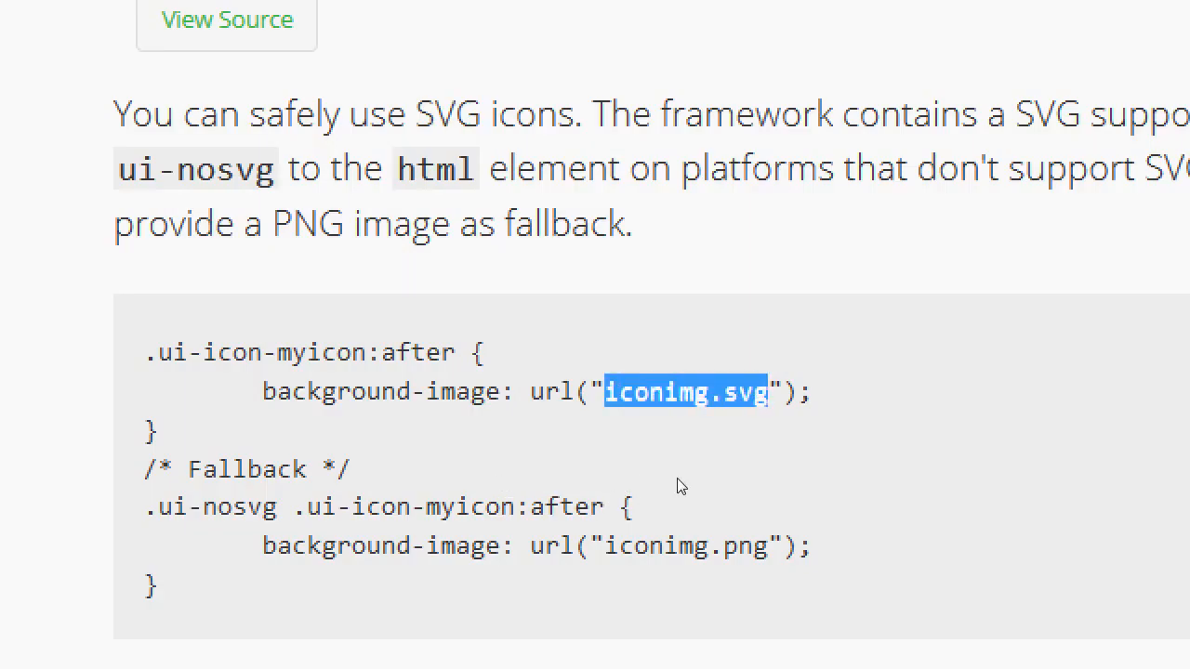
{"action": "double_click", "coordinate": [676, 547]}
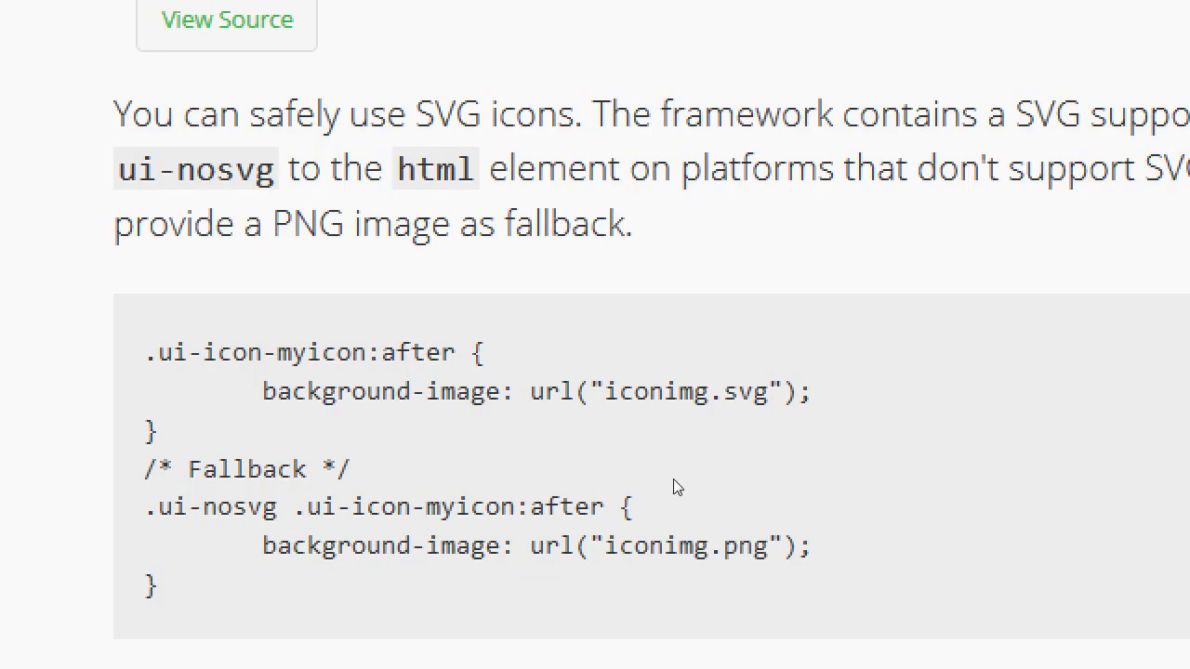
{"action": "mouse_move", "coordinate": [569, 431]}
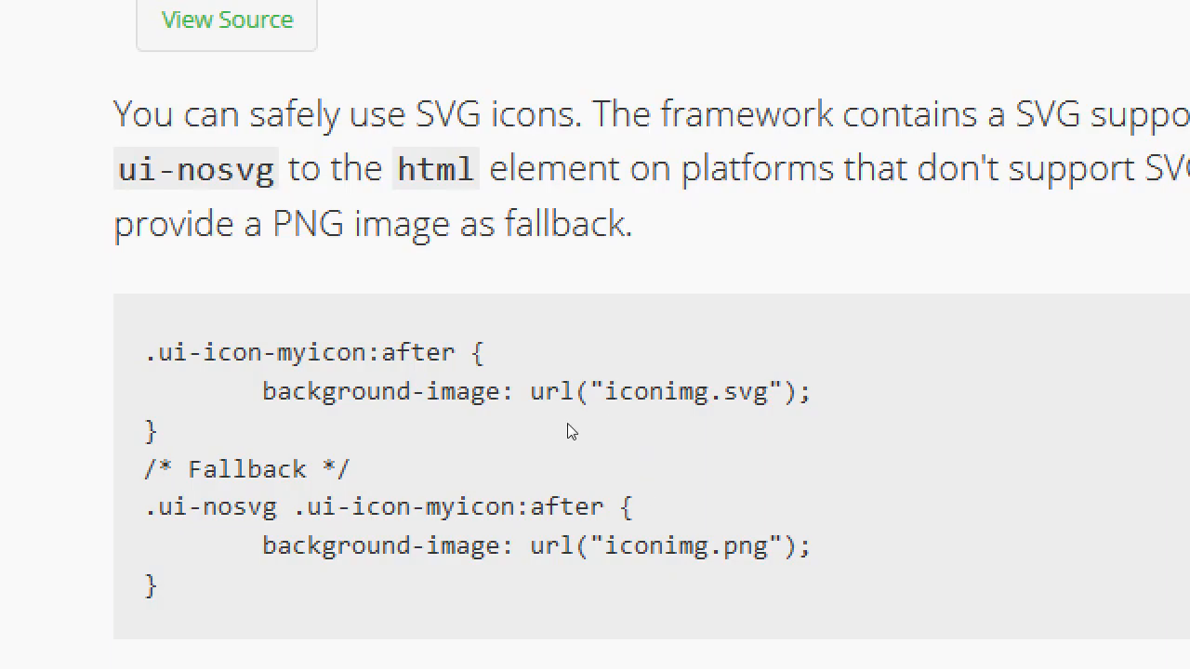
{"action": "mouse_move", "coordinate": [666, 554]}
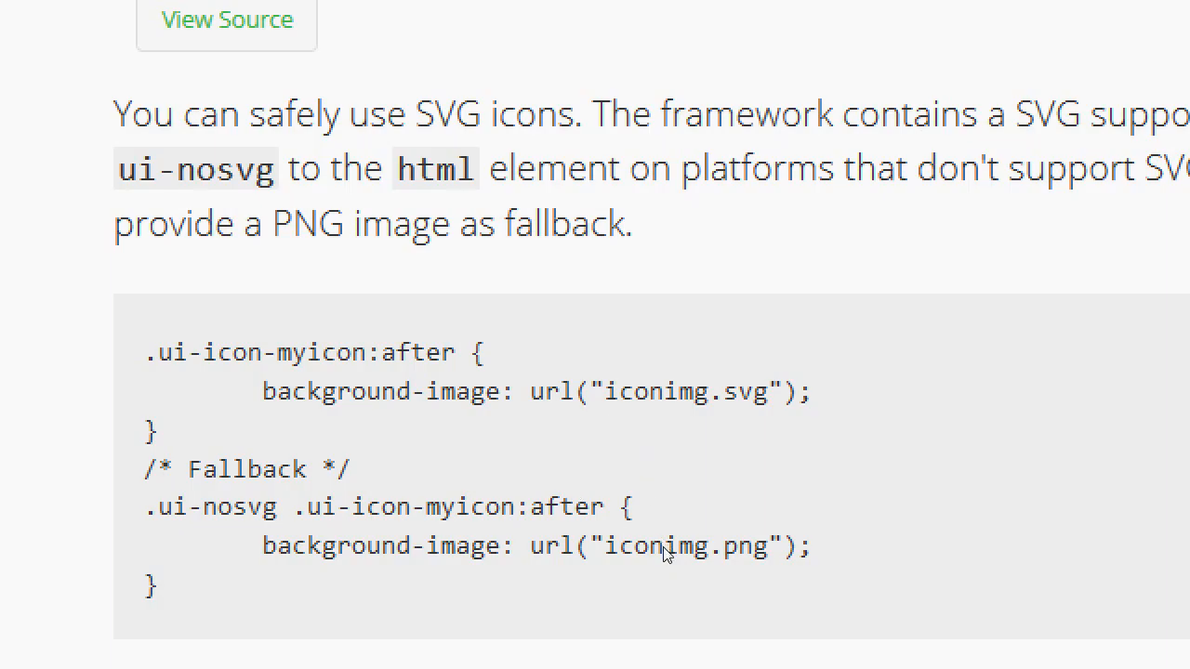
{"action": "double_click", "coordinate": [746, 547]}
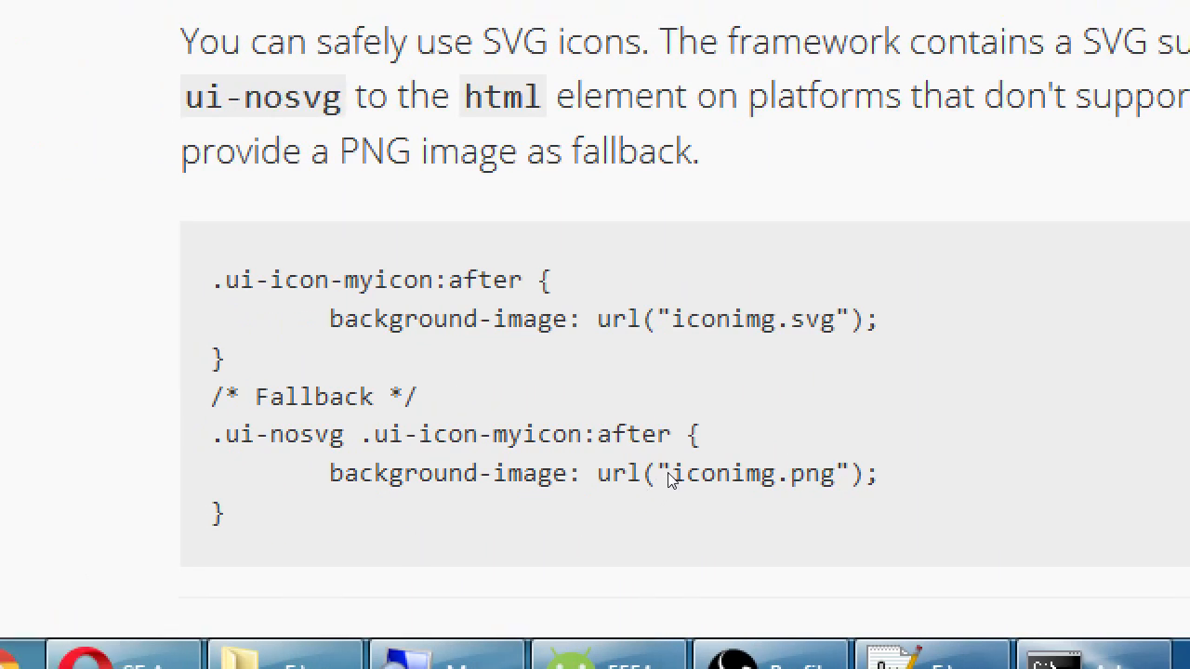
{"action": "double_click", "coordinate": [810, 319]}
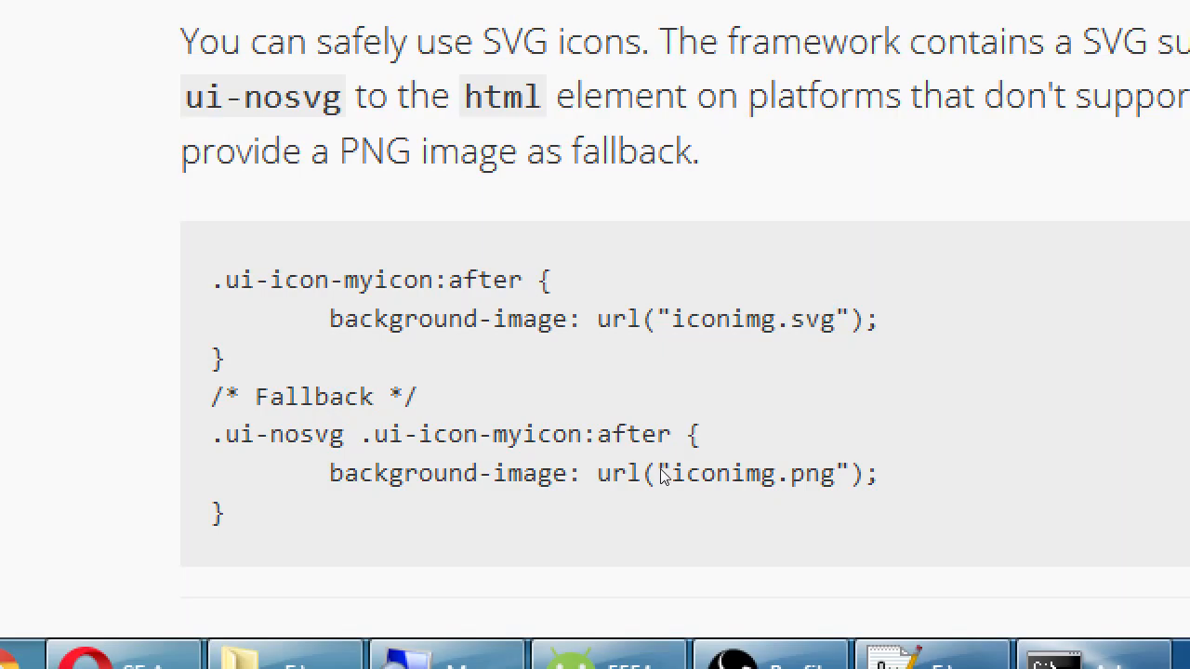
{"action": "mouse_move", "coordinate": [673, 487]}
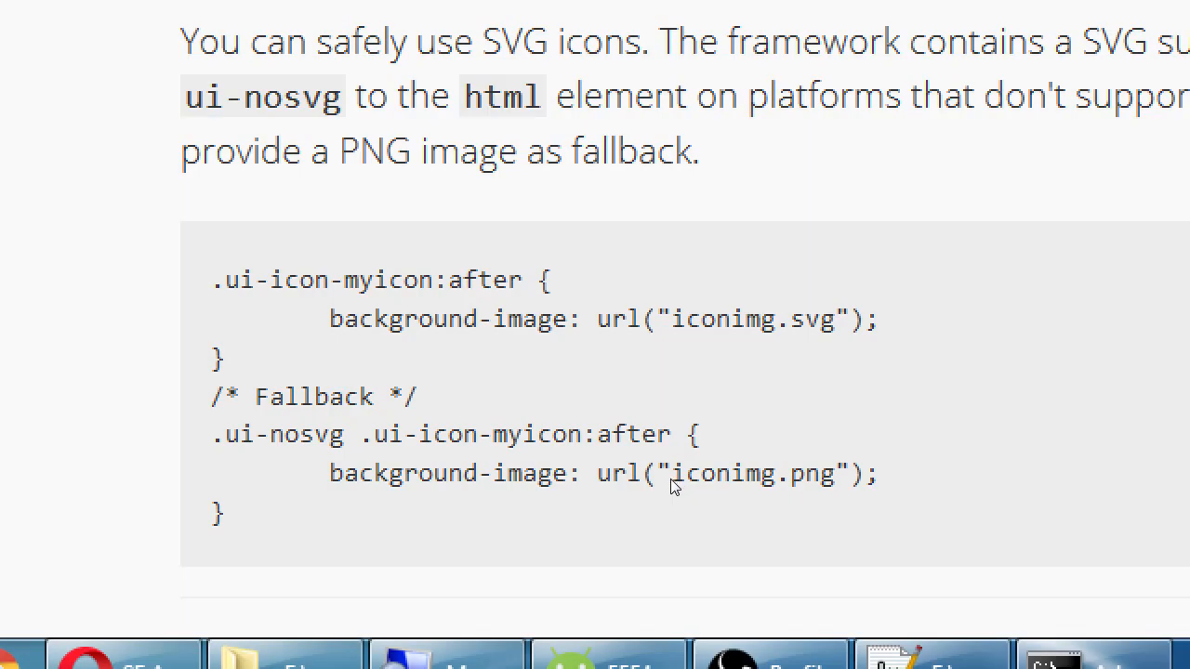
{"action": "double_click", "coordinate": [810, 318]}
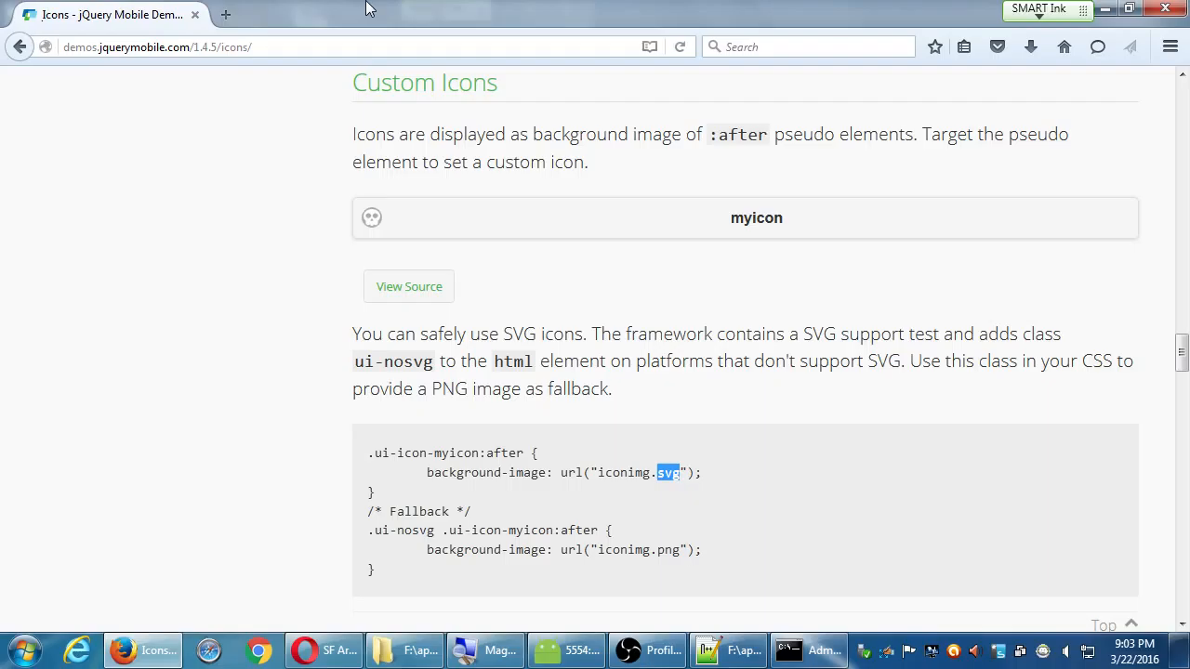
Search Google for 'how to make an svg' in a new tab and visit the Online SVG image converter result
{"action": "left_click", "coordinate": [232, 15]}
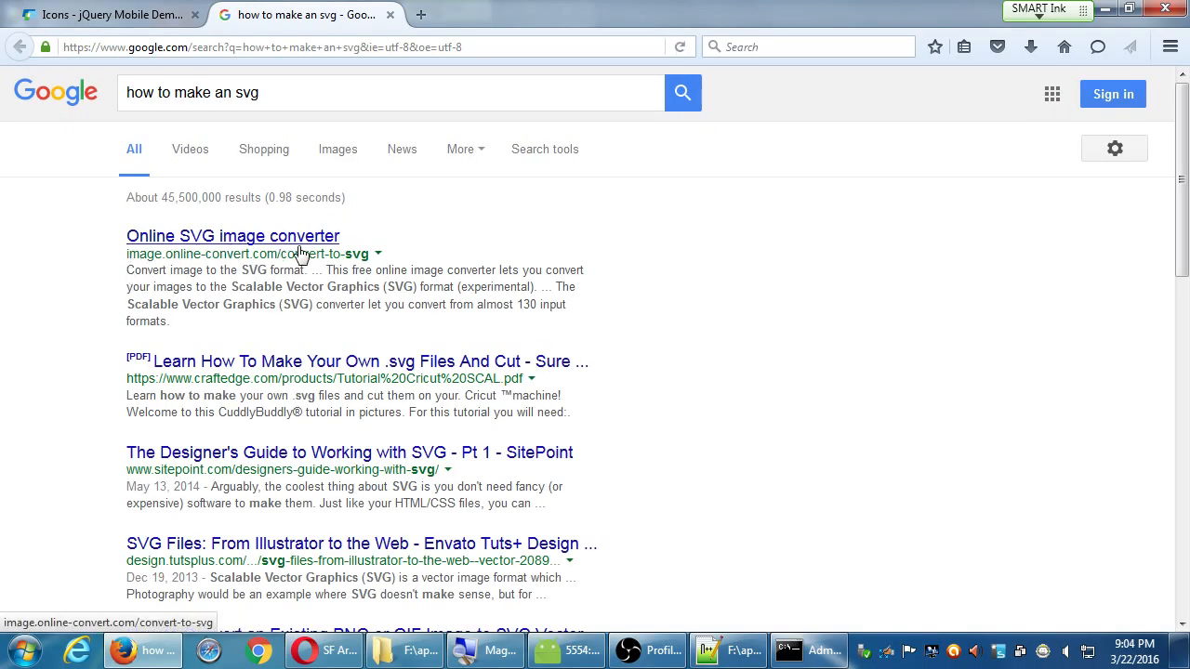
{"action": "left_click", "coordinate": [233, 236]}
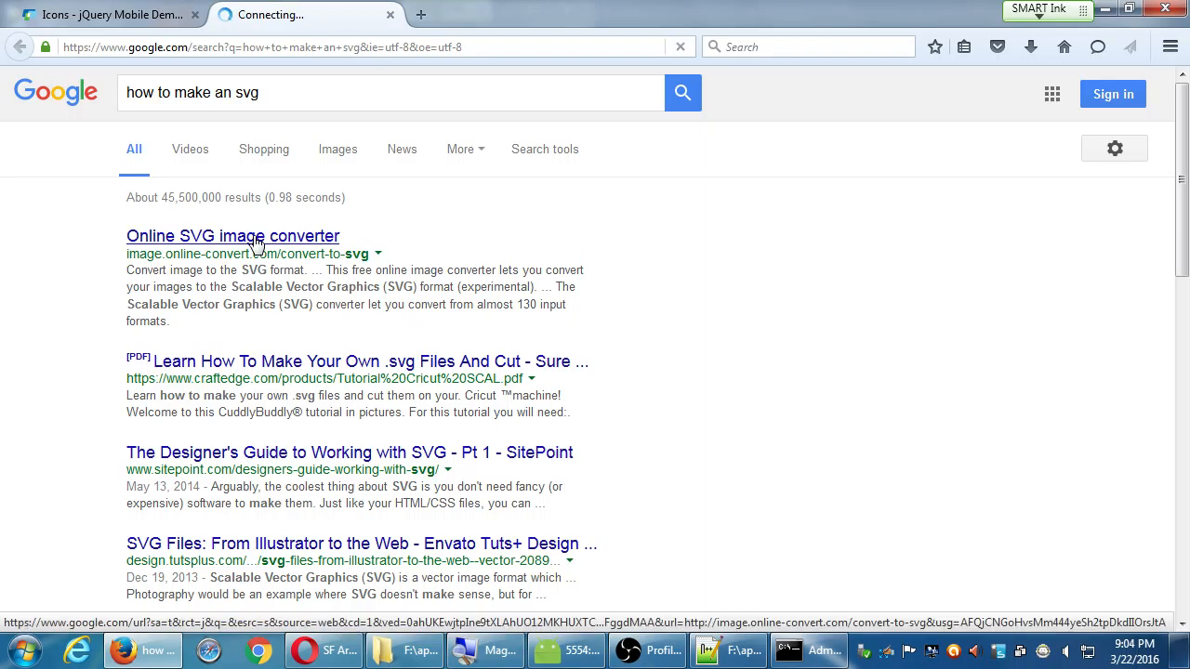
{"action": "left_click", "coordinate": [232, 236]}
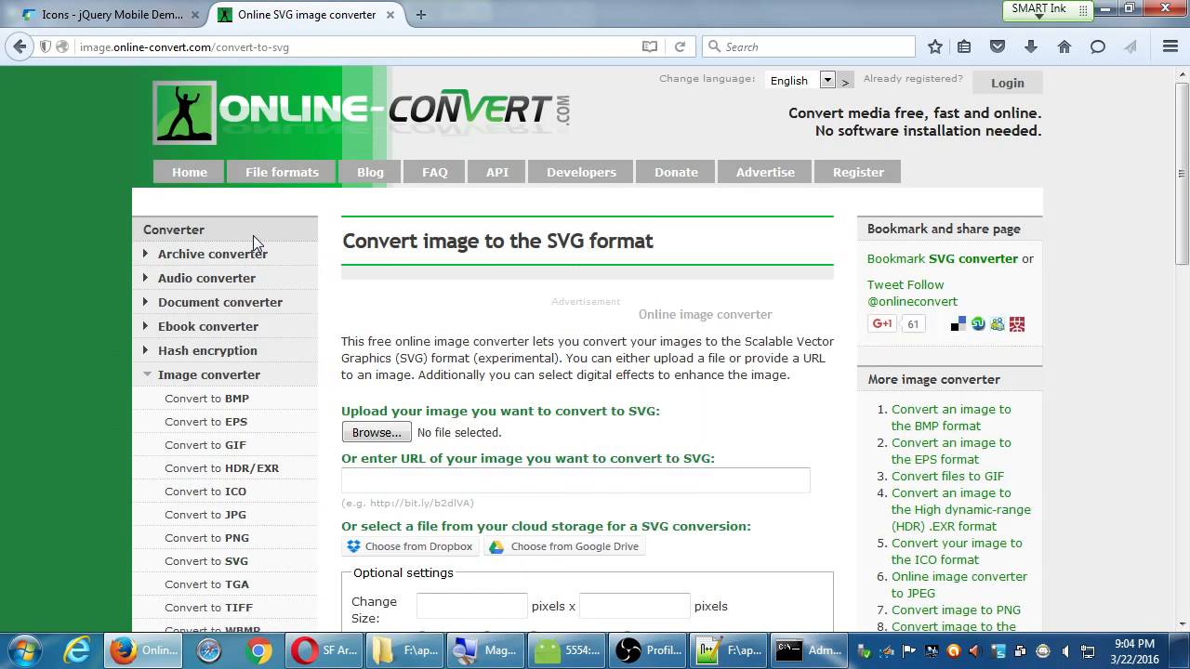
{"action": "scroll", "scroll_direction": "down", "scroll_amount": 3}
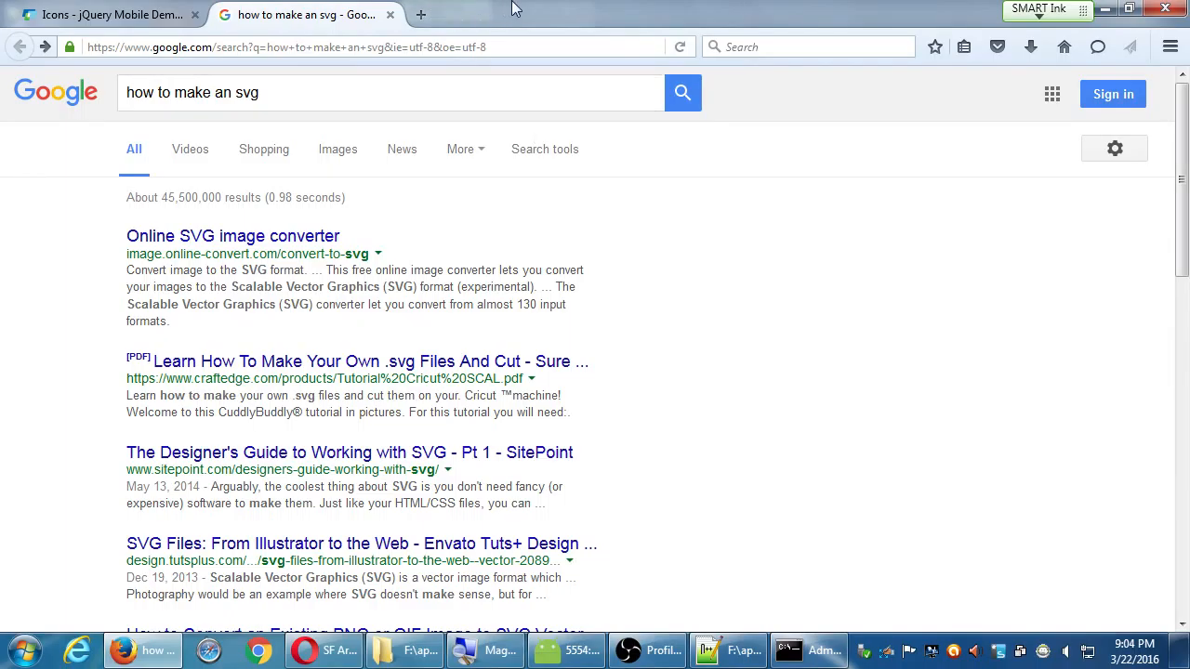
{"action": "mouse_move", "coordinate": [464, 8]}
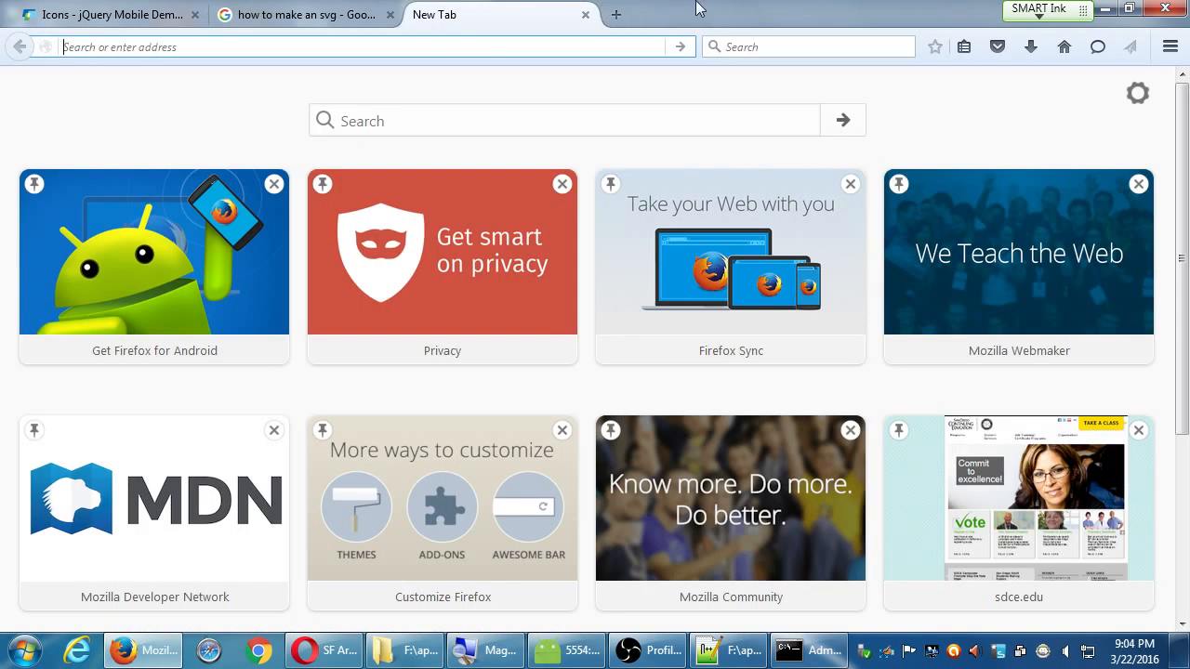
Search Google for inkscape in a new tab and load the Inkscape home page
{"action": "type", "text": "i"}
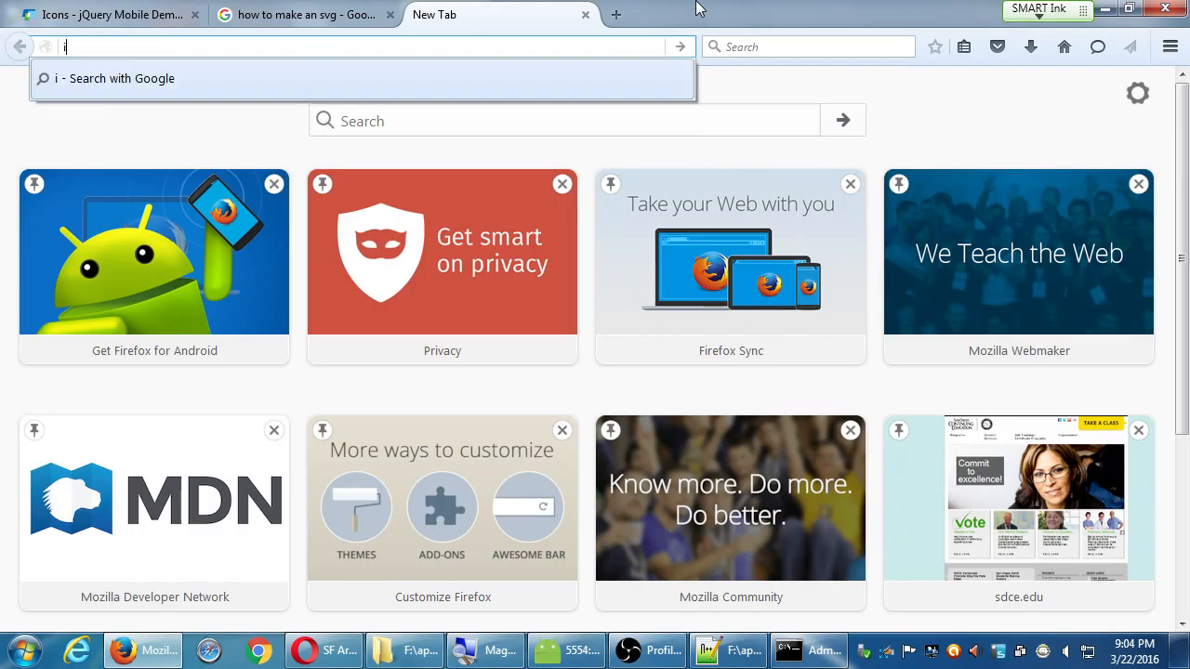
{"action": "type", "text": "inkscape&ie=utf-8&oe=utf-8"}
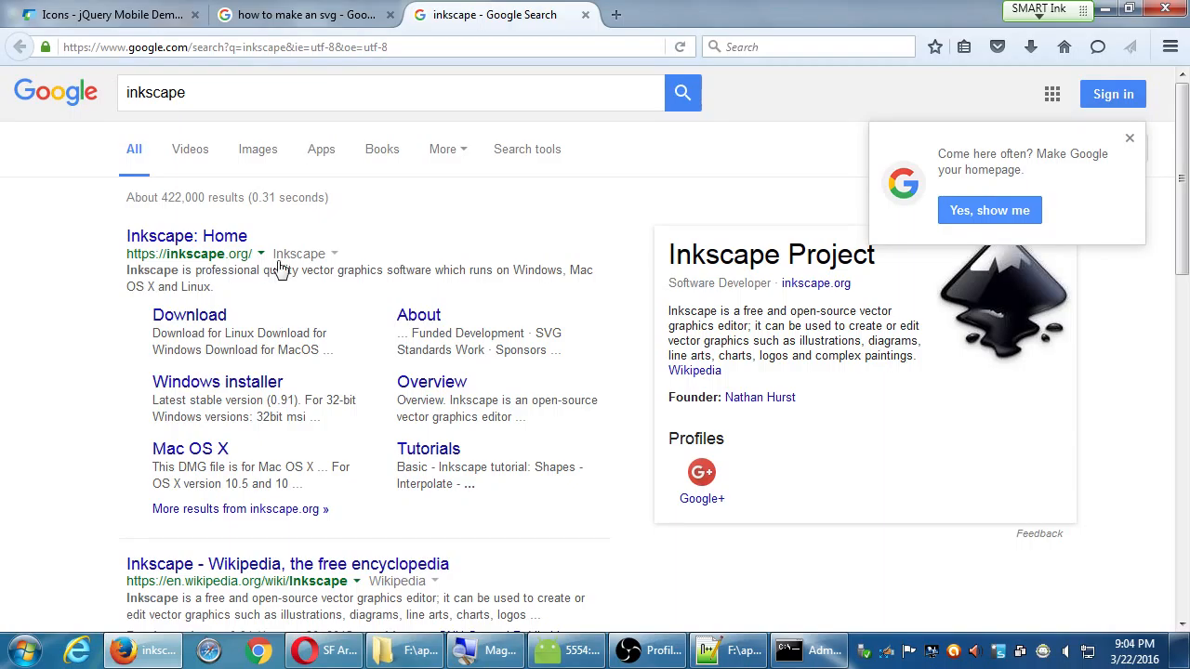
{"action": "left_click", "coordinate": [185, 235]}
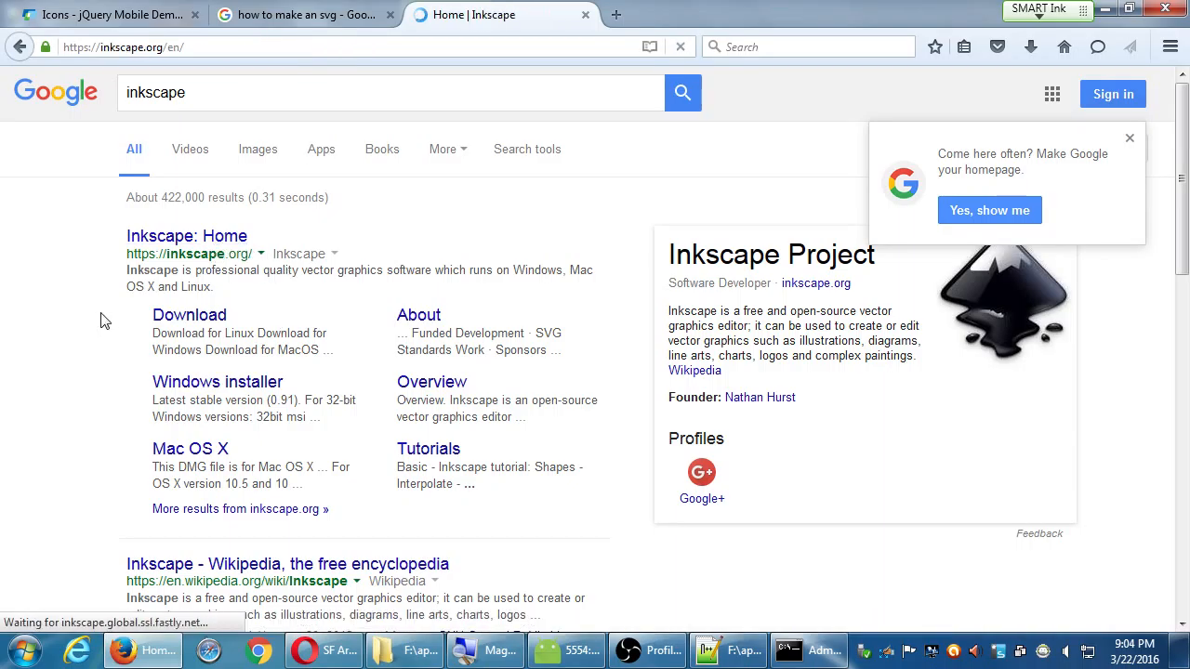
{"action": "left_click", "coordinate": [185, 234]}
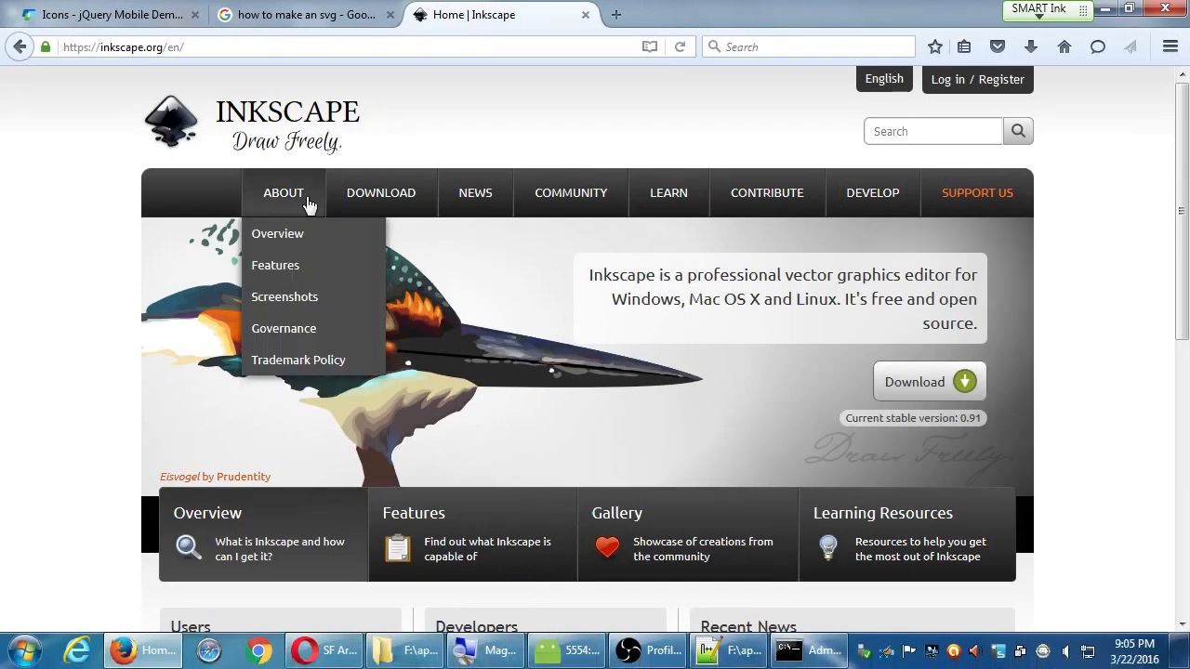
{"action": "scroll", "scroll_direction": "down", "scroll_amount": 3}
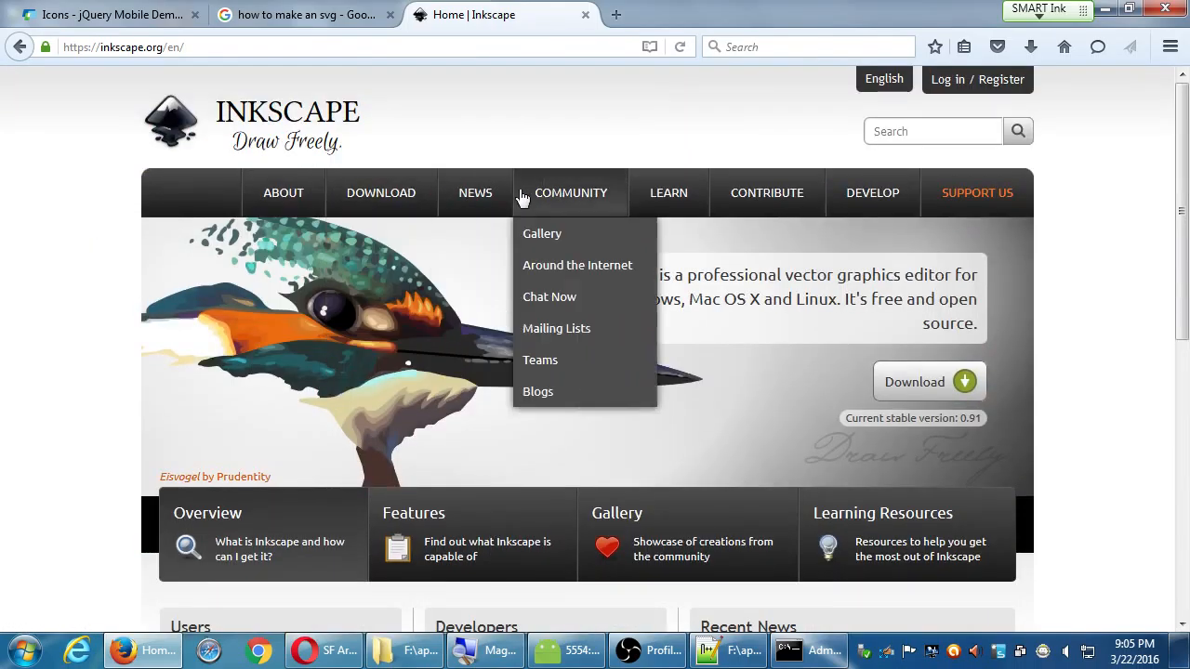
{"action": "mouse_move", "coordinate": [282, 192]}
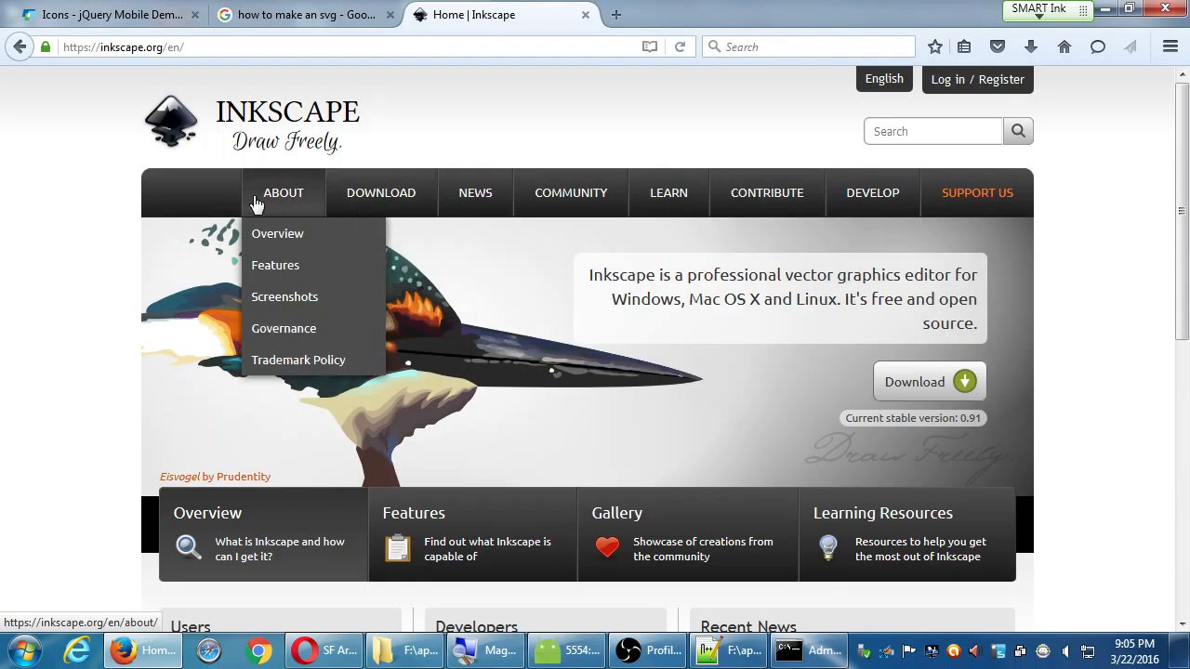
View the Inkscape screenshots gallery and its Ferrari screenshot, then start typing pixlr in the address bar
{"action": "left_click", "coordinate": [285, 297]}
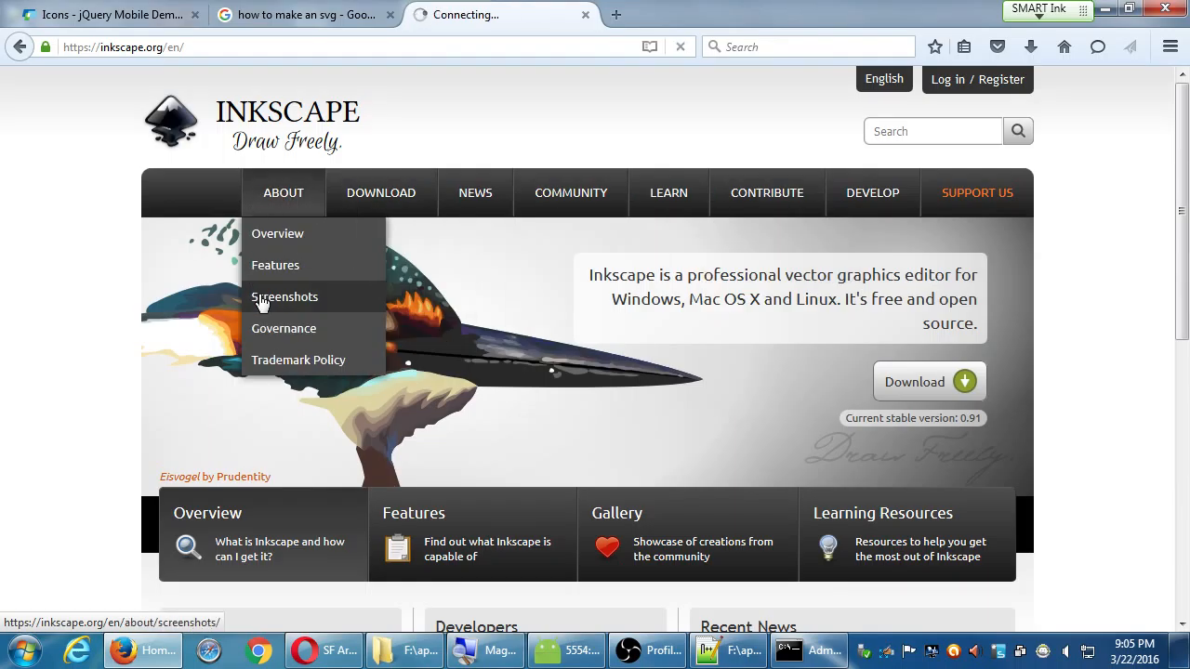
{"action": "left_click", "coordinate": [284, 298]}
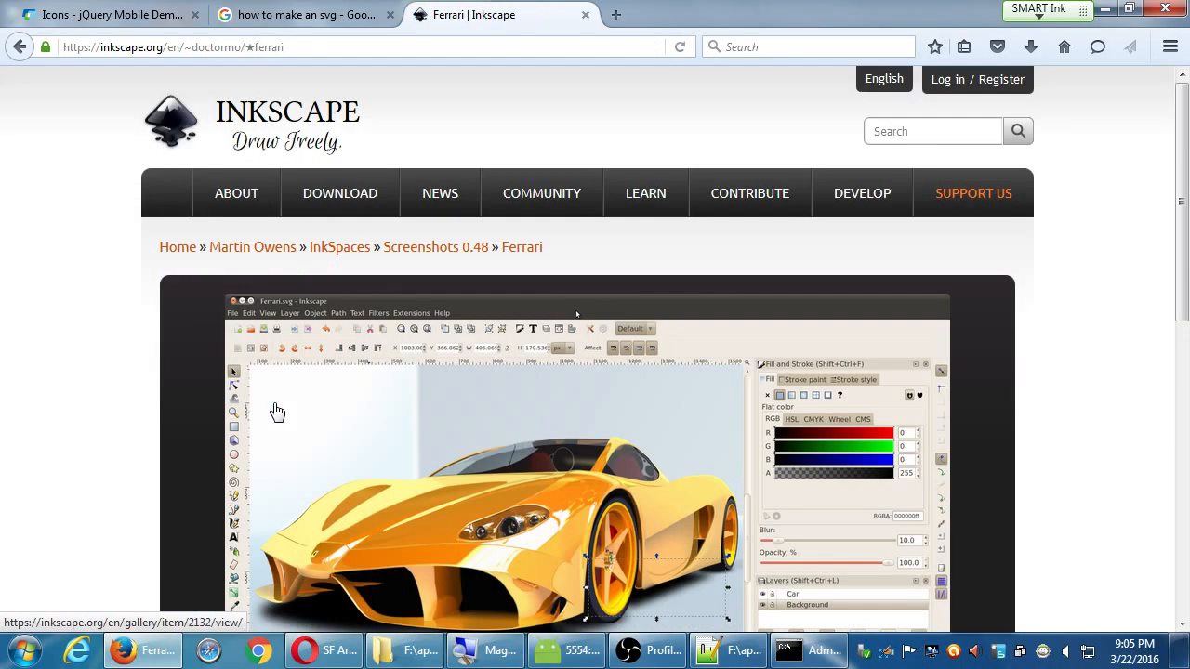
{"action": "scroll", "scroll_direction": "down", "scroll_amount": 3}
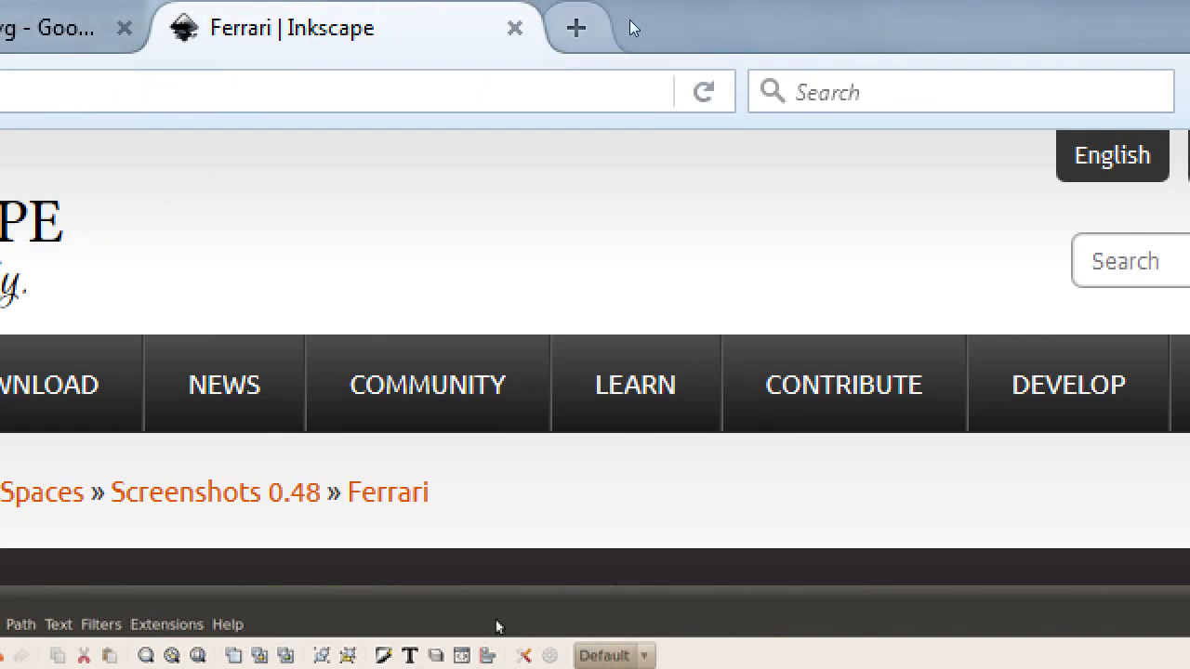
{"action": "type", "text": "pixlr.com"}
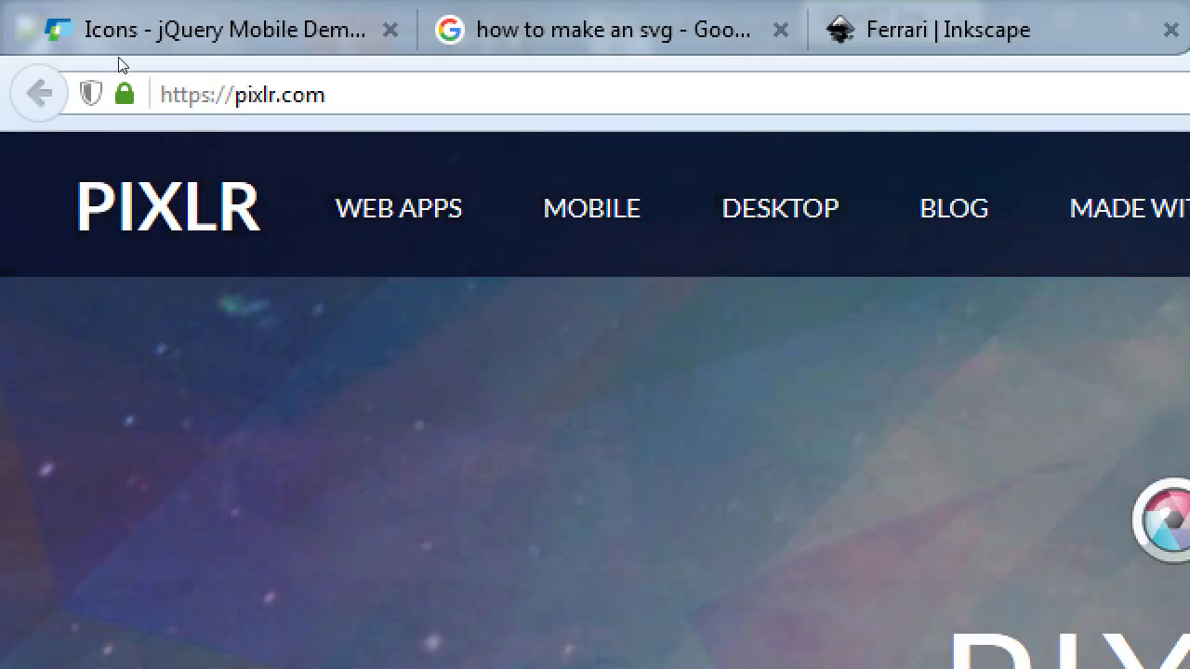
Load pixlr.com/editor and create a new blank 800 x 600 image
{"action": "double_click", "coordinate": [301, 93]}
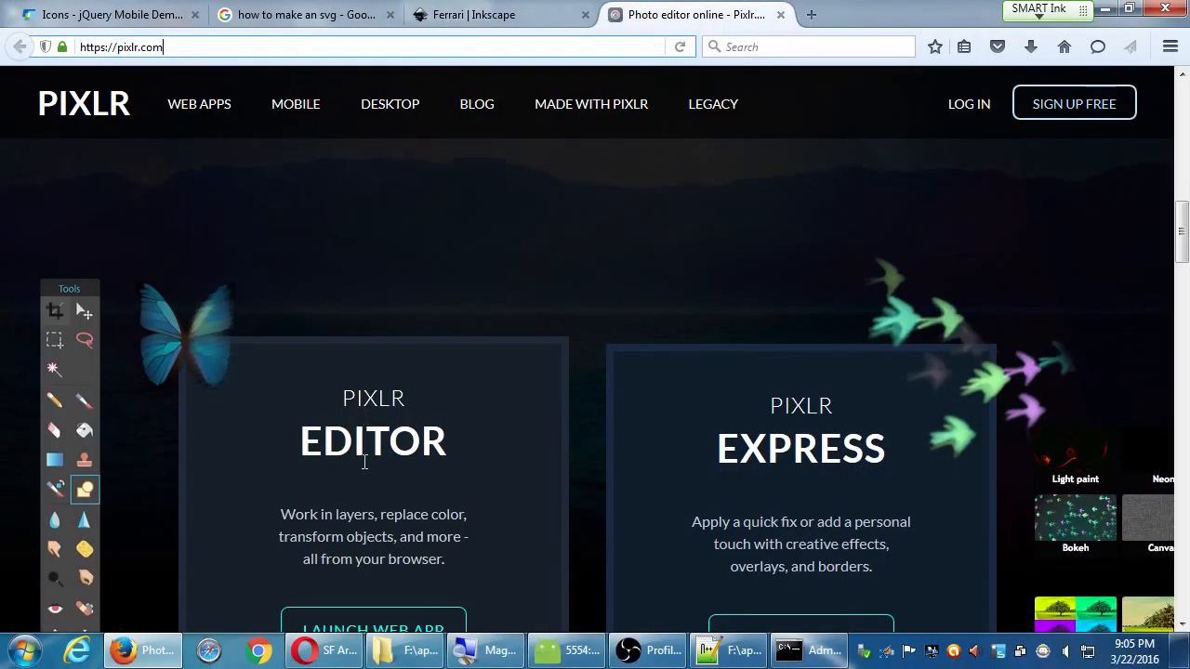
{"action": "left_click", "coordinate": [372, 628]}
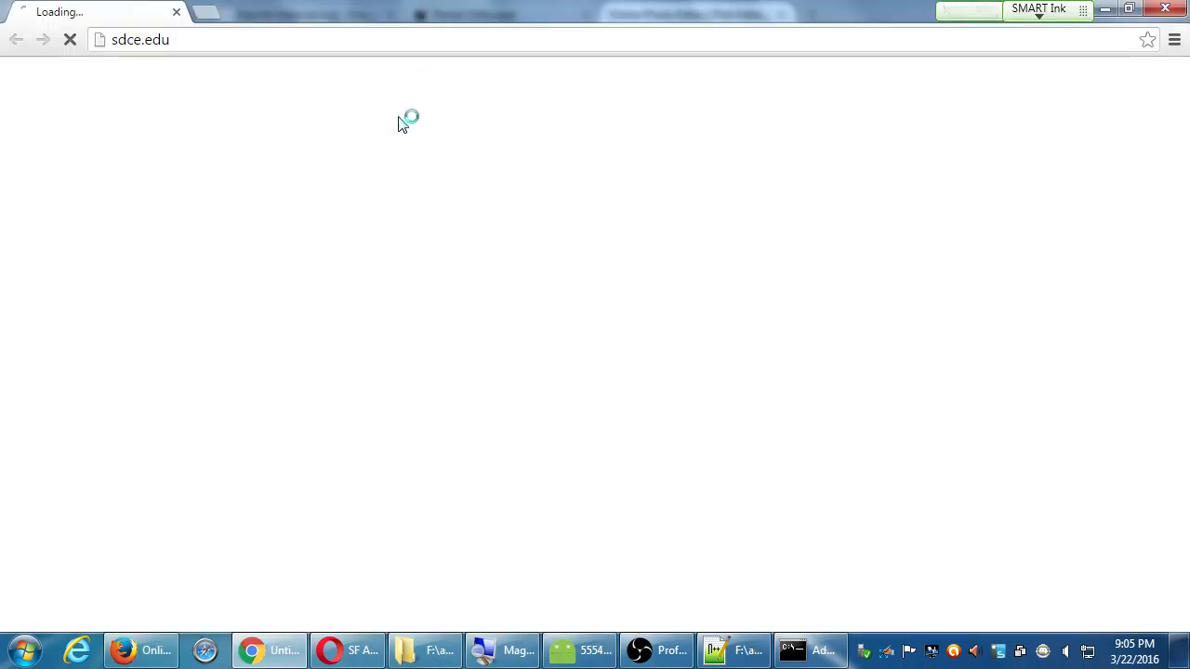
{"action": "type", "text": "https://pixlr.com/editor/"}
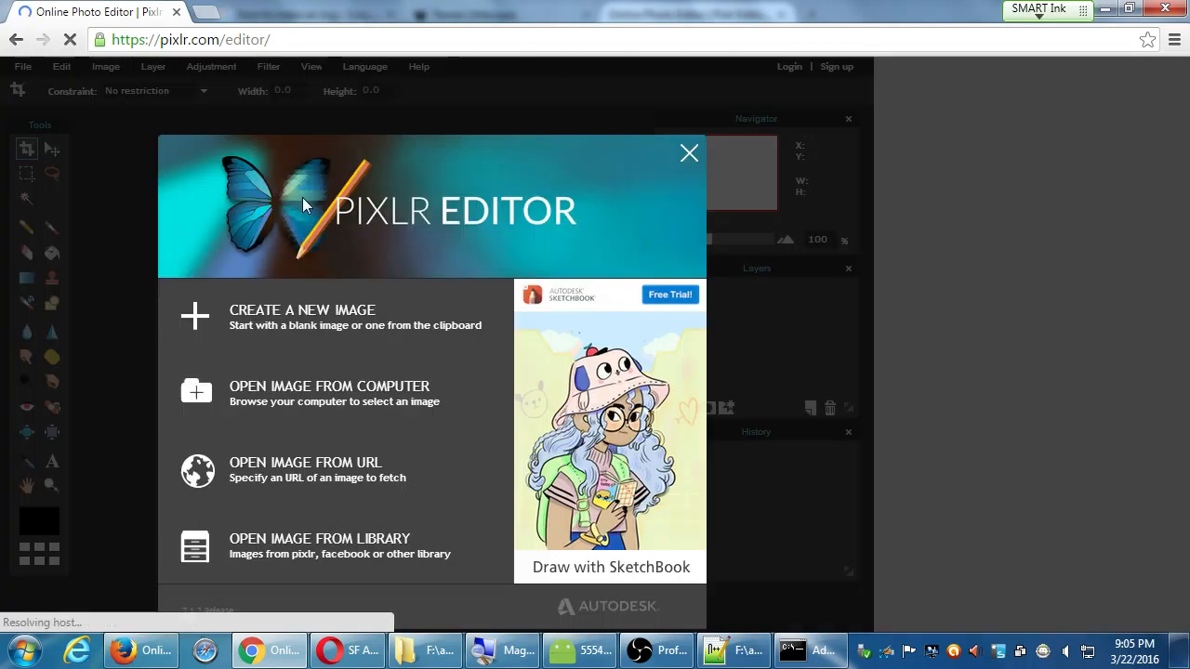
{"action": "left_click", "coordinate": [302, 316]}
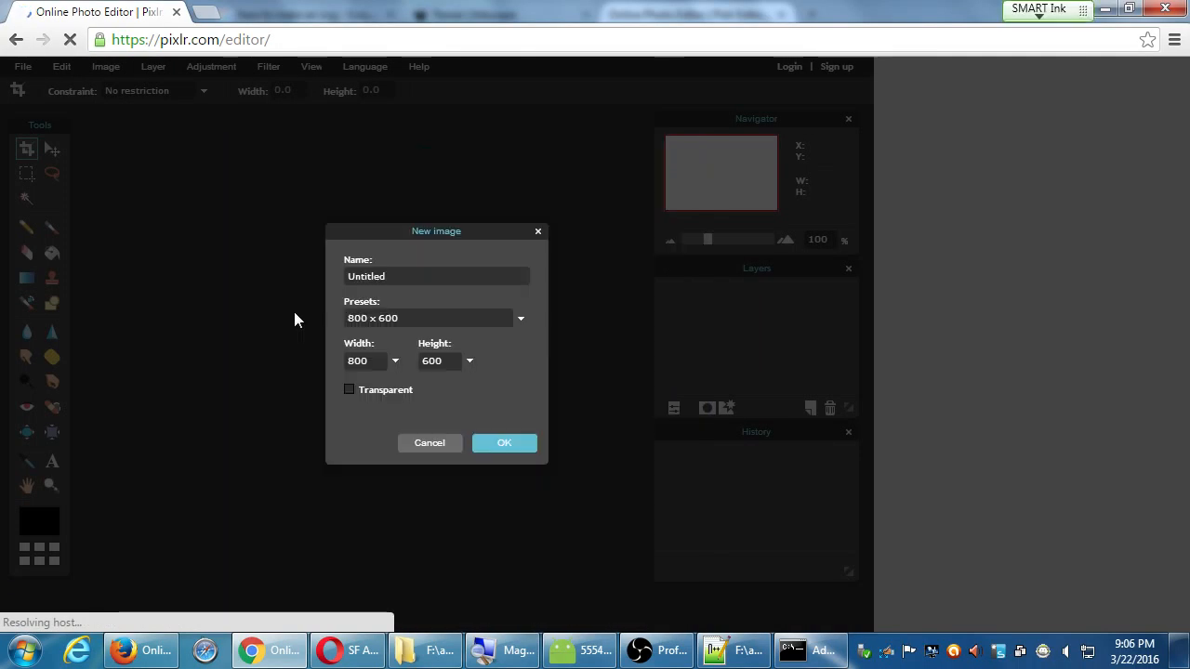
{"action": "left_click", "coordinate": [504, 442]}
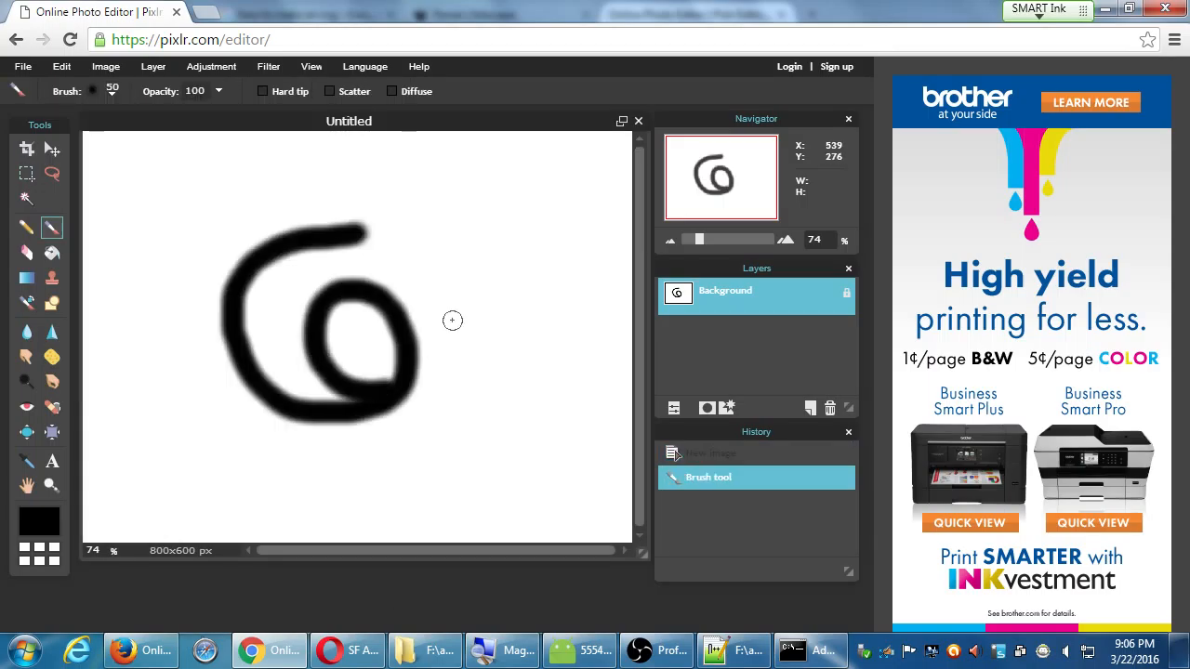
{"action": "mouse_move", "coordinate": [186, 290]}
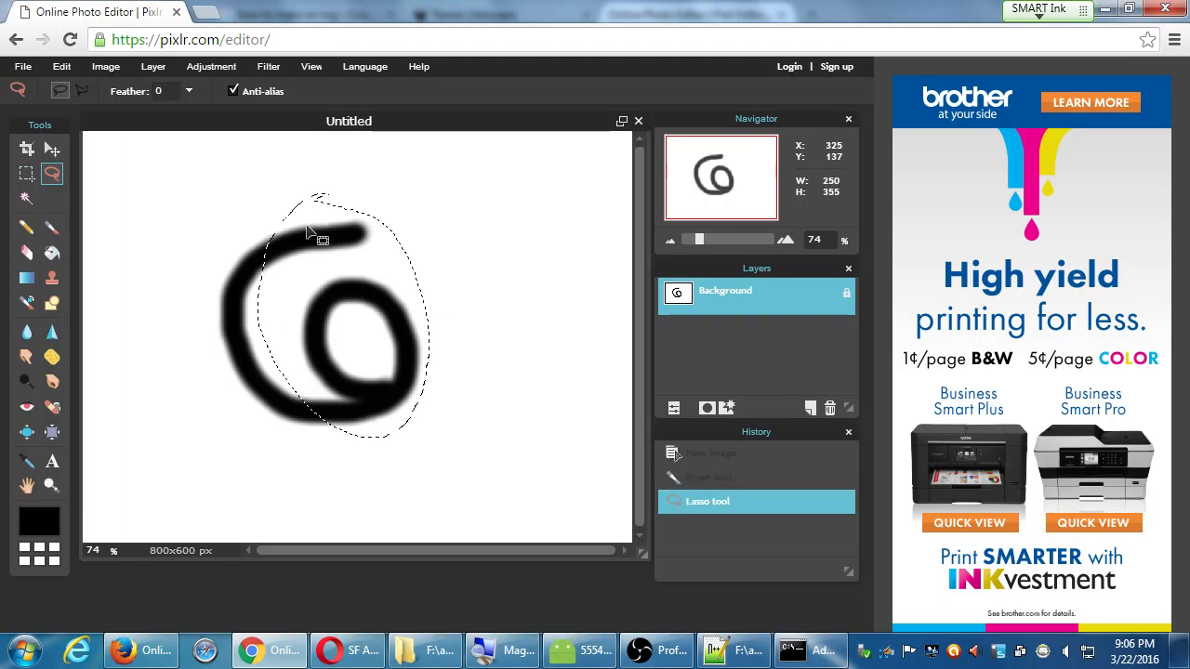
Lasso-select part of the brushed spiral and move it with the Move tool
{"action": "left_click_drag", "start_coordinate": [312, 233], "coordinate": [475, 306]}
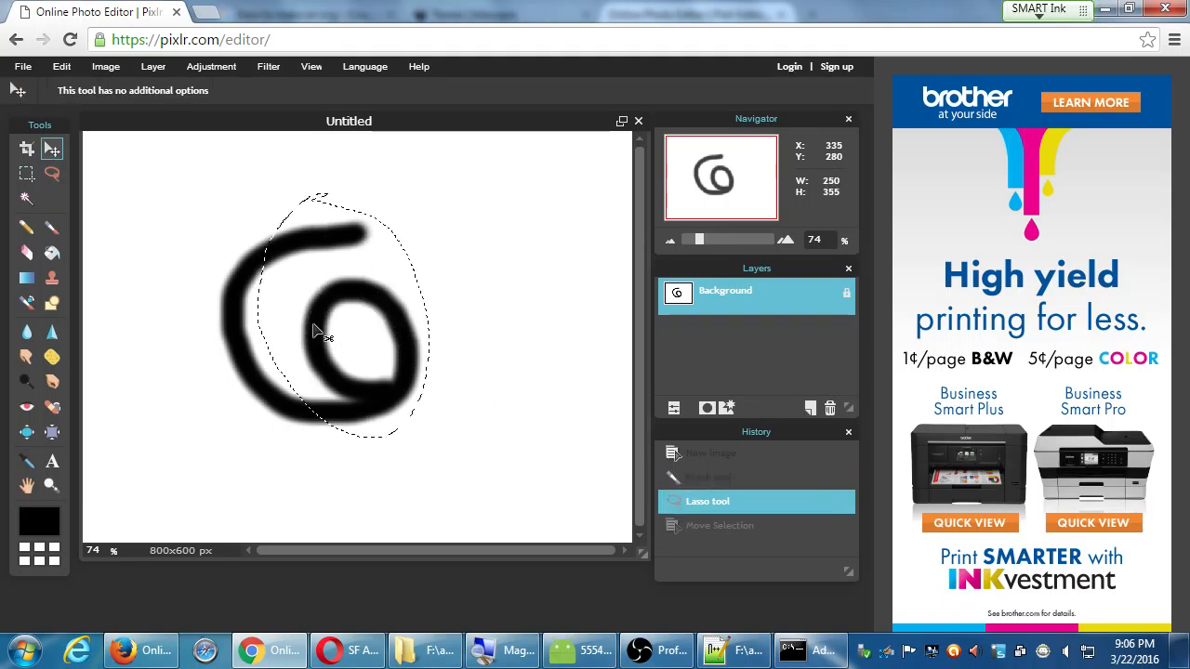
{"action": "left_click_drag", "start_coordinate": [326, 326], "coordinate": [502, 279]}
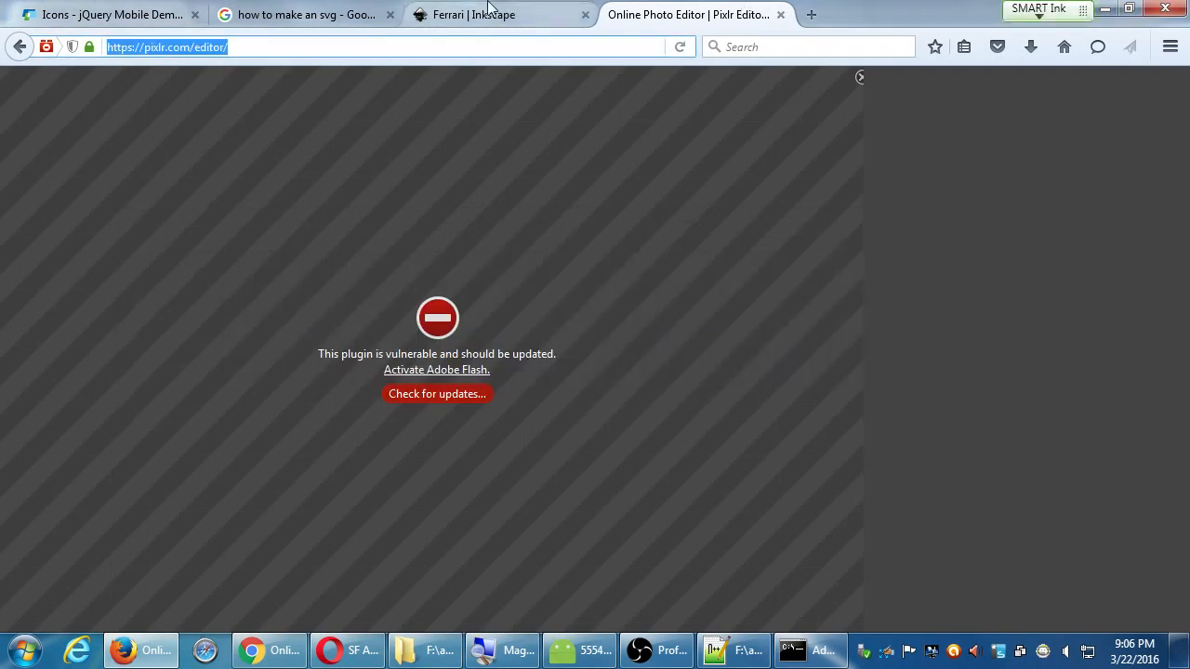
Return to the jQuery Mobile Custom Icons demo and reveal the skull example's HTML source
{"action": "left_click", "coordinate": [112, 15]}
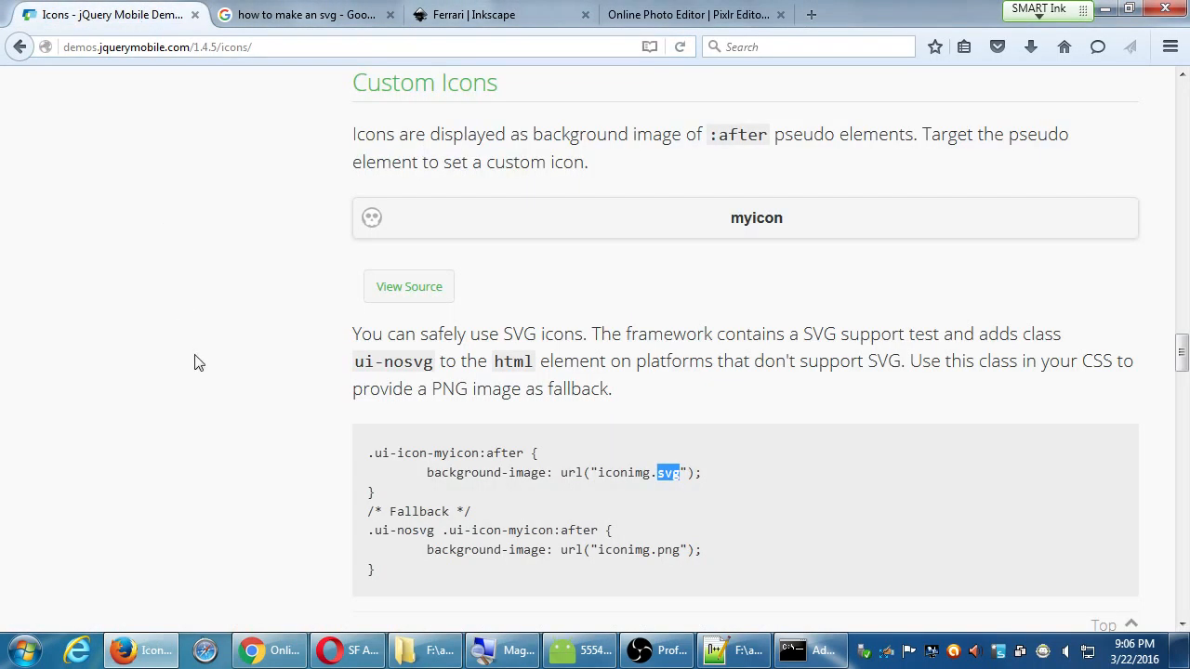
{"action": "mouse_move", "coordinate": [1095, 353]}
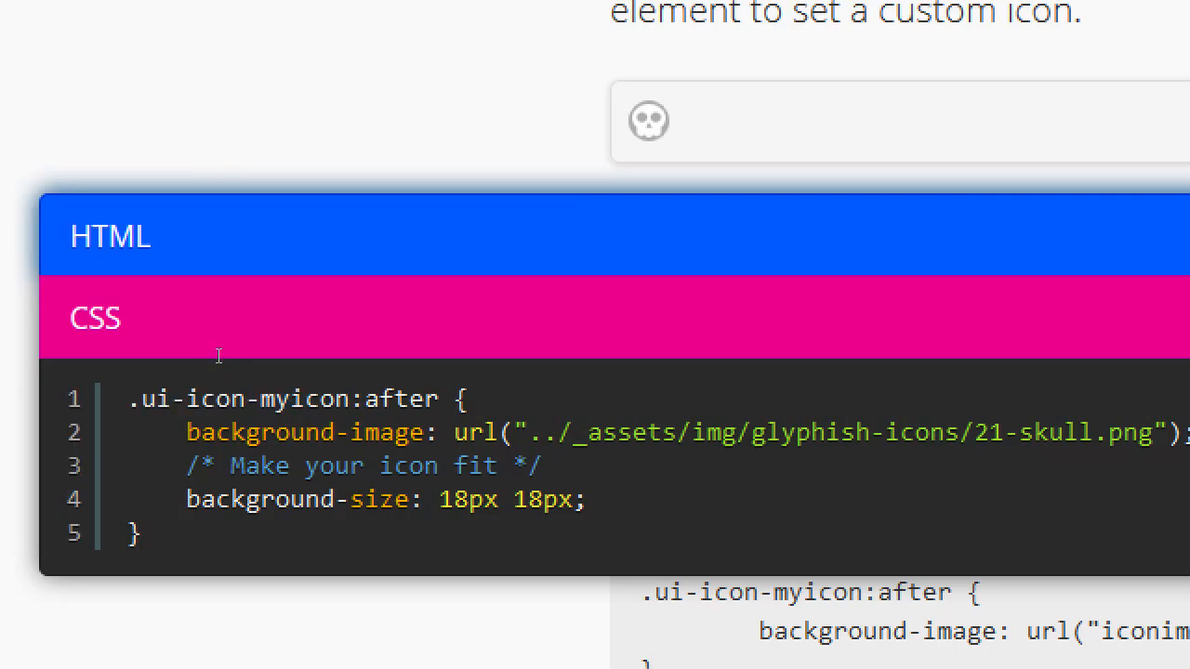
{"action": "mouse_move", "coordinate": [110, 362]}
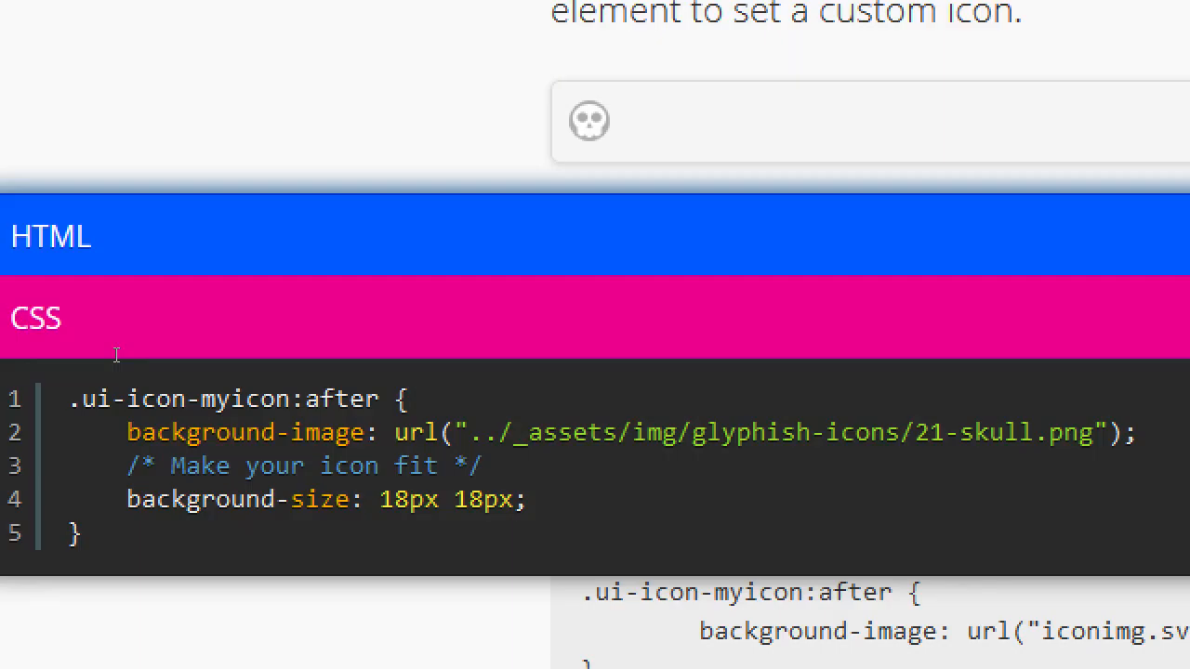
{"action": "mouse_move", "coordinate": [179, 362]}
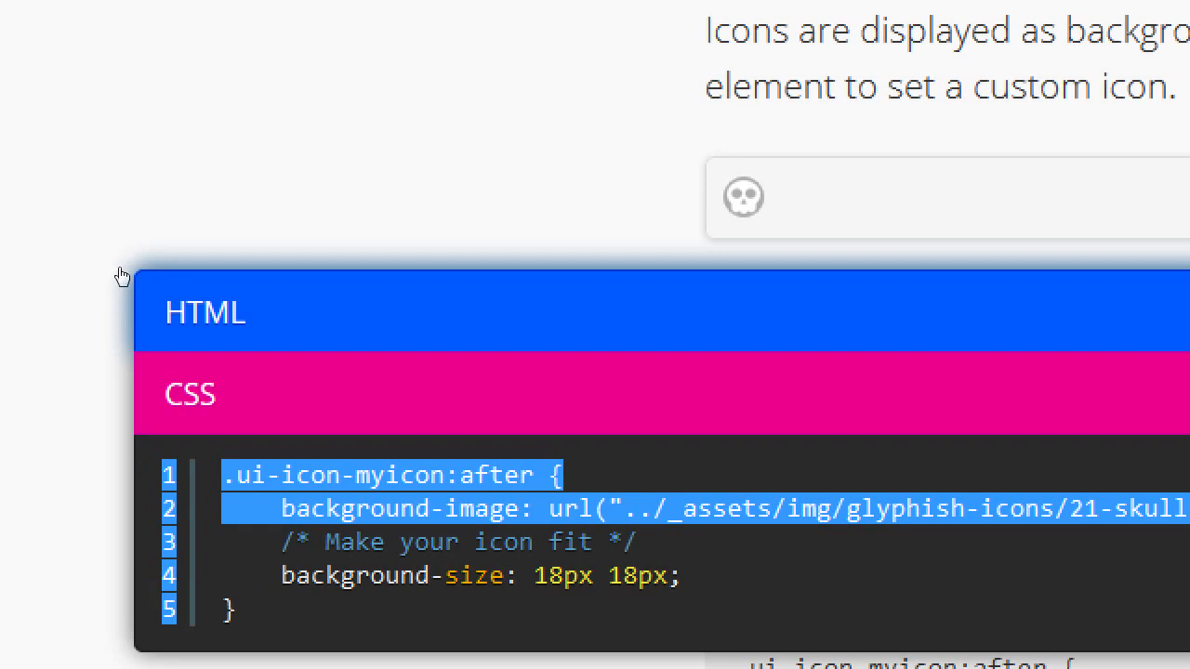
{"action": "left_click", "coordinate": [204, 312]}
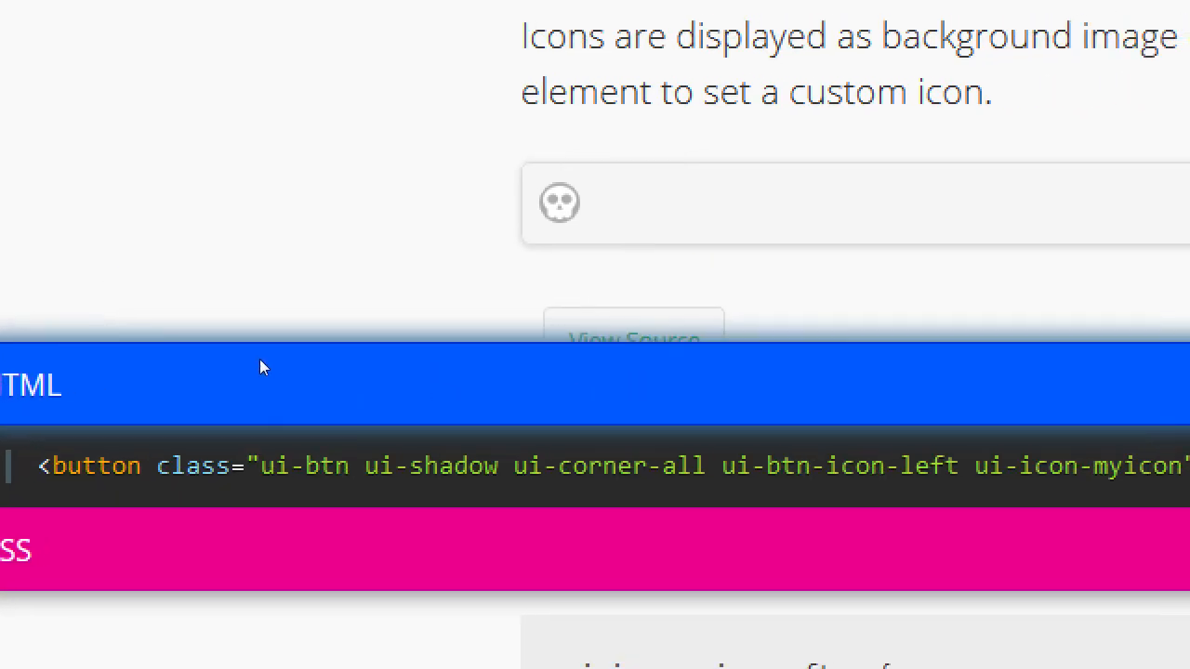
{"action": "mouse_move", "coordinate": [182, 349]}
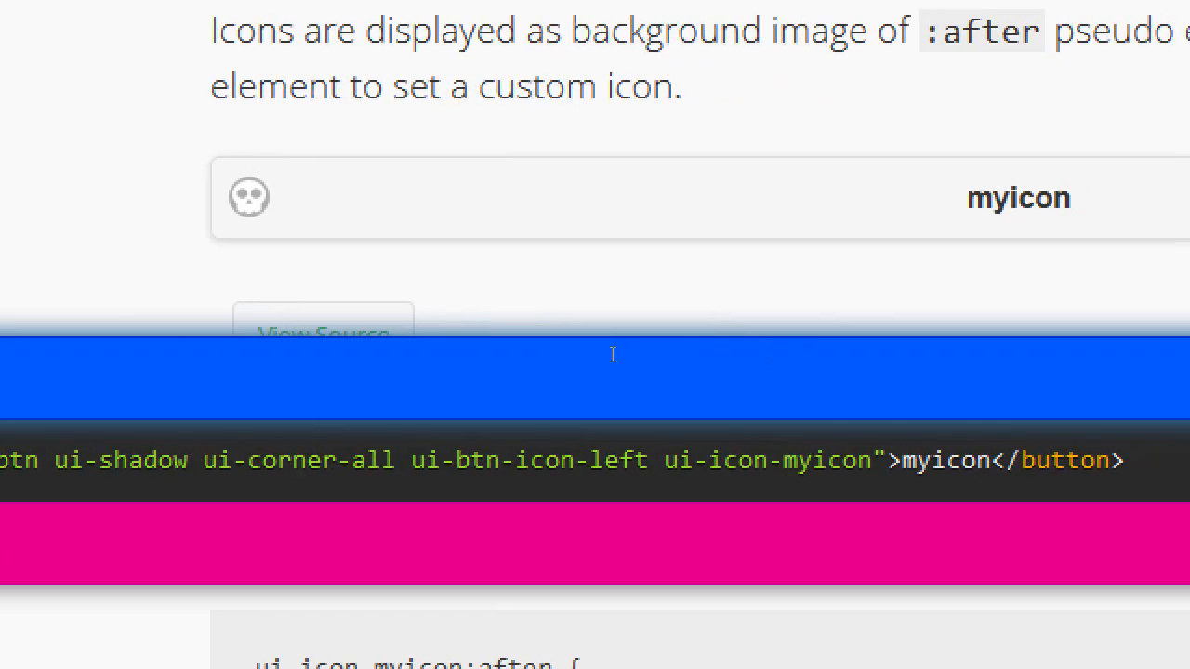
{"action": "mouse_move", "coordinate": [632, 351]}
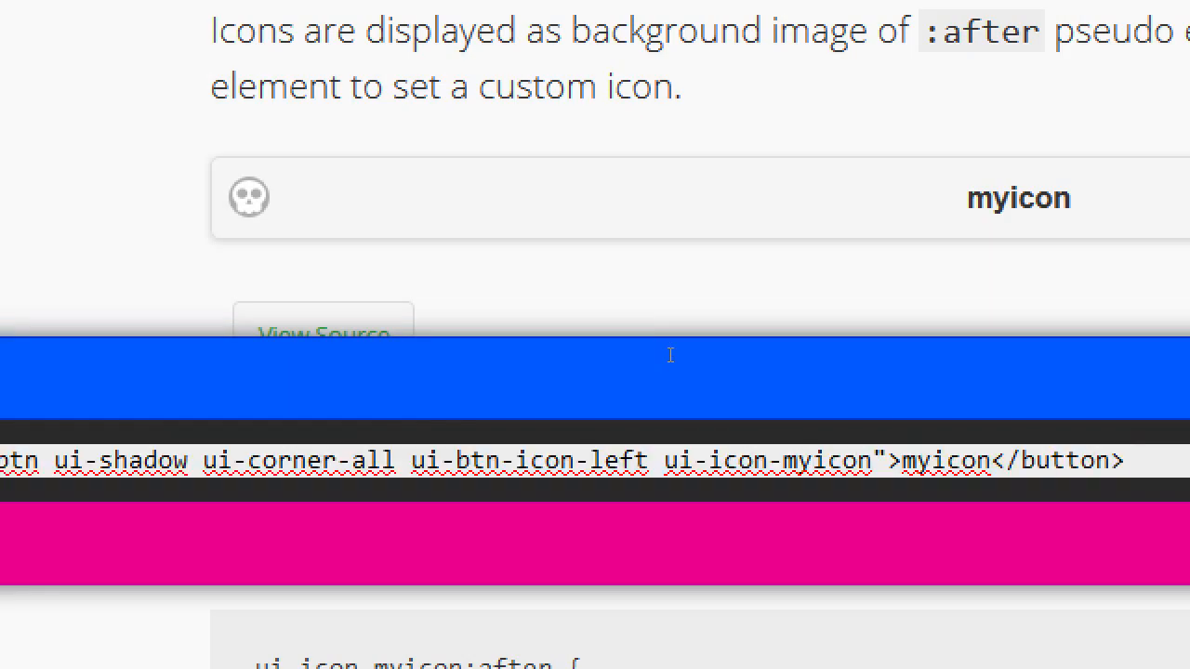
Edit the custom icon name myicon in the example source toward babyface
{"action": "double_click", "coordinate": [825, 459]}
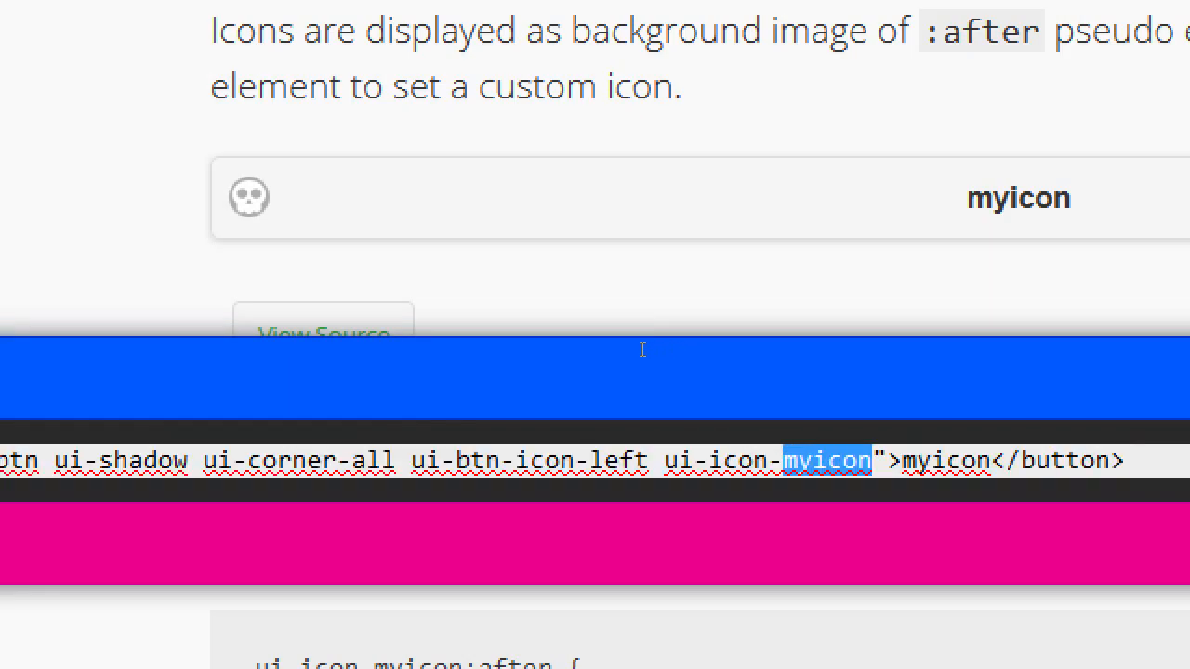
{"action": "type", "text": "bab"}
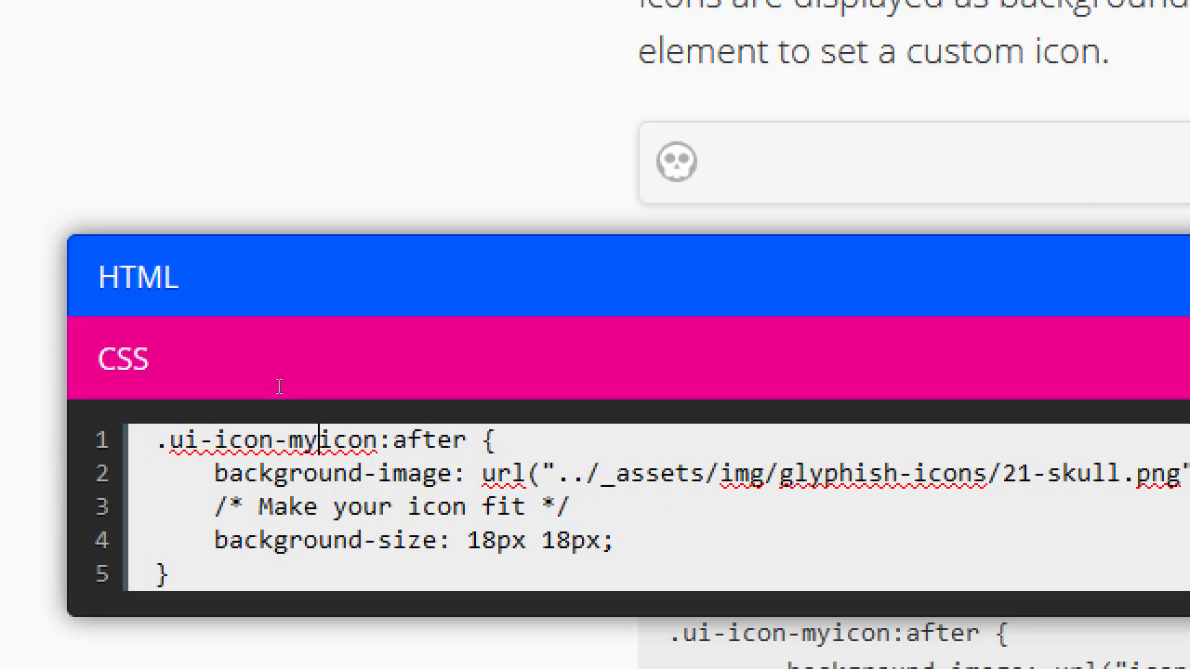
{"action": "key", "text": "BackSpace"}
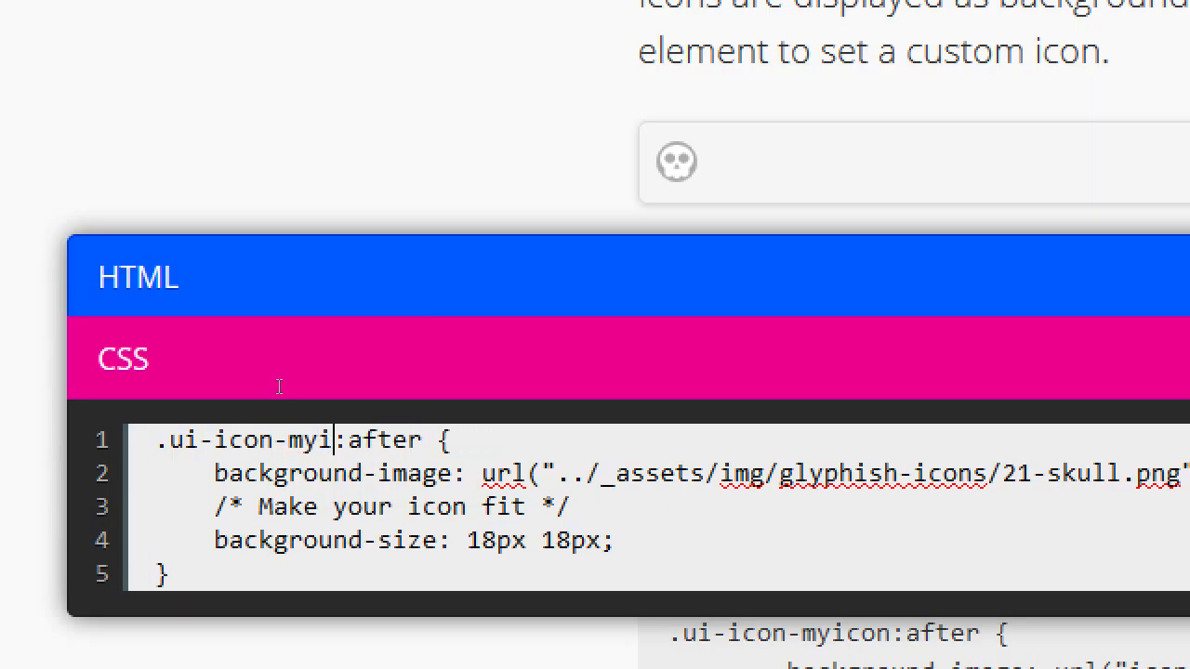
{"action": "type", "text": "bab"}
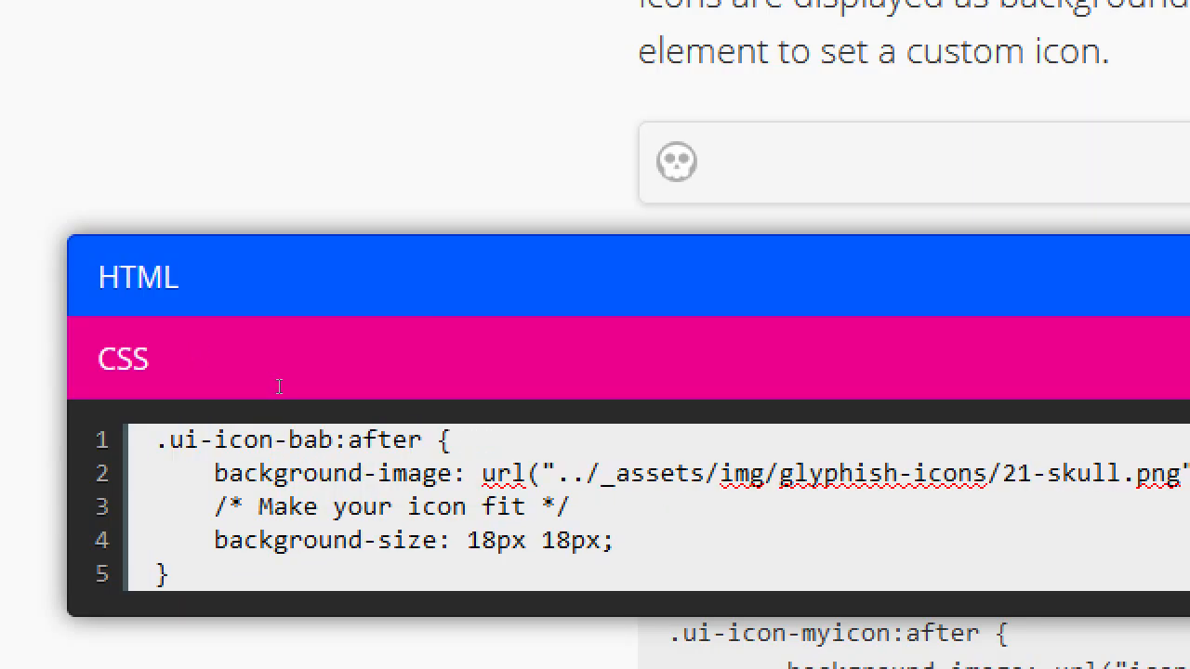
{"action": "type", "text": "yfa"}
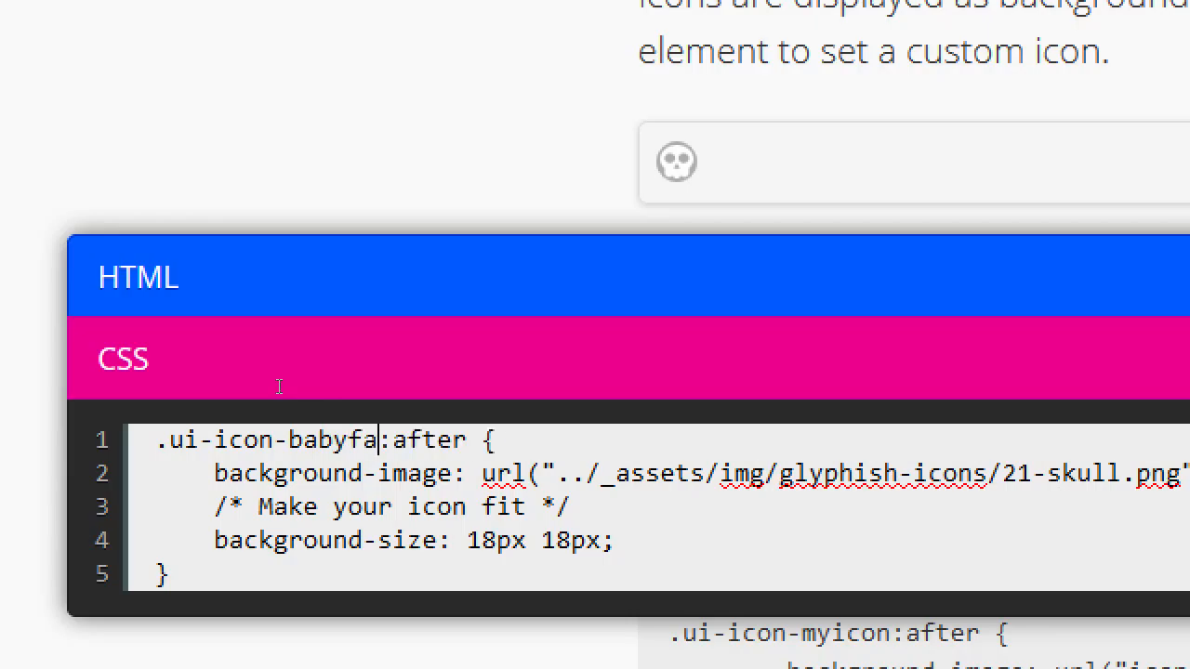
{"action": "scroll", "scroll_direction": "down", "scroll_amount": 3}
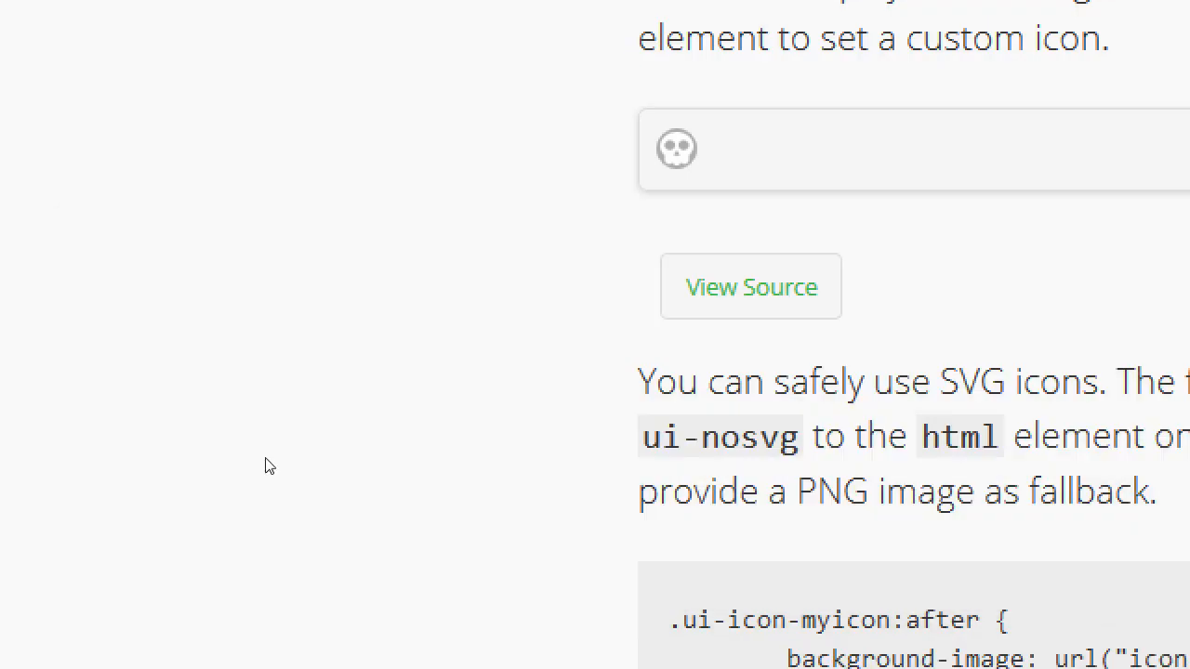
In the Custom Icons source, add data-role="button" data-icon="babyface" to the button tag and select it
{"action": "left_click", "coordinate": [751, 286]}
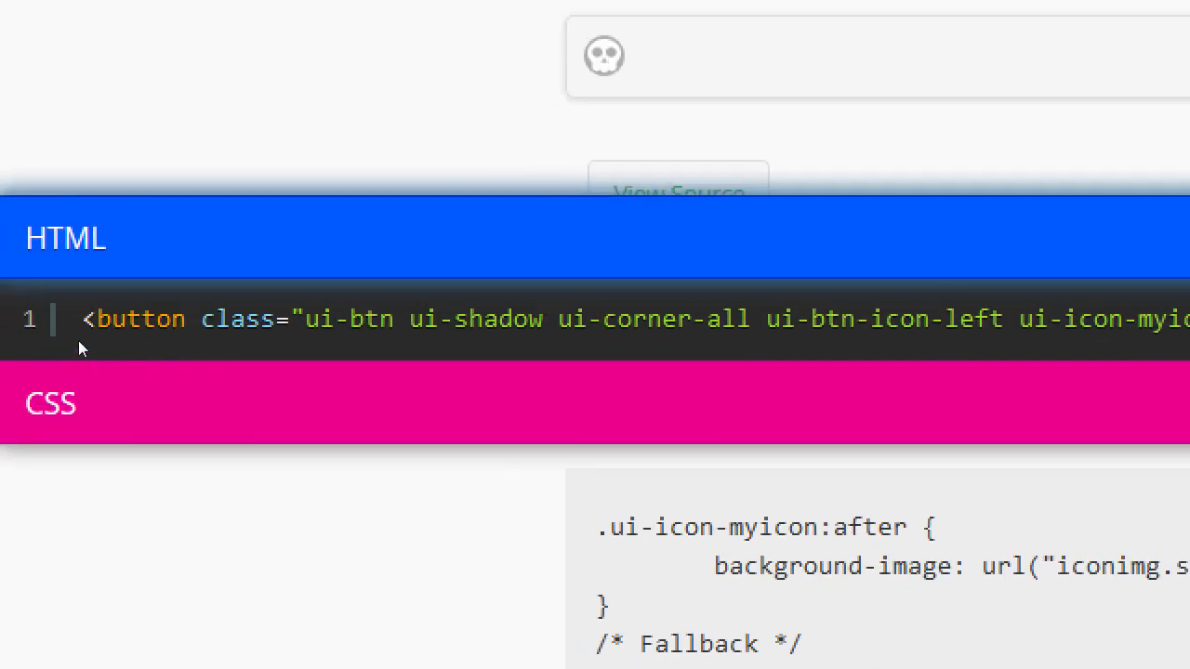
{"action": "mouse_move", "coordinate": [309, 370]}
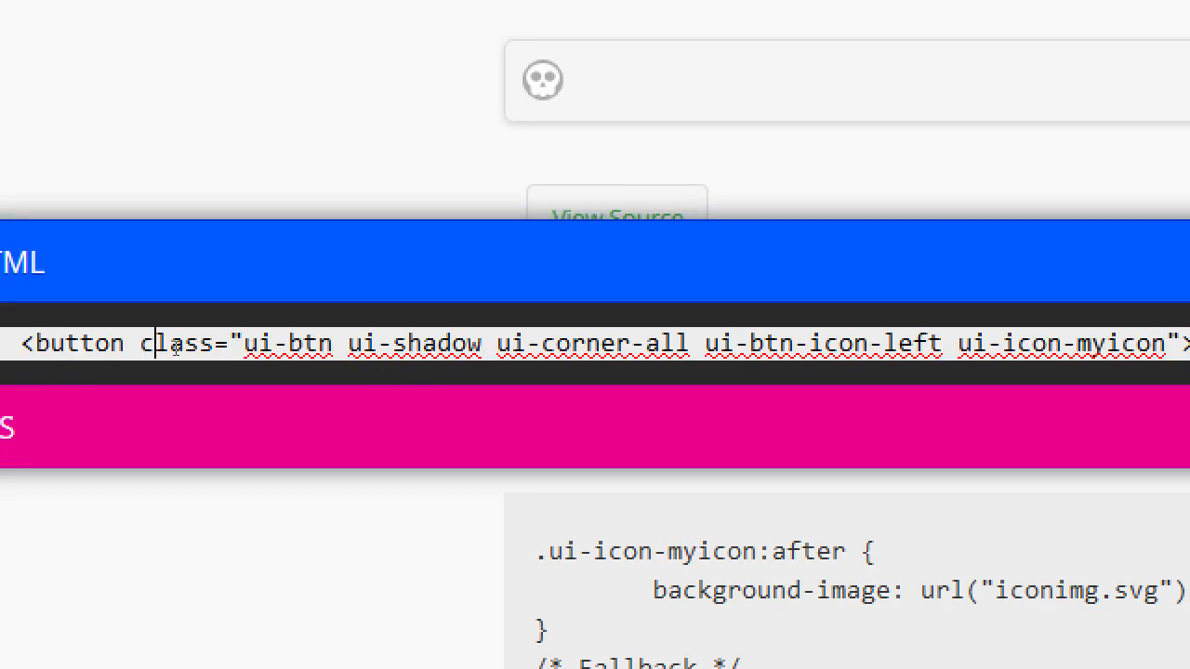
{"action": "type", "text": "d"}
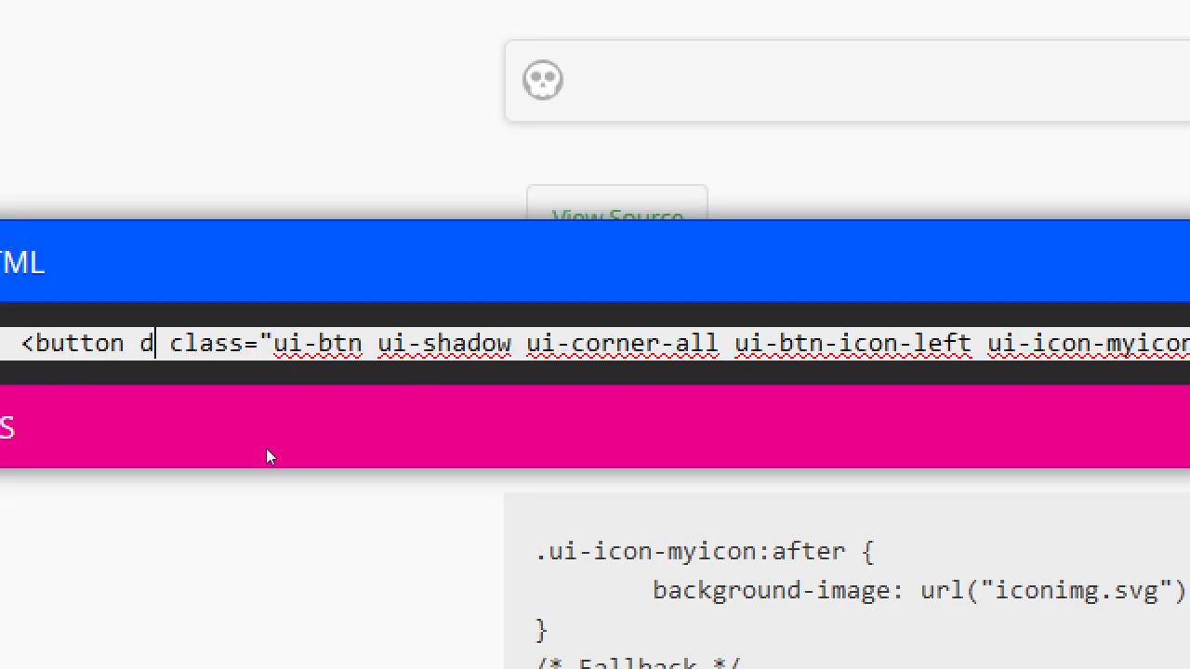
{"action": "type", "text": "ata-"}
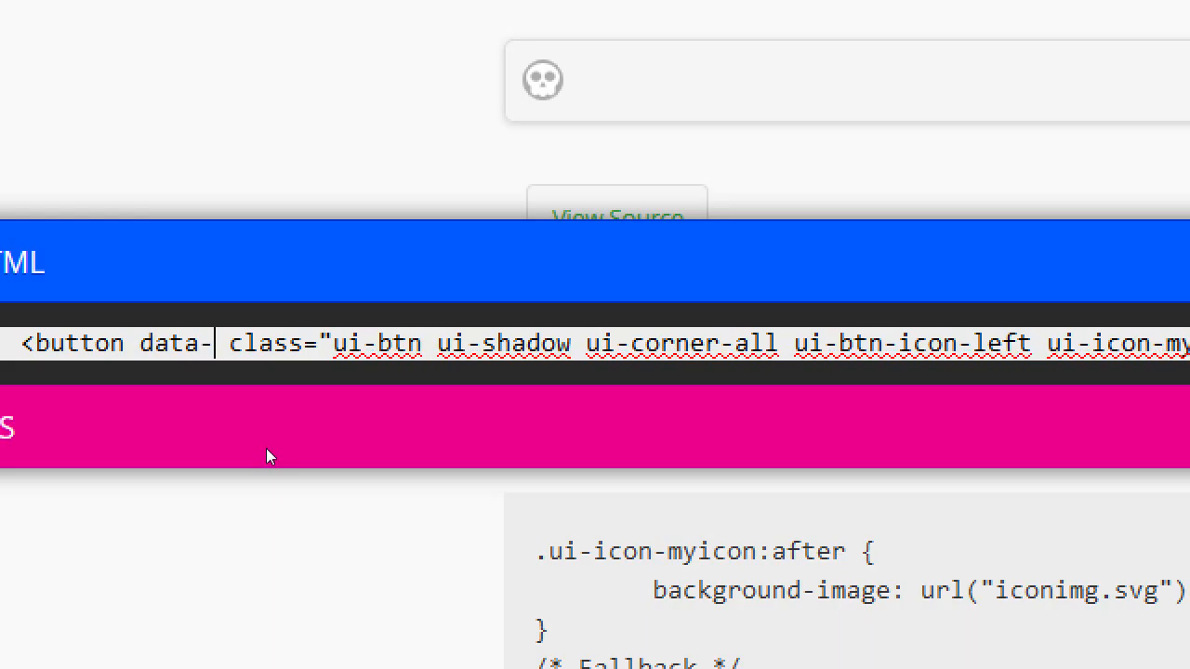
{"action": "type", "text": "bu"}
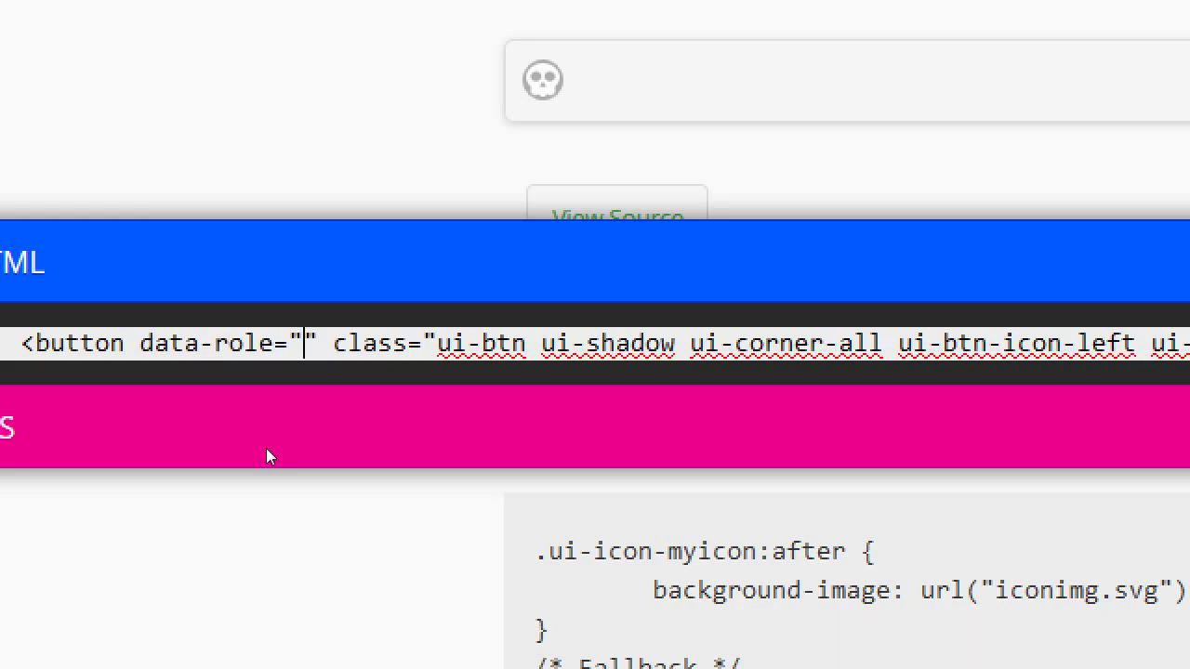
{"action": "type", "text": "button\" data-icon"}
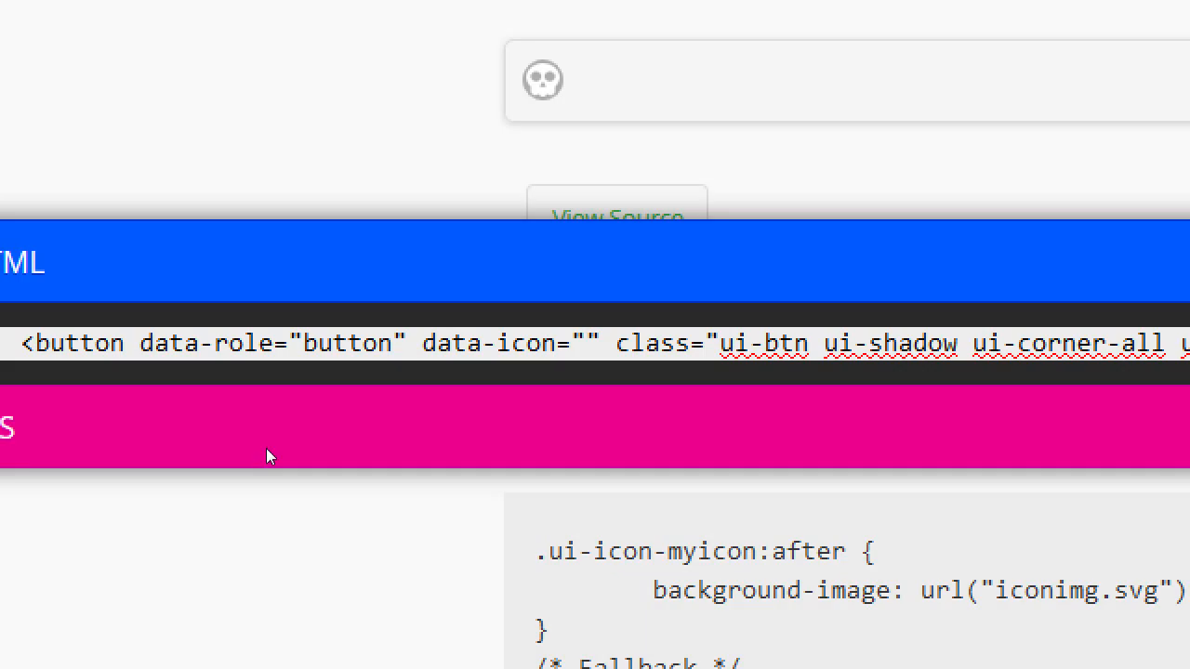
{"action": "type", "text": "babyface"}
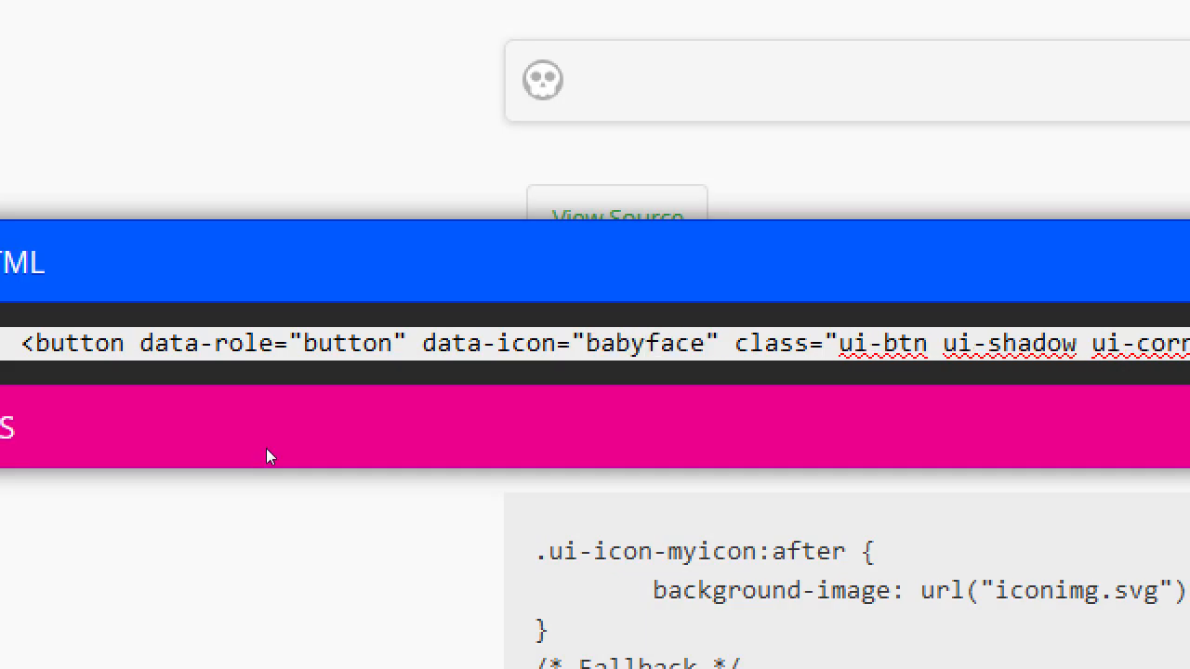
{"action": "left_click_drag", "start_coordinate": [158, 342], "coordinate": [716, 342]}
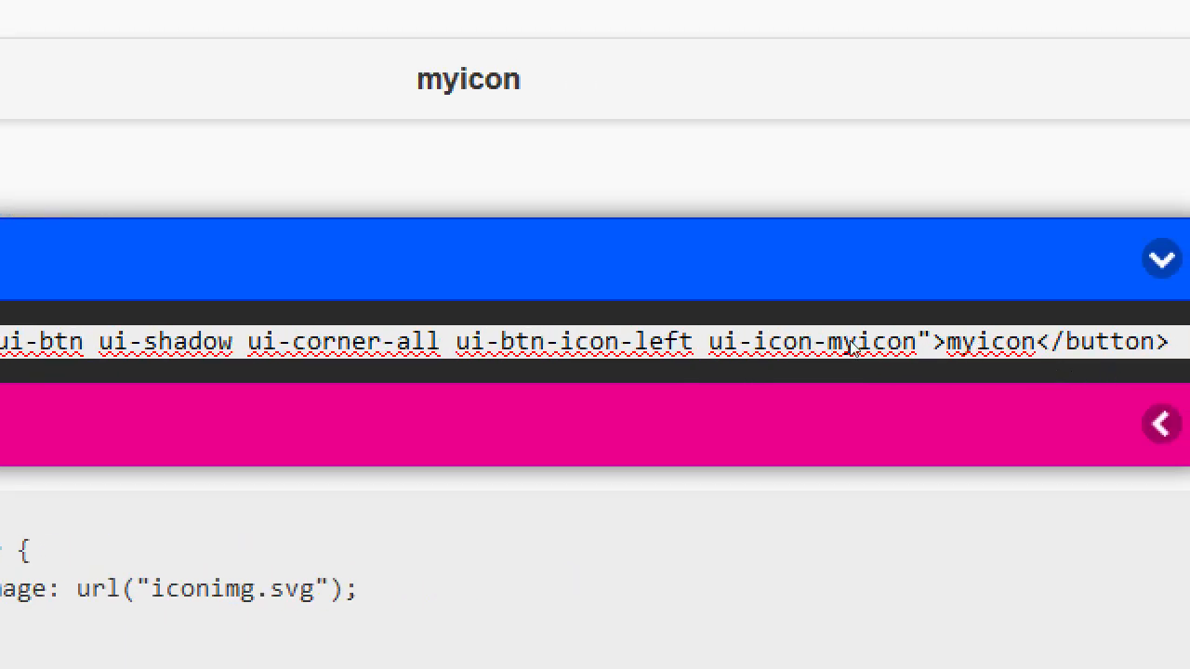
Change the class ui-icon-myicon to ui-icon-babyface and select the button's class list
{"action": "left_click", "coordinate": [869, 342]}
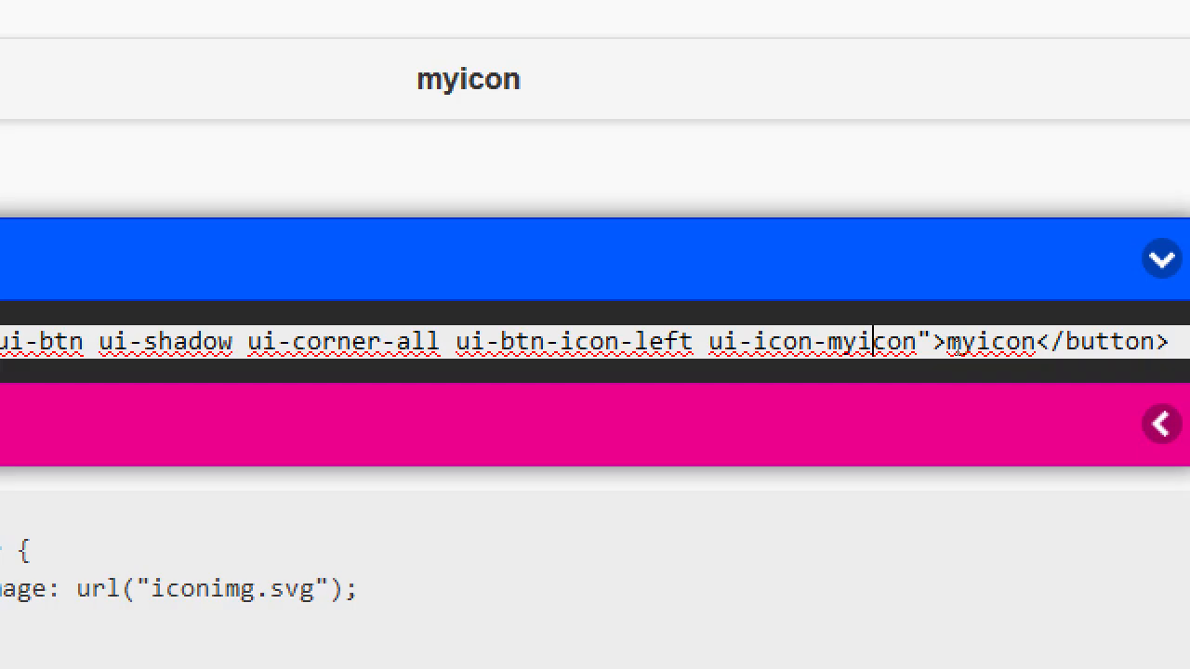
{"action": "type", "text": "babyface\" class="}
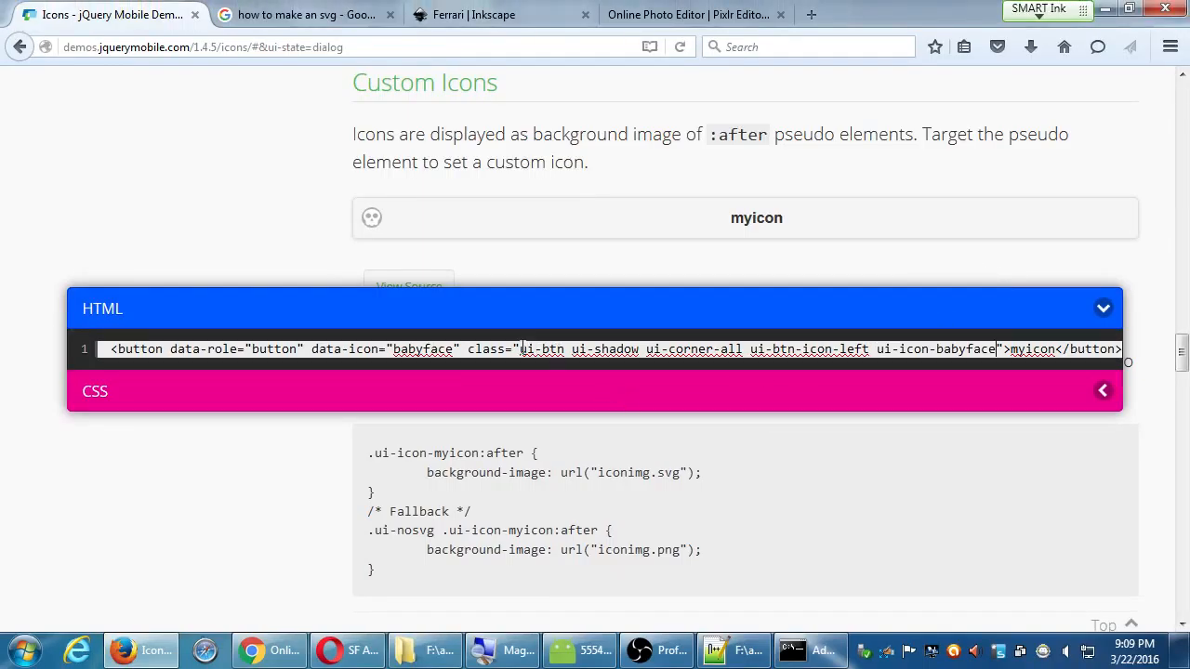
{"action": "left_click_drag", "start_coordinate": [520, 350], "coordinate": [994, 349]}
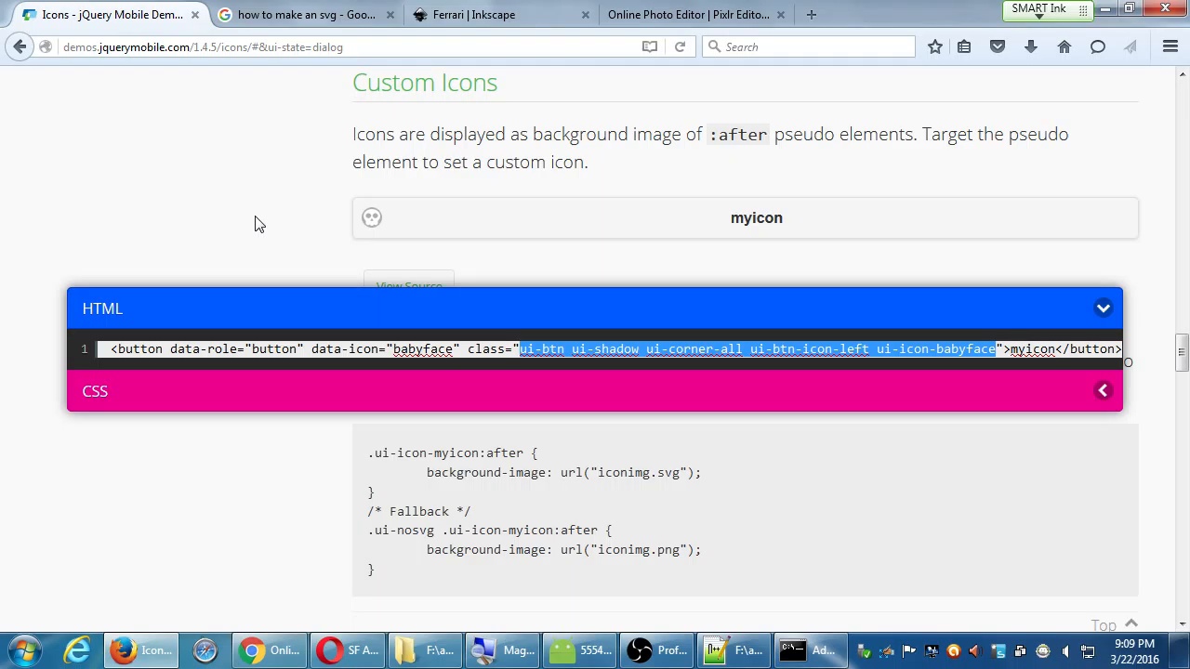
{"action": "mouse_move", "coordinate": [266, 208]}
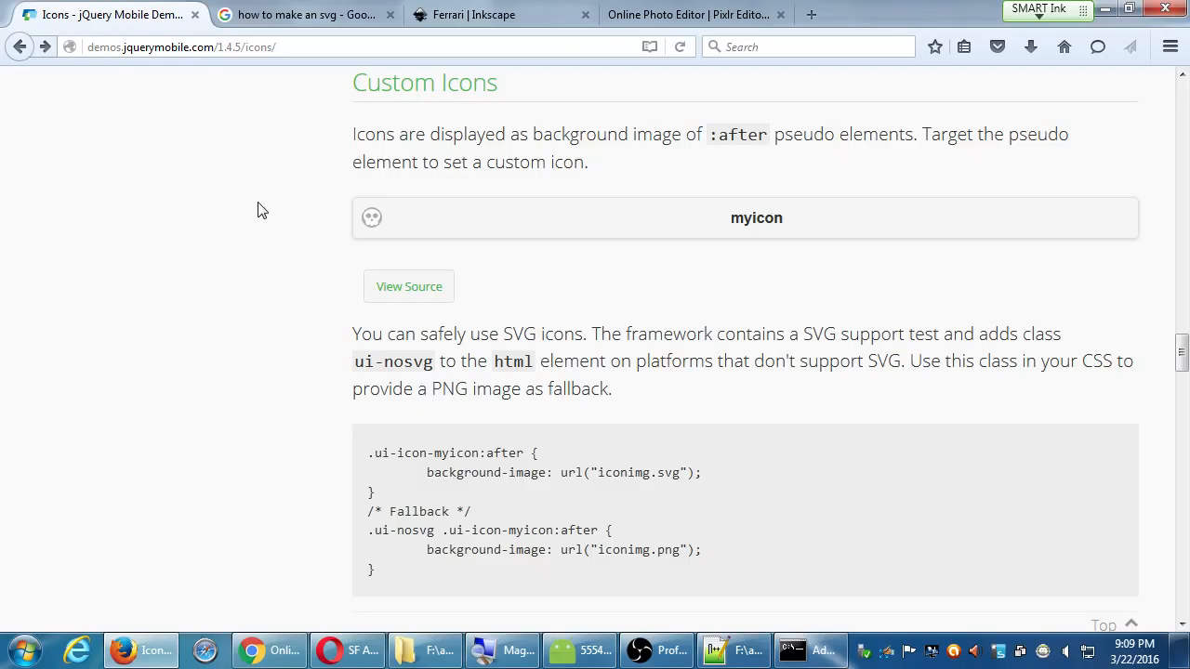
{"action": "mouse_move", "coordinate": [253, 216]}
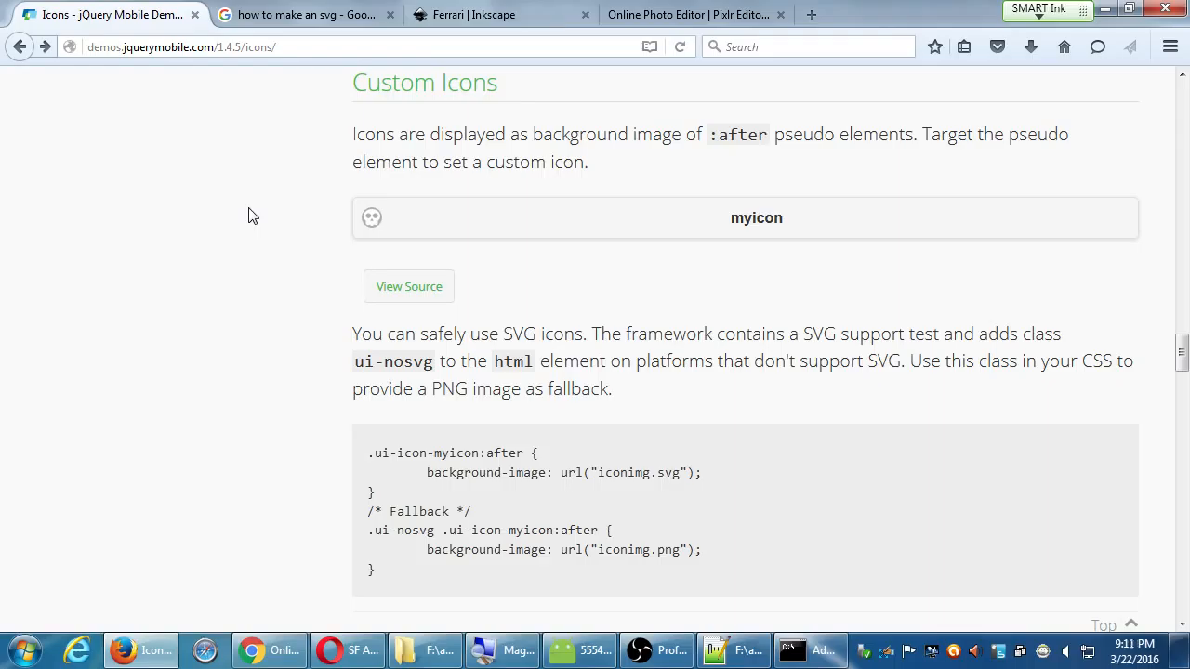
Enter json.org in the Firefox address bar
{"action": "type", "text": "json.org"}
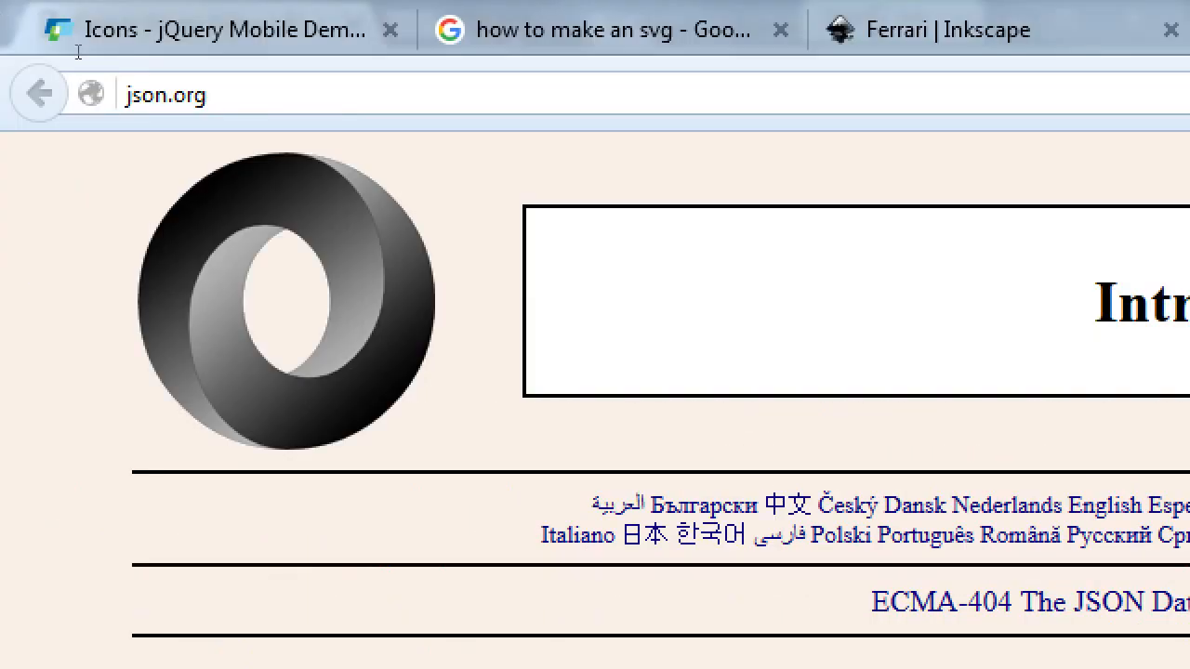
Load json.org's Introducing JSON page in a new tab
{"action": "left_click", "coordinate": [165, 93]}
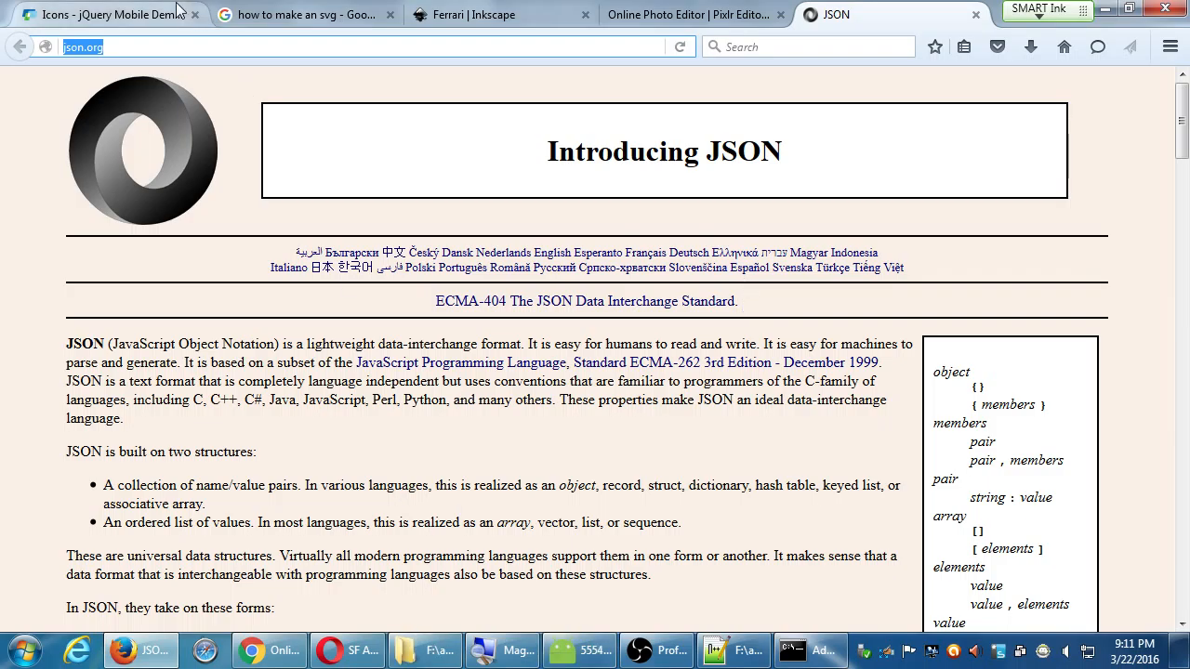
{"action": "mouse_move", "coordinate": [605, 636]}
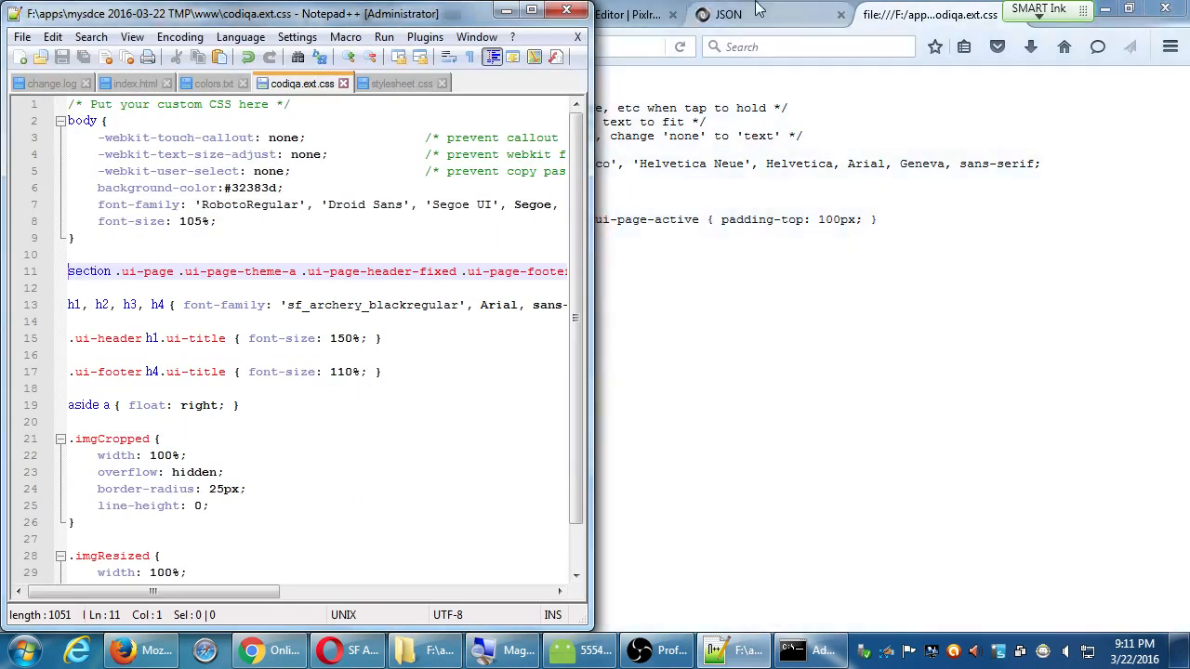
Bring up the local mySDCE app page in Firefox
{"action": "left_click", "coordinate": [134, 82]}
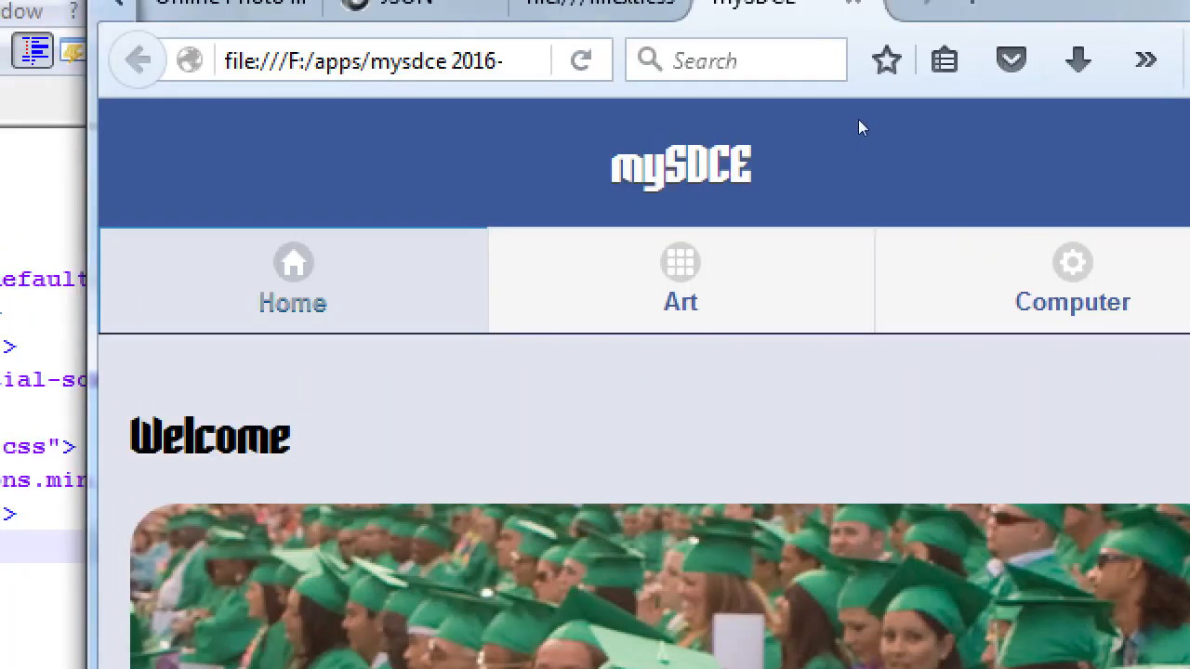
{"action": "mouse_move", "coordinate": [758, 177]}
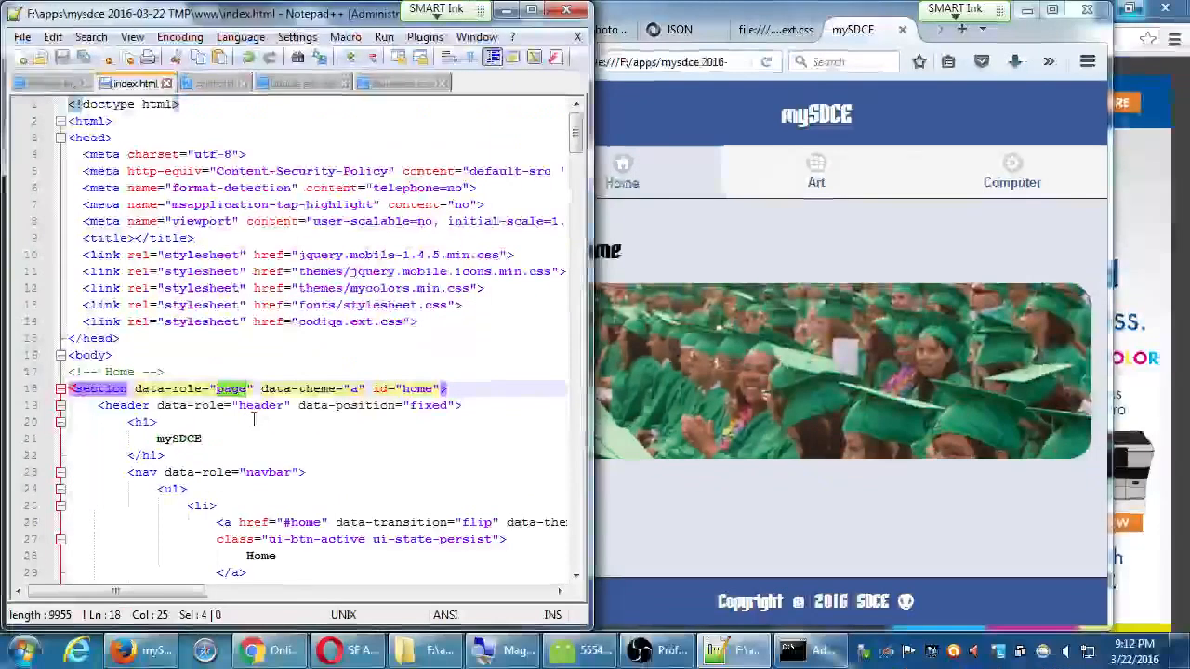
Glance at the mySDCE tab, return to the JSON tab, and bring up OBS to stop the recording
{"action": "left_click", "coordinate": [766, 30]}
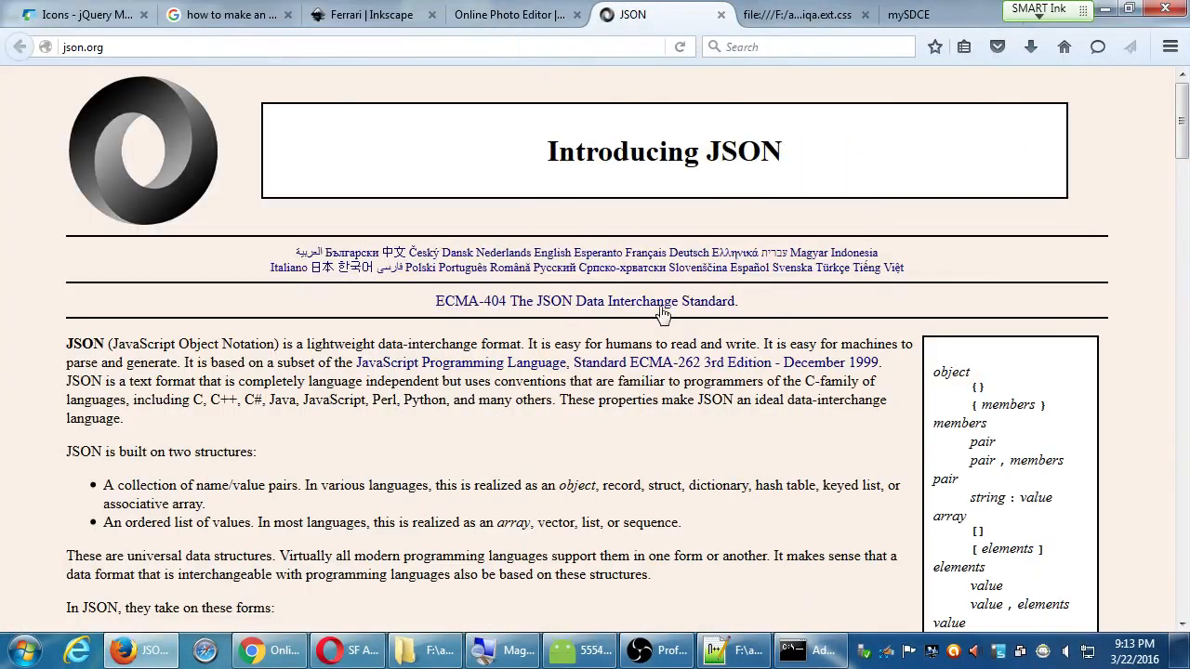
{"action": "mouse_move", "coordinate": [677, 424]}
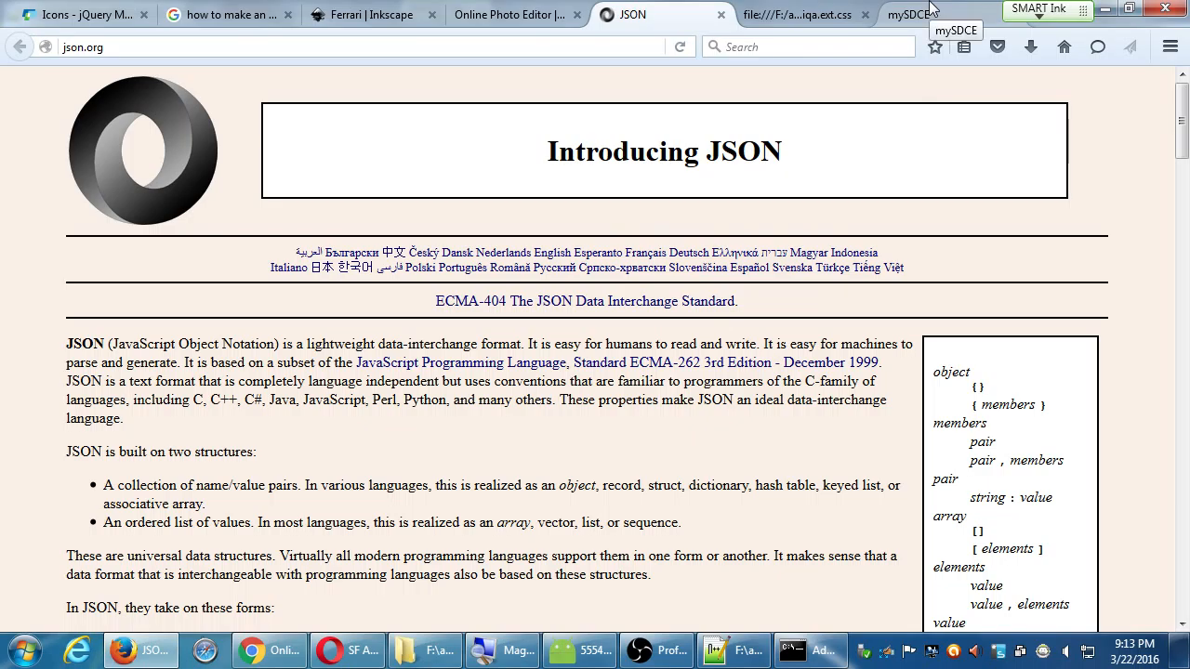
{"action": "mouse_move", "coordinate": [959, 102]}
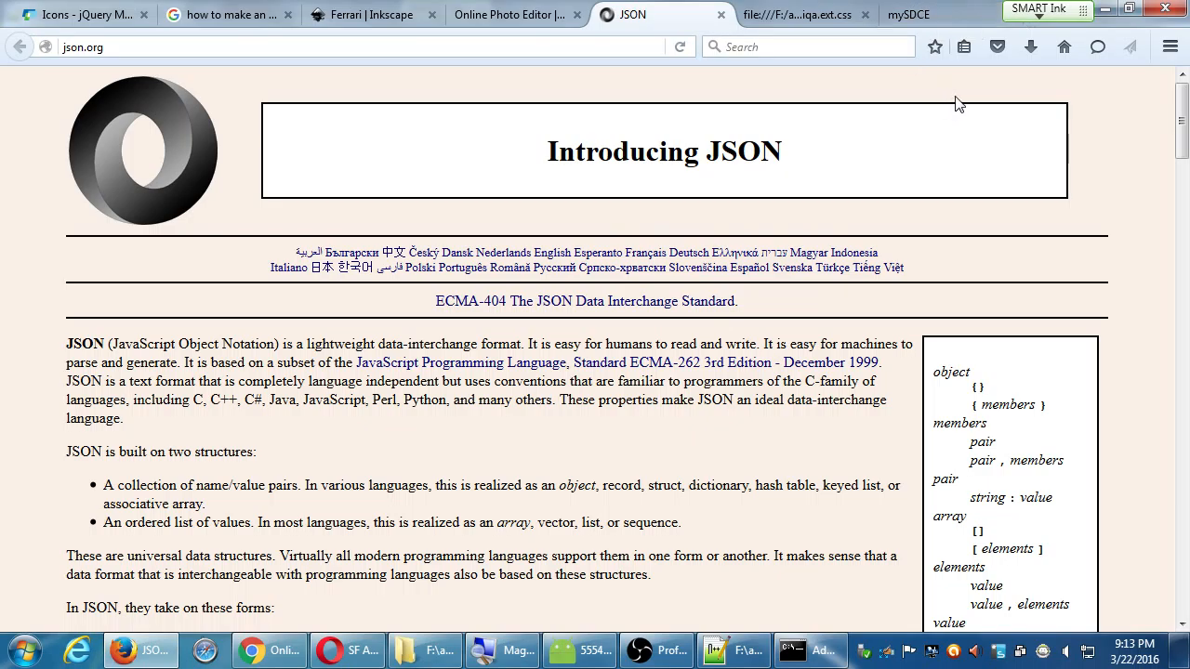
{"action": "mouse_move", "coordinate": [1100, 9]}
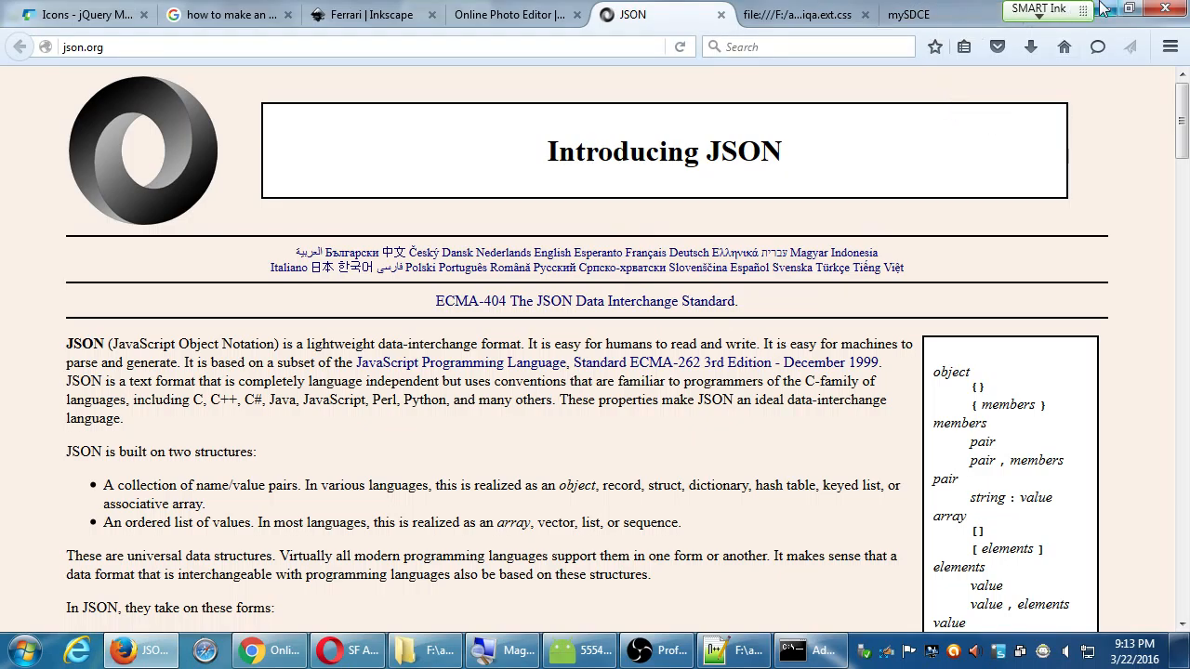
{"action": "left_click", "coordinate": [907, 15]}
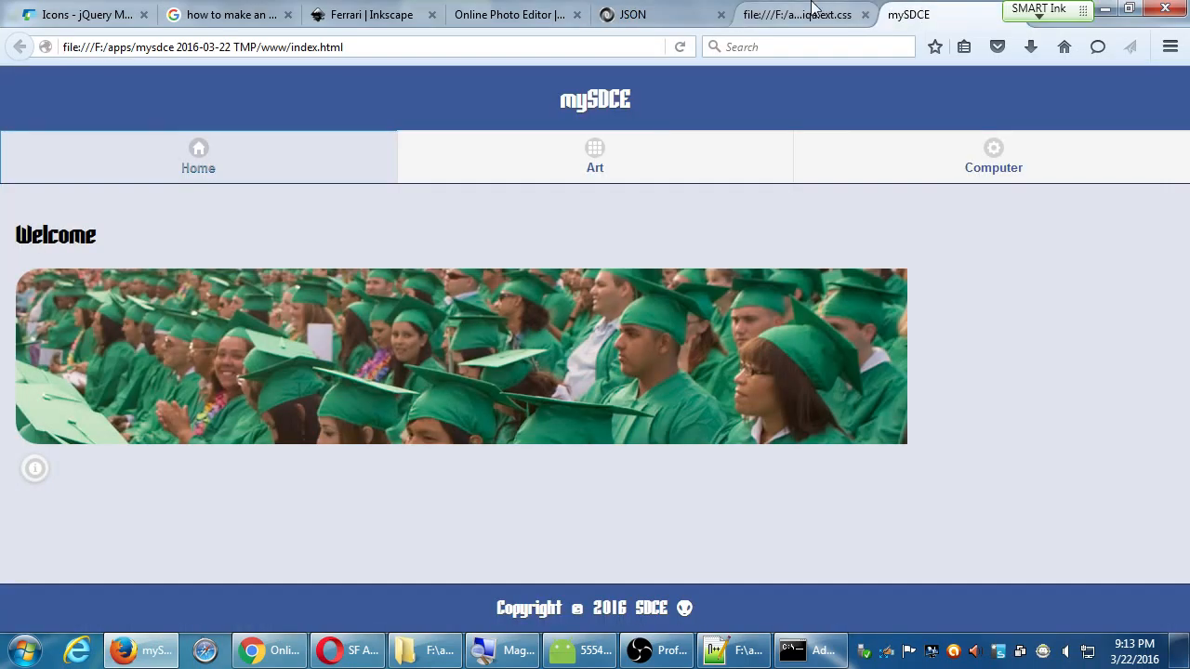
{"action": "left_click", "coordinate": [641, 15]}
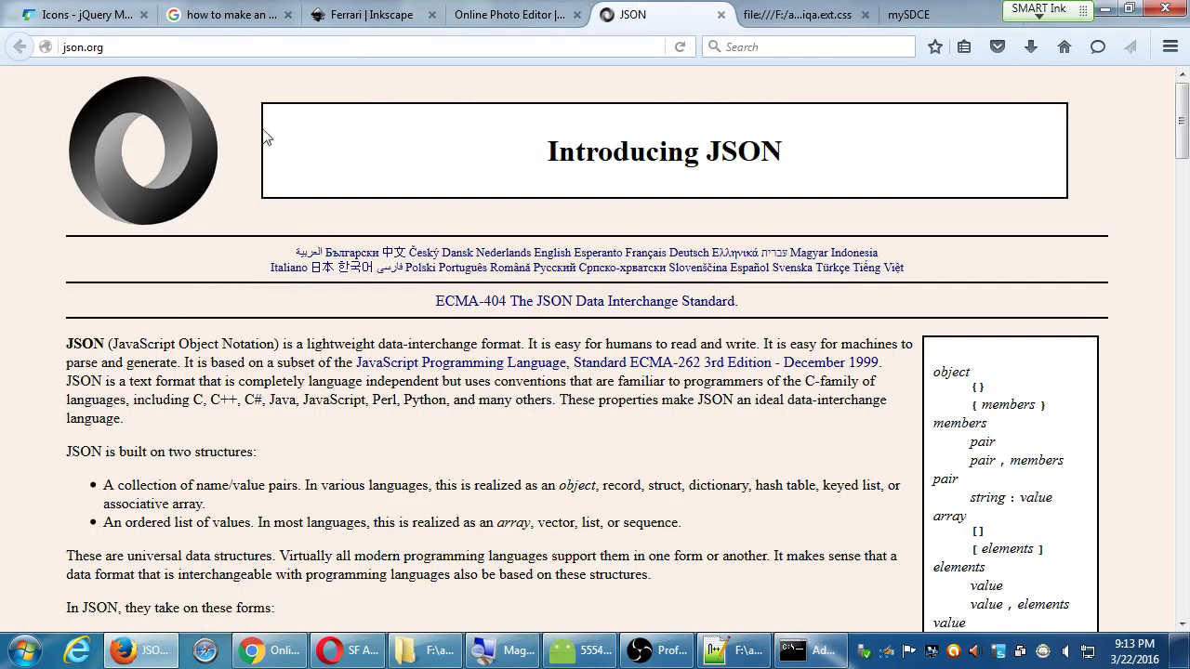
{"action": "mouse_move", "coordinate": [249, 134]}
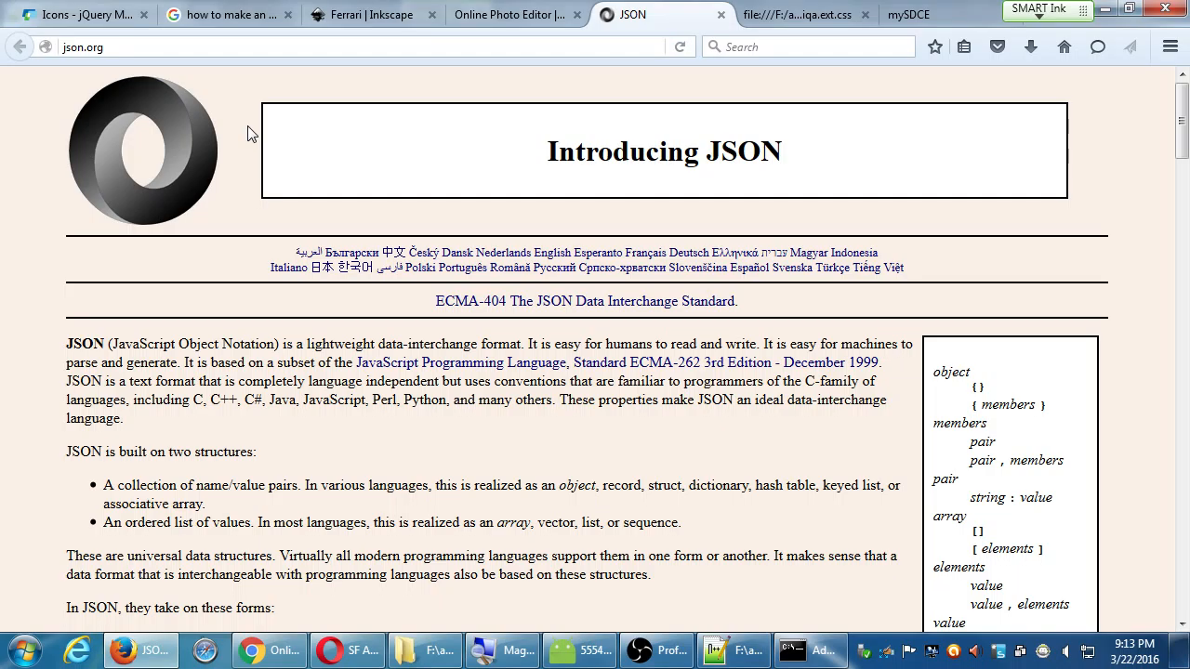
{"action": "mouse_move", "coordinate": [424, 26]}
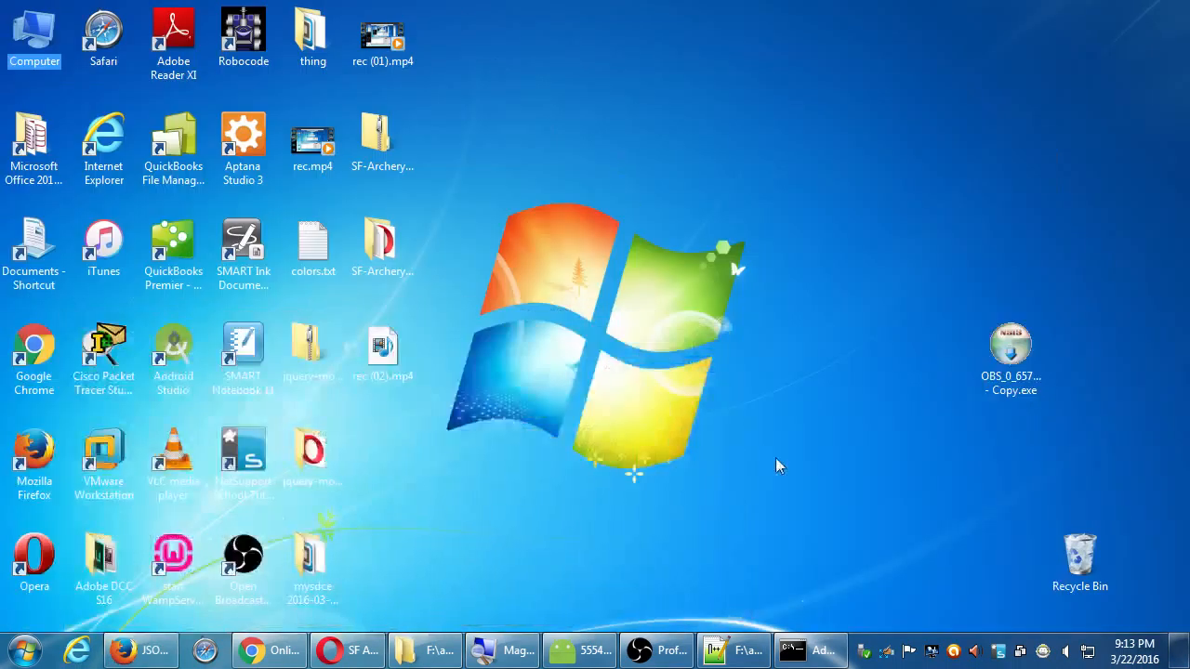
{"action": "left_click", "coordinate": [654, 651]}
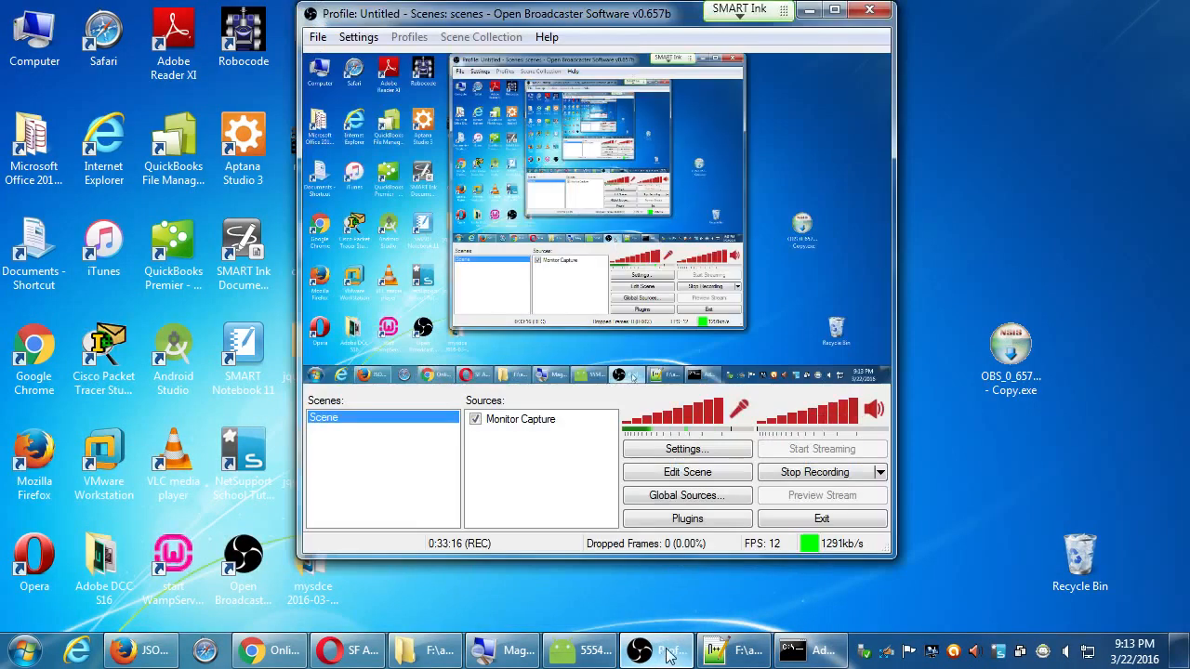
{"action": "mouse_move", "coordinate": [673, 609]}
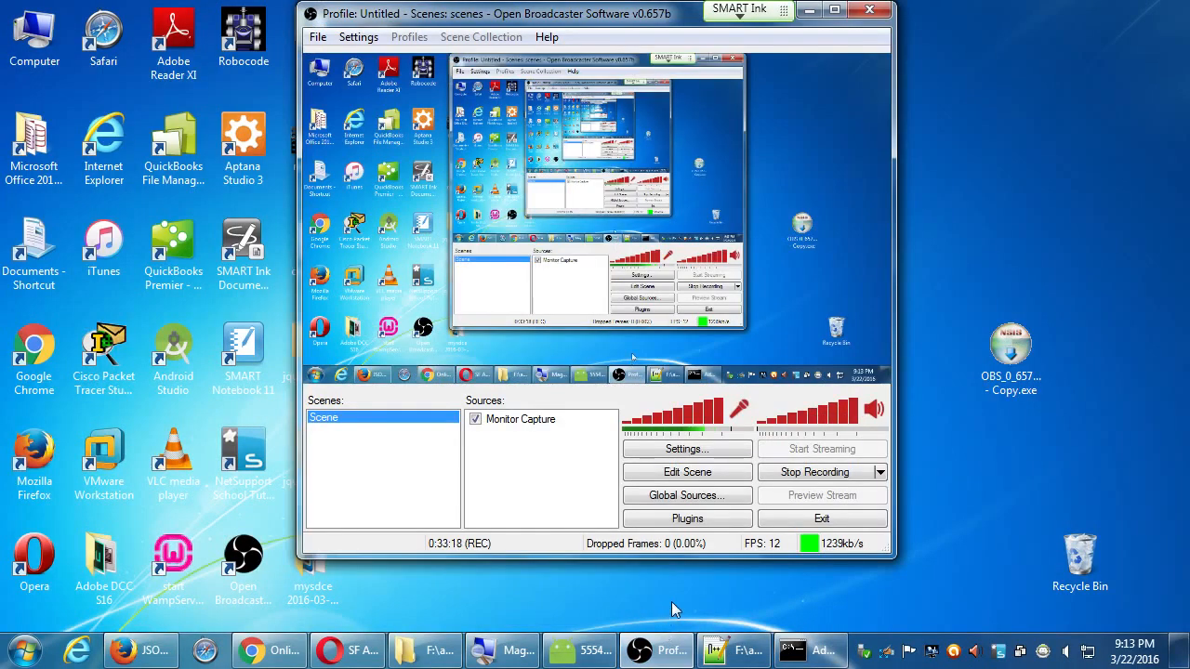